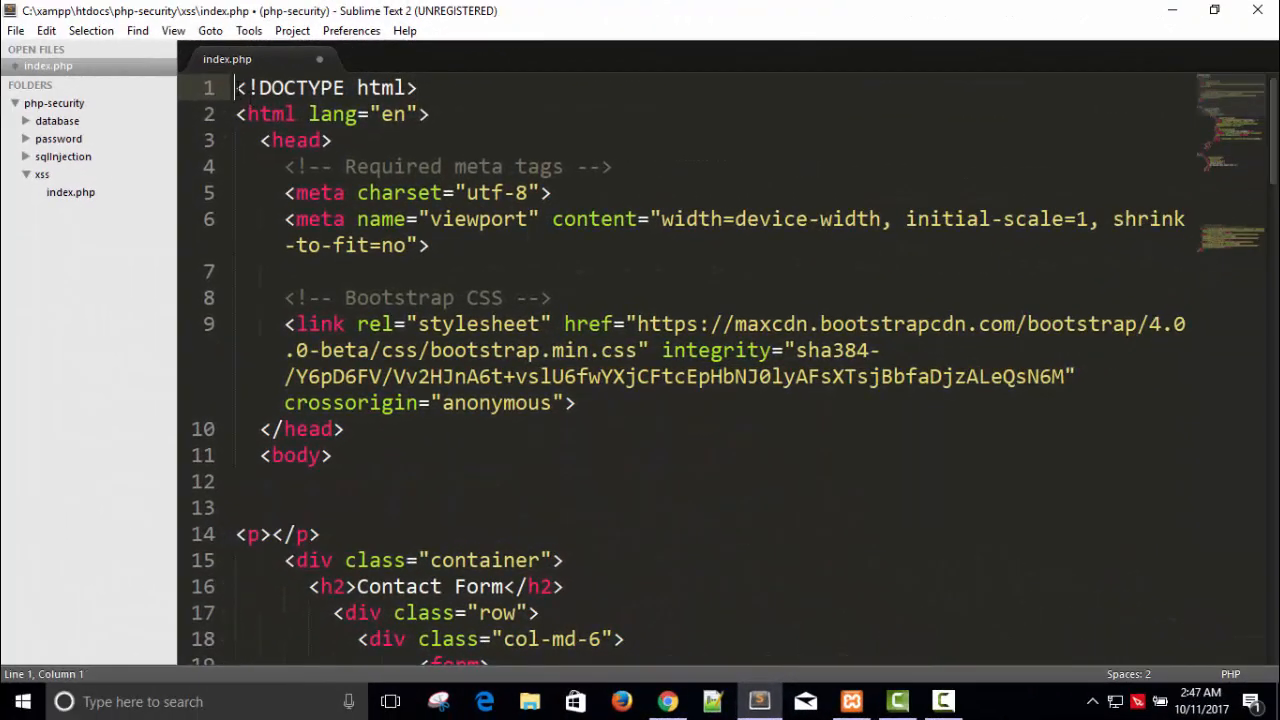
Put <?php include_once "../database/db.php"; ?> at the top of index.php and save
{"action": "type", "text": "<?"}
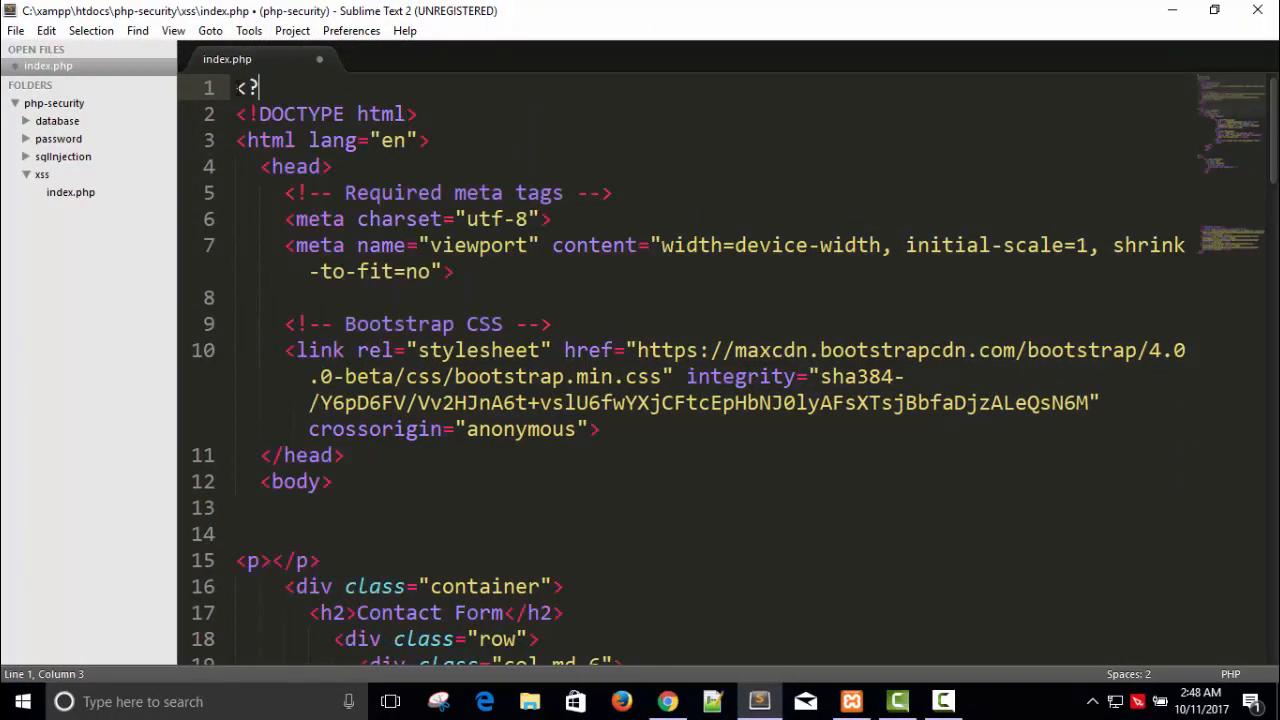
{"action": "type", "text": "php"}
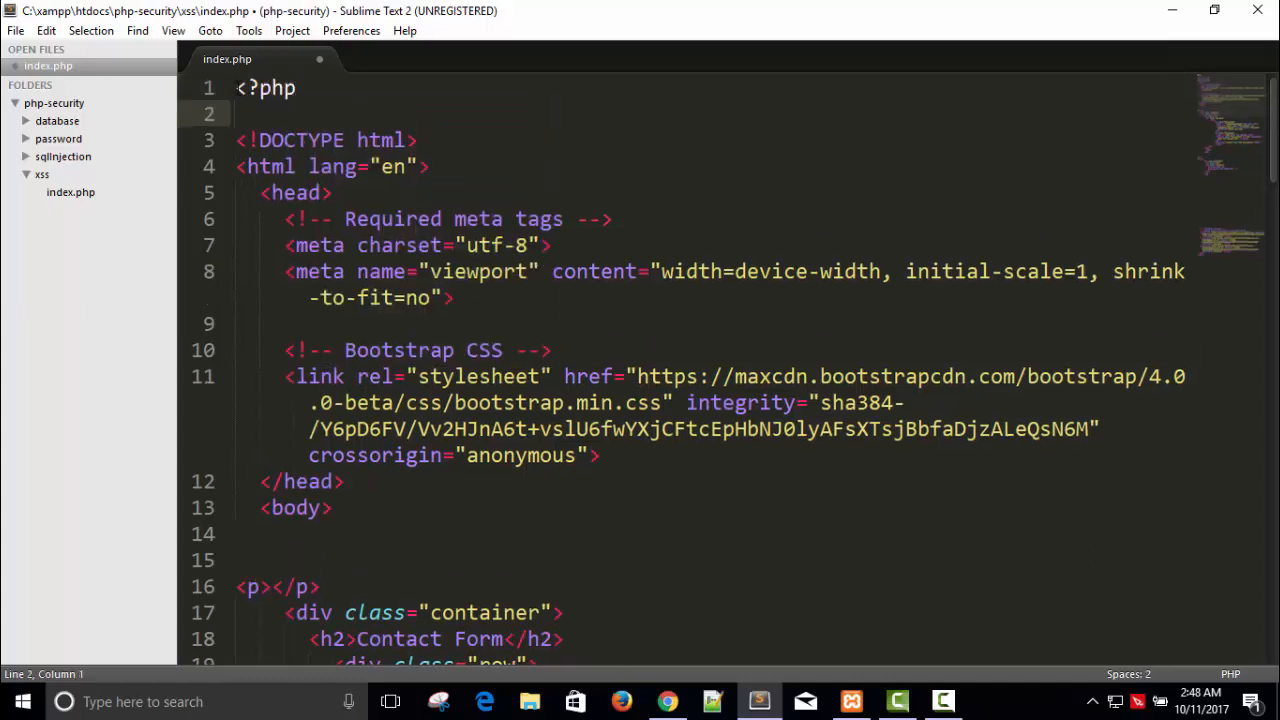
{"action": "type", "text": "?>"}
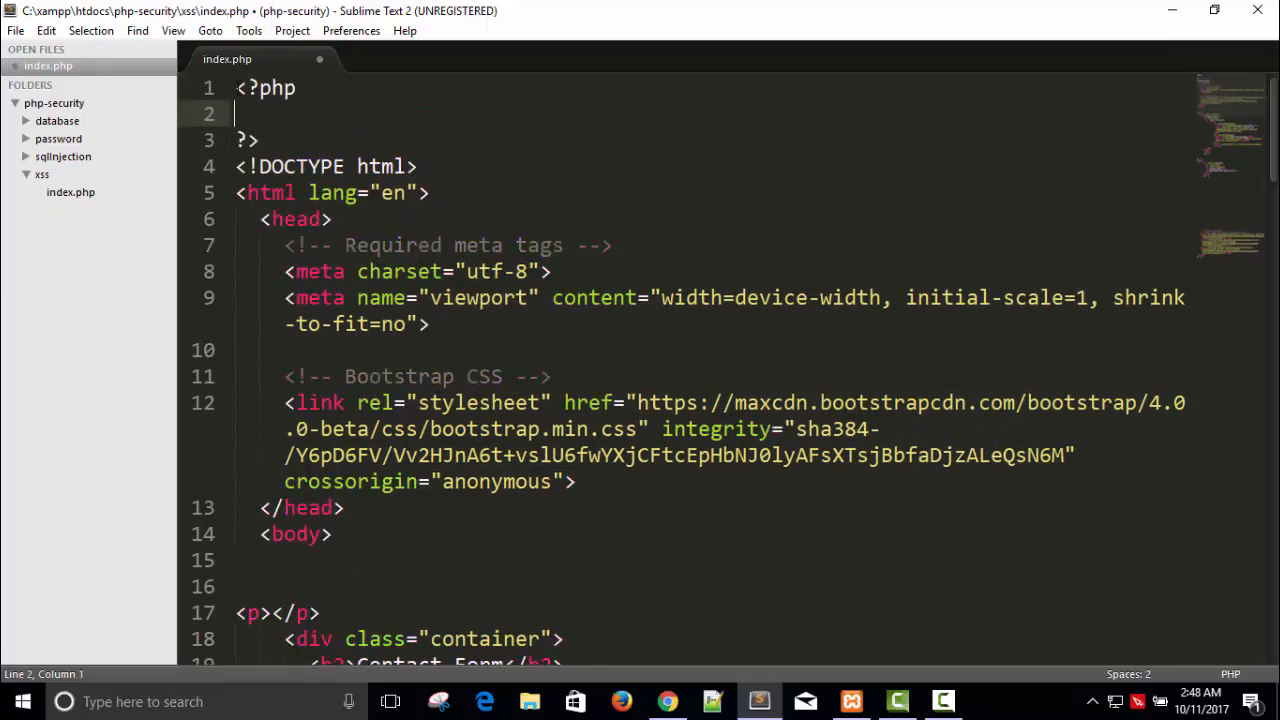
{"action": "type", "text": "incl"}
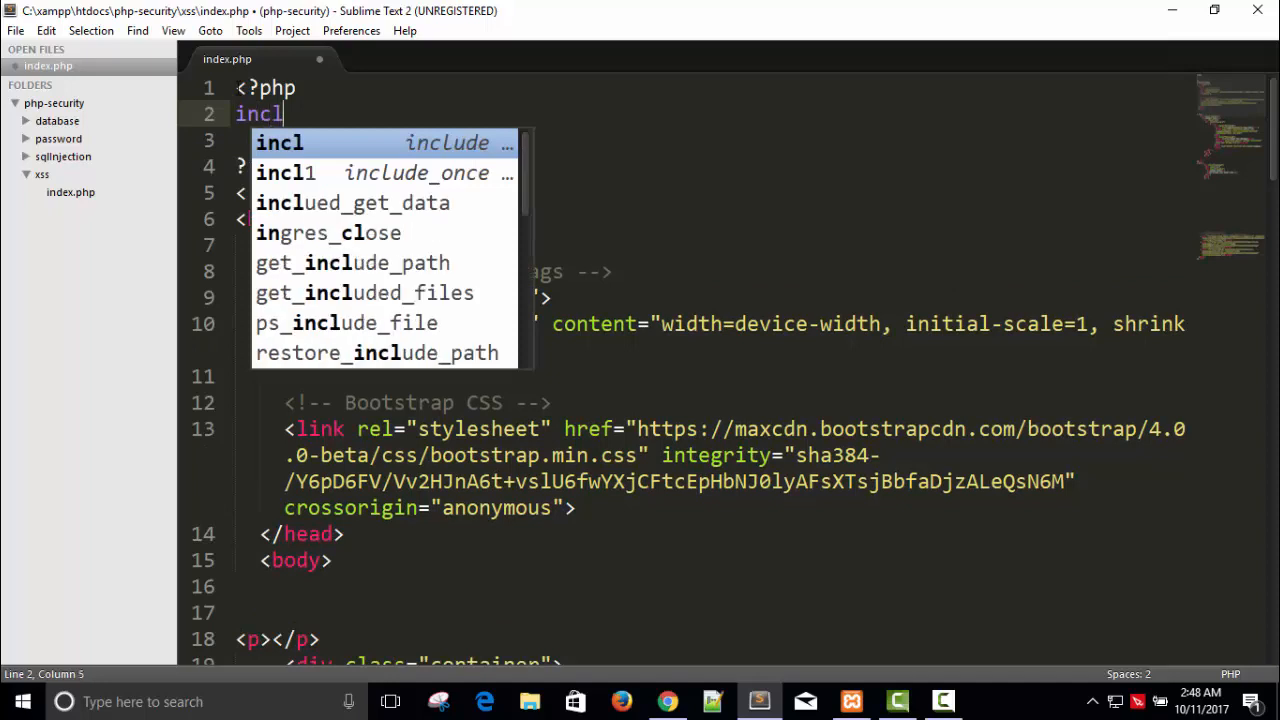
{"action": "type", "text": "ude_"}
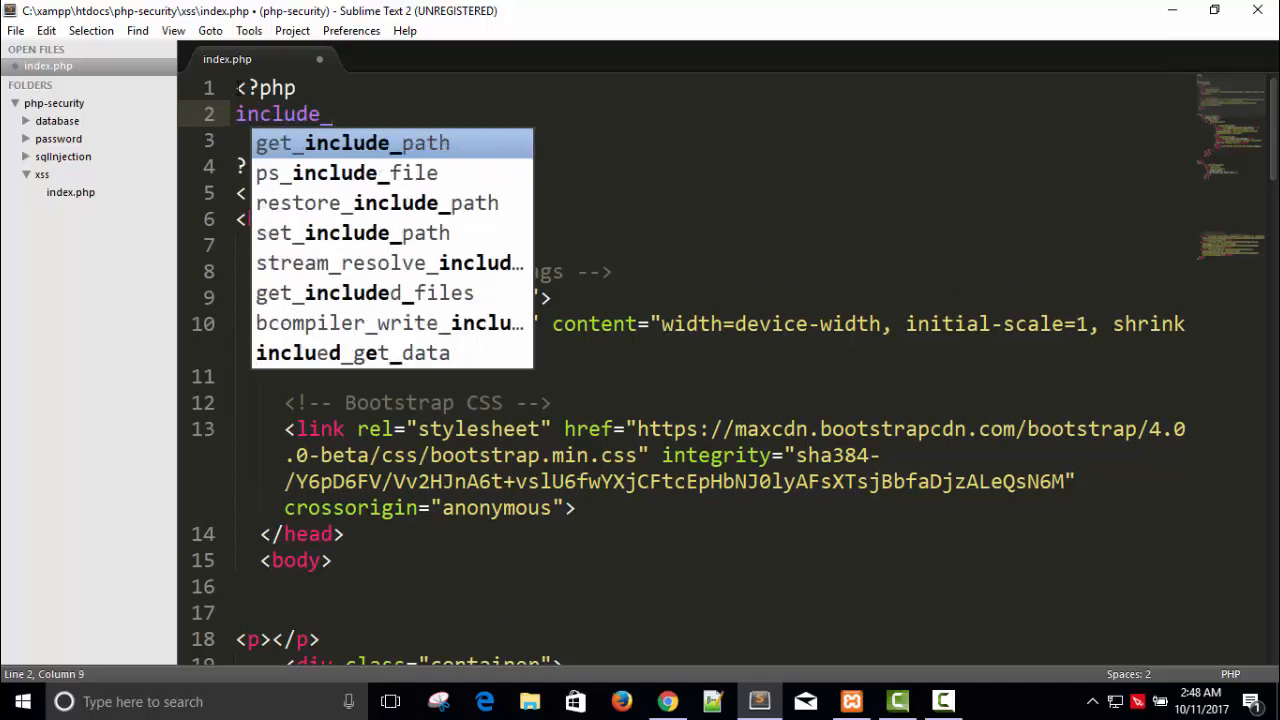
{"action": "type", "text": "once \""}
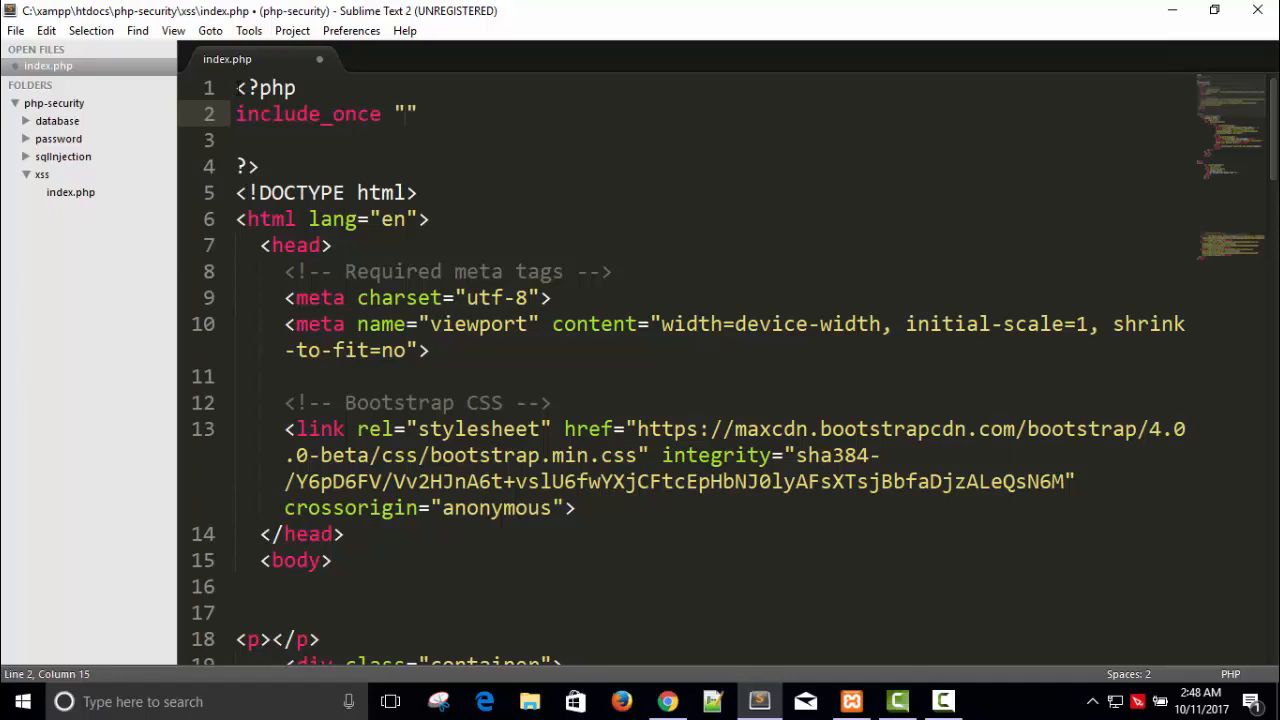
{"action": "type", "text": "../database/"}
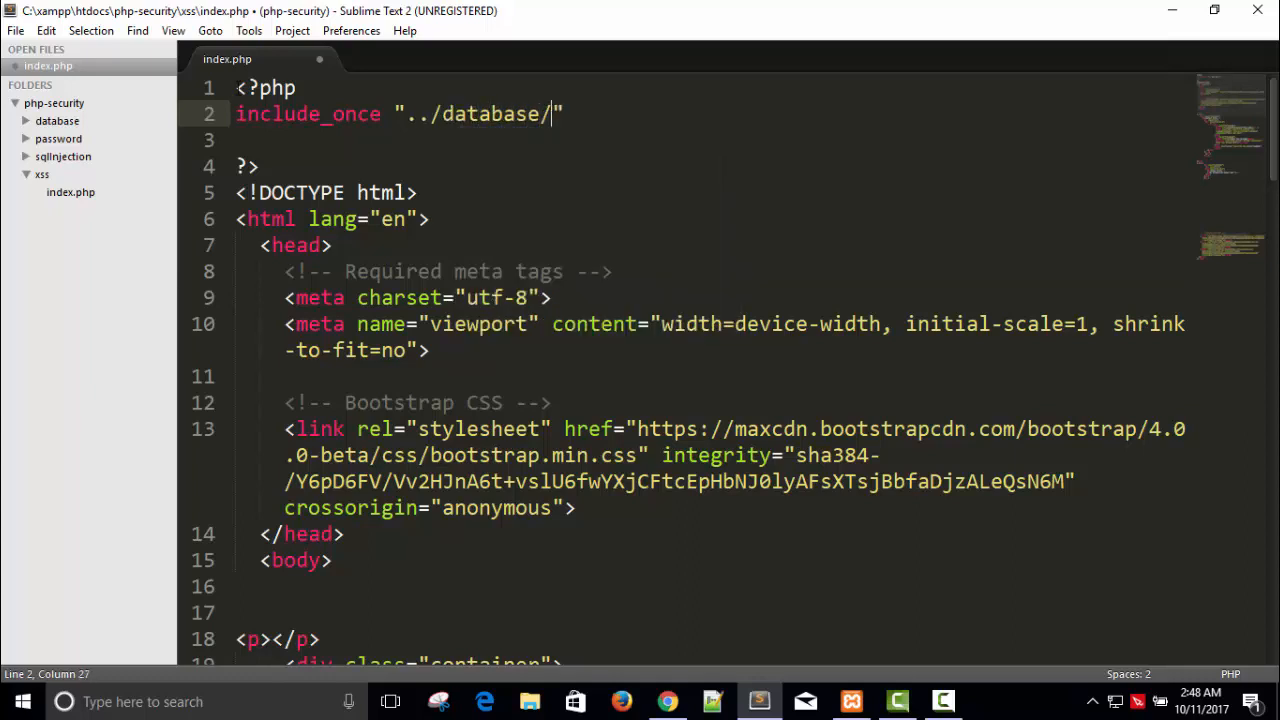
{"action": "type", "text": "db"}
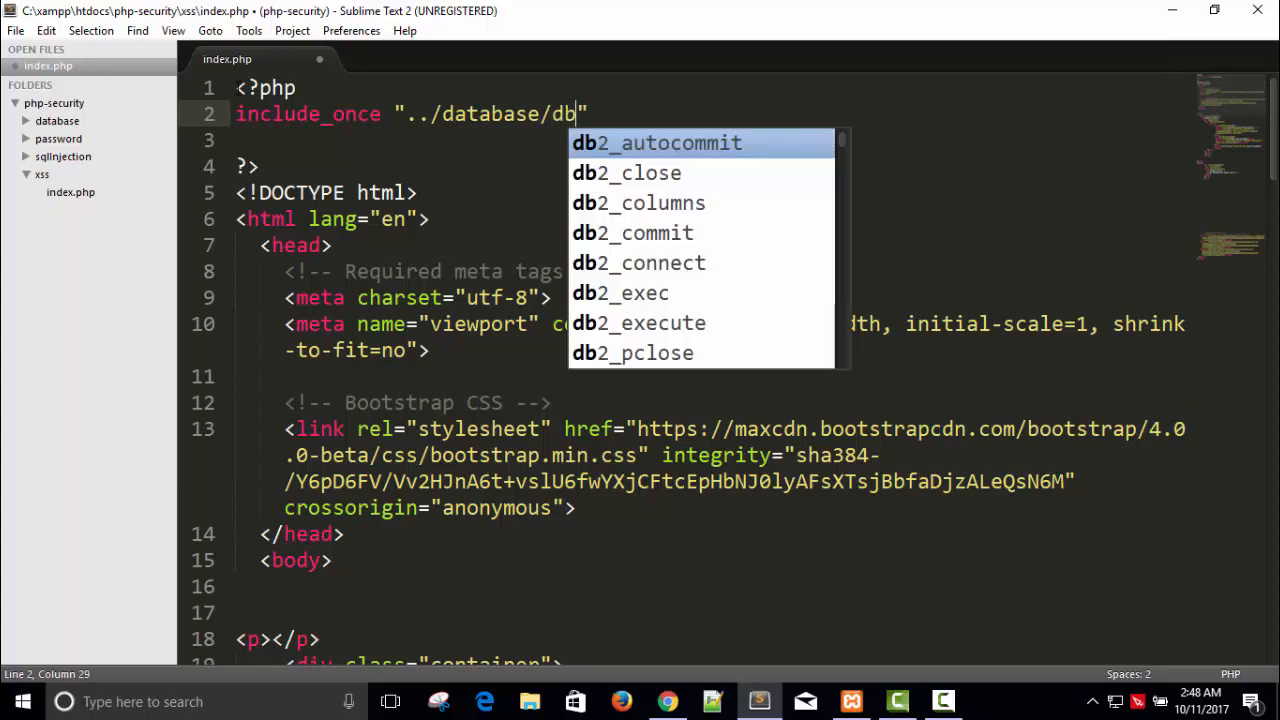
{"action": "type", "text": ".php\";"}
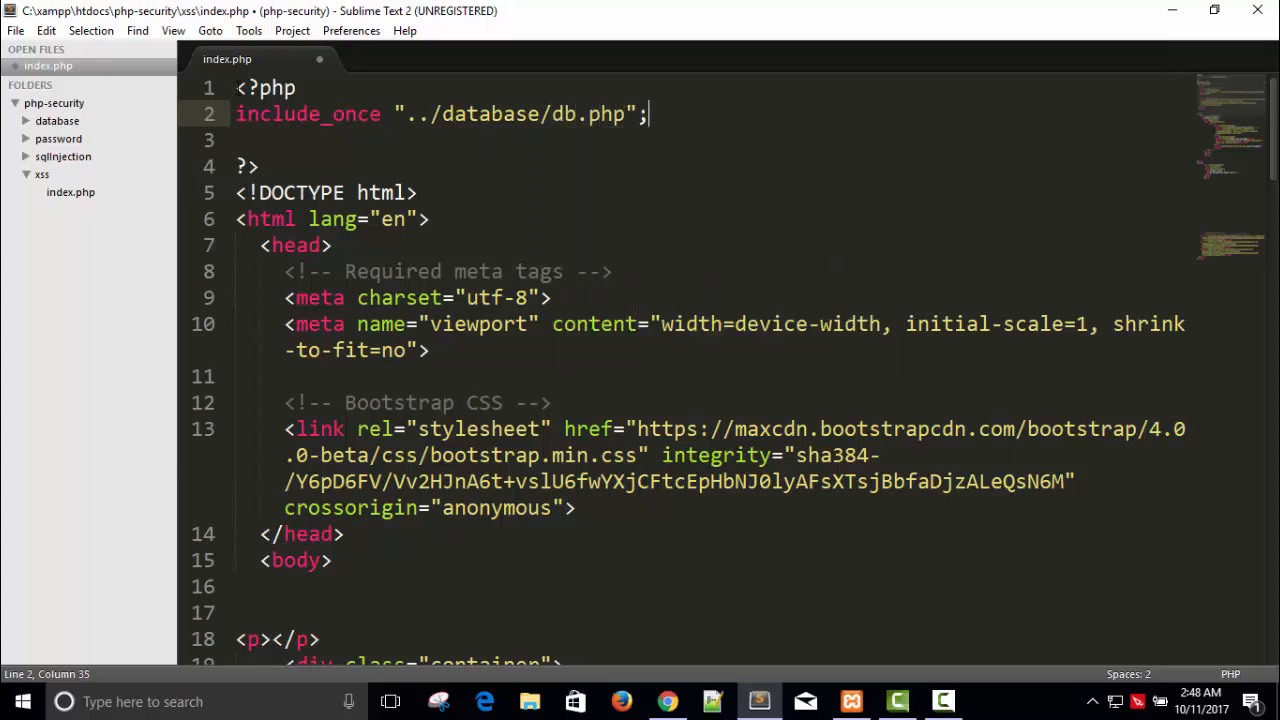
{"action": "key", "text": "ctrl+s"}
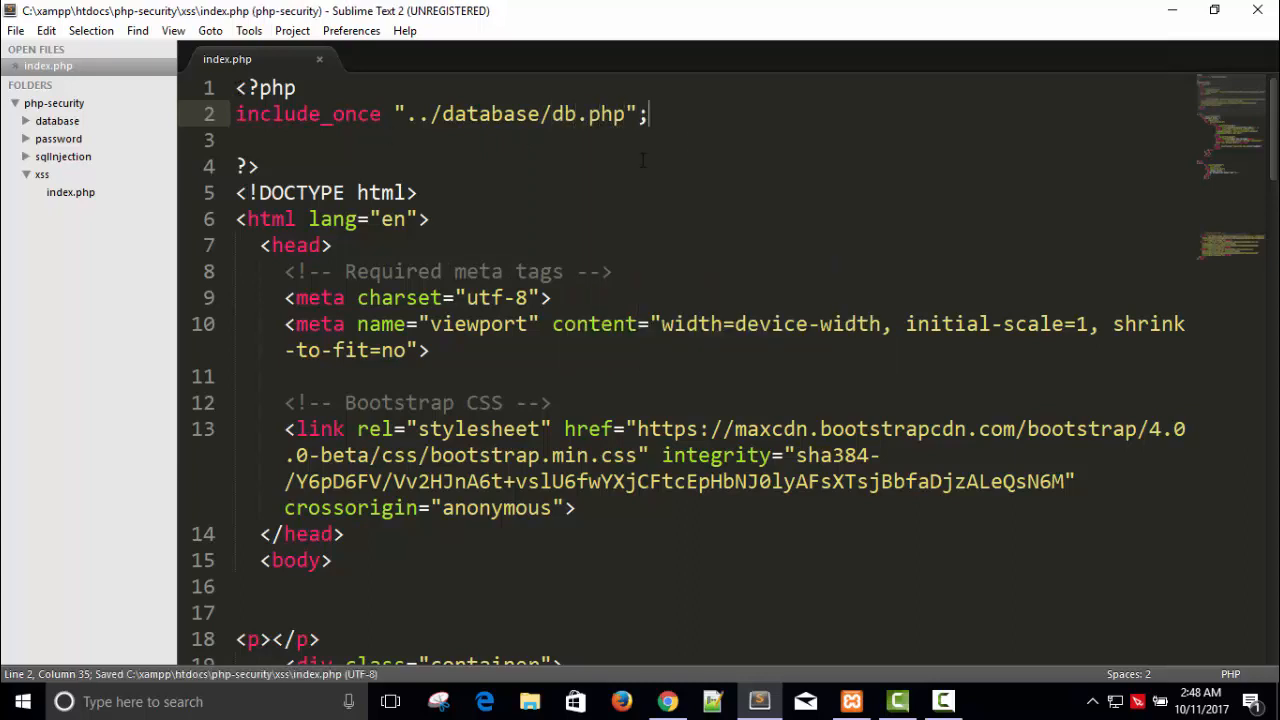
Reload the xss contact form in Chrome, revealing mysqli host-lookup warnings
{"action": "left_click", "coordinate": [667, 701]}
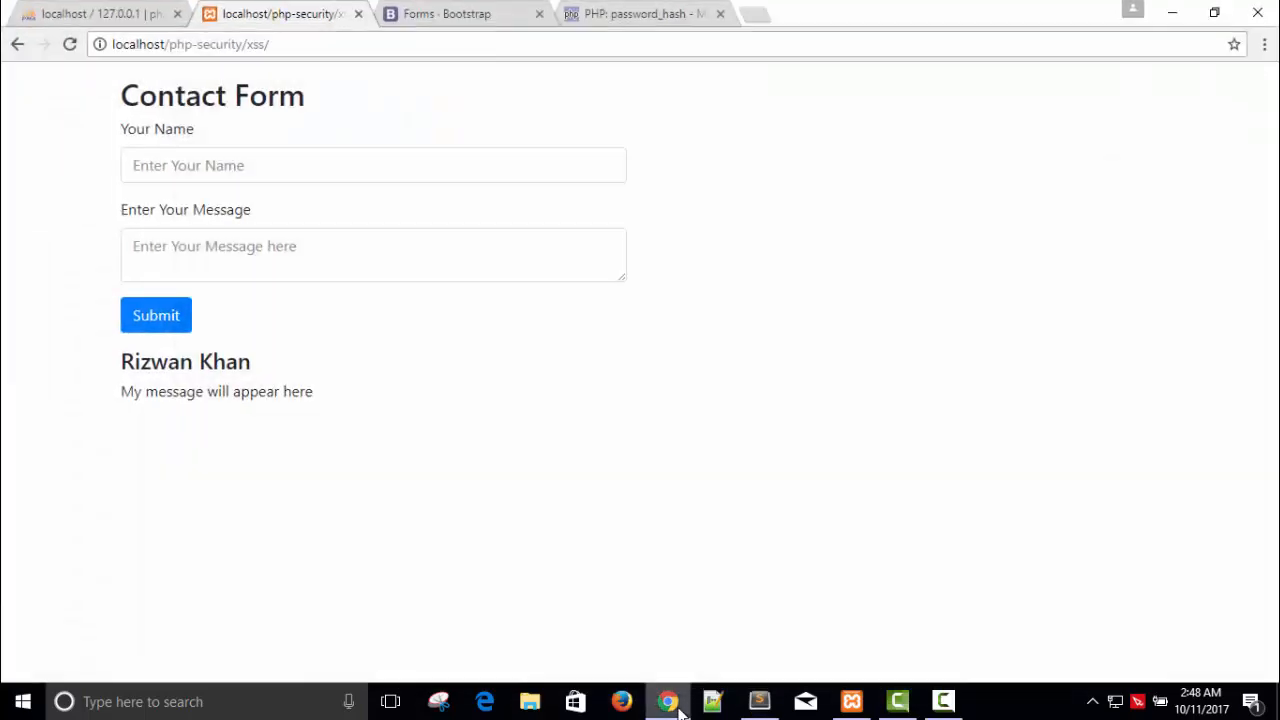
{"action": "left_click", "coordinate": [70, 44]}
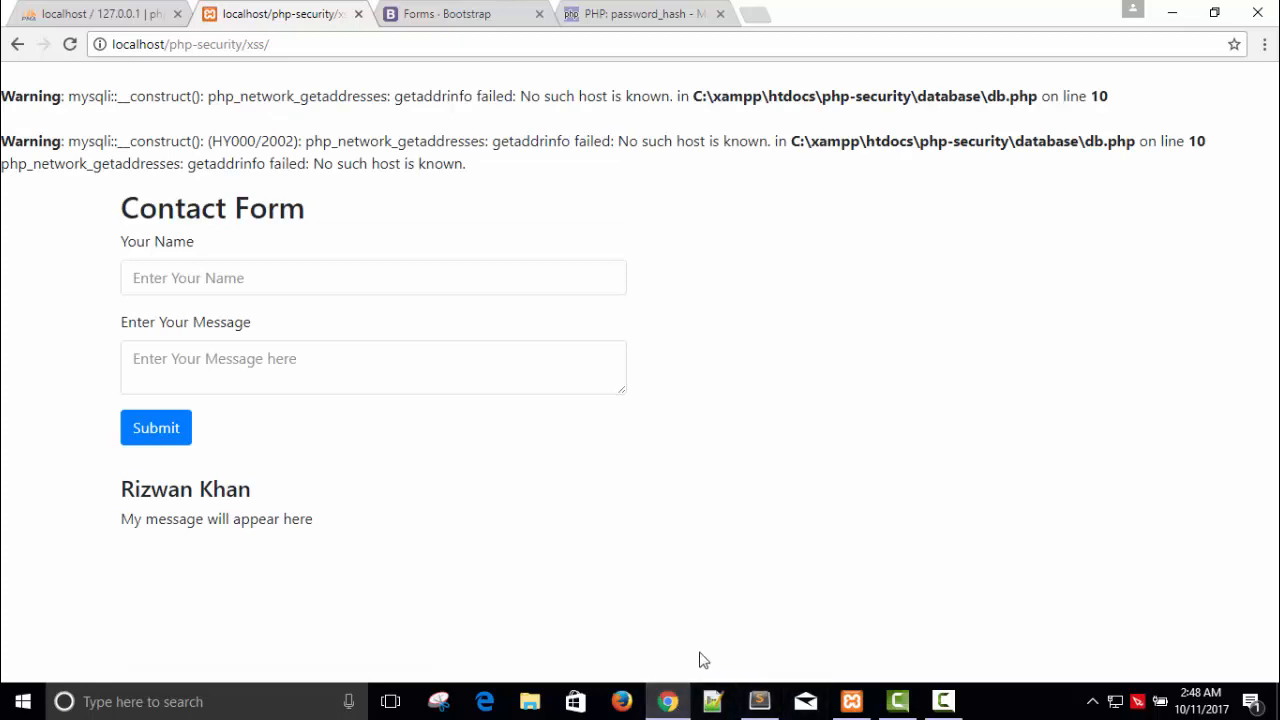
{"action": "mouse_move", "coordinate": [687, 313]}
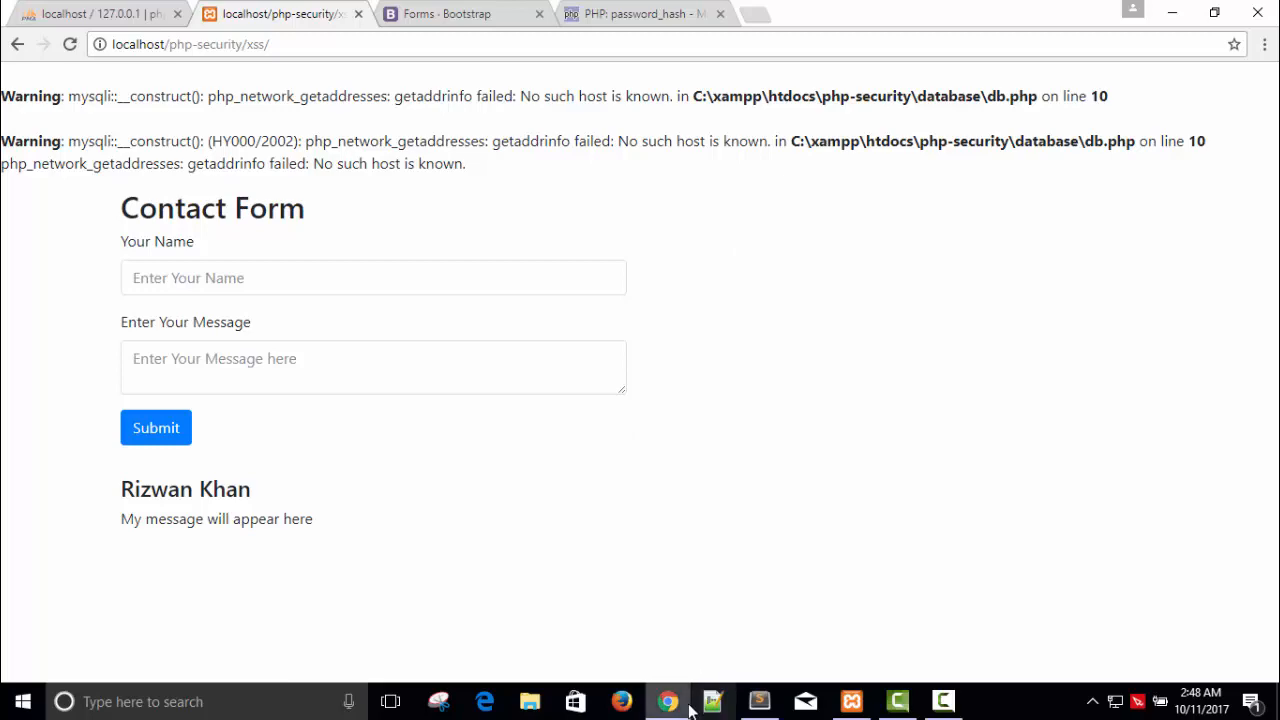
{"action": "left_click", "coordinate": [712, 701]}
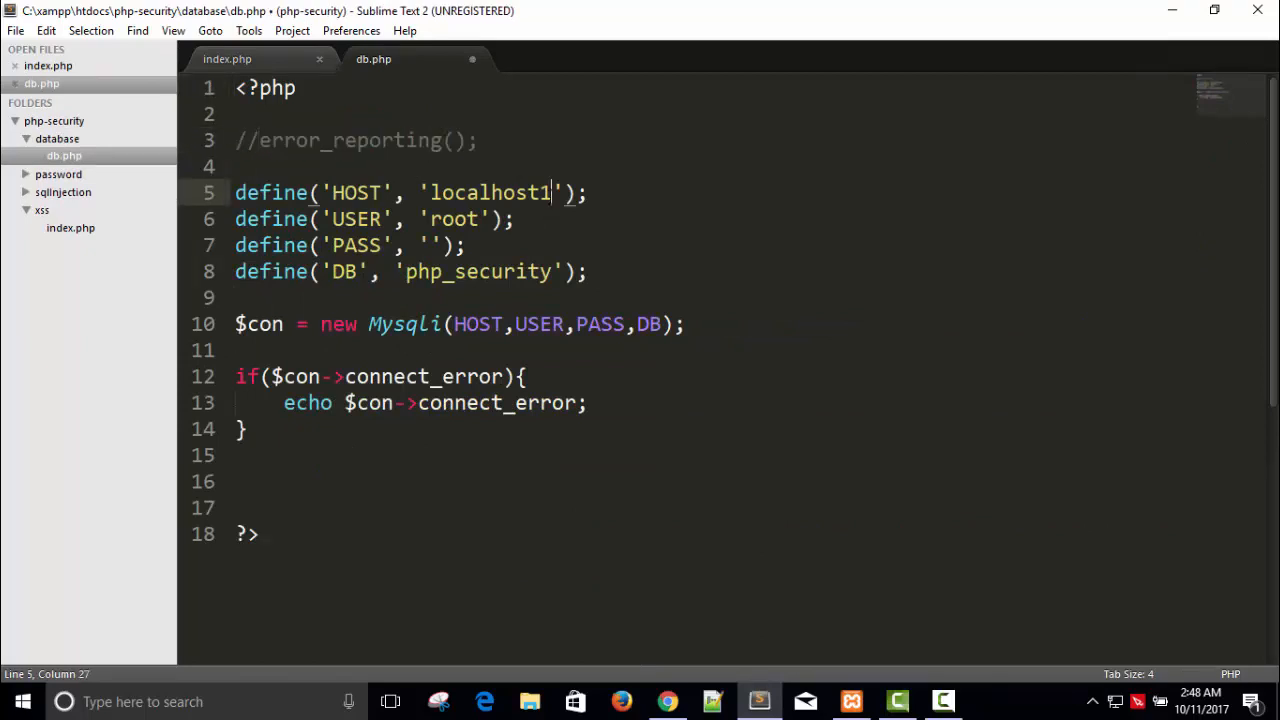
Fix HOST from 'localhost1' to 'localhost' in db.php and confirm the form loads cleanly
{"action": "key", "text": "backspace"}
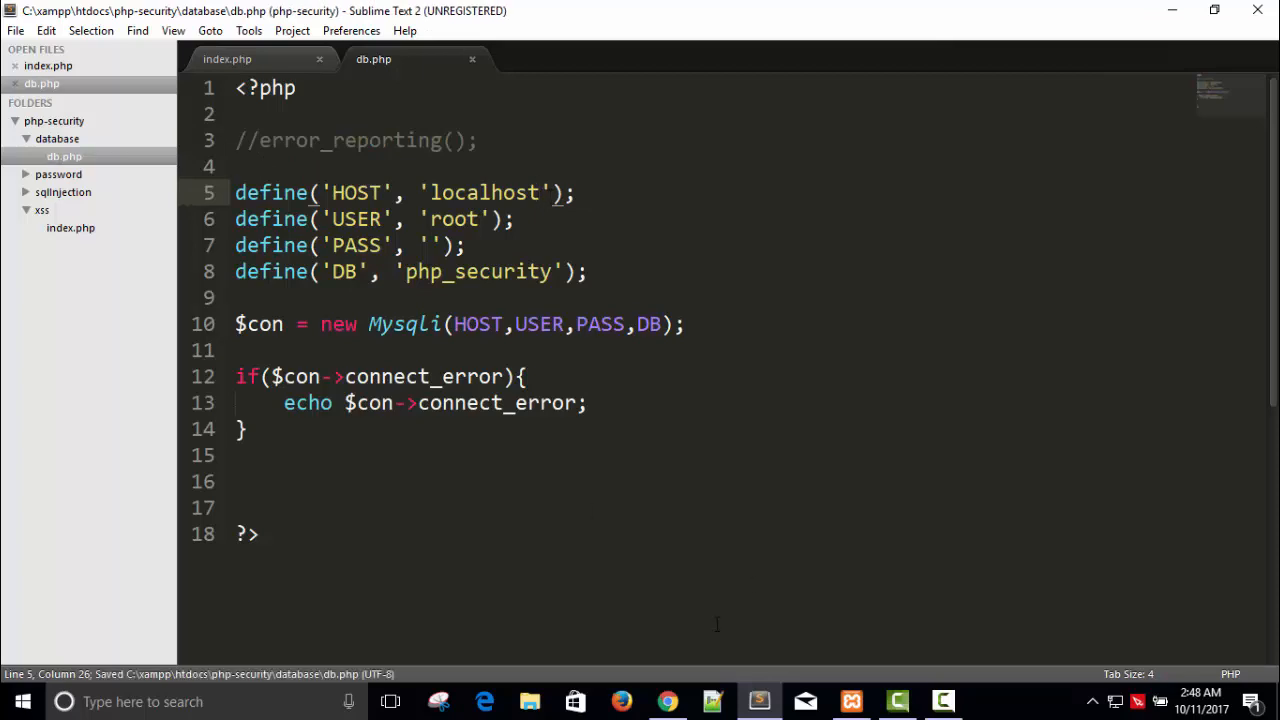
{"action": "left_click", "coordinate": [667, 701]}
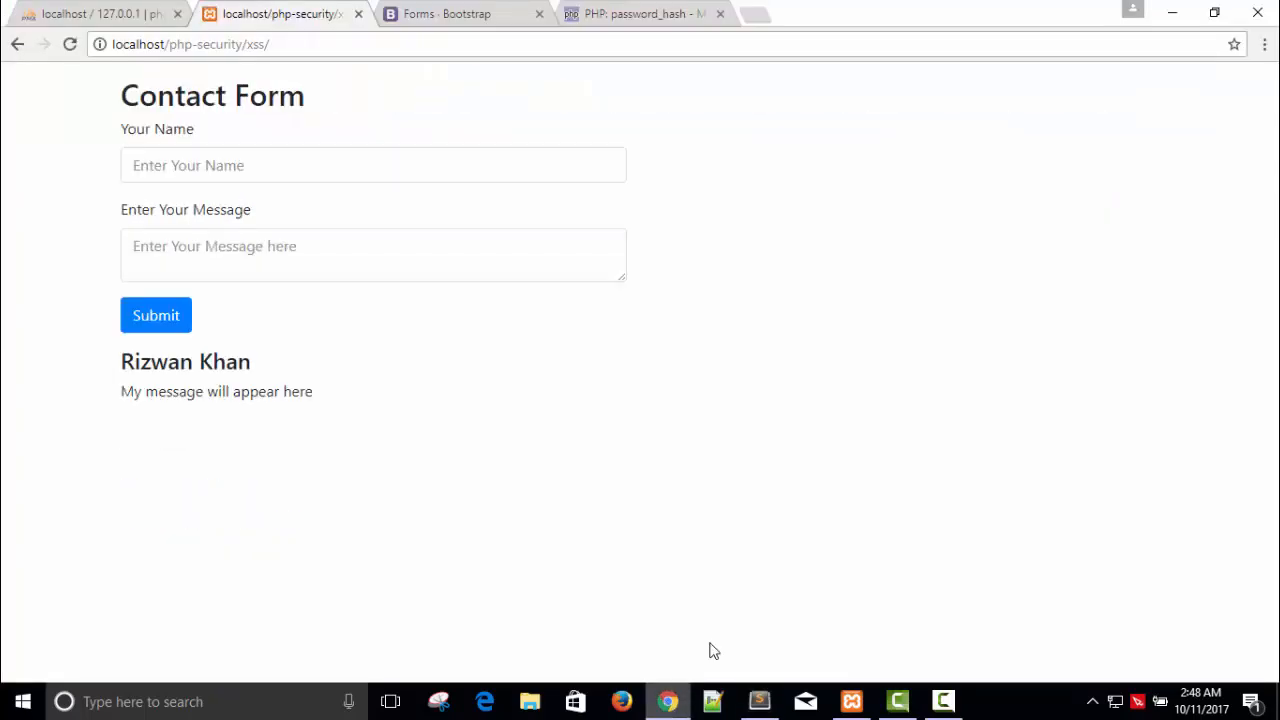
{"action": "left_click", "coordinate": [758, 701]}
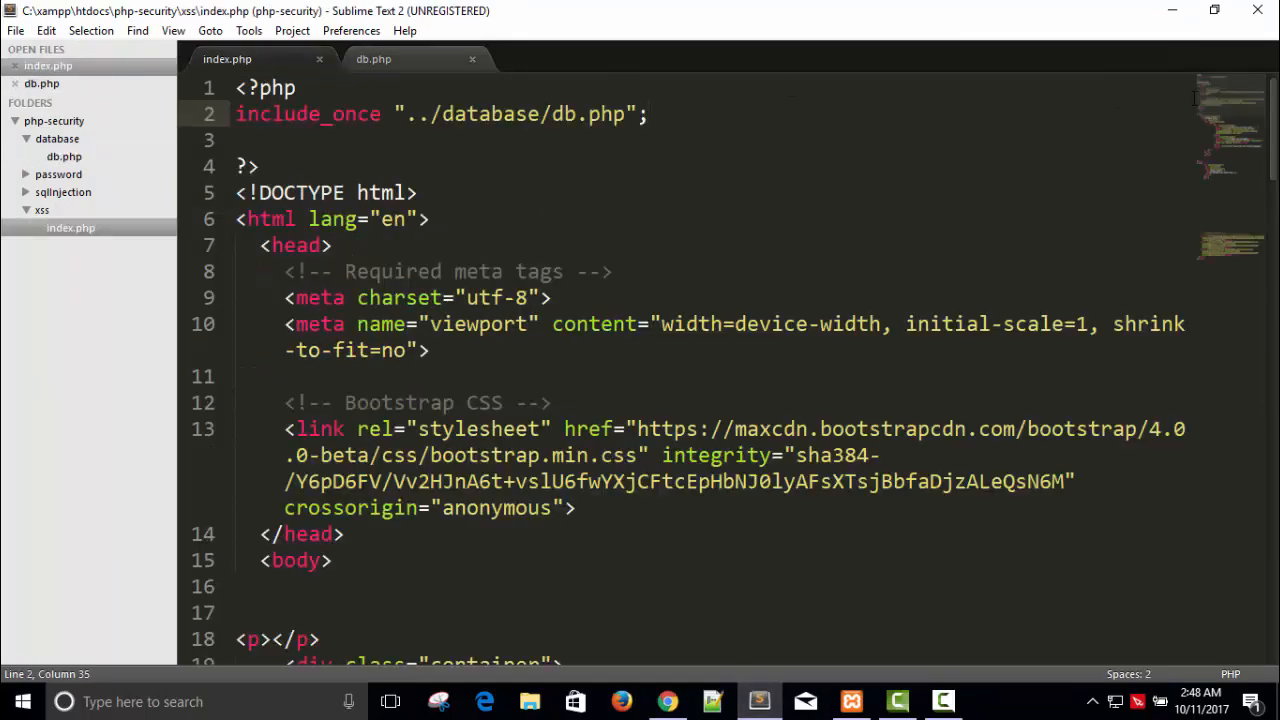
Start an if (isset($_POST[""])) { check at the top of index.php
{"action": "scroll", "scroll_direction": "down", "scroll_amount": 3}
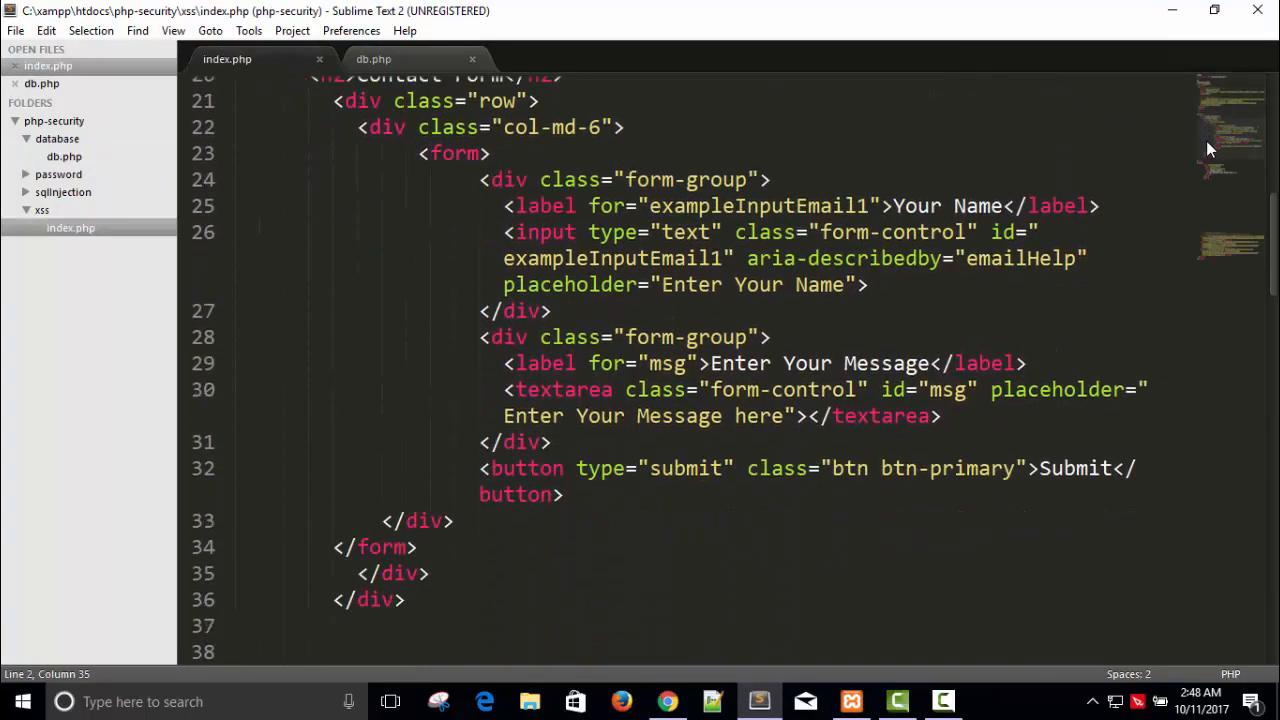
{"action": "scroll", "scroll_direction": "down", "scroll_amount": 3}
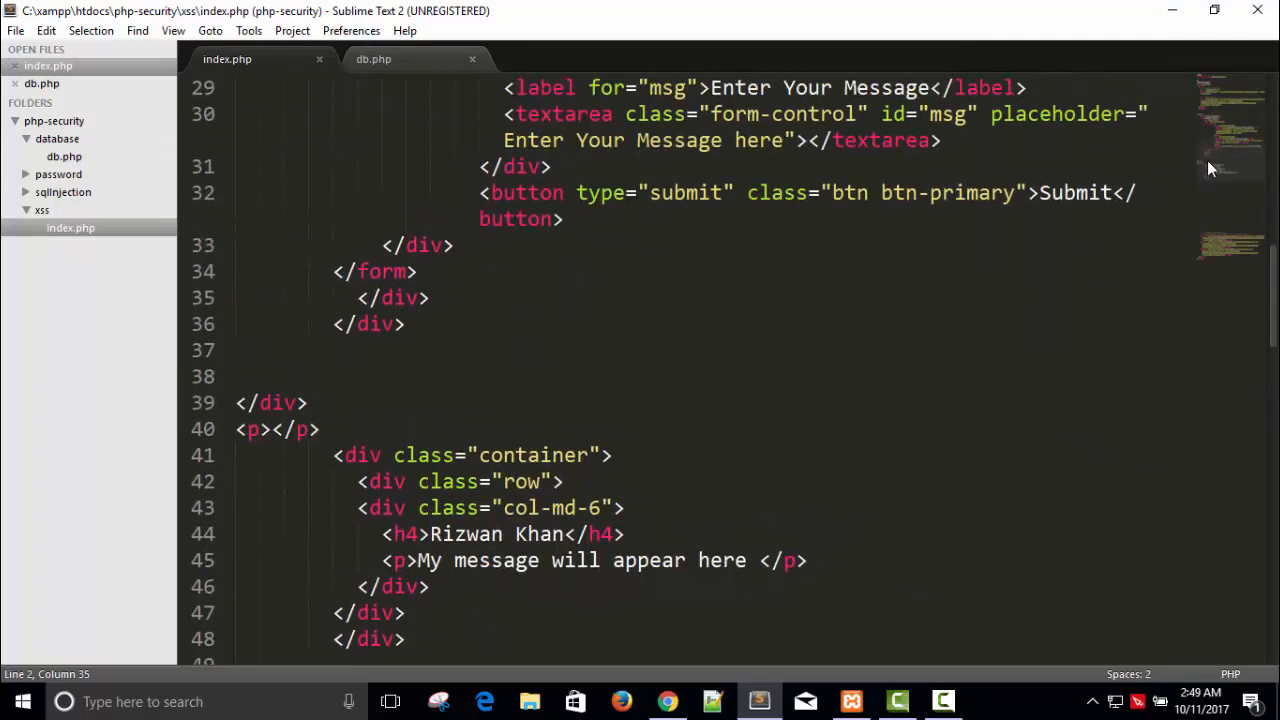
{"action": "scroll", "scroll_direction": "up", "scroll_amount": 3}
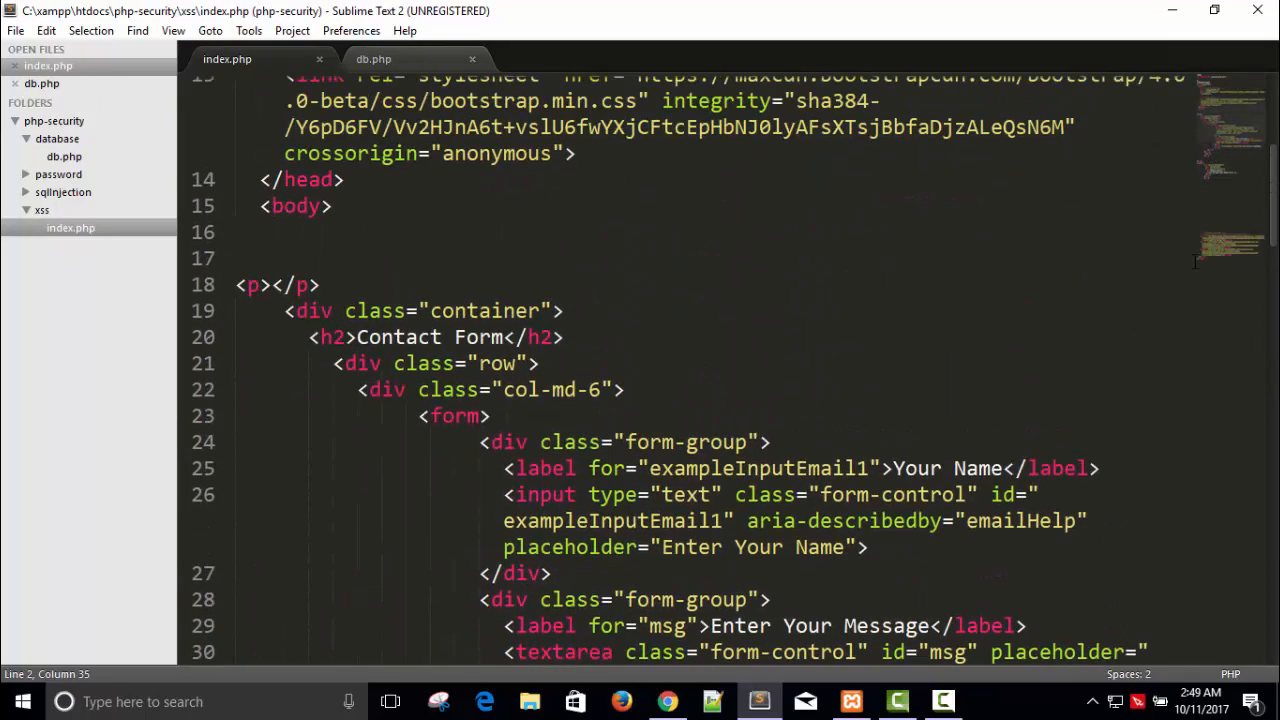
{"action": "scroll", "scroll_direction": "down", "scroll_amount": 3}
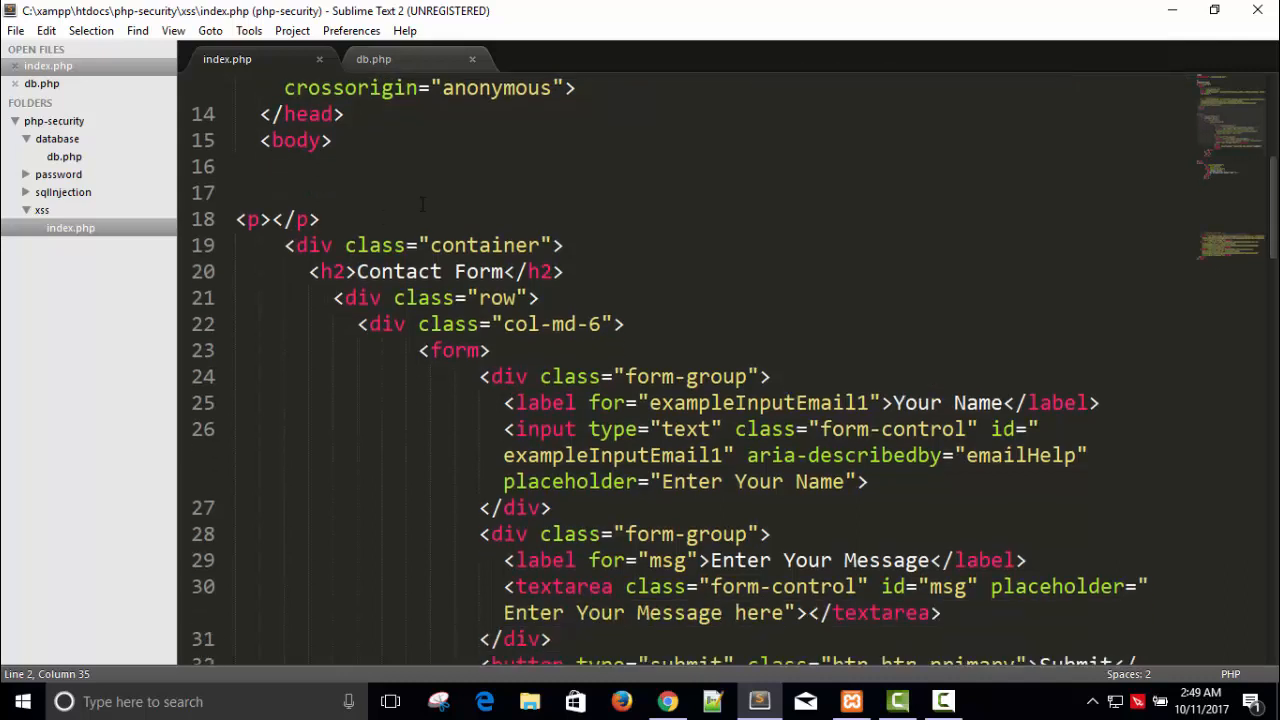
{"action": "mouse_move", "coordinate": [646, 213]}
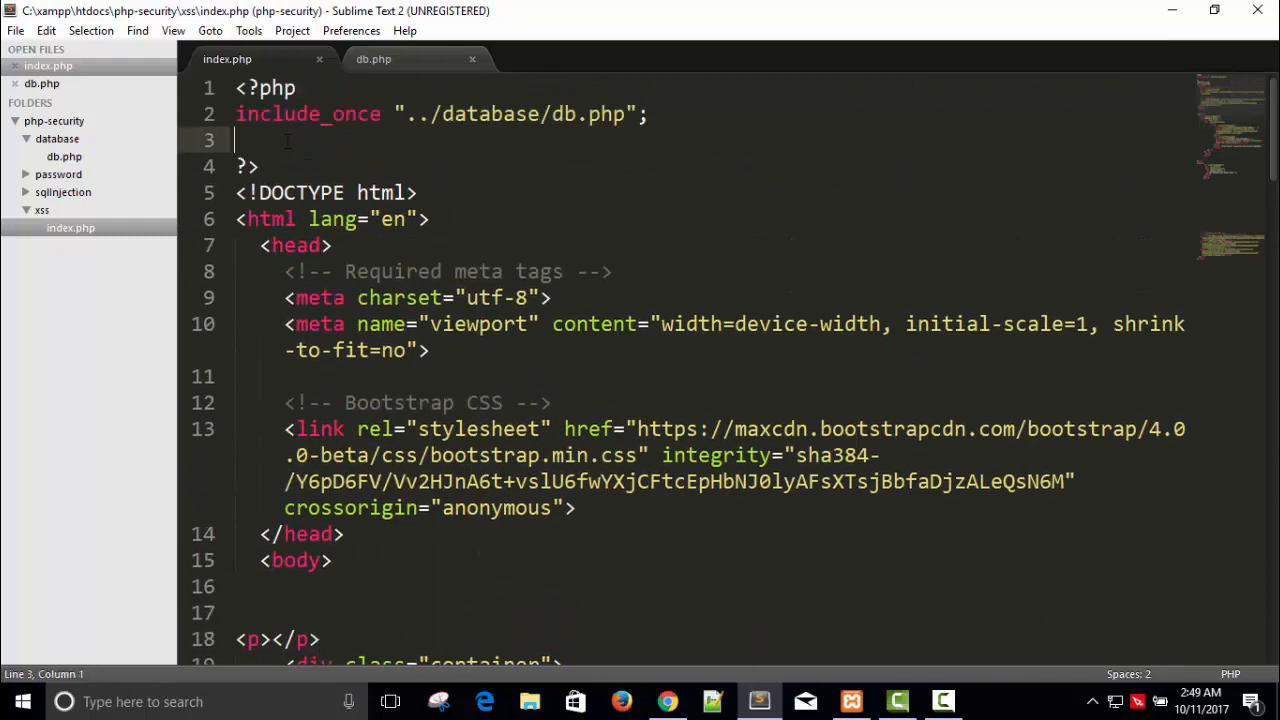
{"action": "type", "text": "i"}
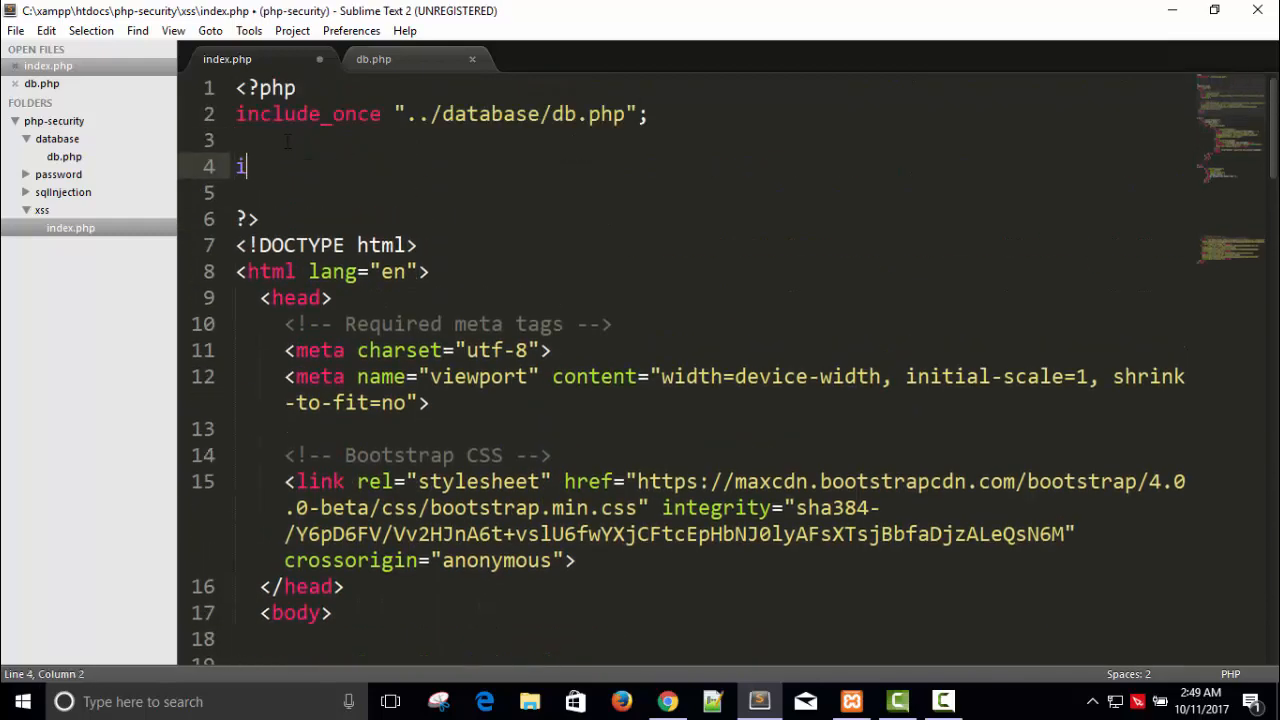
{"action": "type", "text": "f (iu) {"}
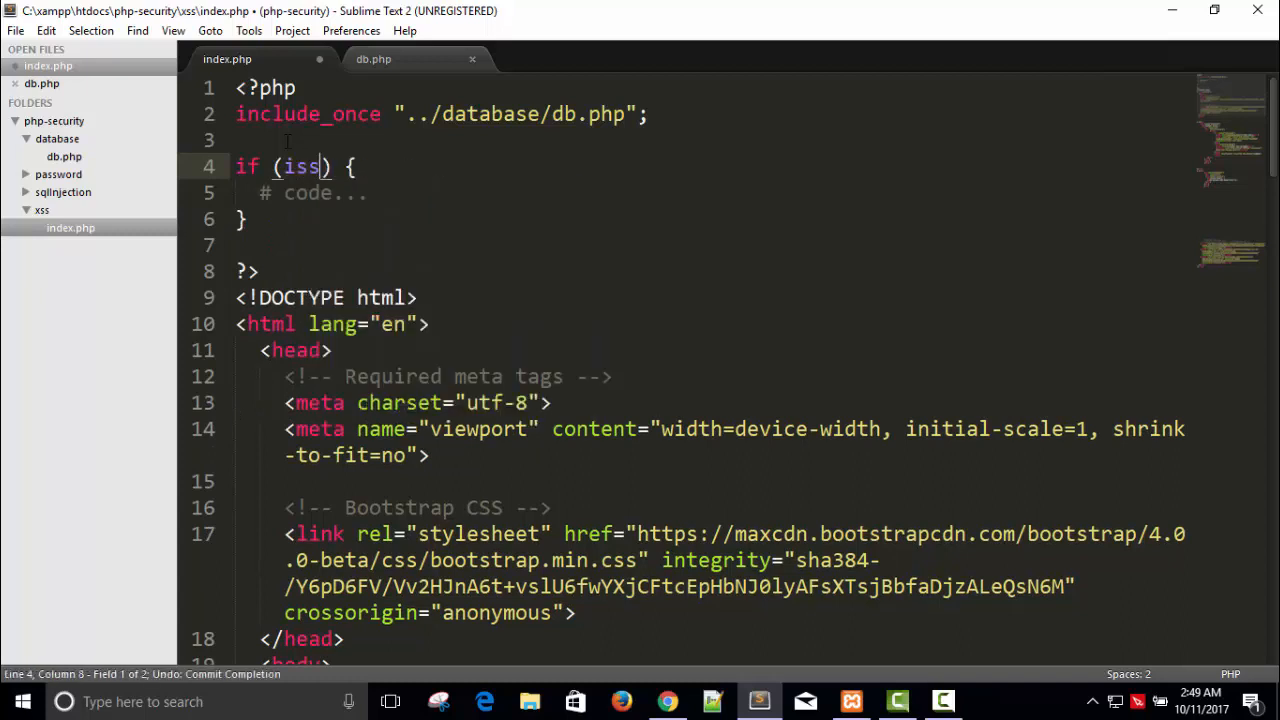
{"action": "type", "text": "et()"}
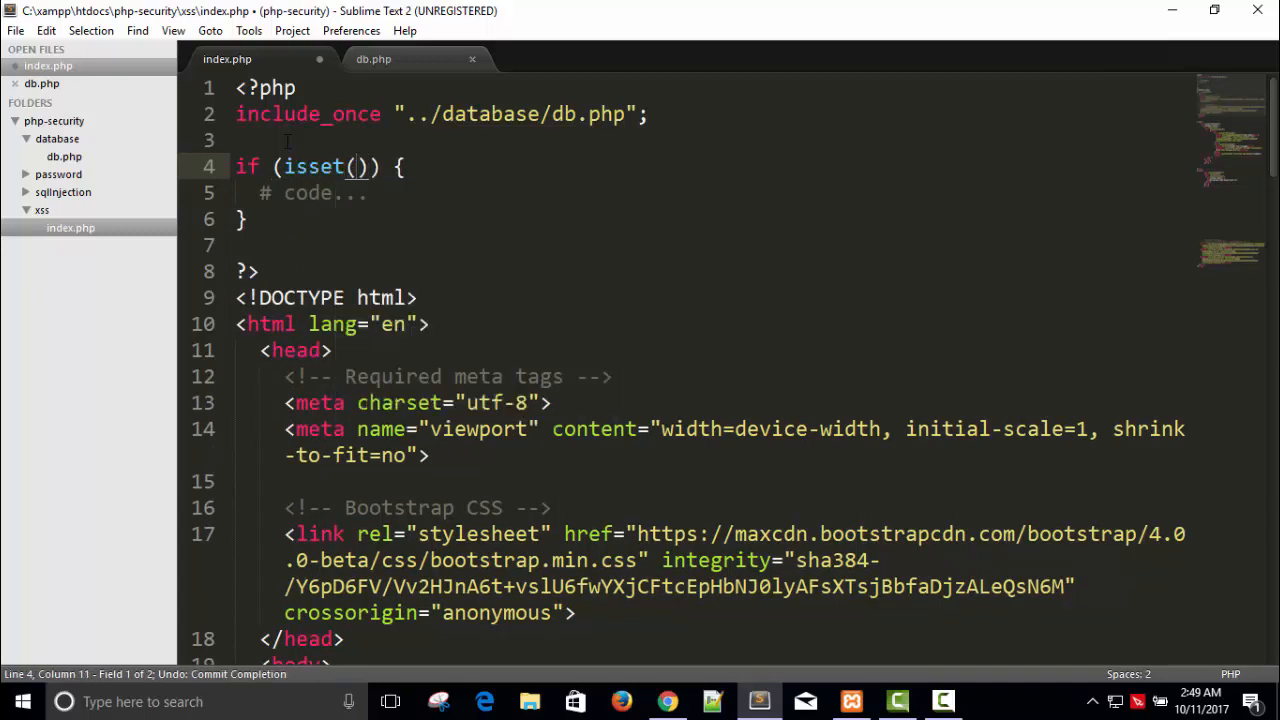
{"action": "type", "text": "$_POST"}
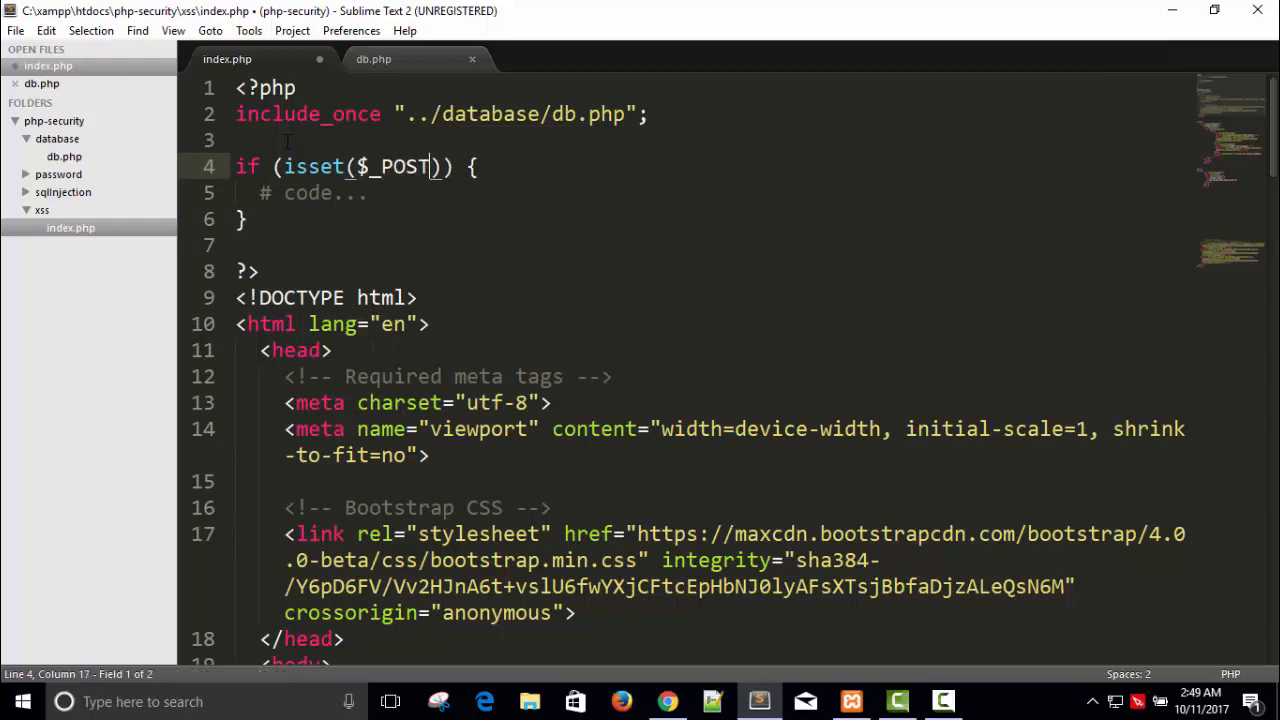
{"action": "type", "text": "[\"\"]"}
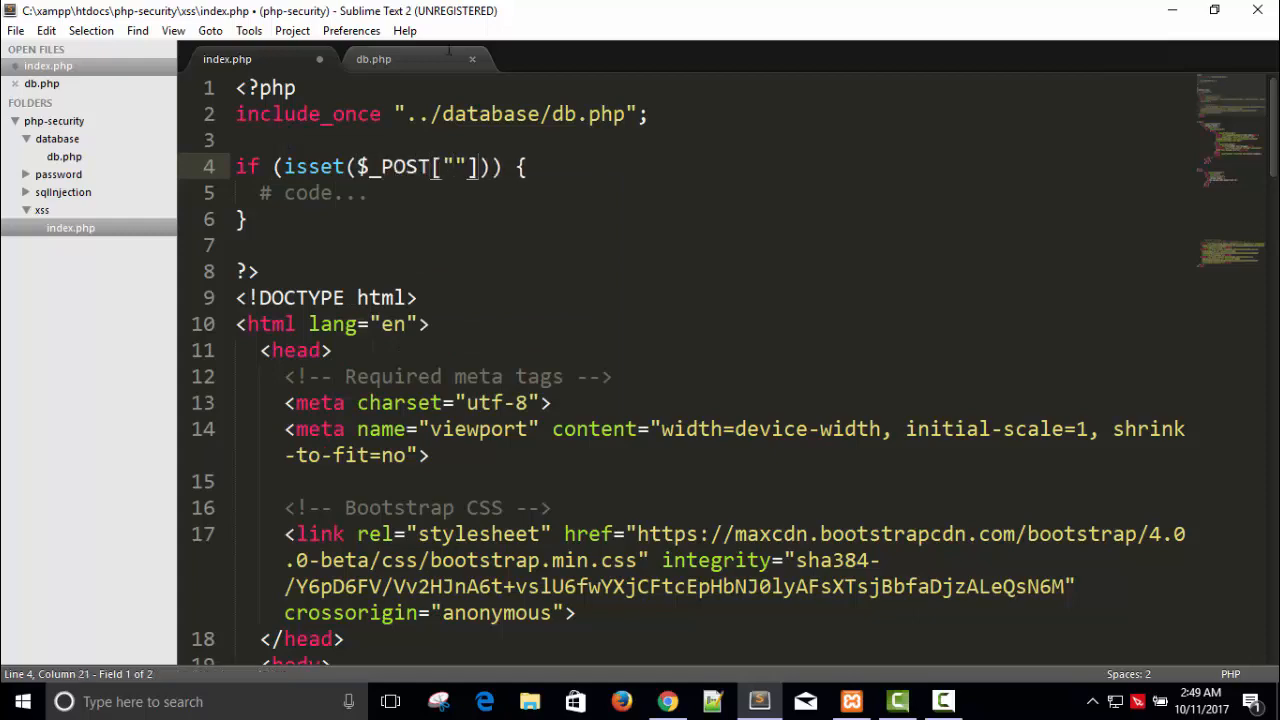
Add name="submit" to the form's Submit button and select the word submit
{"action": "scroll", "scroll_direction": "down", "scroll_amount": 3}
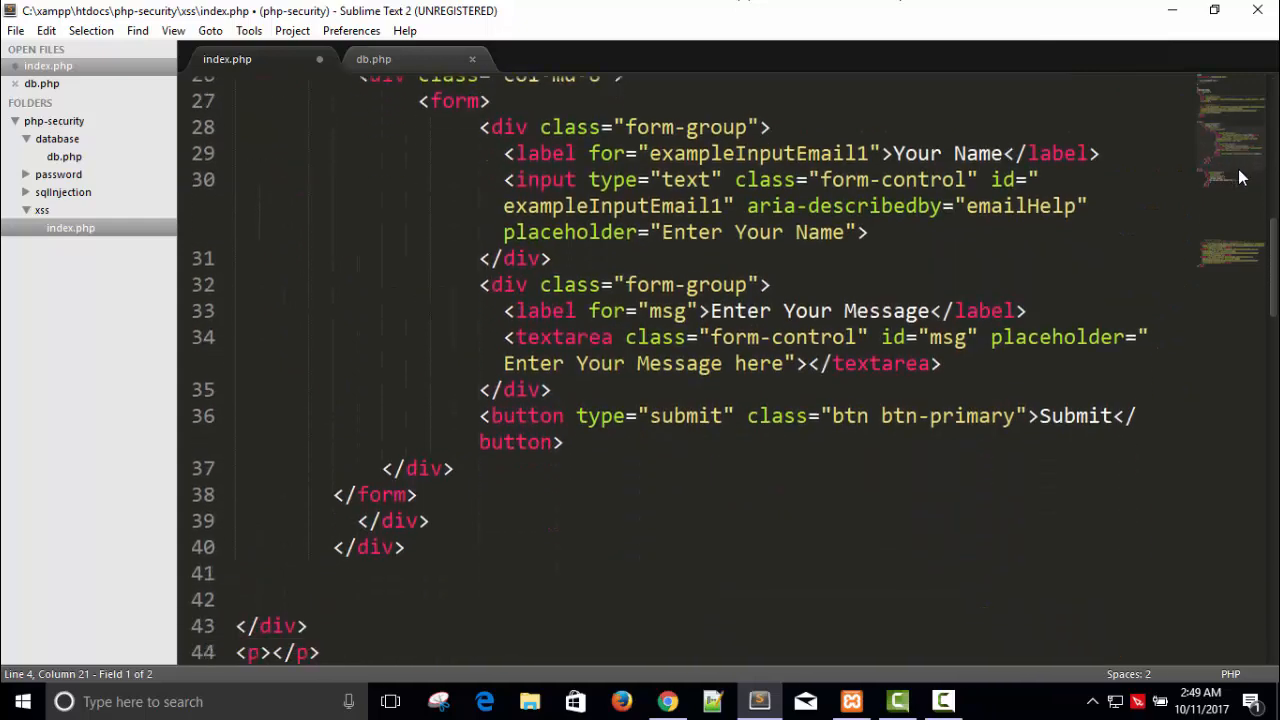
{"action": "scroll", "scroll_direction": "down", "scroll_amount": 3}
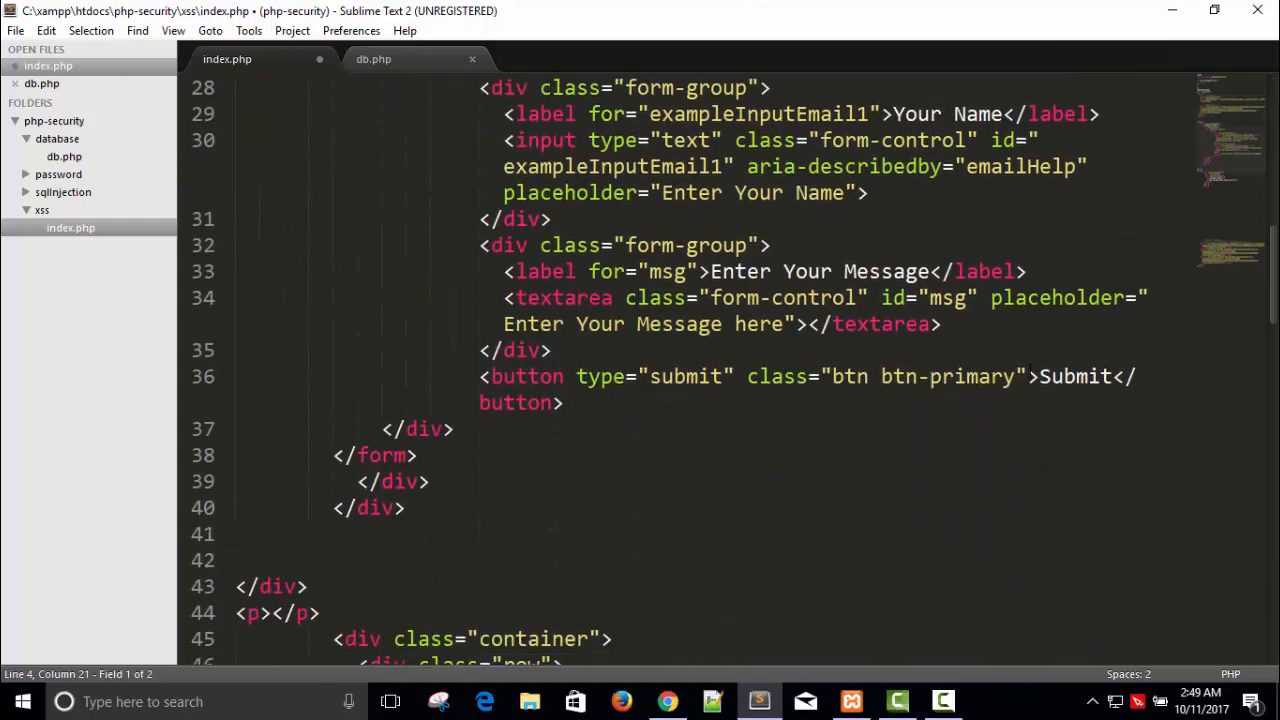
{"action": "type", "text": "n"}
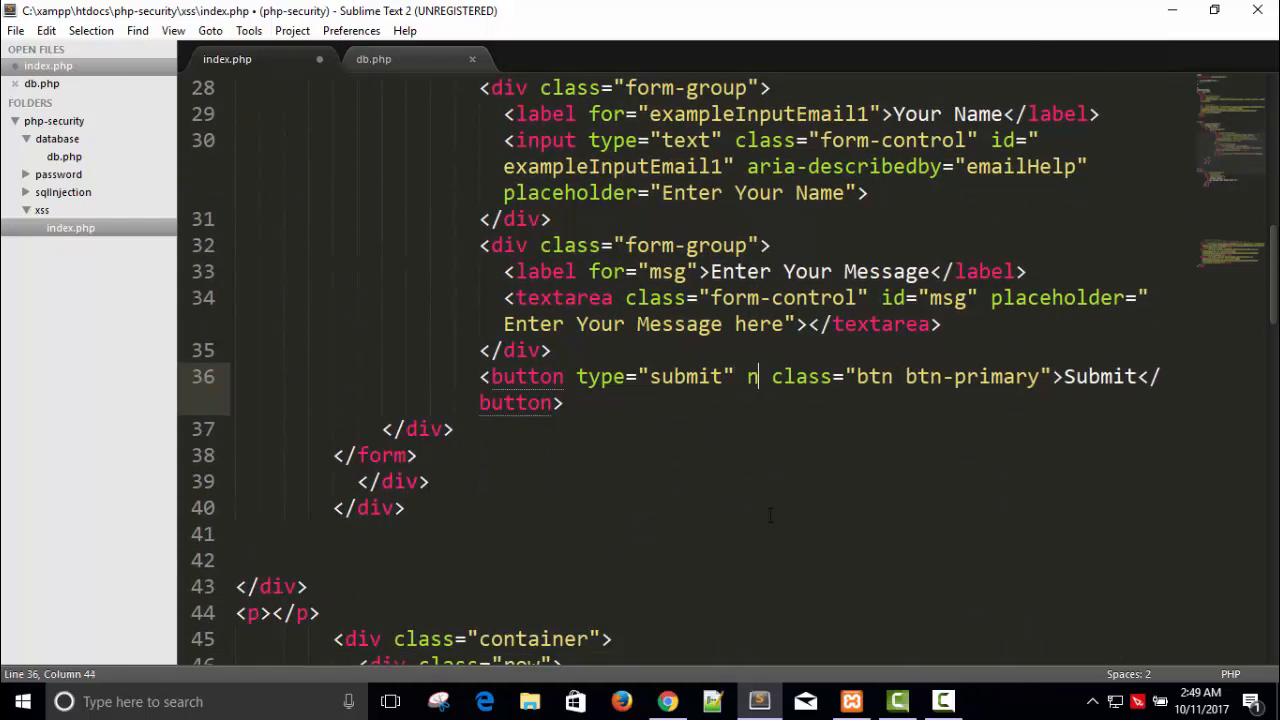
{"action": "type", "text": "ame=\""}
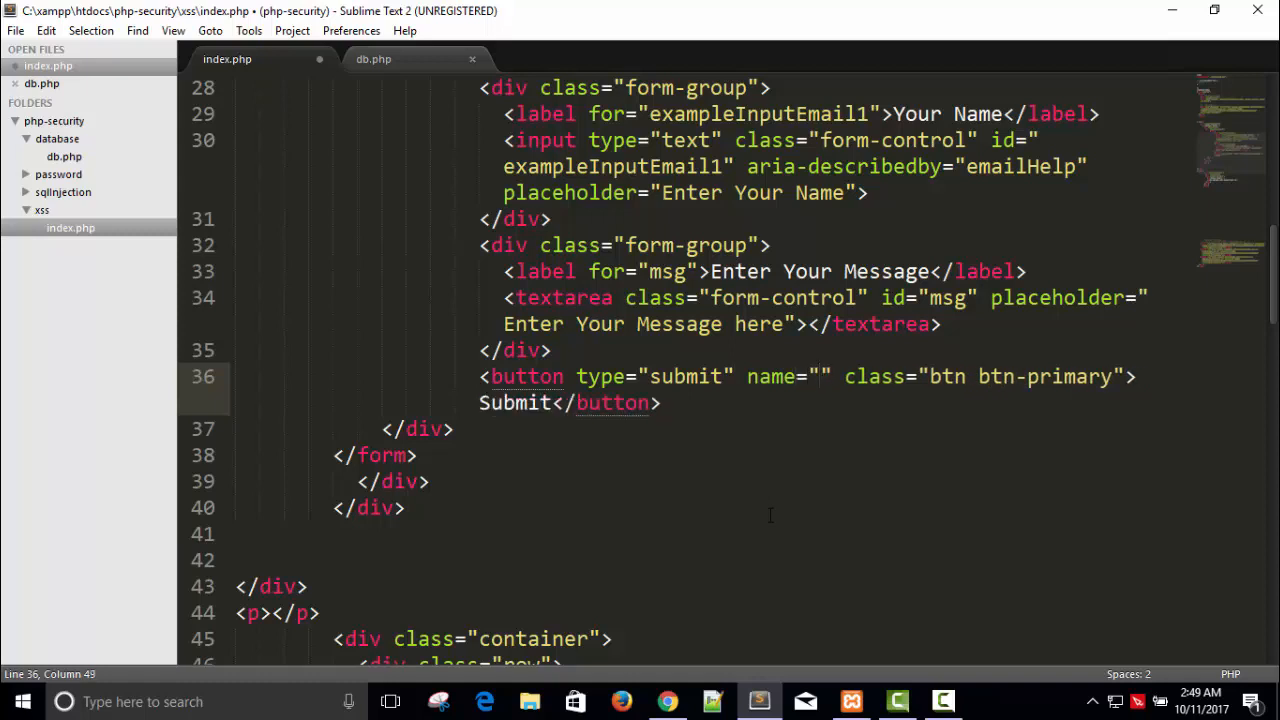
{"action": "type", "text": "submit"}
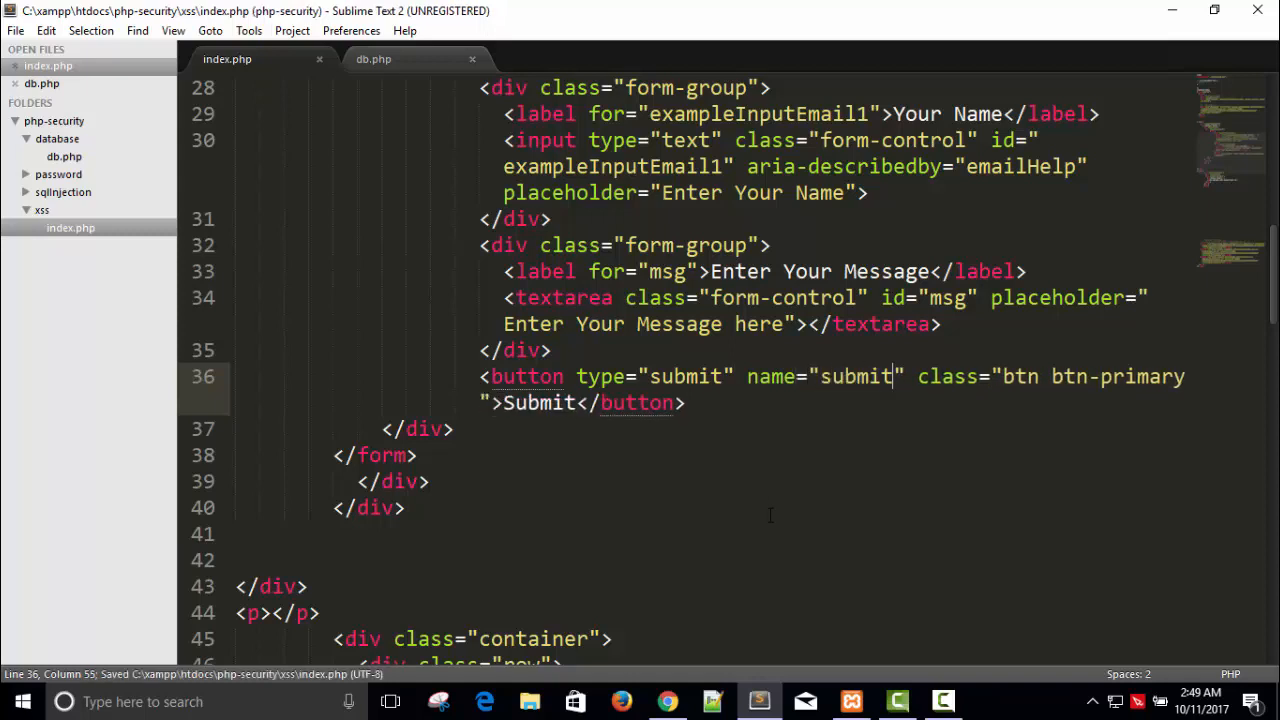
{"action": "double_click", "coordinate": [855, 376]}
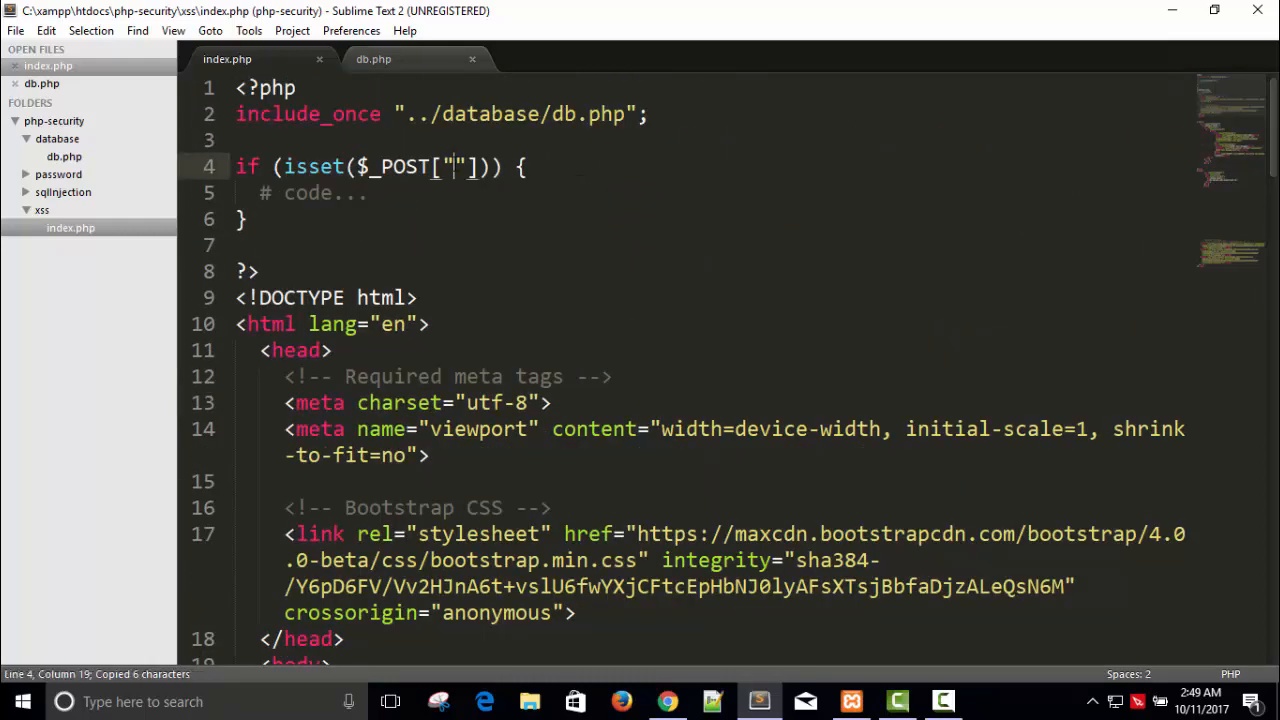
Fill in $_POST["submit"], remove the # comment, and begin $pre_stmt = $con->prepare(...)
{"action": "type", "text": "submit"}
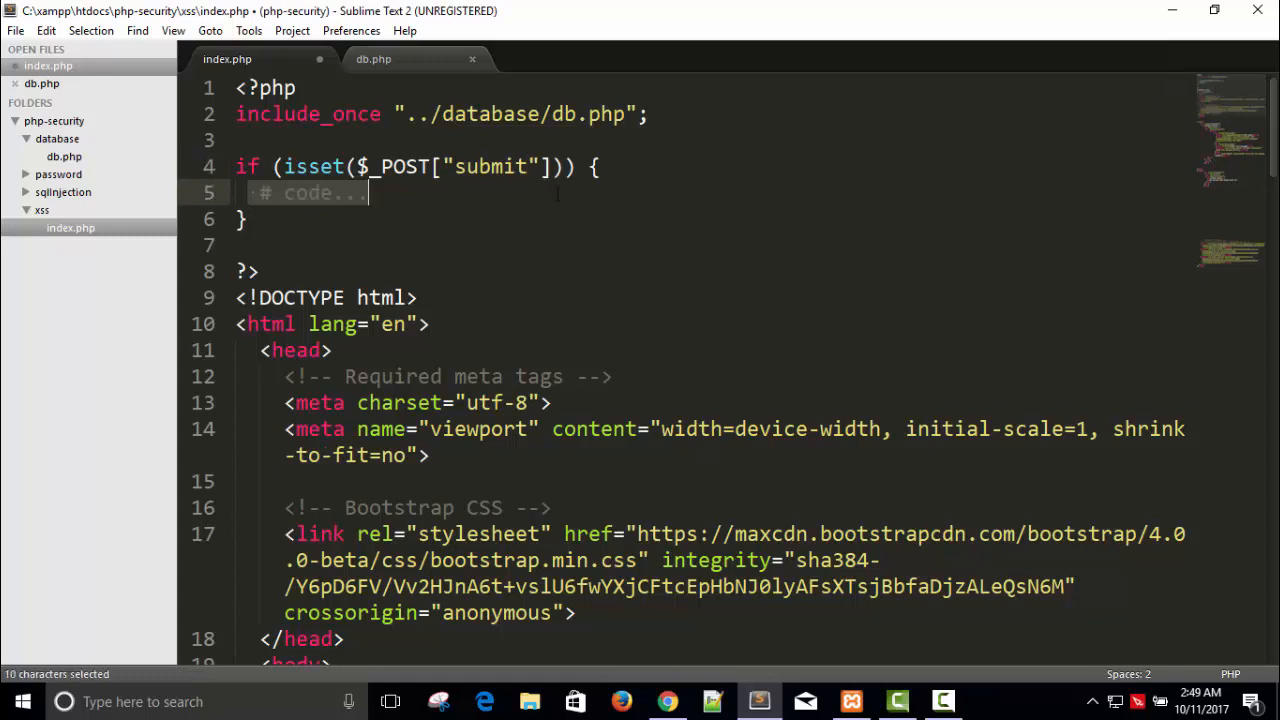
{"action": "key", "text": "Delete"}
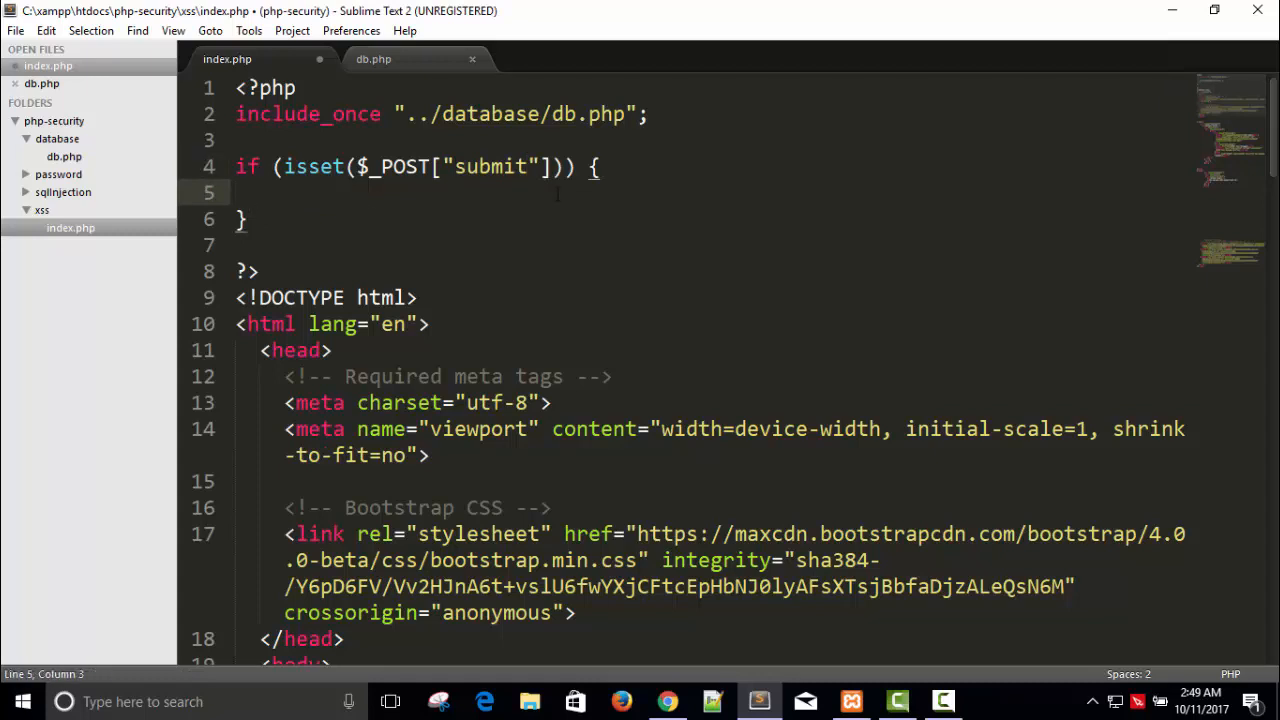
{"action": "type", "text": "$"}
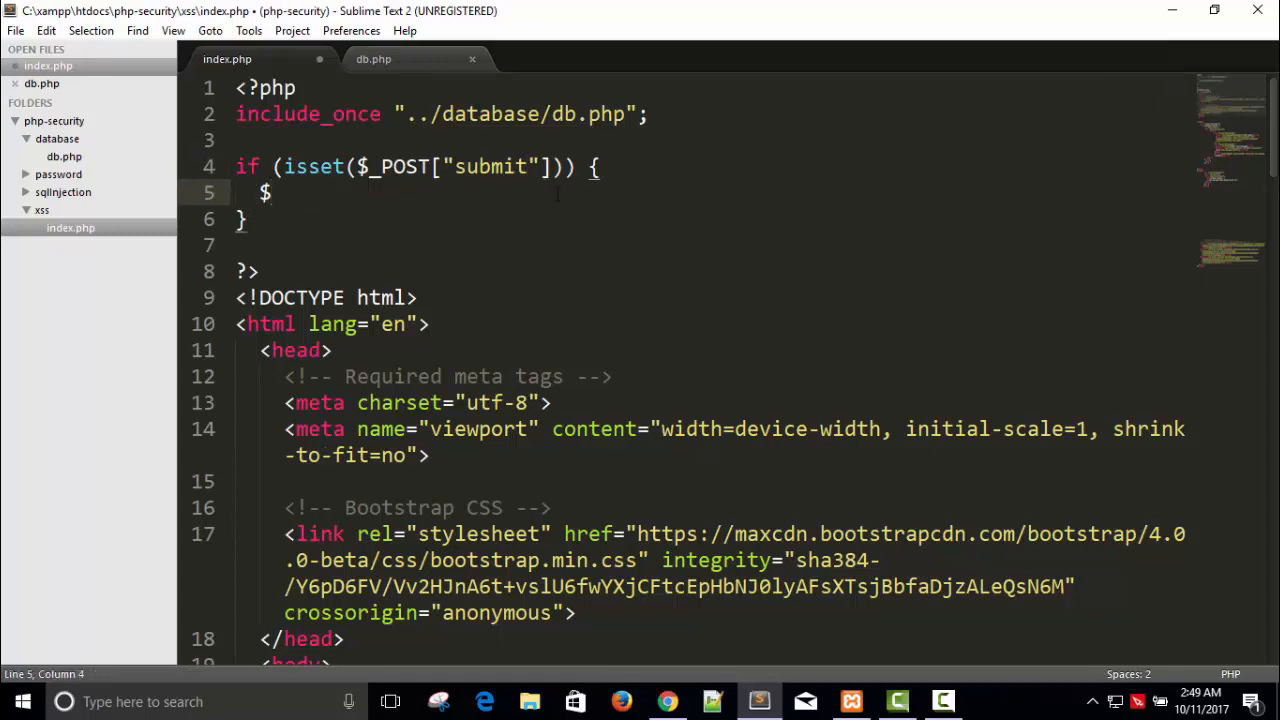
{"action": "type", "text": "pre"}
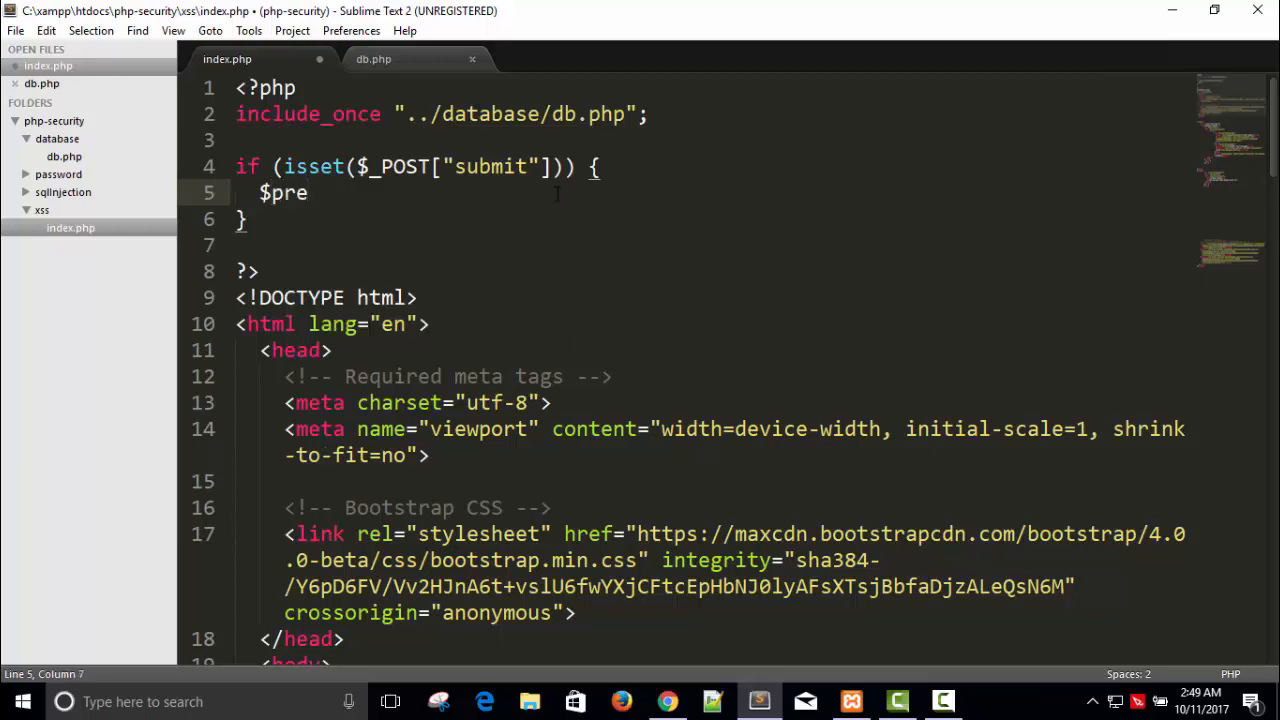
{"action": "type", "text": "_stmt ="}
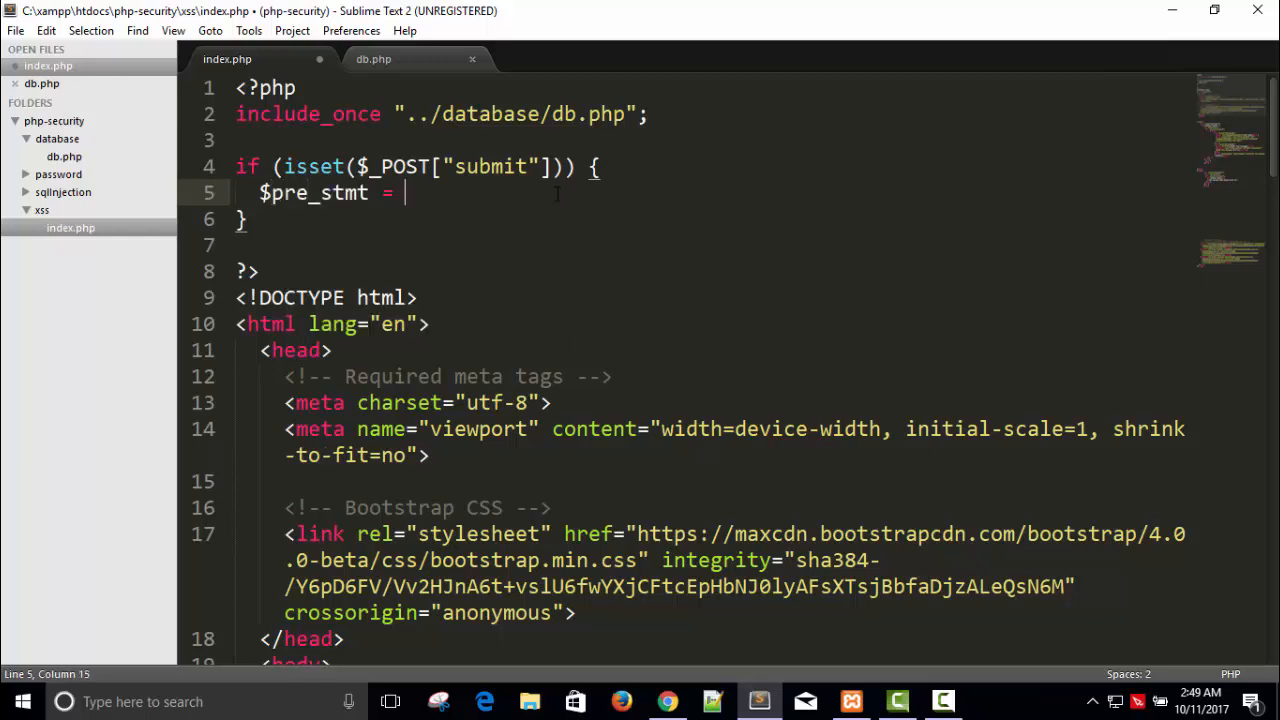
{"action": "type", "text": "$con"}
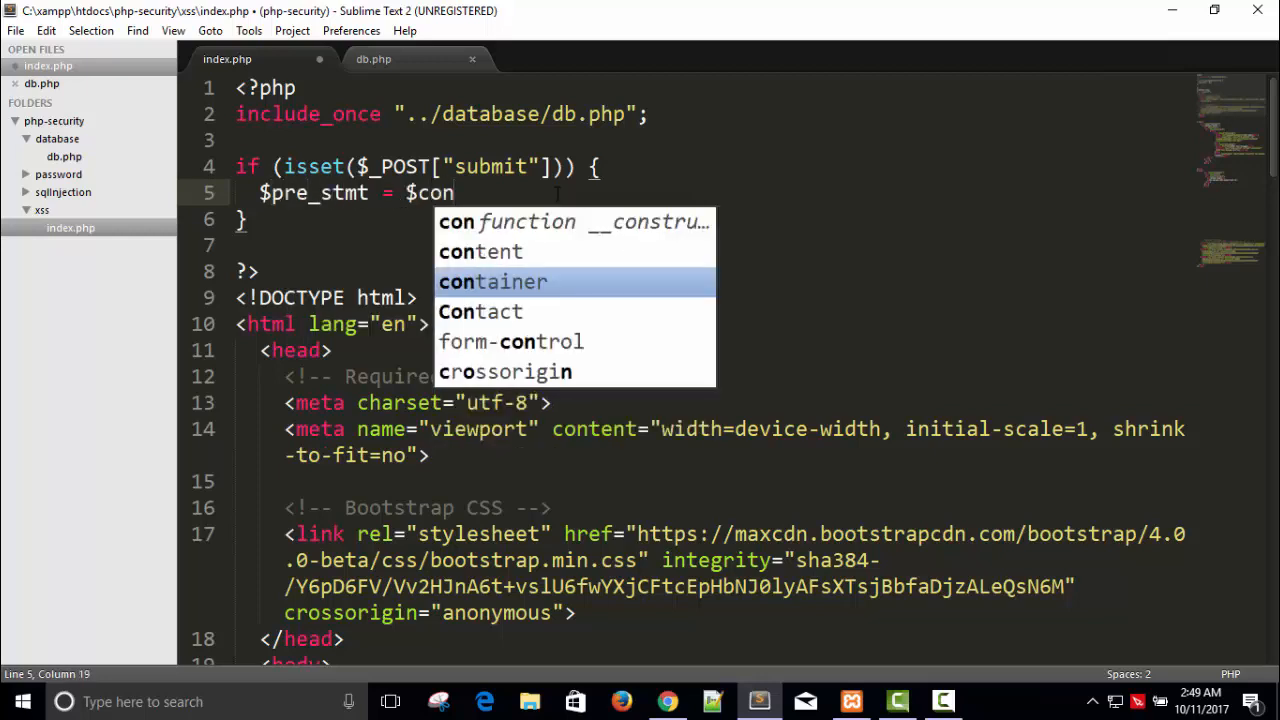
{"action": "type", "text": "->preoa"}
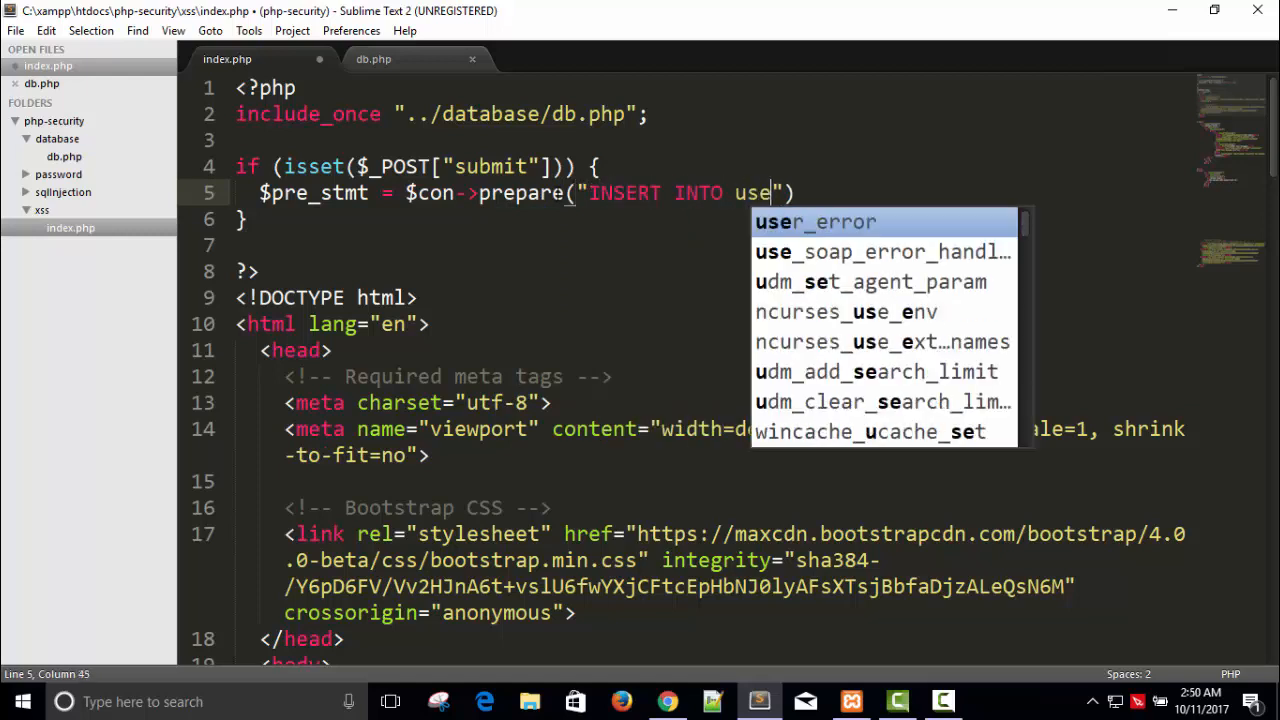
{"action": "key", "text": "backspace"}
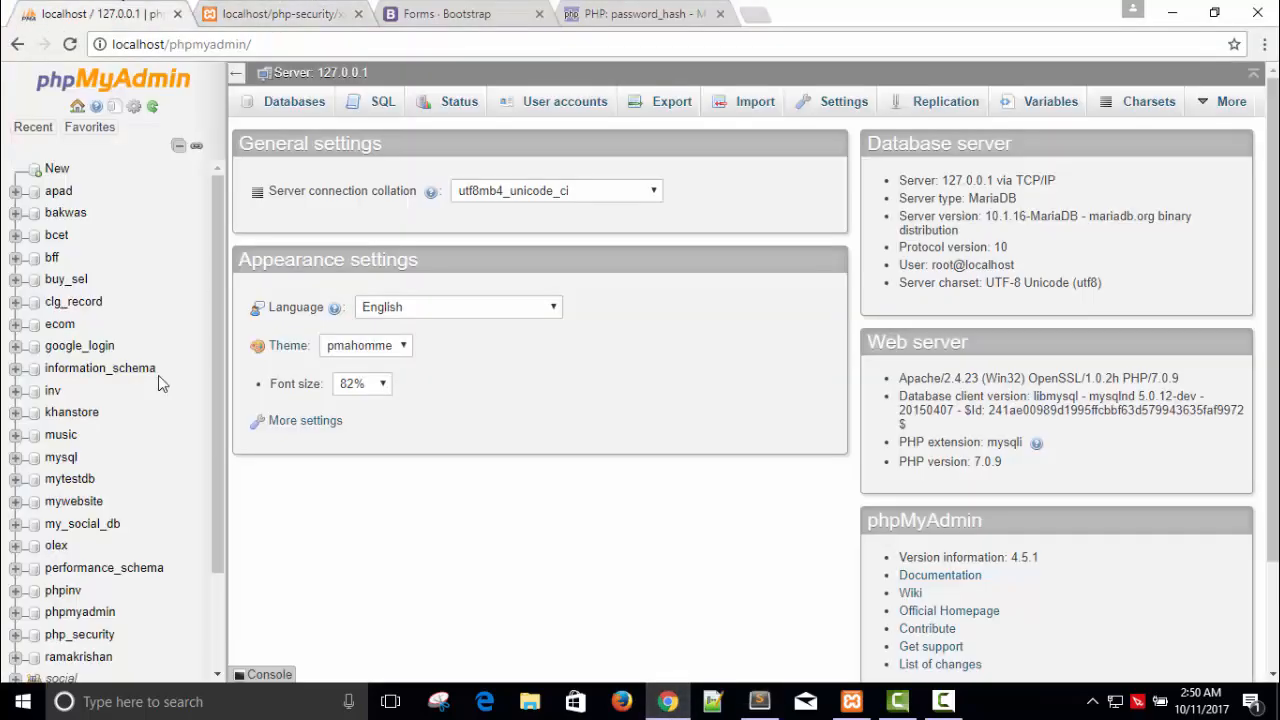
Start a new table named contact in the php_security database
{"action": "scroll", "scroll_direction": "down", "scroll_amount": 3}
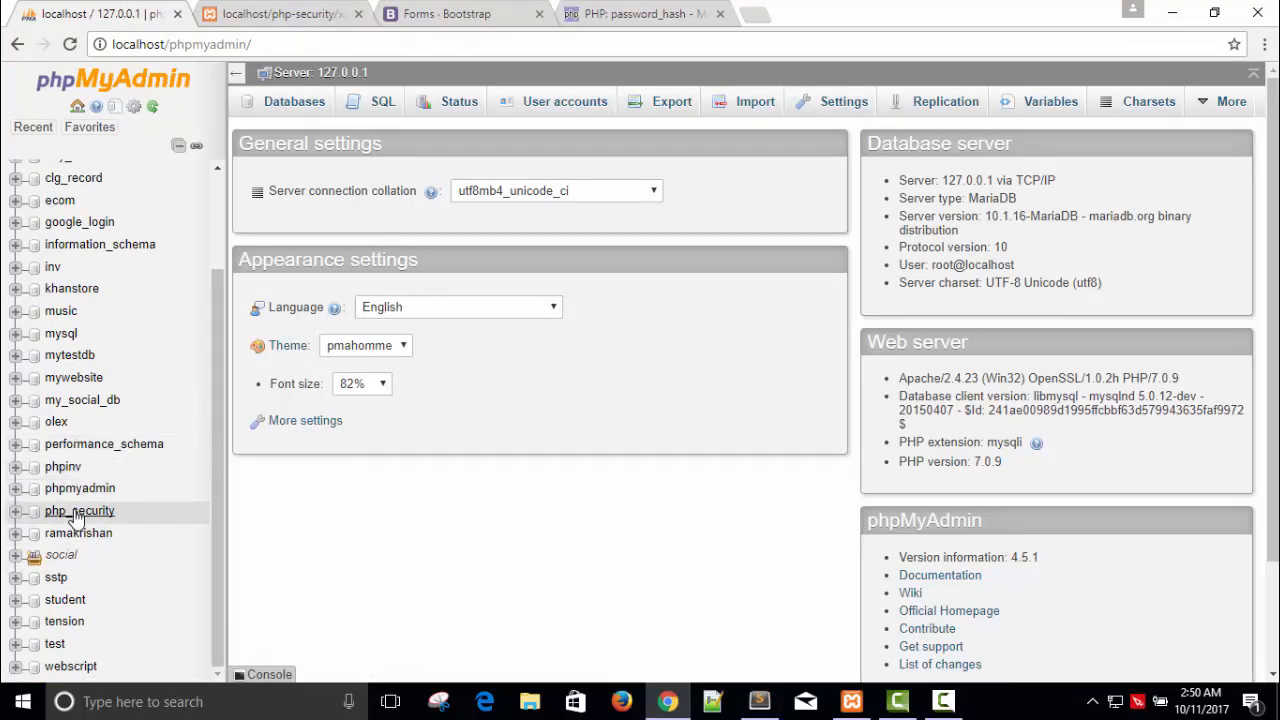
{"action": "left_click", "coordinate": [79, 510]}
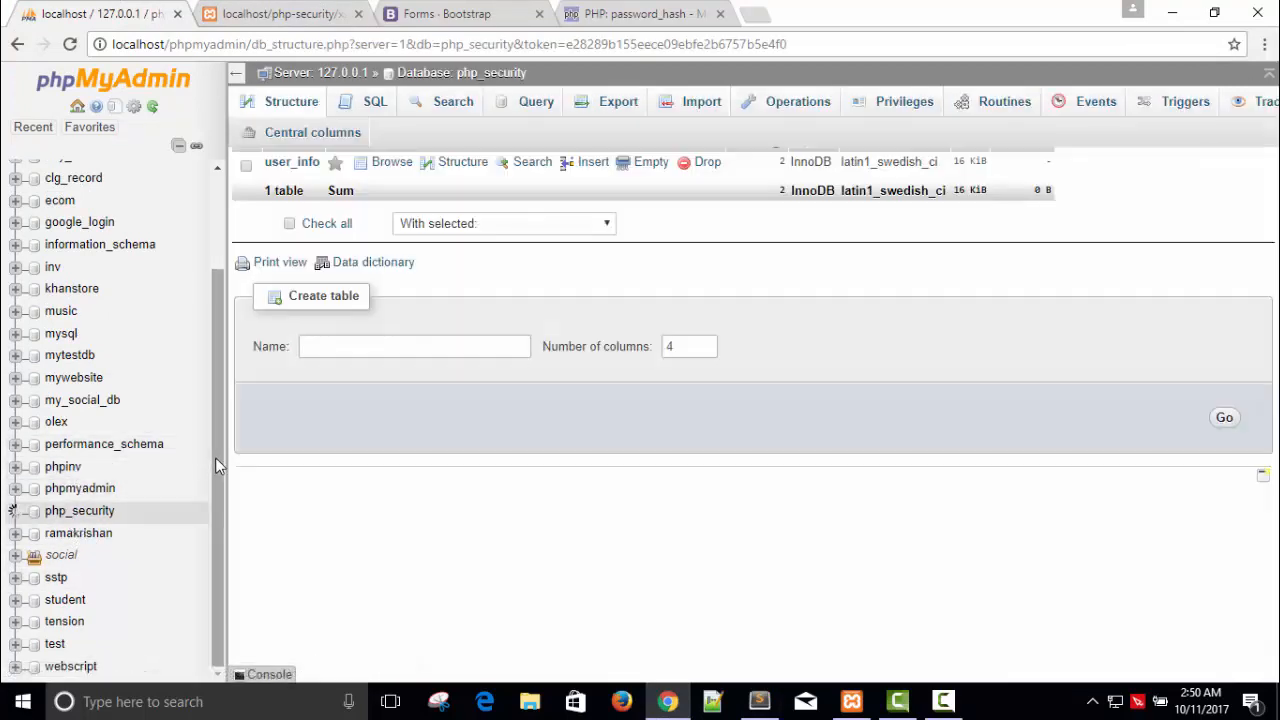
{"action": "type", "text": "cona"}
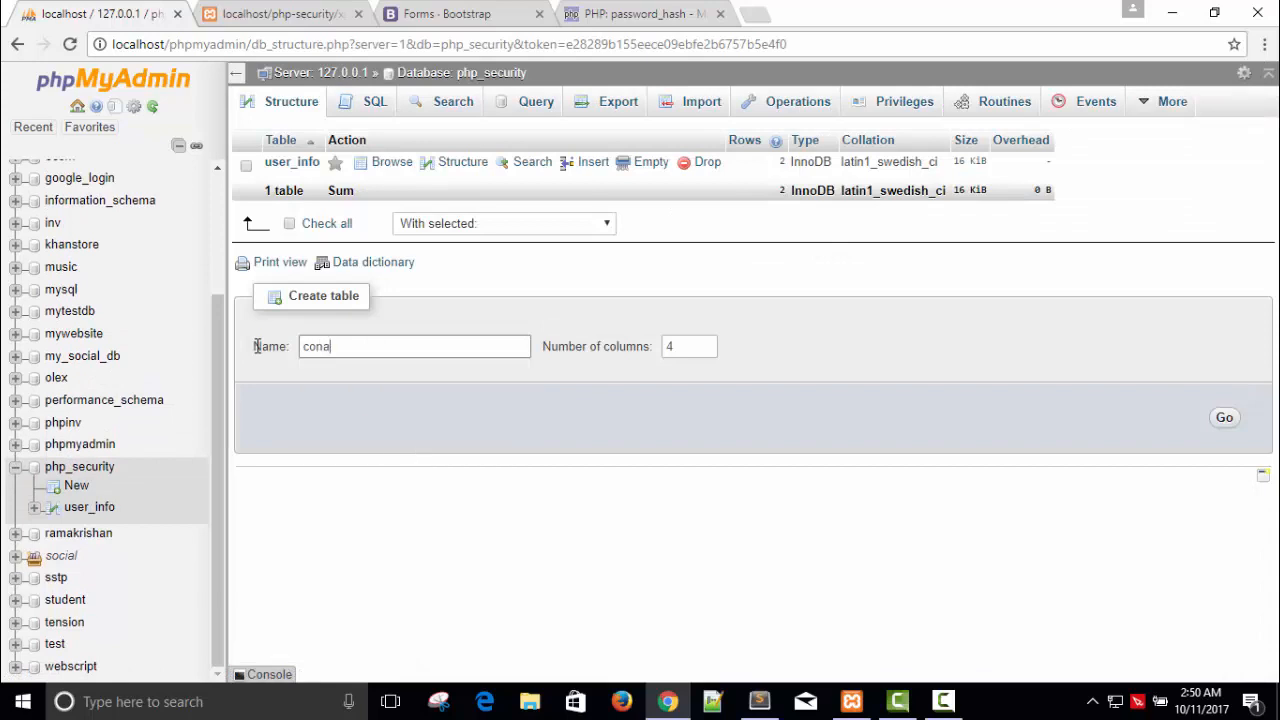
{"action": "key", "text": "BackSpace"}
{"action": "type", "text": "tact"}
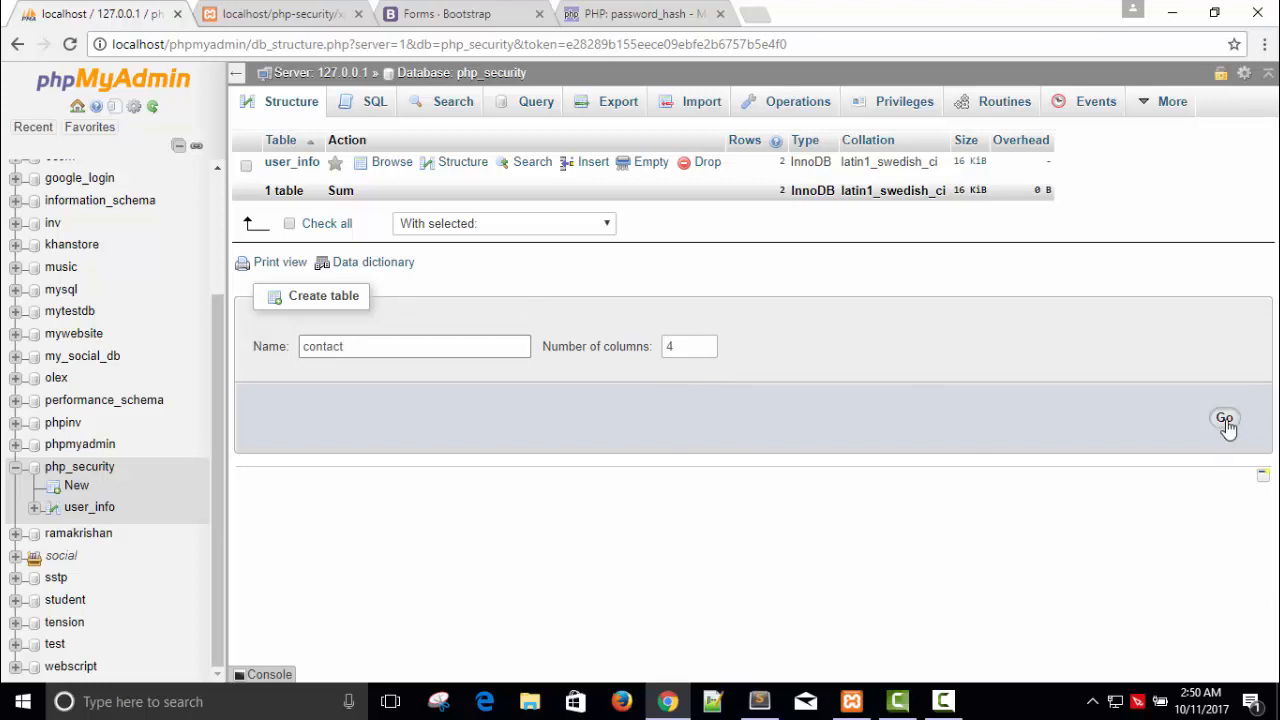
{"action": "left_click", "coordinate": [1224, 417]}
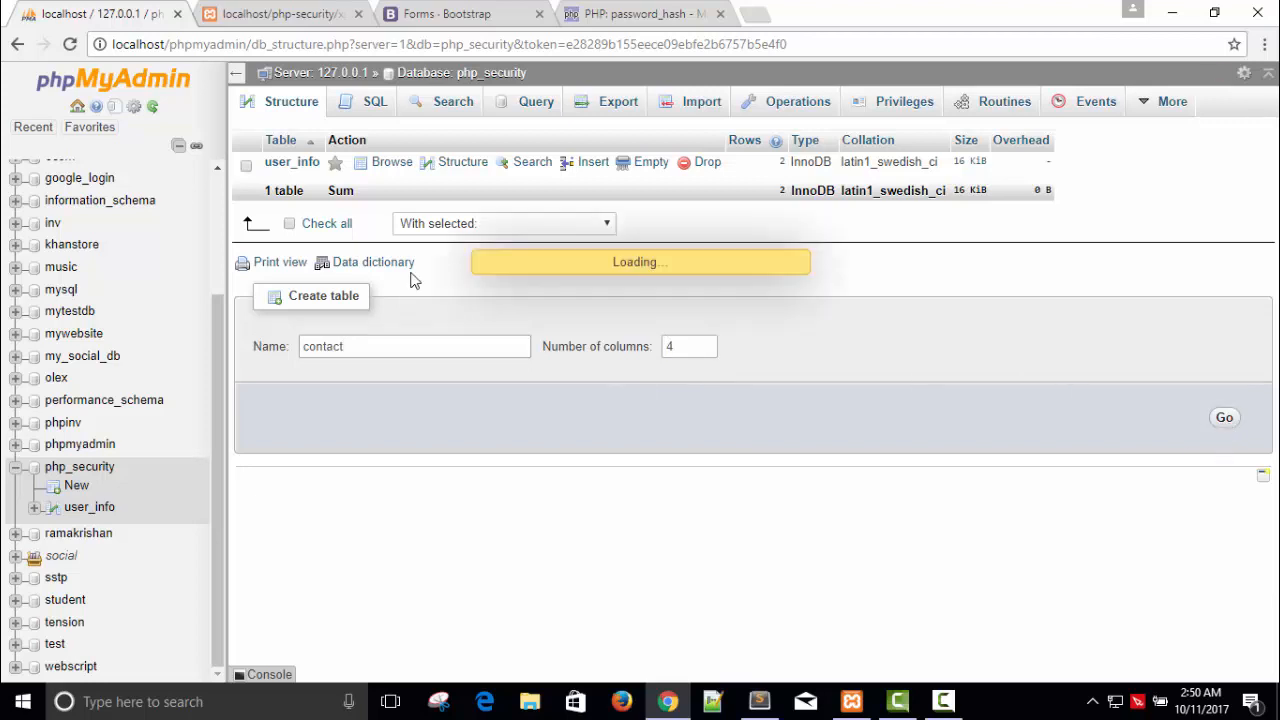
Define columns id (length 11), name VARCHAR 255, and message
{"action": "left_click", "coordinate": [1224, 417]}
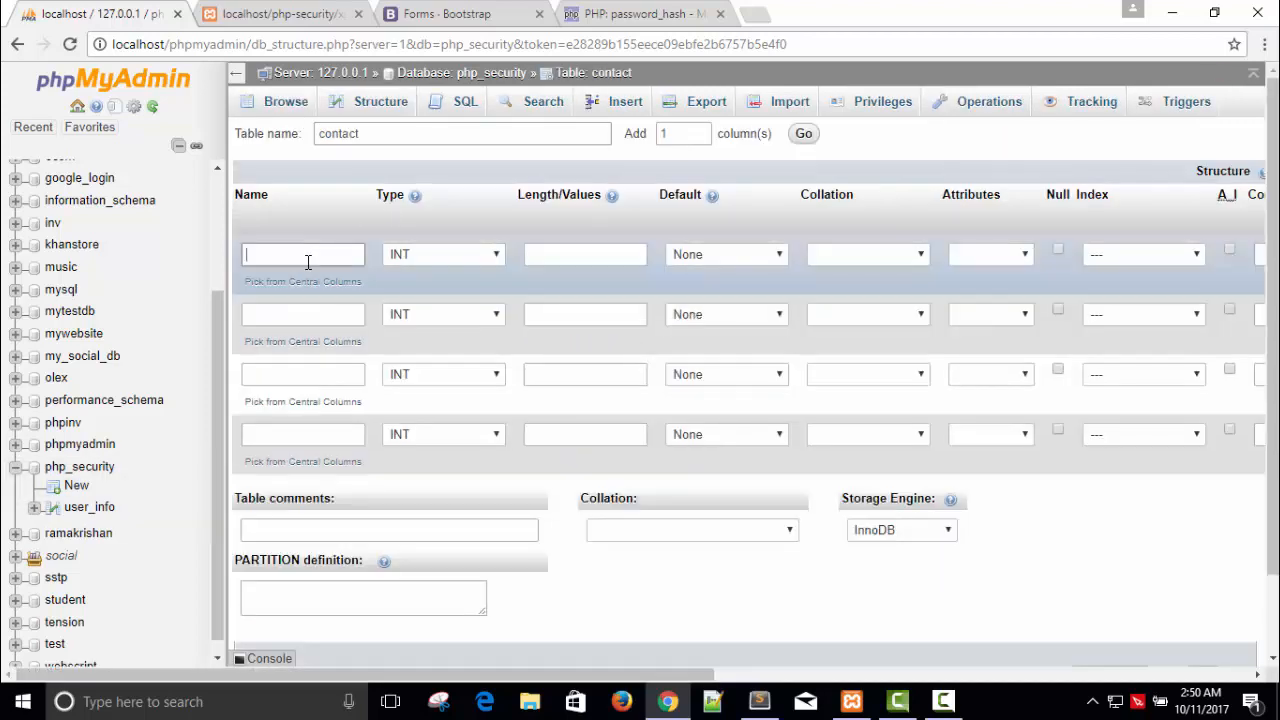
{"action": "type", "text": "id"}
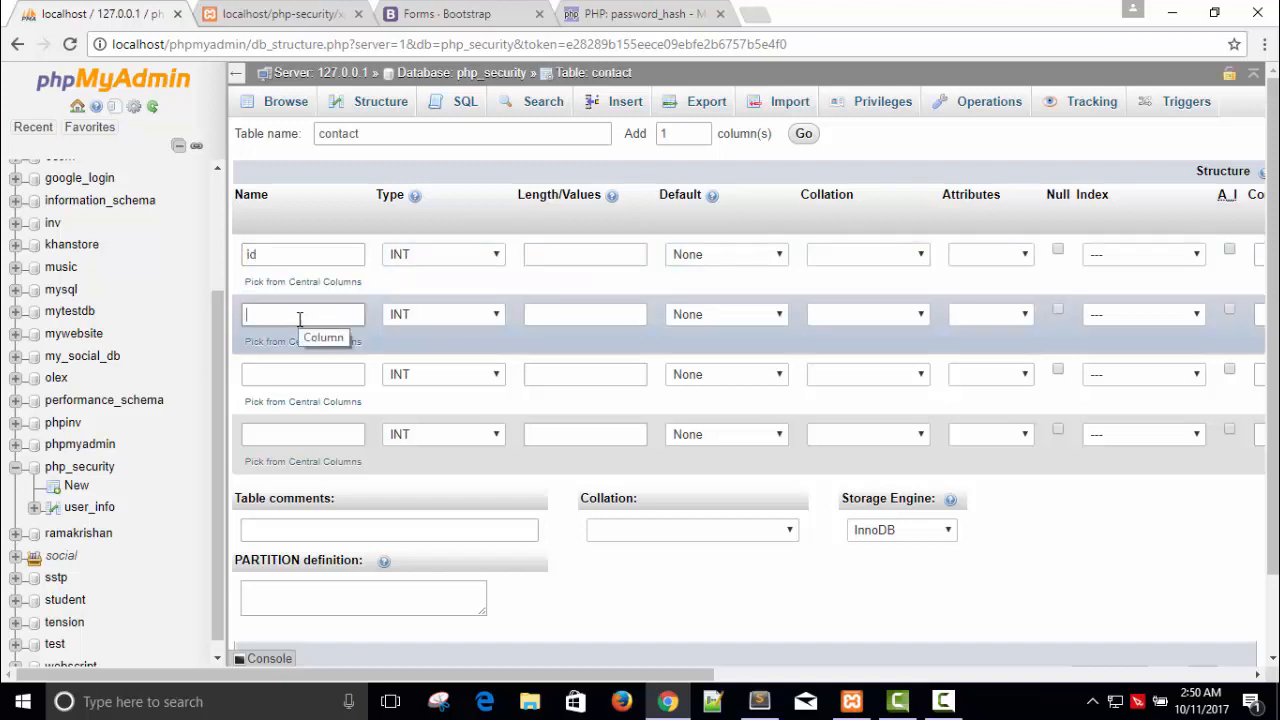
{"action": "type", "text": "name"}
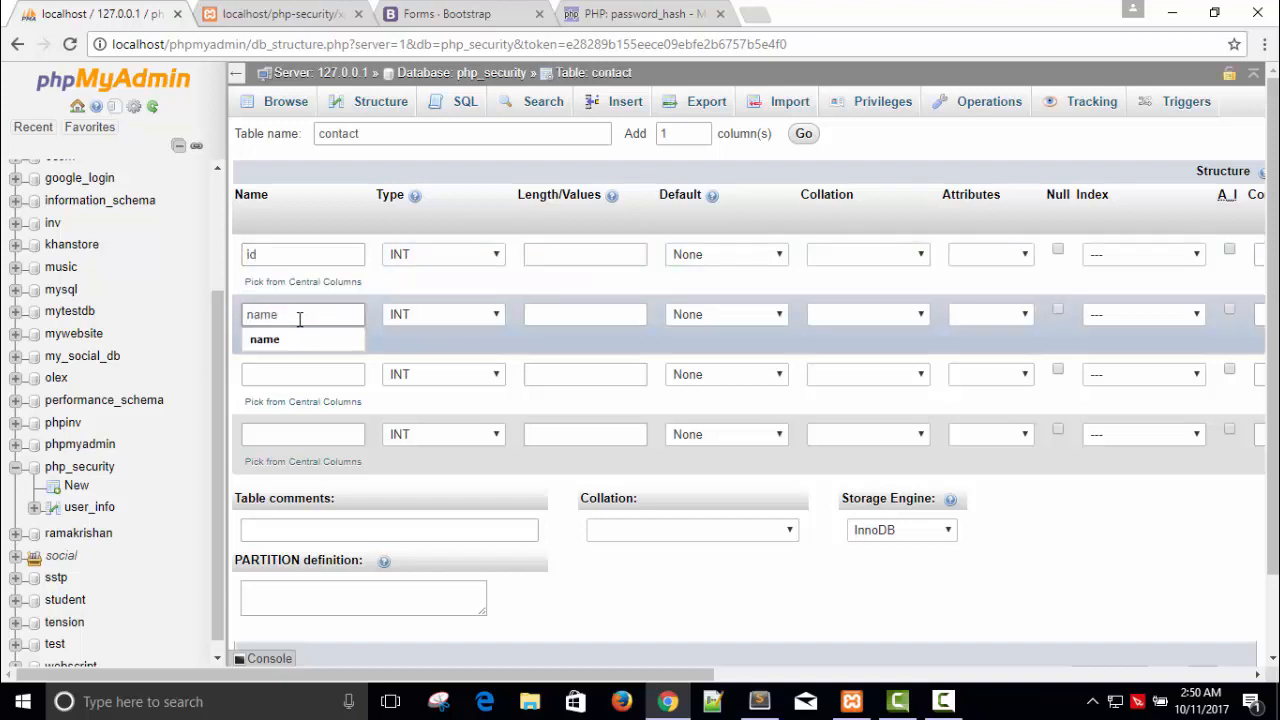
{"action": "type", "text": "mes"}
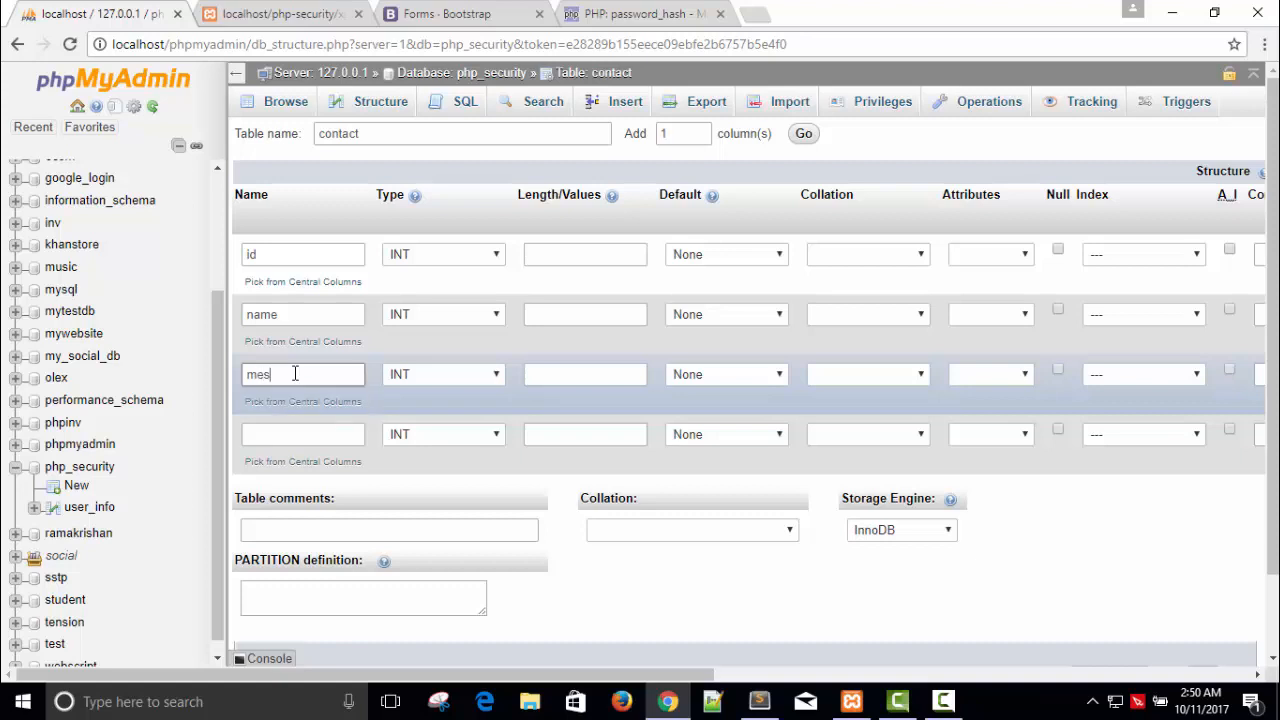
{"action": "type", "text": "sage"}
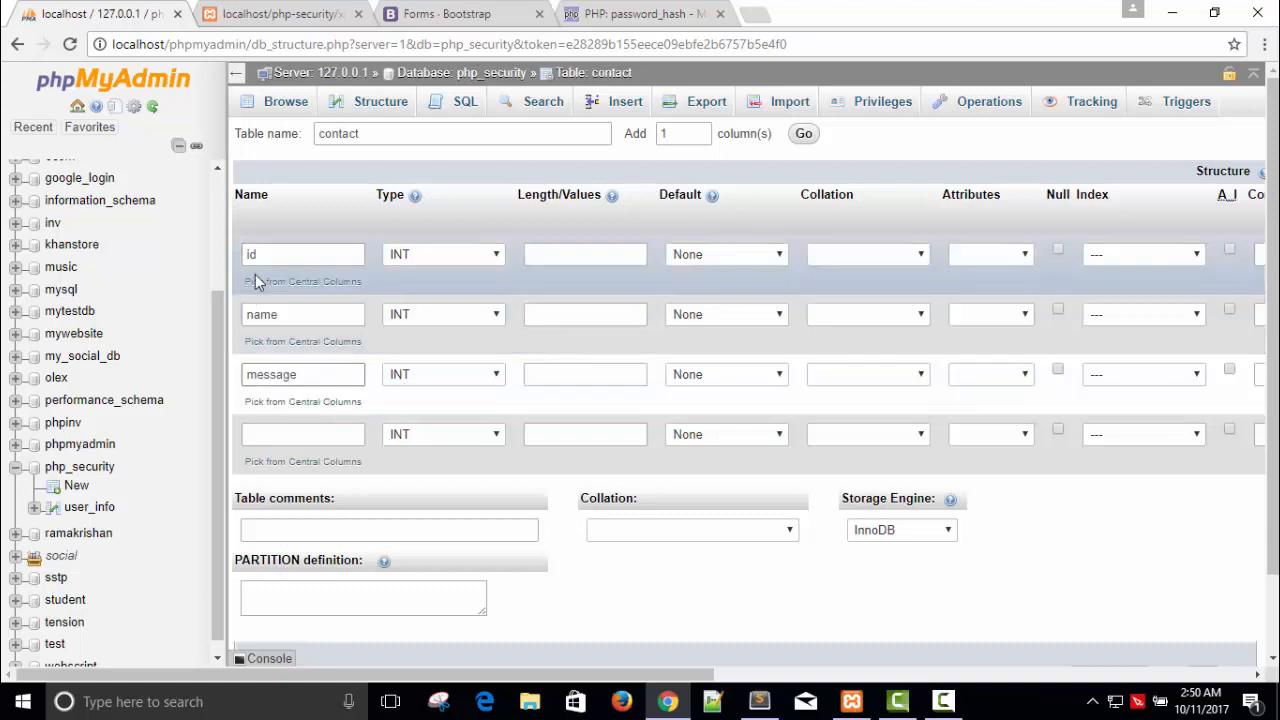
{"action": "left_click", "coordinate": [443, 314]}
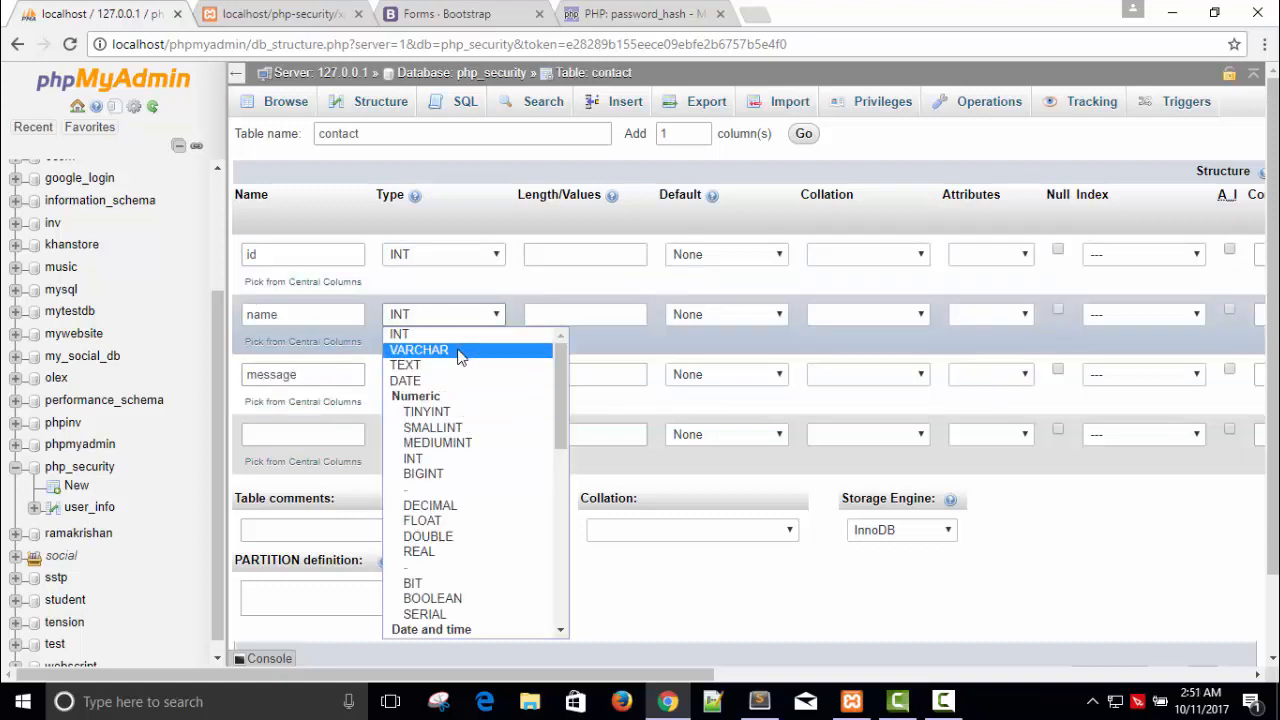
{"action": "left_click", "coordinate": [419, 350]}
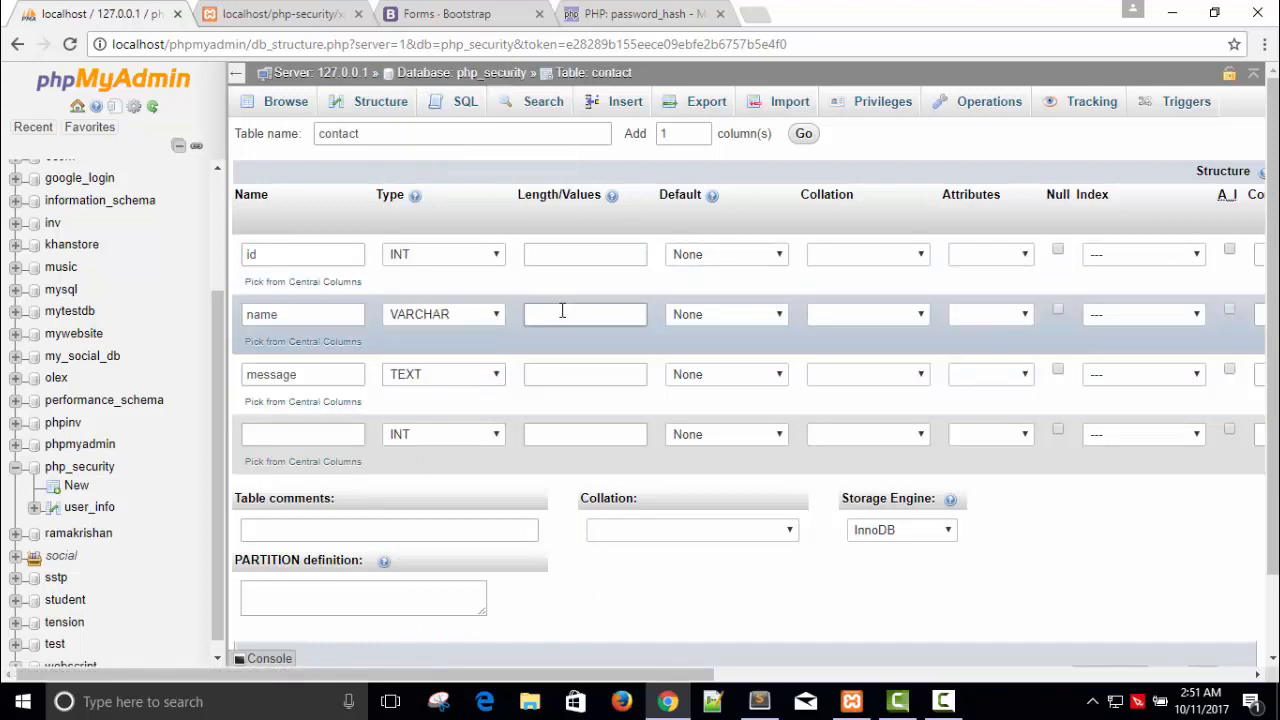
{"action": "type", "text": "255"}
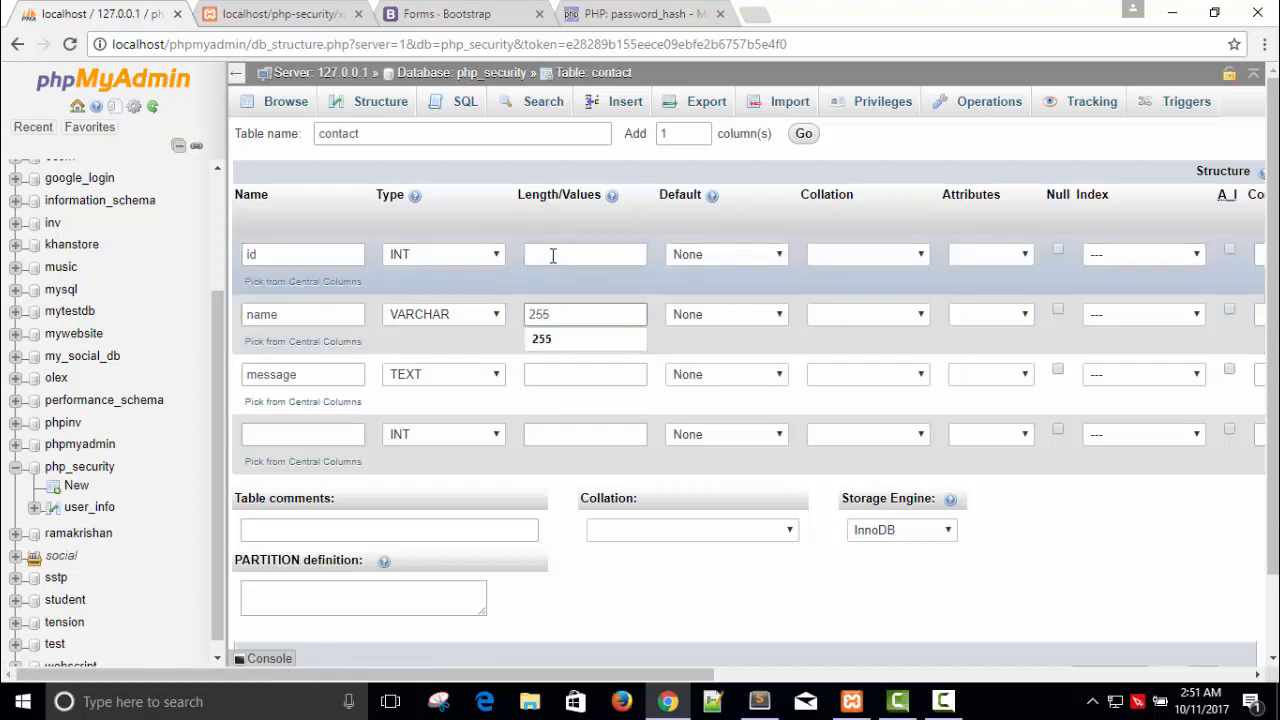
{"action": "type", "text": "11"}
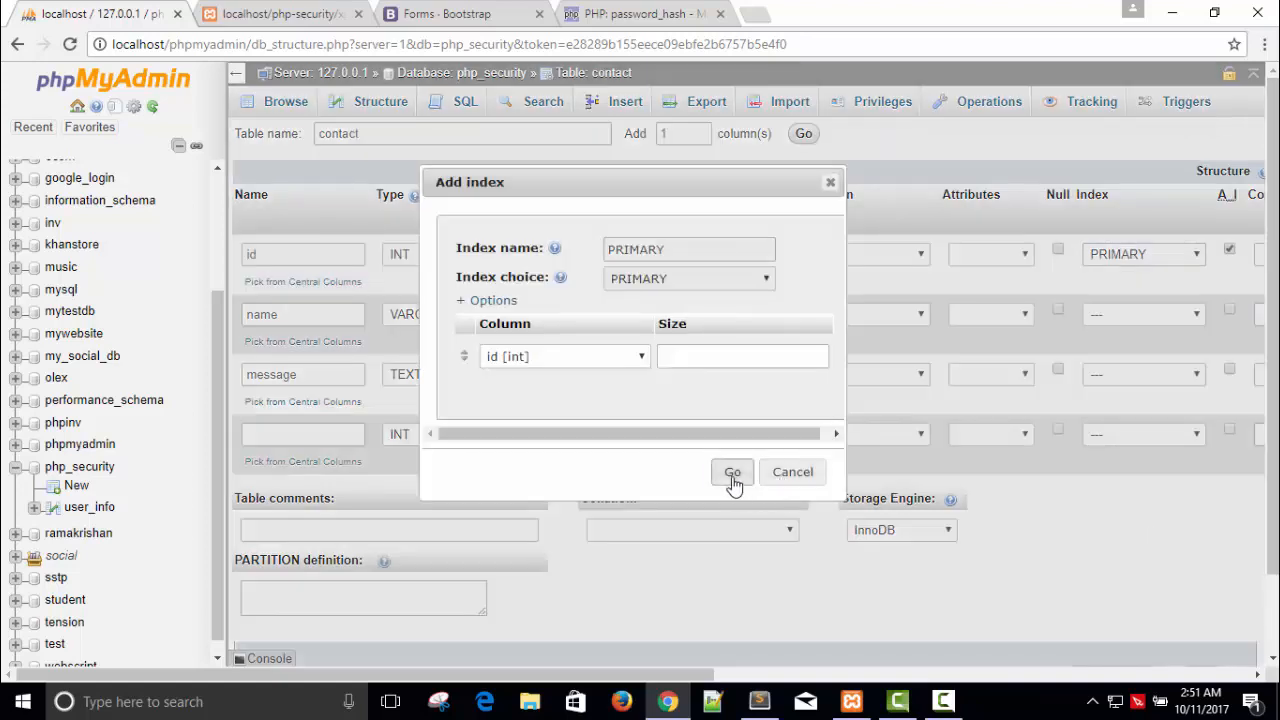
Make id the primary key, save the contact table, and view its structure
{"action": "left_click", "coordinate": [732, 471]}
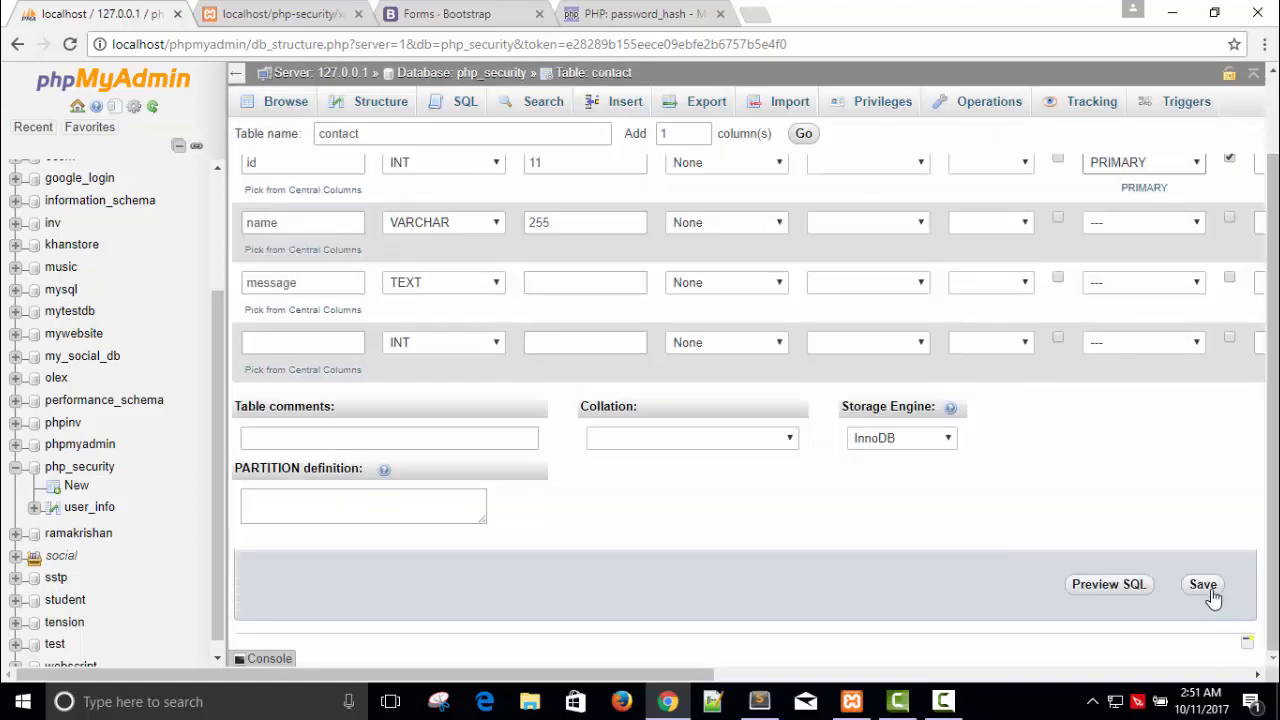
{"action": "left_click", "coordinate": [1202, 584]}
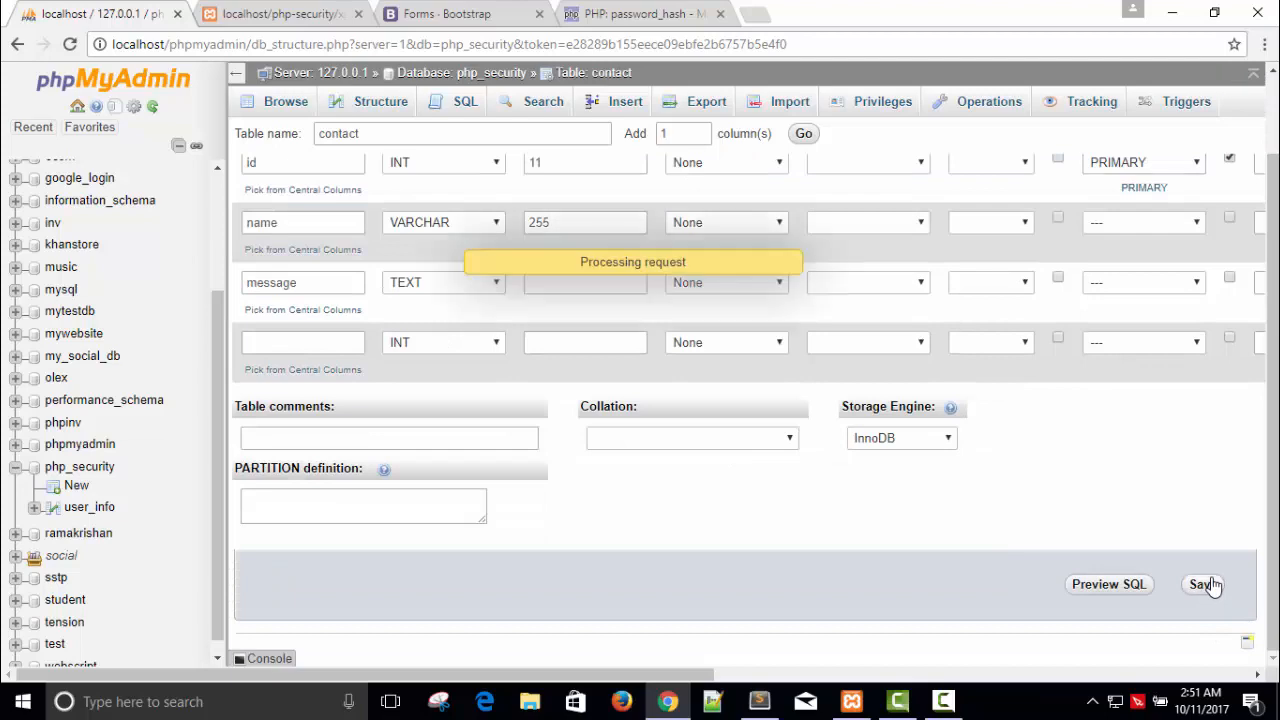
{"action": "left_click", "coordinate": [1202, 584]}
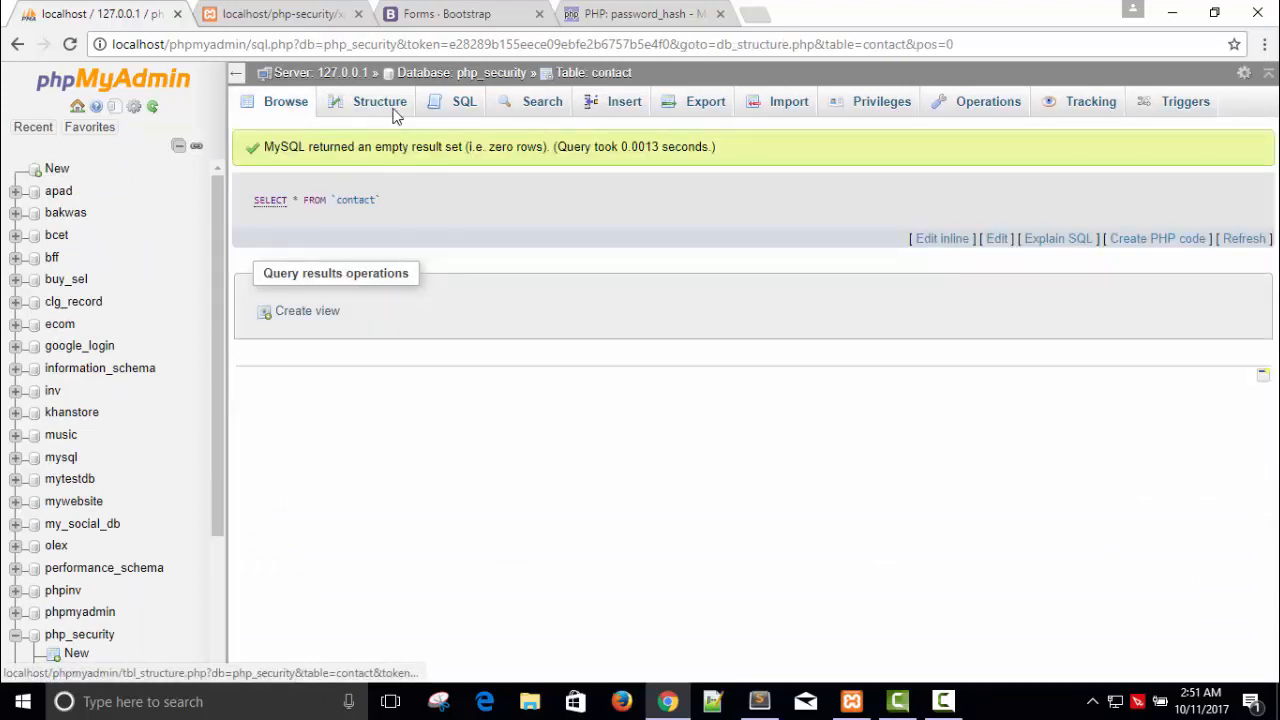
{"action": "left_click", "coordinate": [379, 101]}
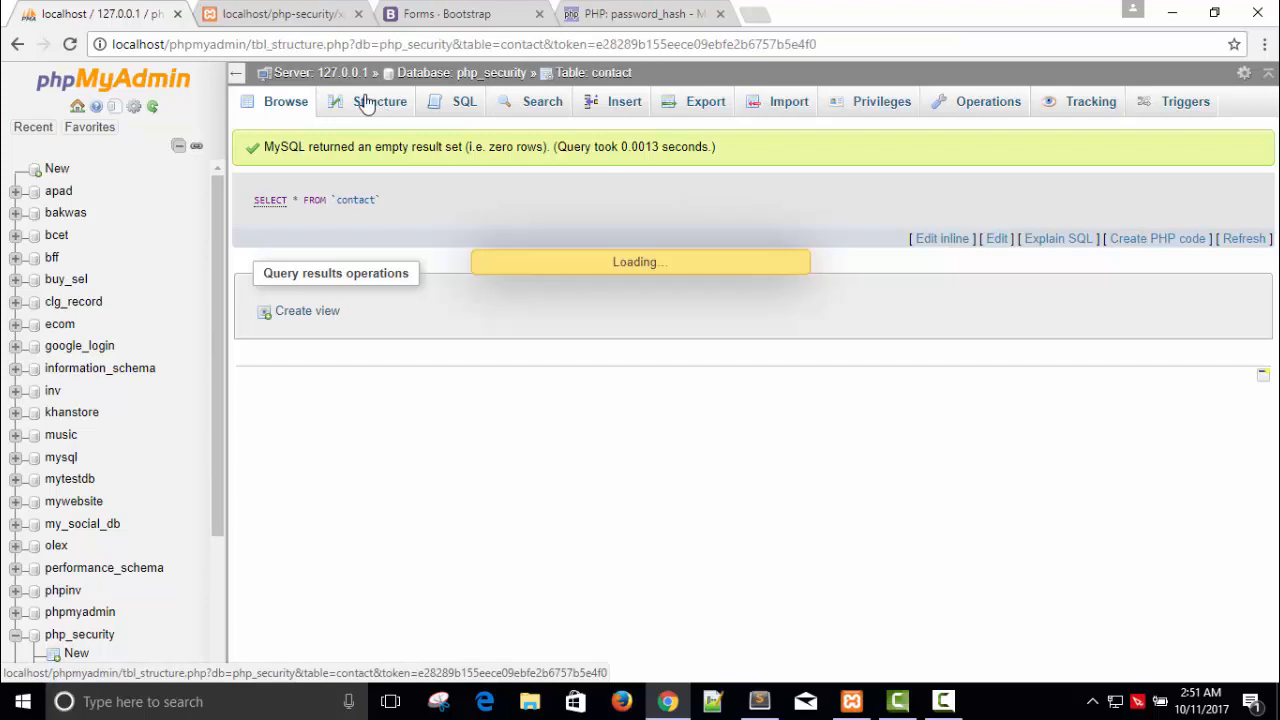
Write INSERT INTO contact (name,message) VALUES (?,?) as the prepare() query
{"action": "left_click", "coordinate": [379, 101]}
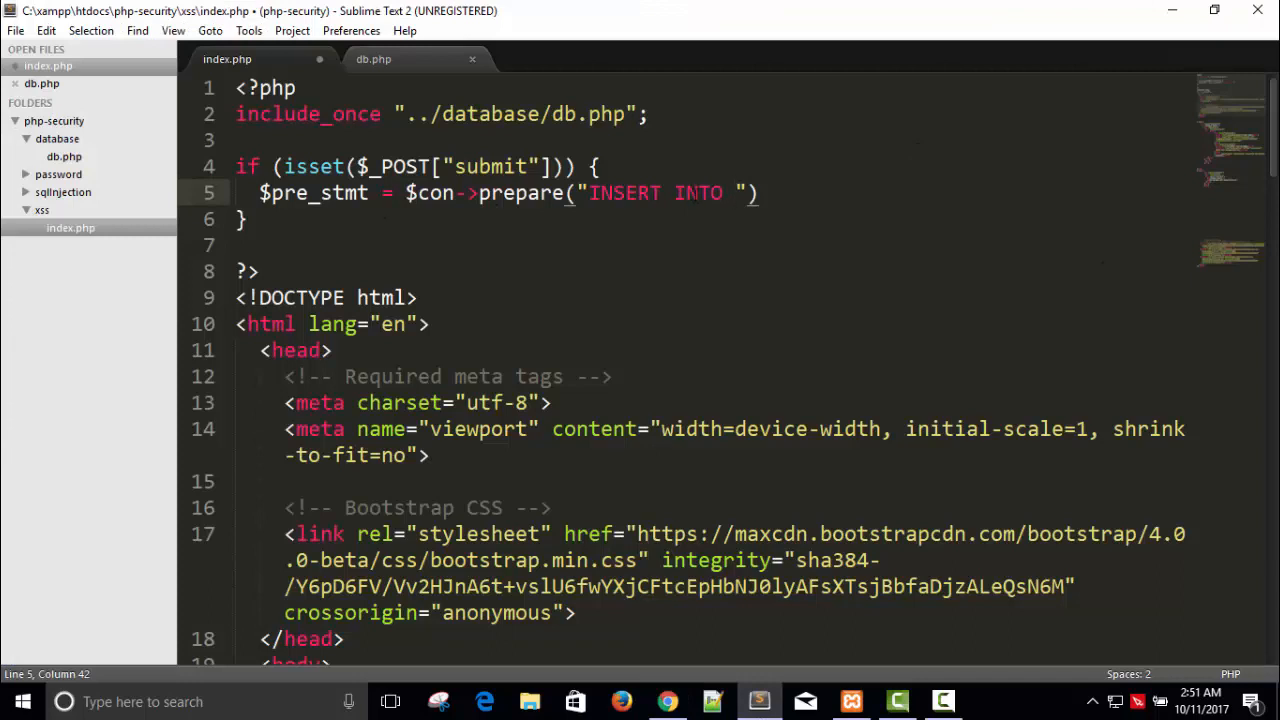
{"action": "type", "text": "contact WHERE"}
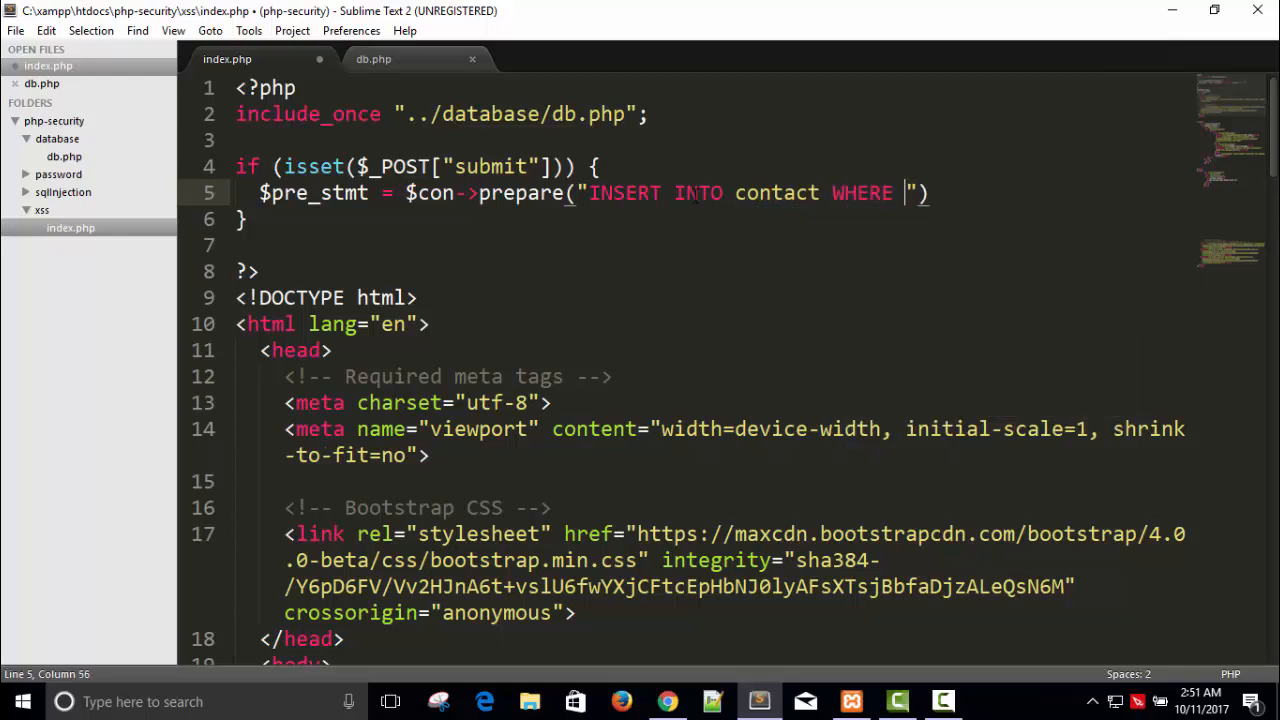
{"action": "key", "text": "BackSpace"}
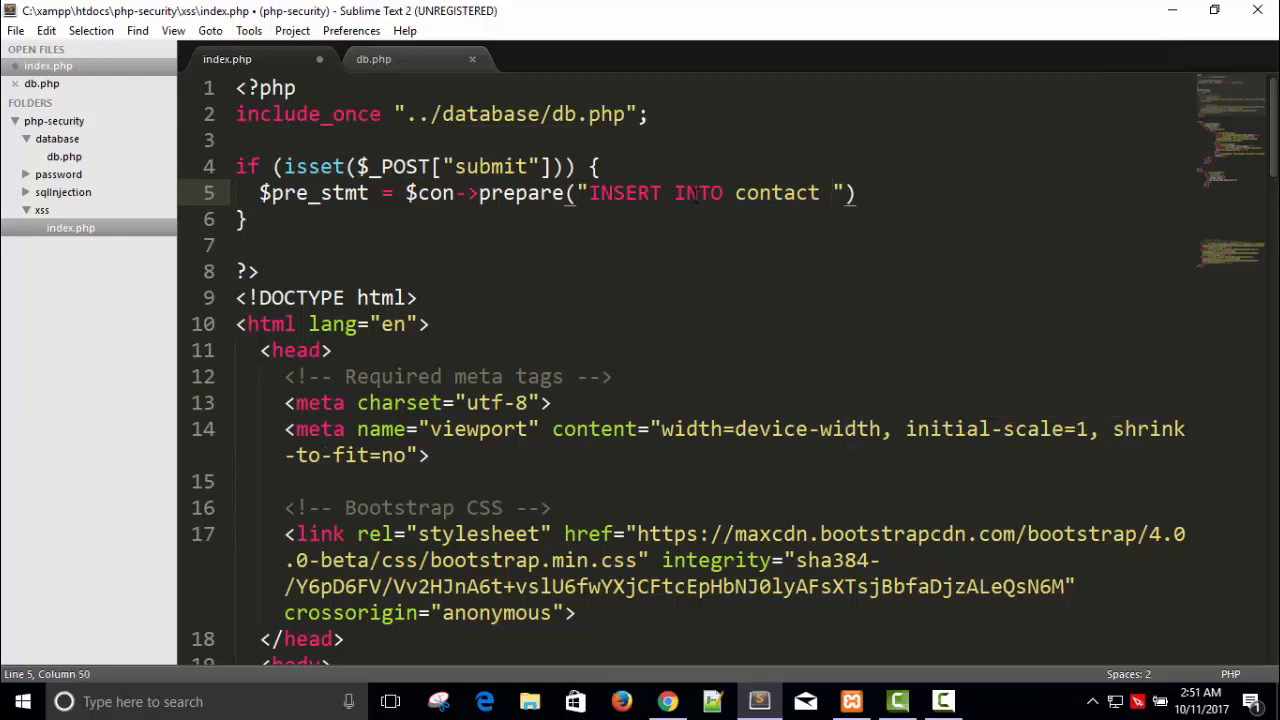
{"action": "type", "text": "("}
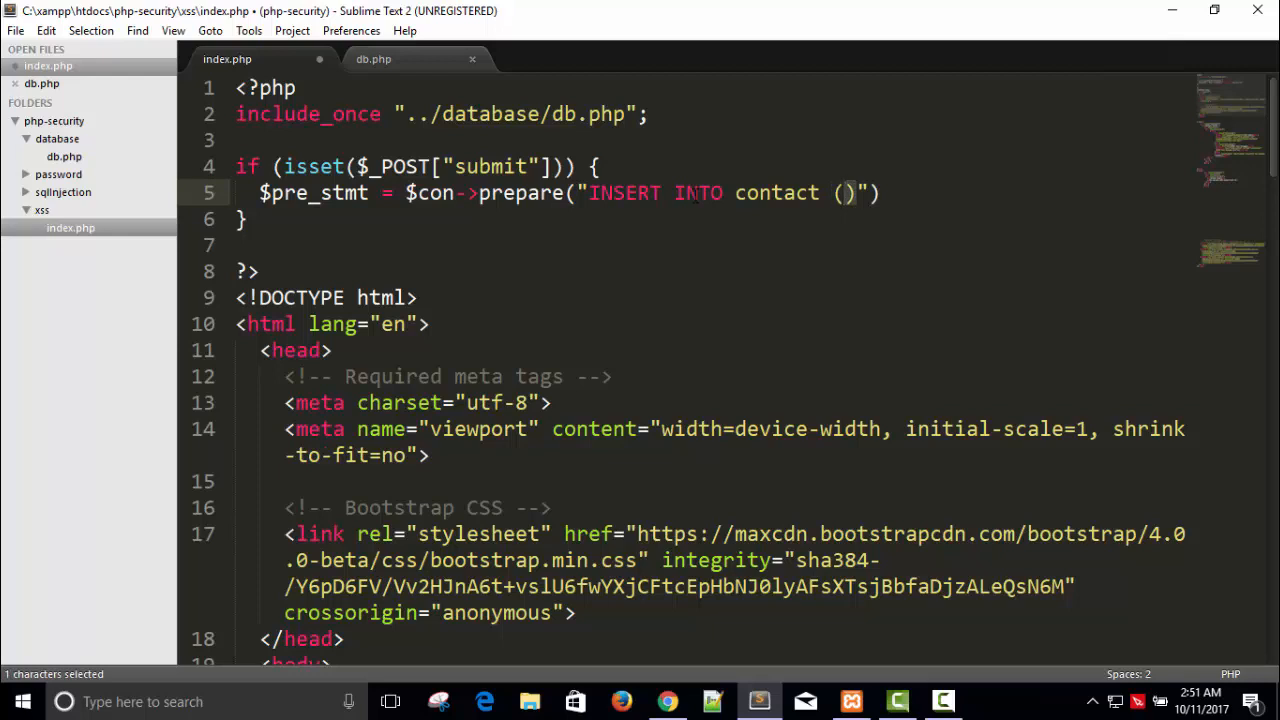
{"action": "type", "text": "va"}
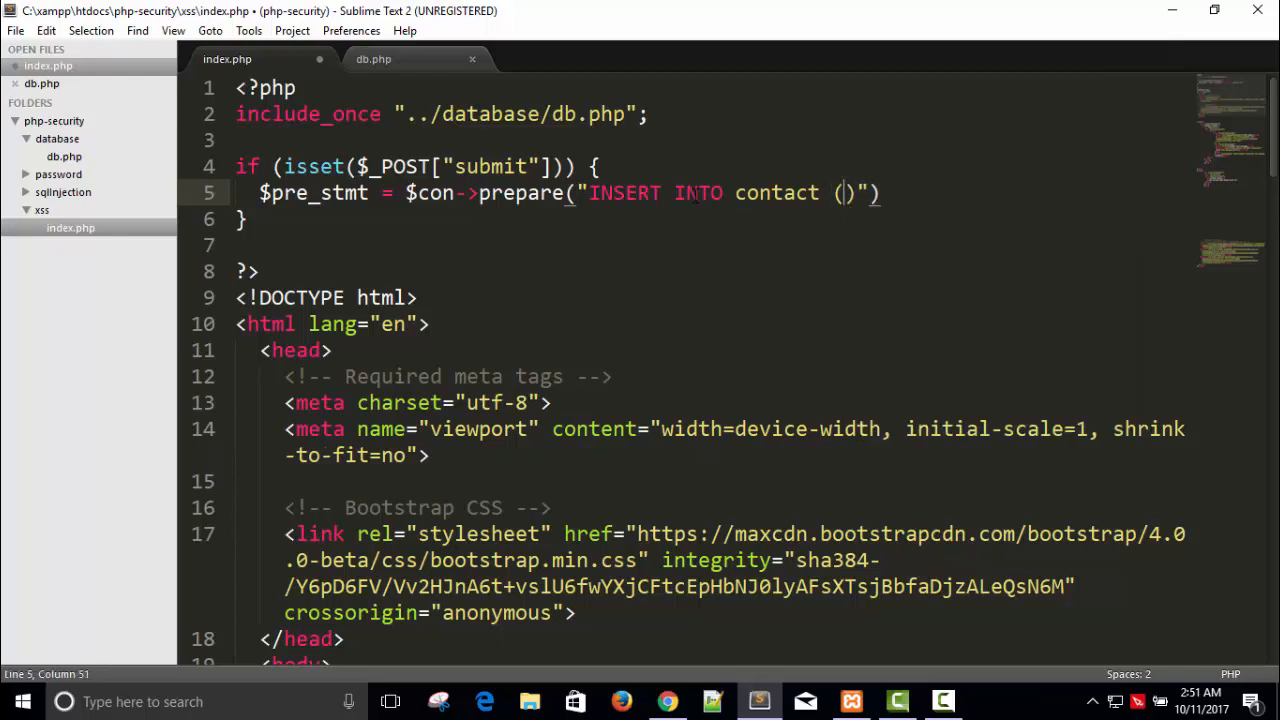
{"action": "type", "text": "name"}
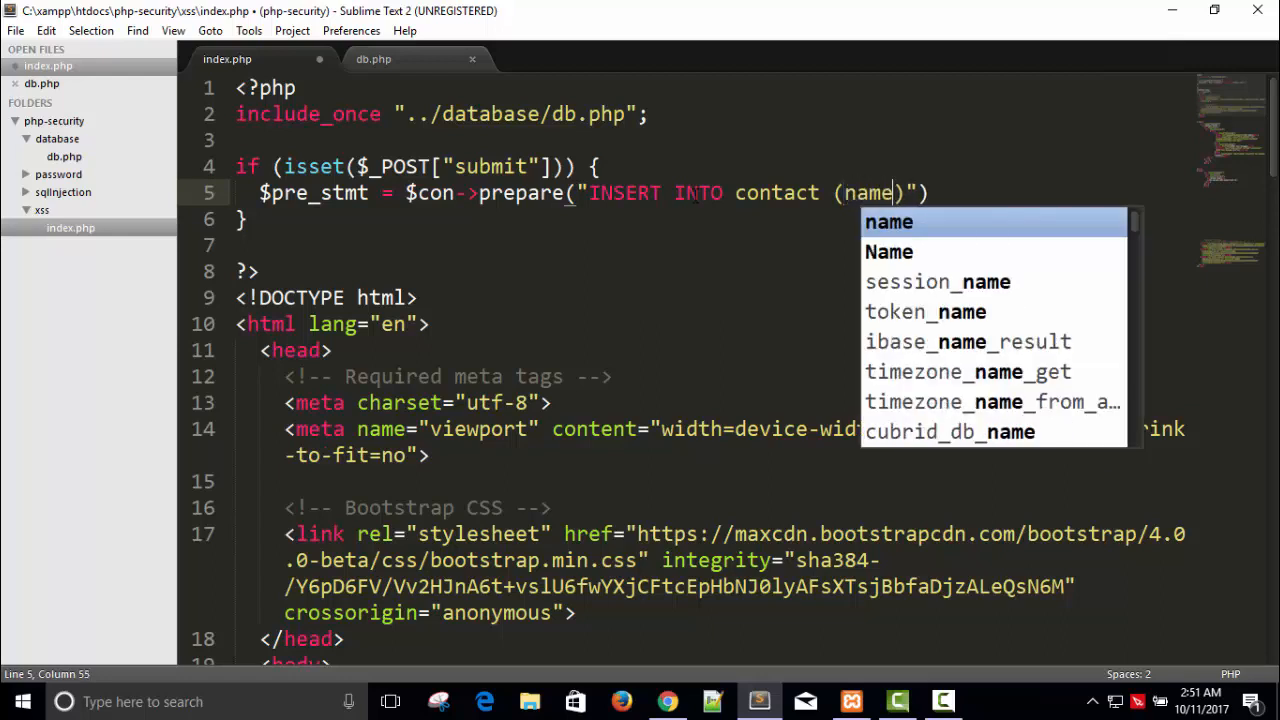
{"action": "type", "text": ",message"}
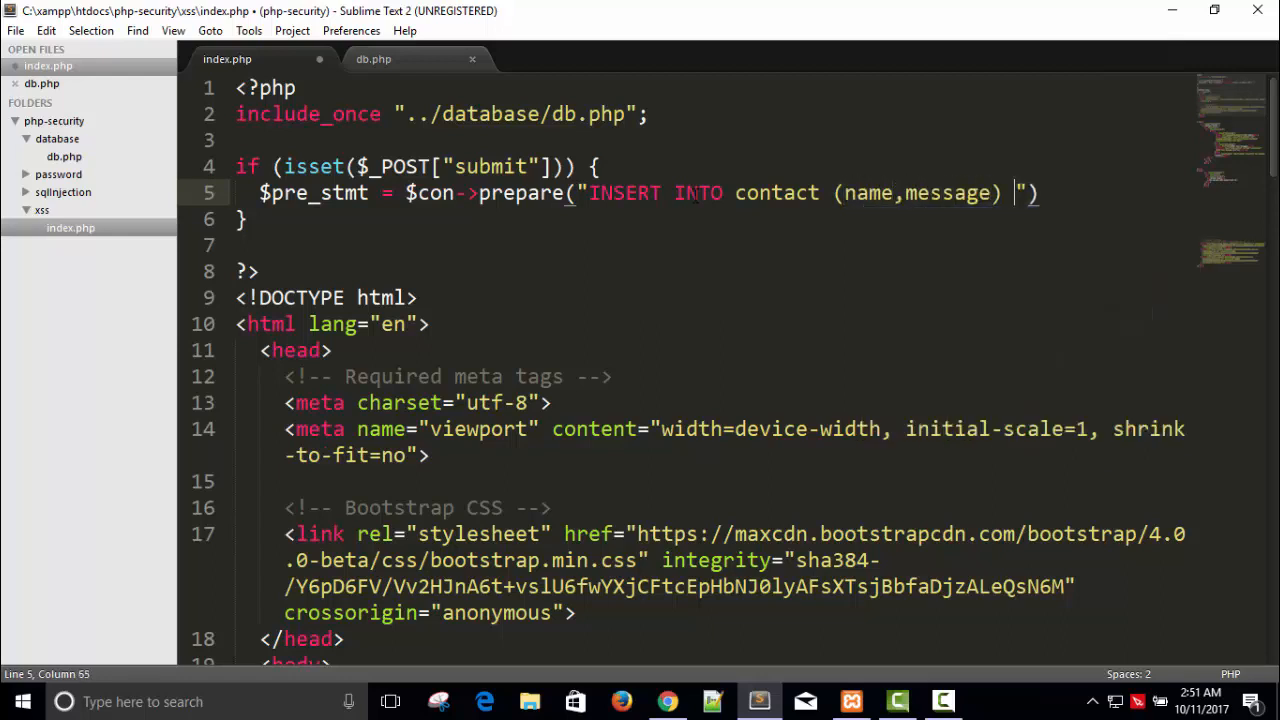
{"action": "type", "text": "VALUES"}
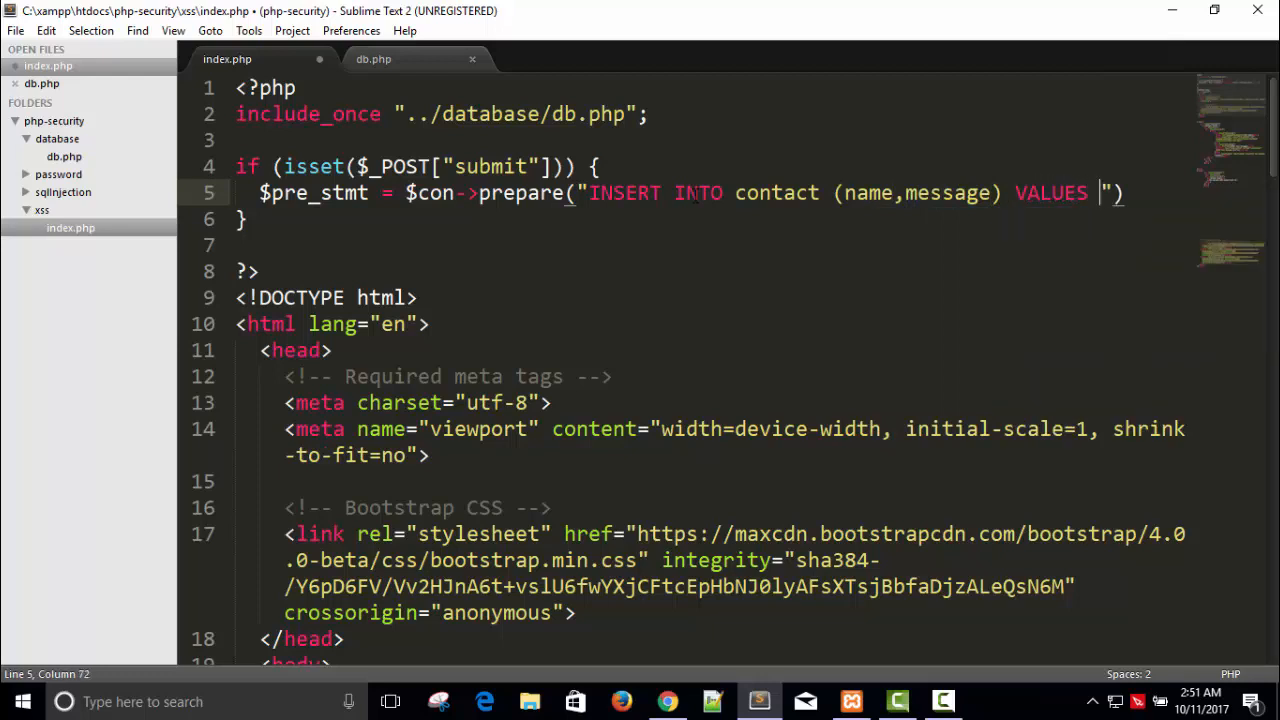
{"action": "type", "text": "("}
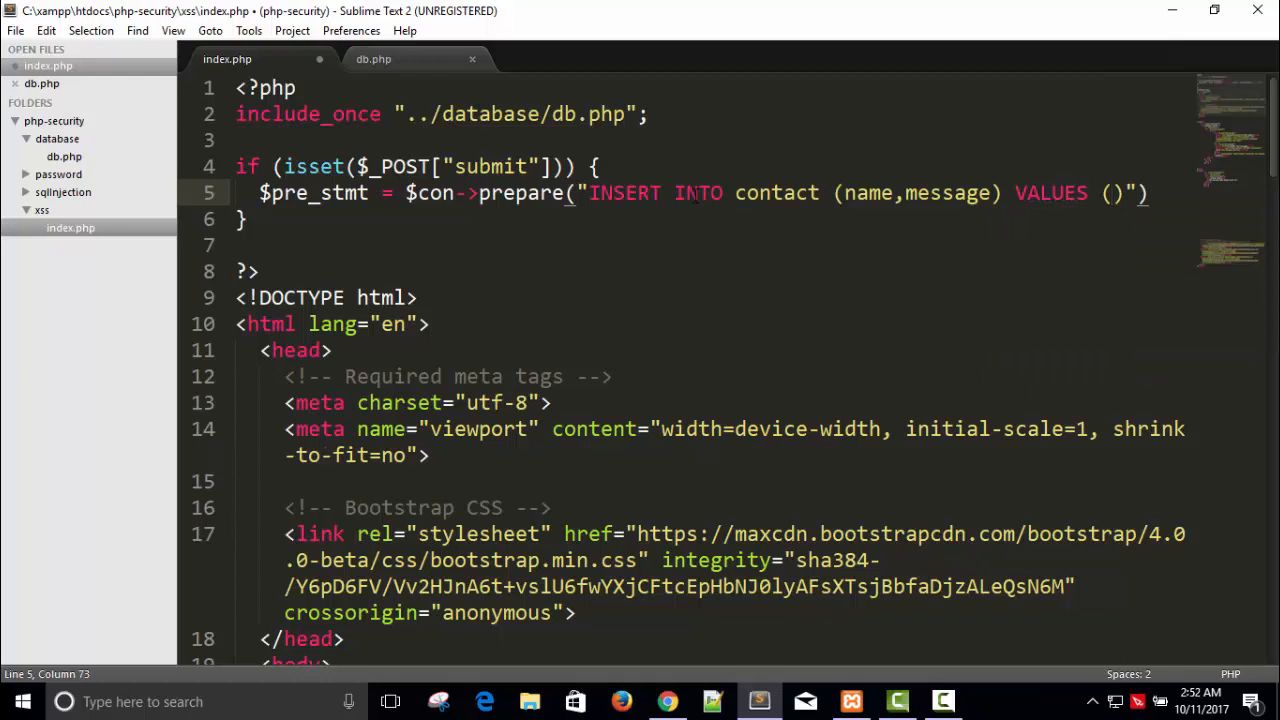
{"action": "type", "text": "?,?"}
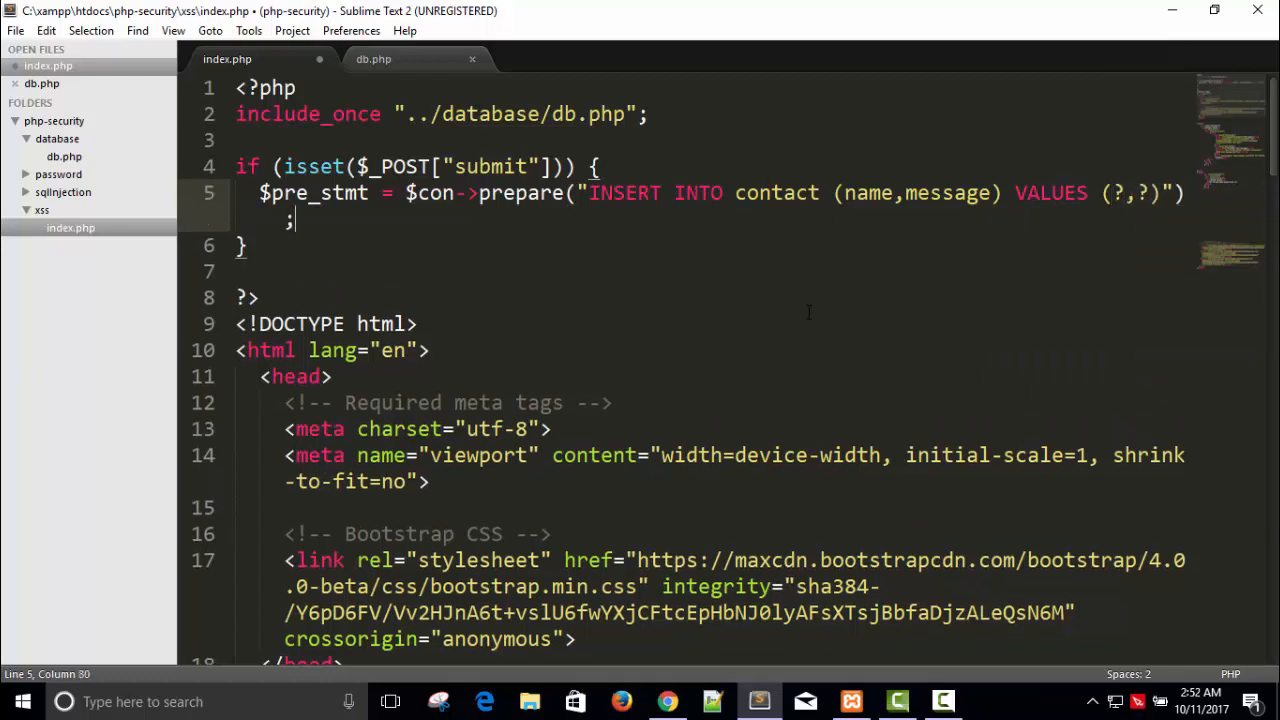
{"action": "left_click", "coordinate": [667, 701]}
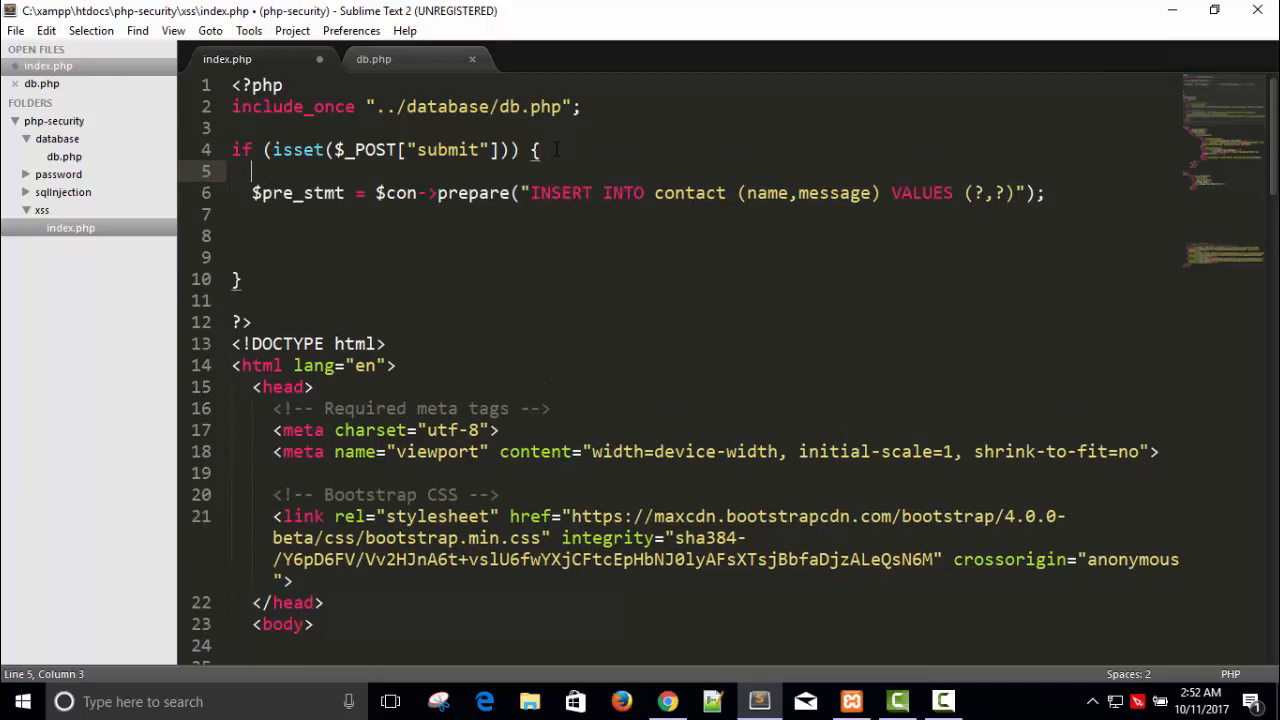
Add $pre_stmt->bind_param("ss",$_POST["name"],$_POST["message"]); below the prepare line
{"action": "double_click", "coordinate": [689, 193]}
{"action": "type", "text": "$pre_stmt->exe"}
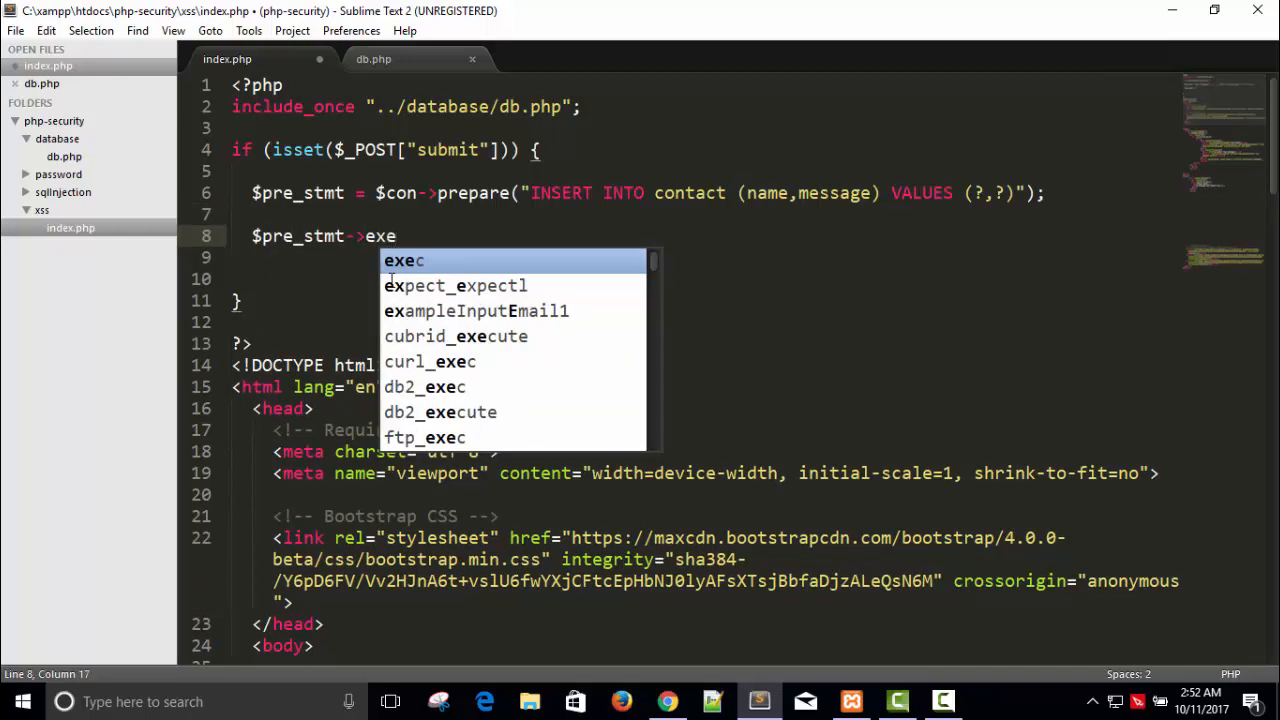
{"action": "type", "text": "bind"}
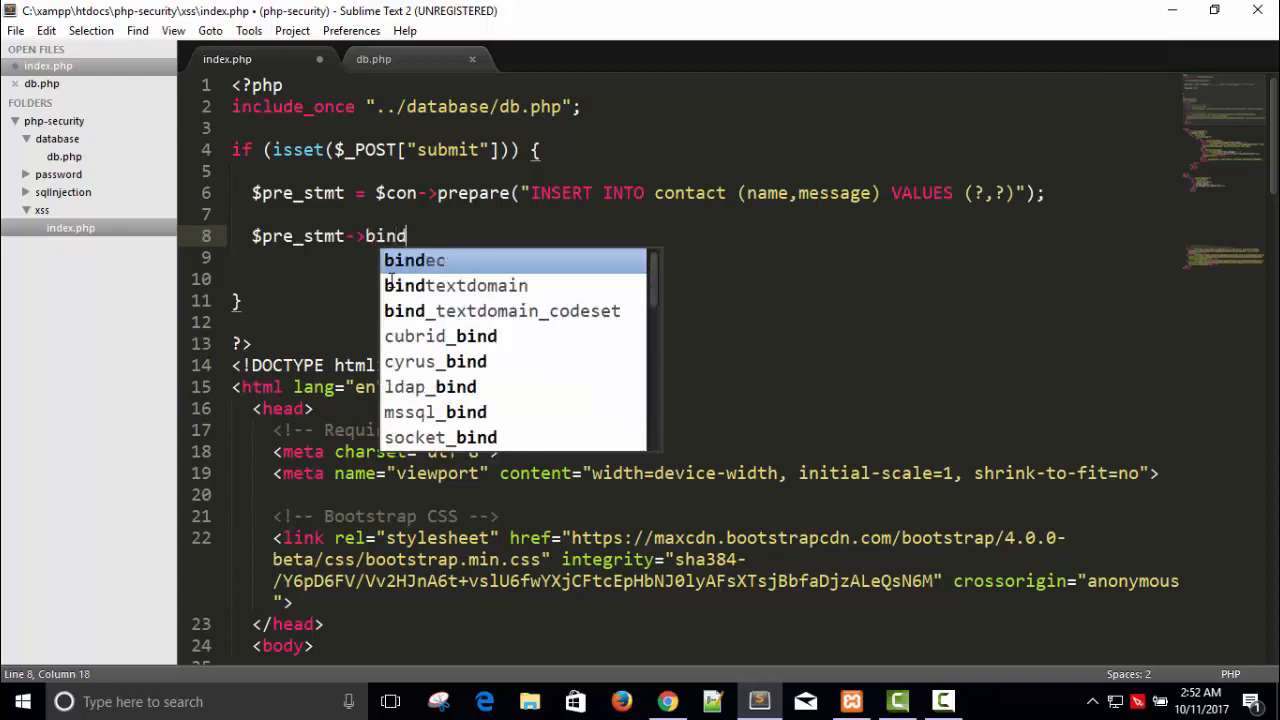
{"action": "type", "text": "_para"}
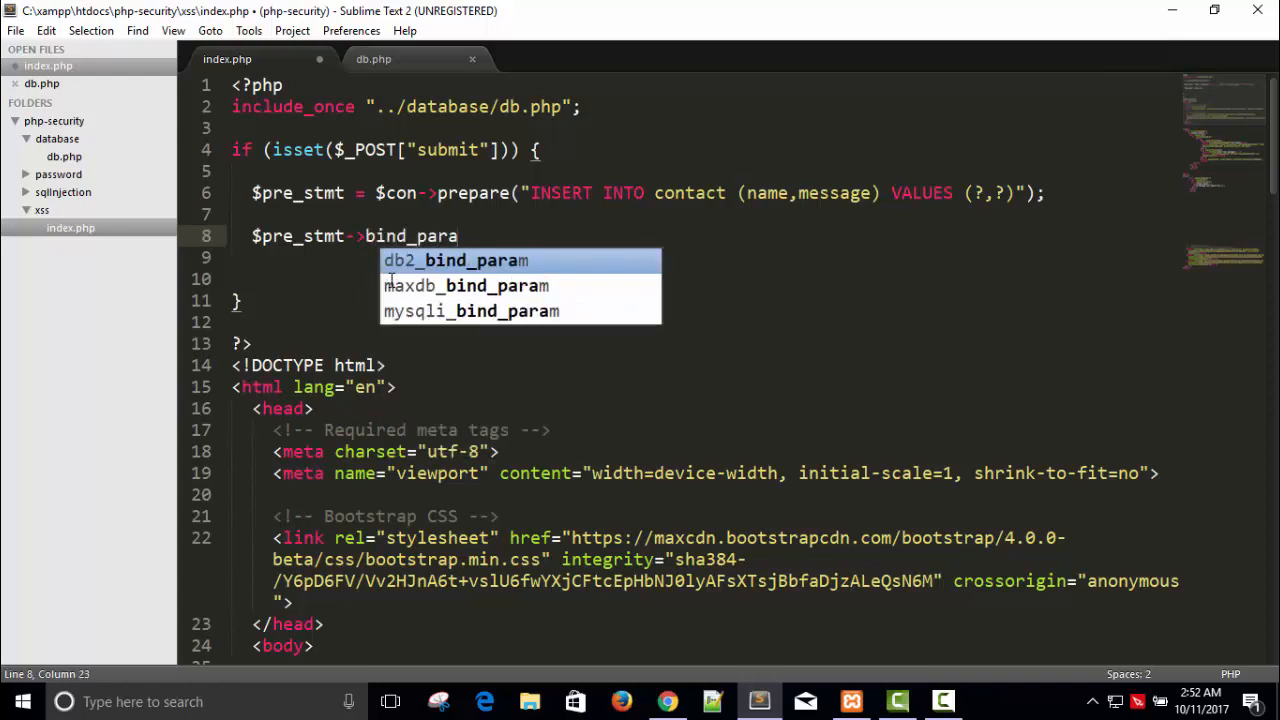
{"action": "type", "text": "m()"}
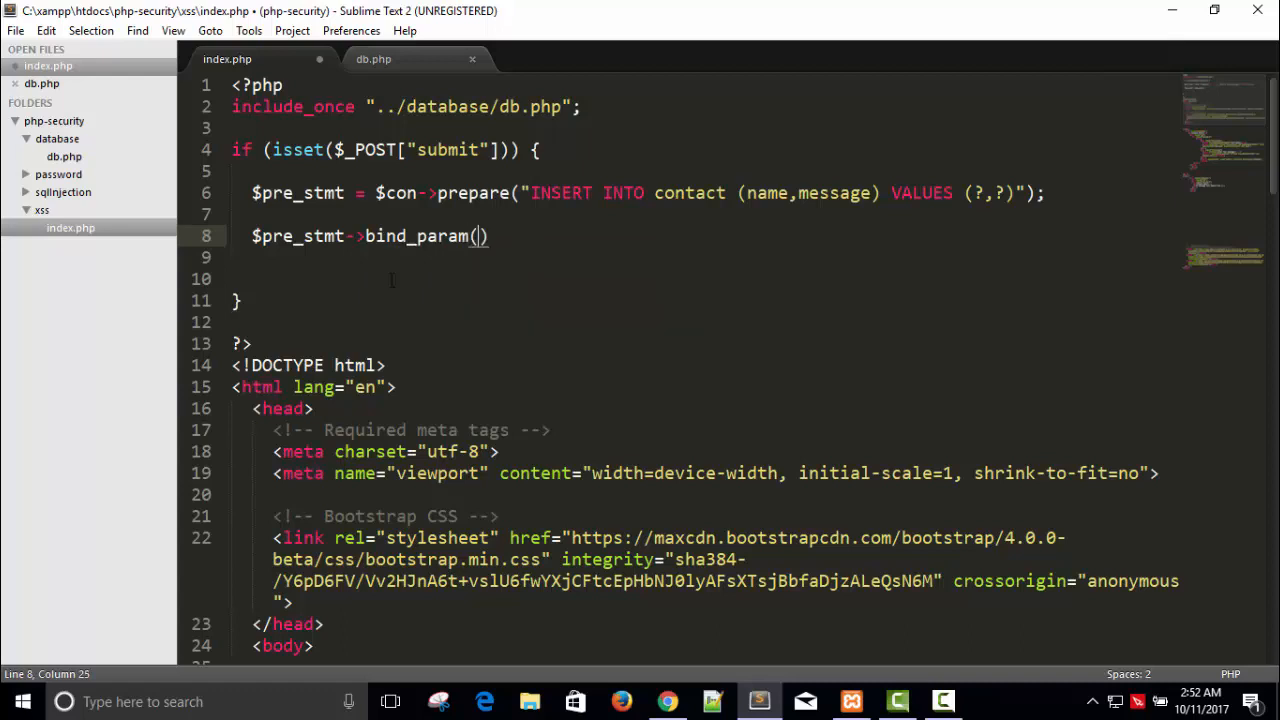
{"action": "type", "text": "\"\""}
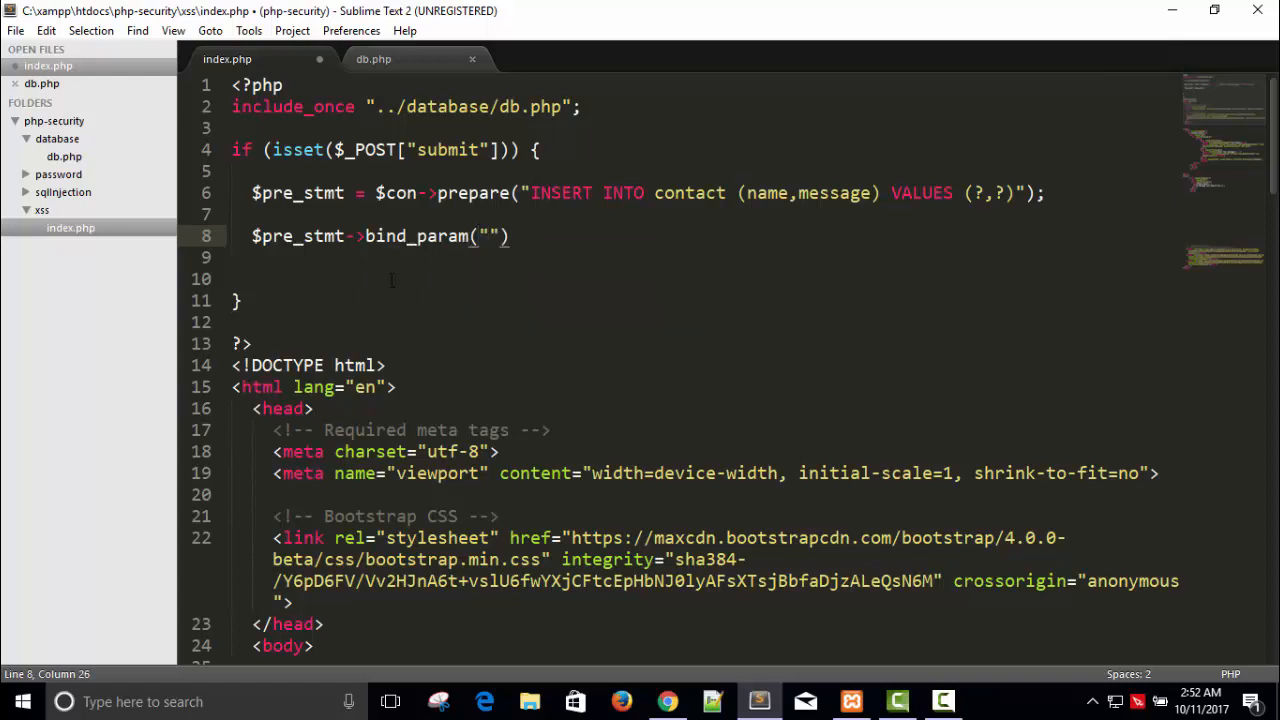
{"action": "type", "text": "s"}
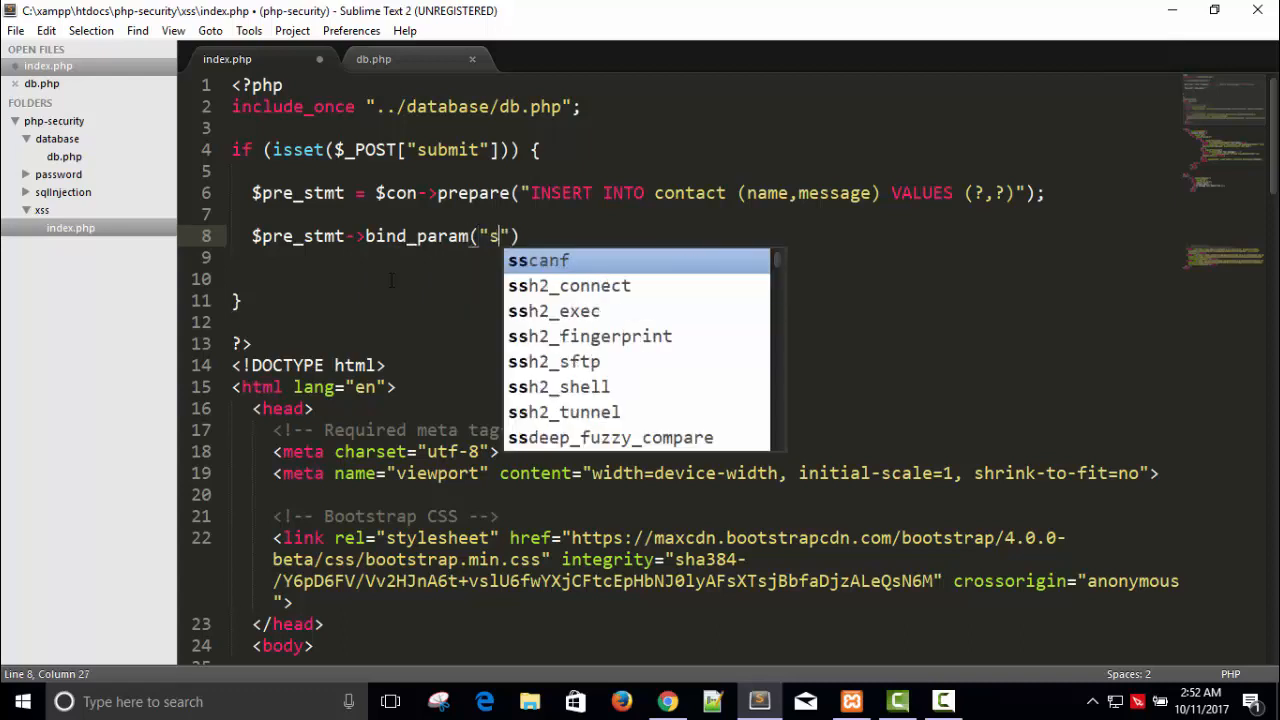
{"action": "type", "text": "s\",$"}
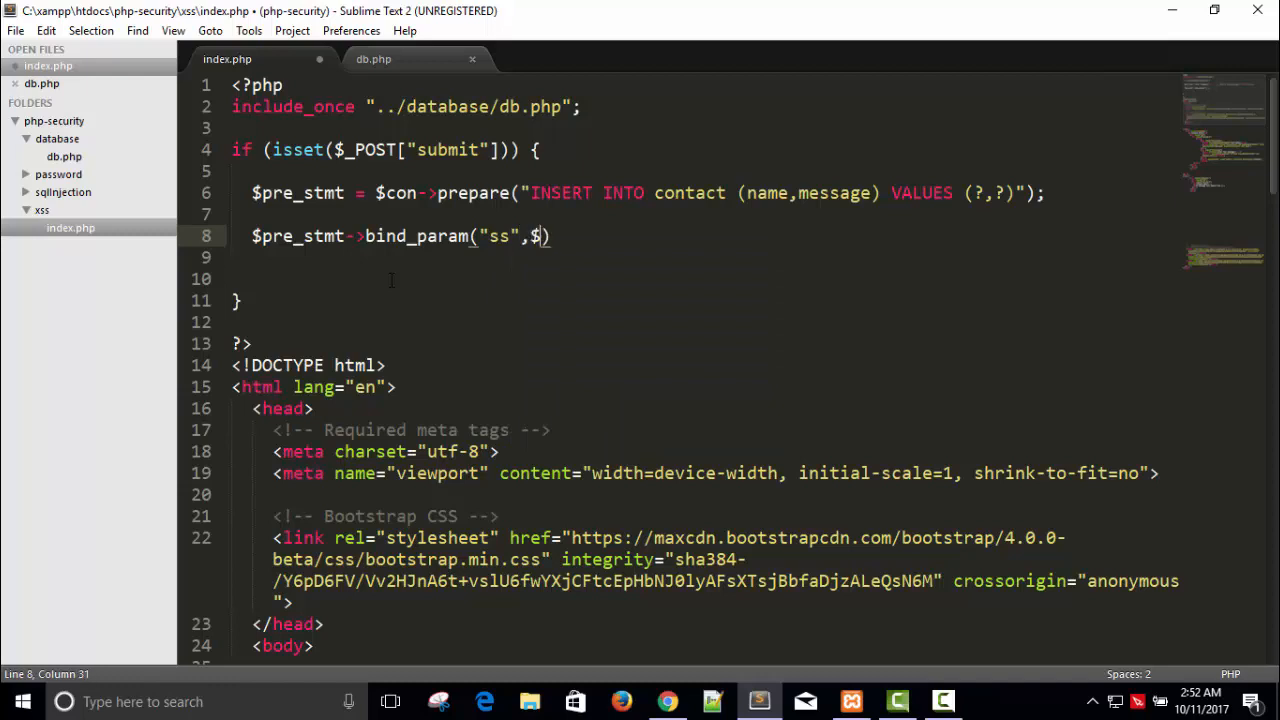
{"action": "type", "text": "$"}
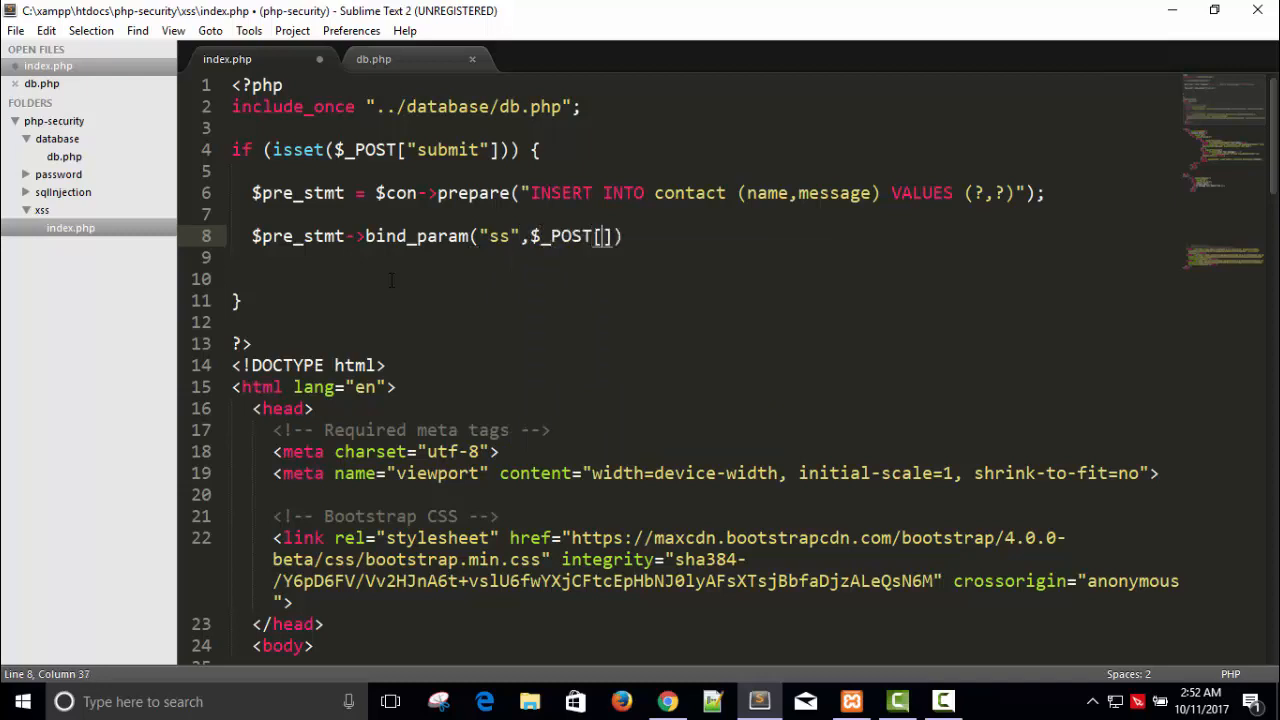
{"action": "type", "text": "\"name\""}
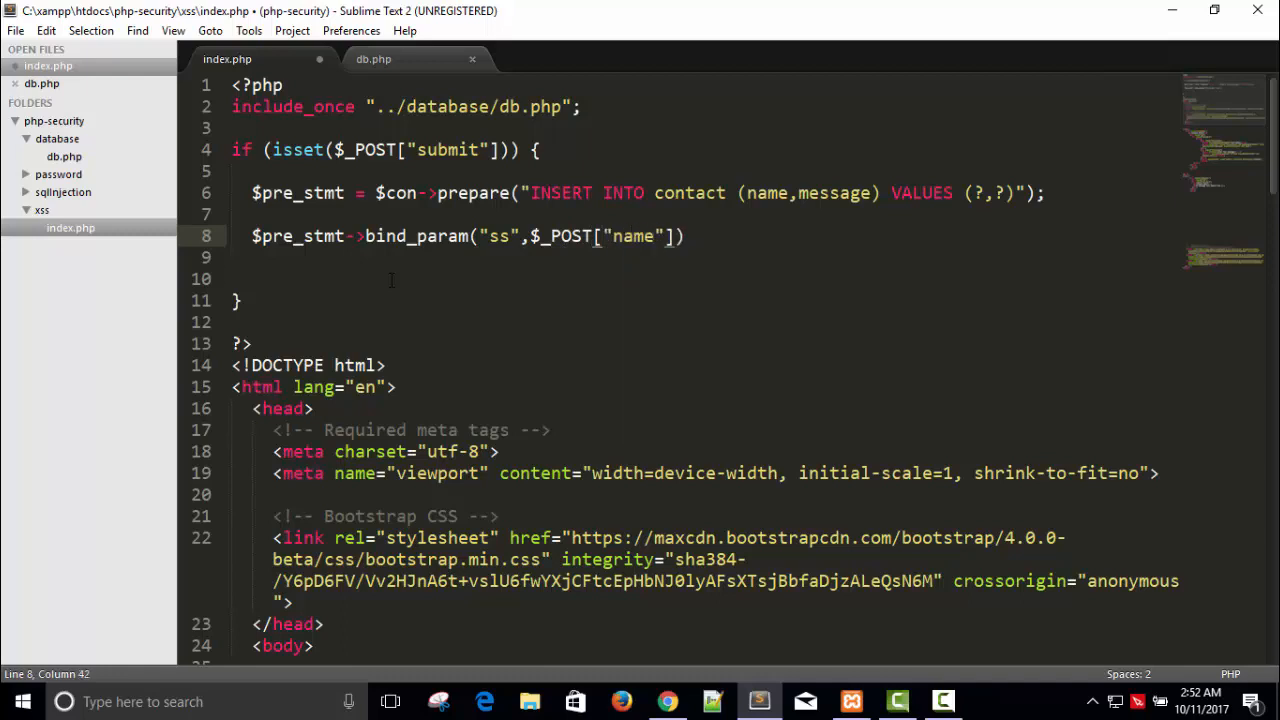
{"action": "type", "text": ",$_POST[\"\""}
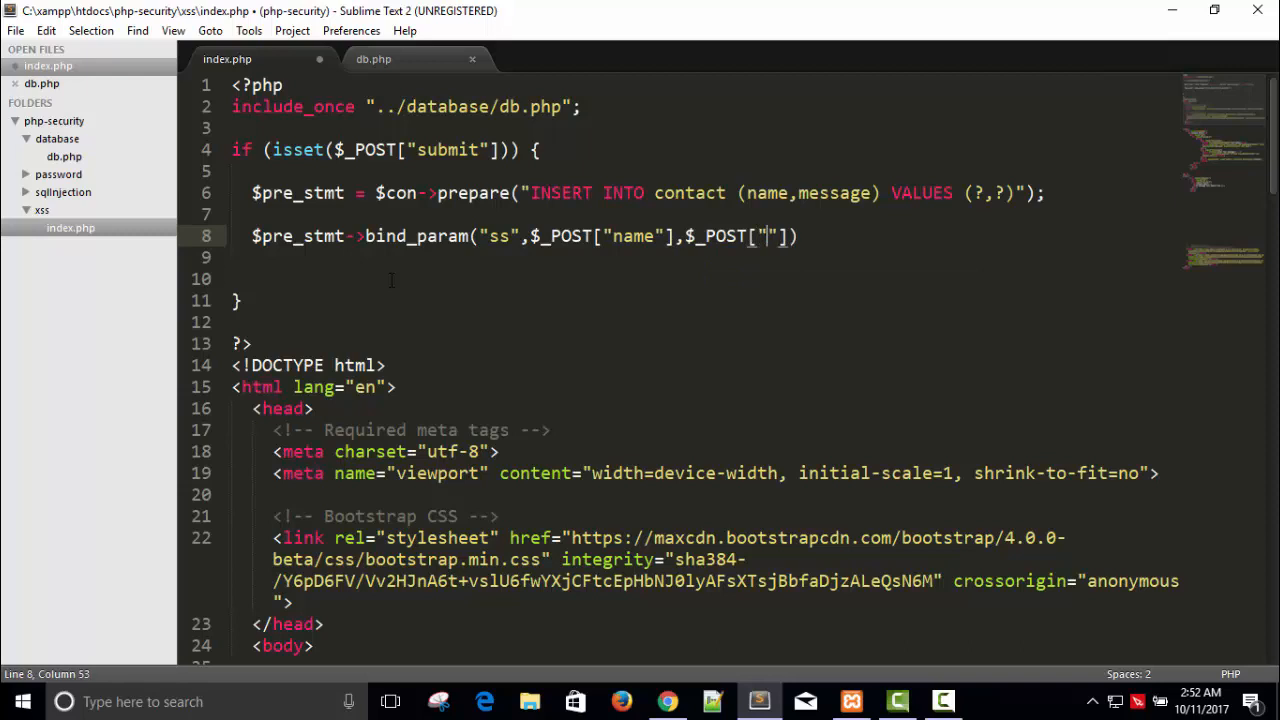
{"action": "type", "text": "message"}
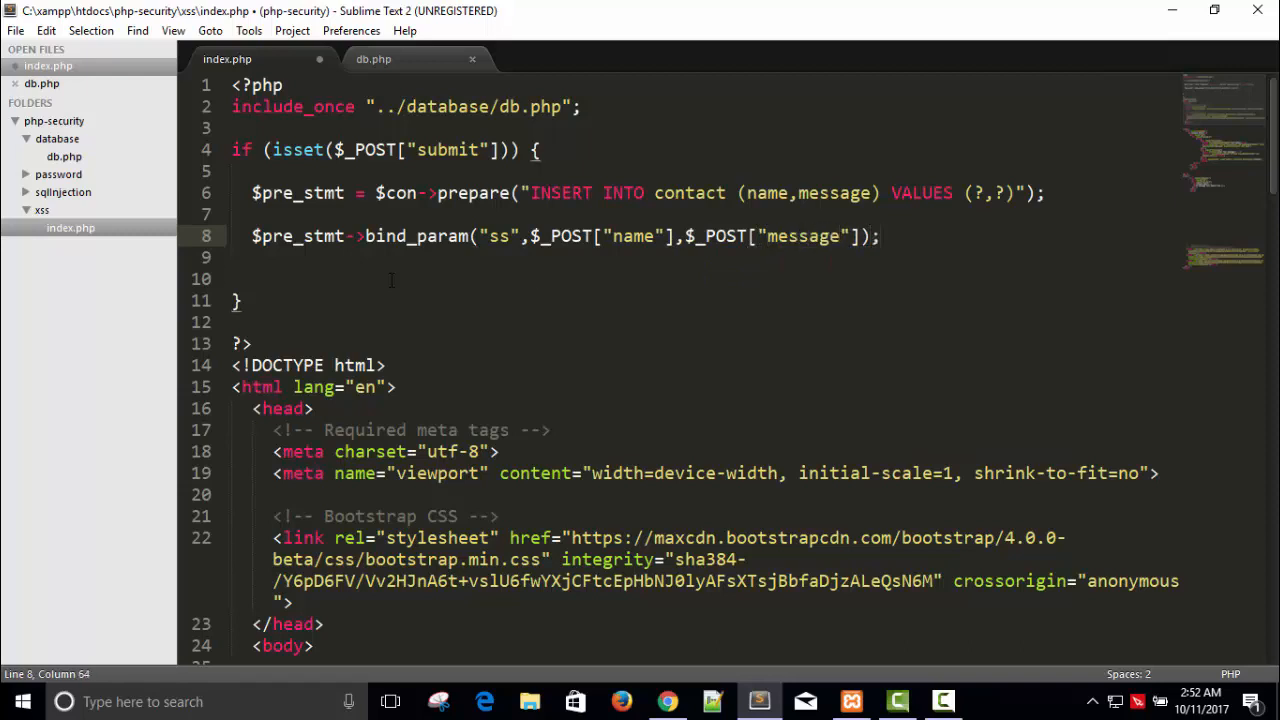
Add name="name" to the form's text input and name="message" to its textarea
{"action": "scroll", "scroll_direction": "down", "scroll_amount": 3}
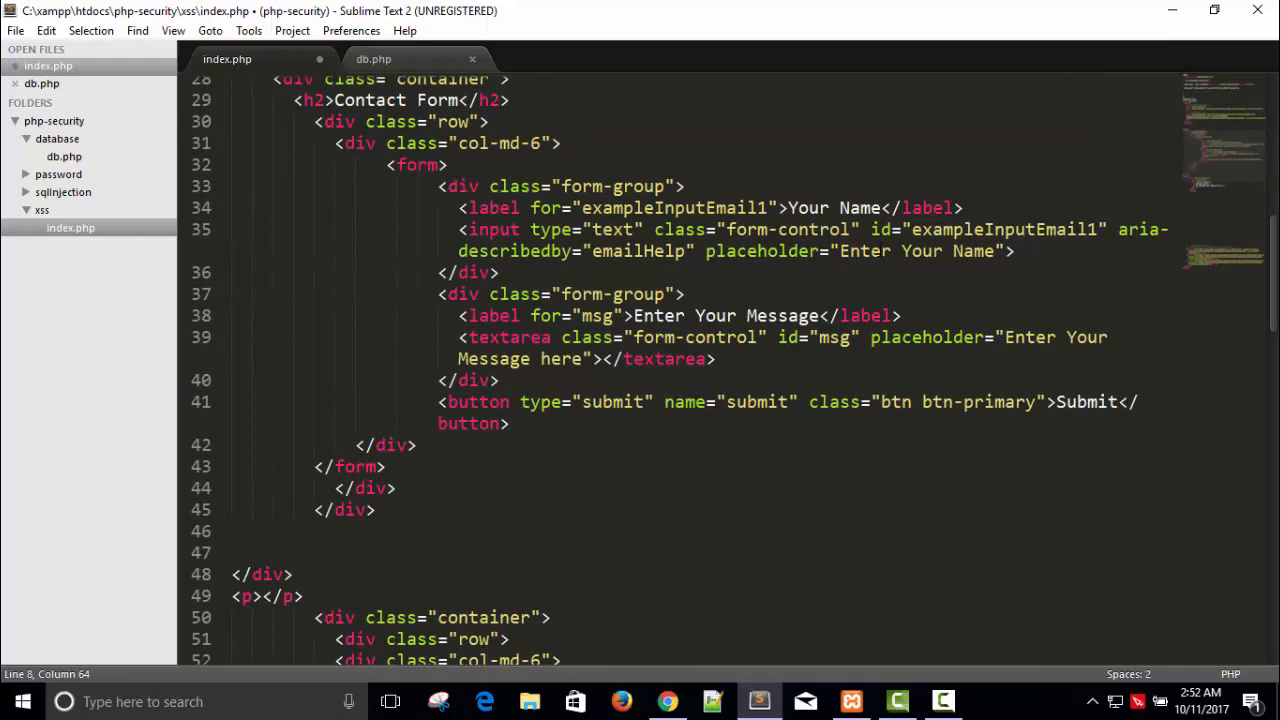
{"action": "type", "text": "name=\"name"}
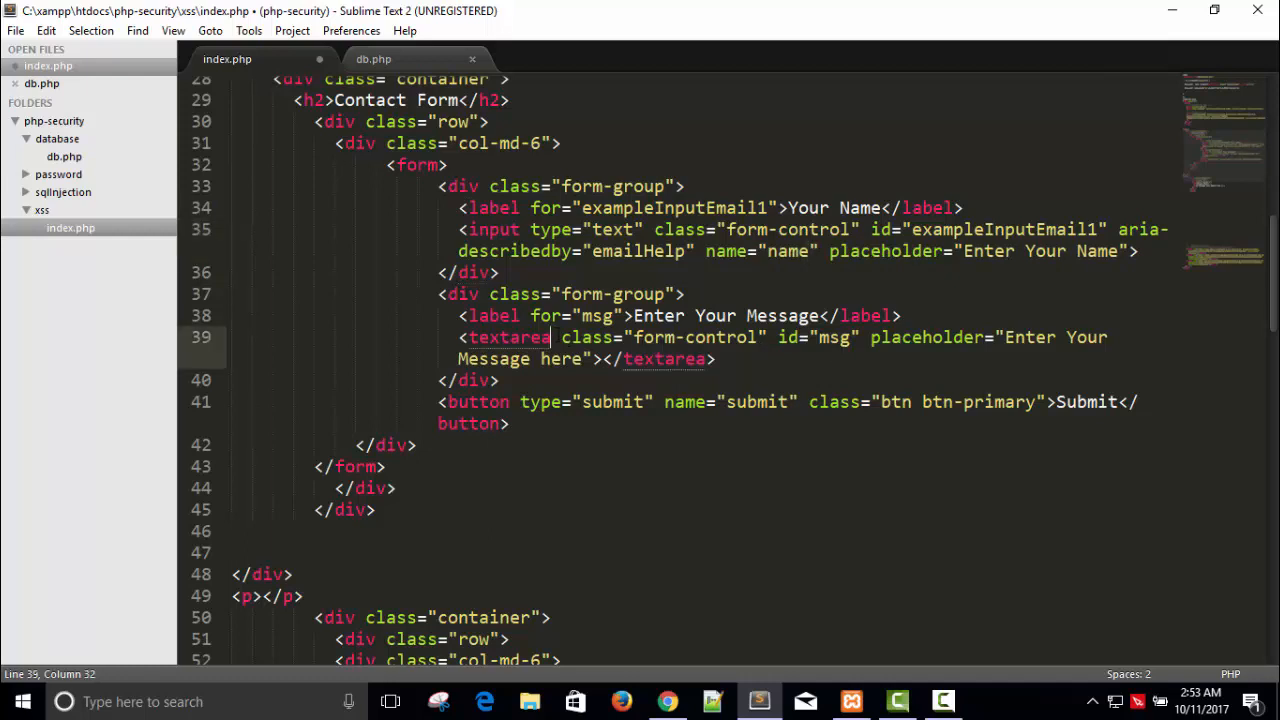
{"action": "type", "text": "name=\"\""}
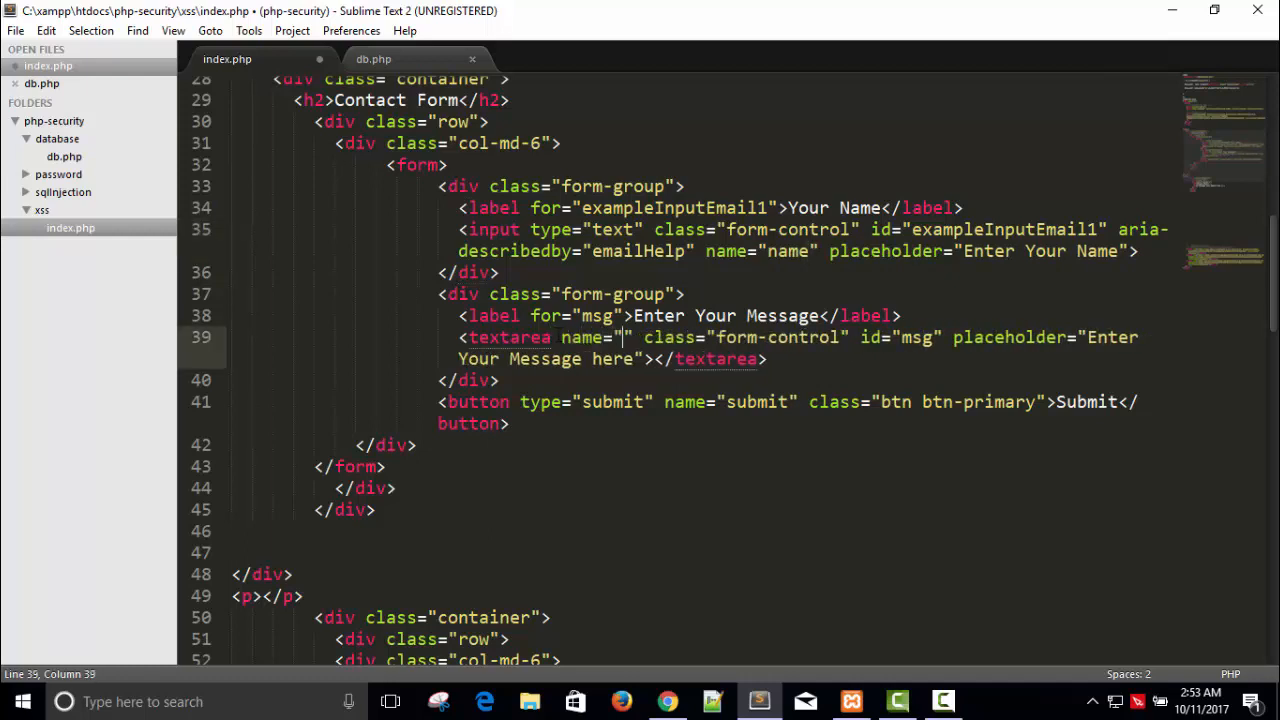
{"action": "type", "text": "message"}
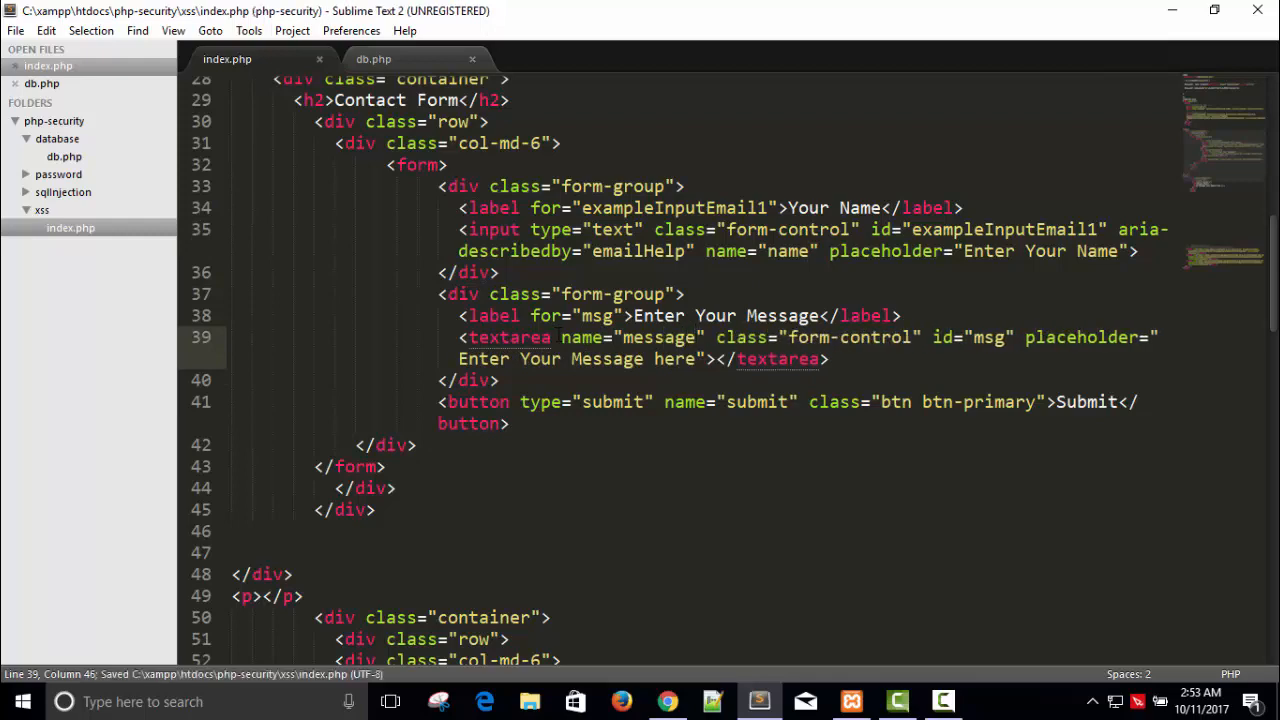
{"action": "double_click", "coordinate": [756, 402]}
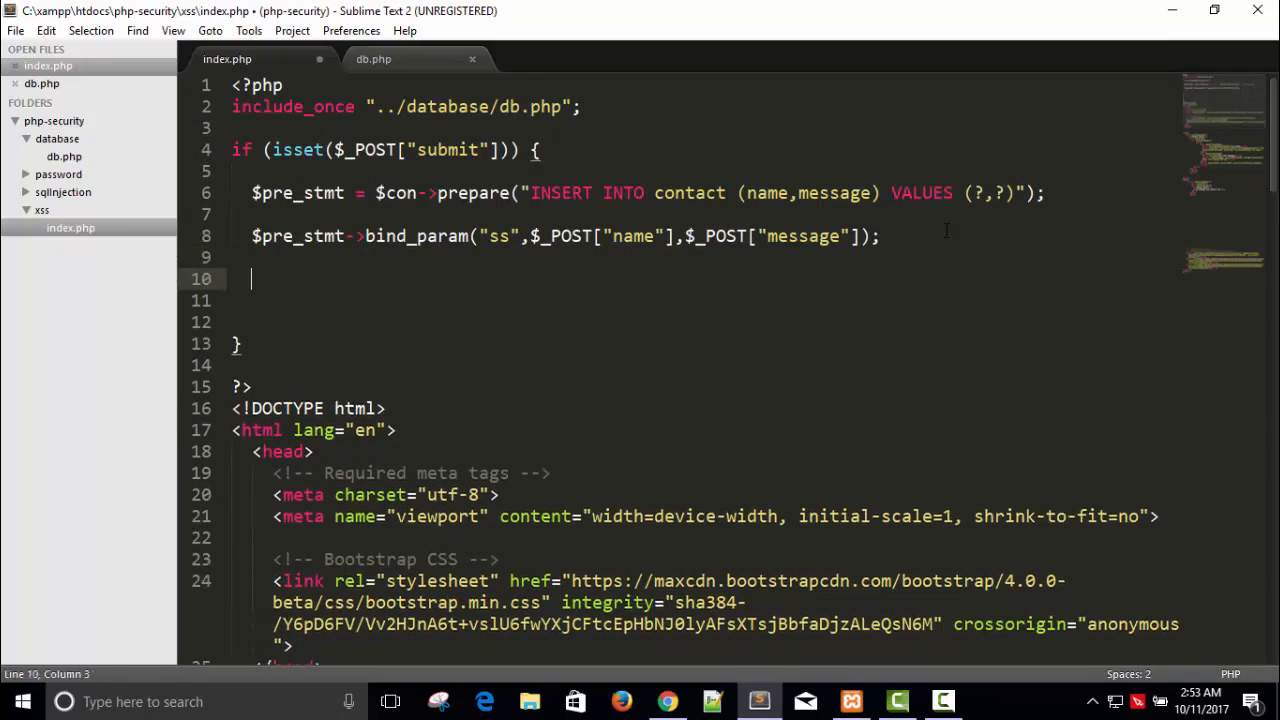
Move $pre_stmt->execute() into the condition of a new if statement
{"action": "type", "text": "$pre_stmt->"}
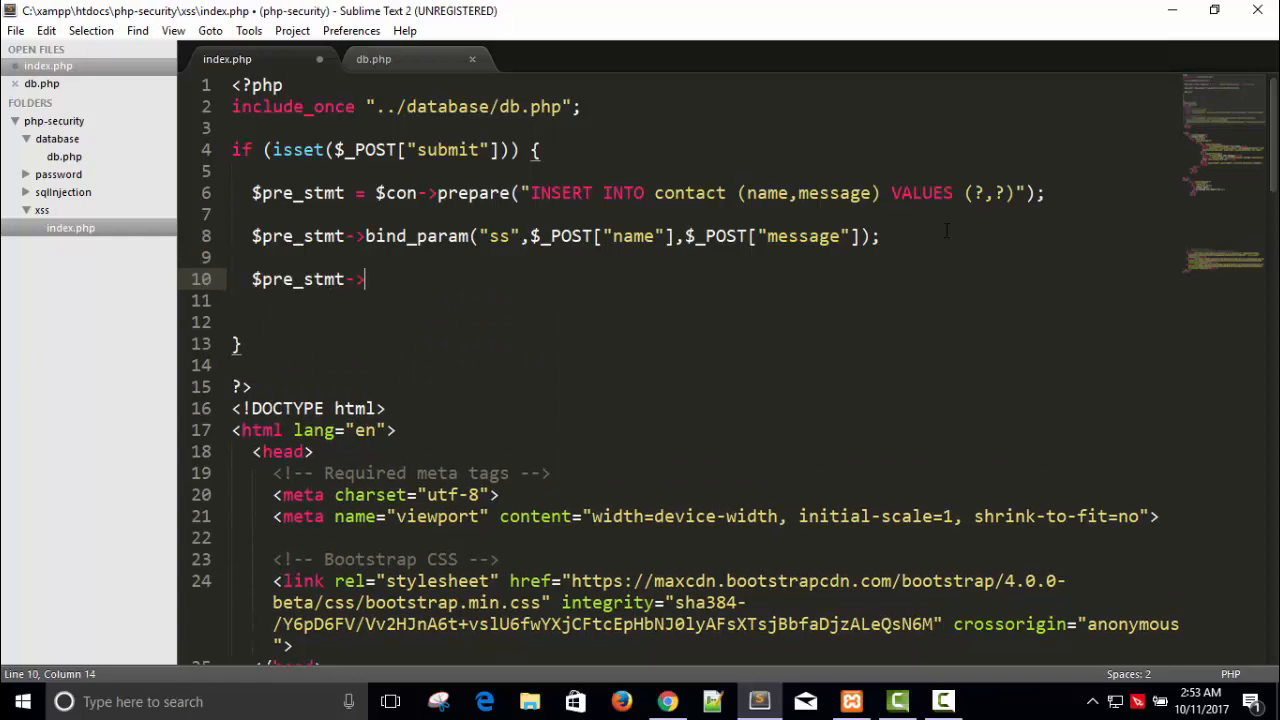
{"action": "type", "text": "execute"}
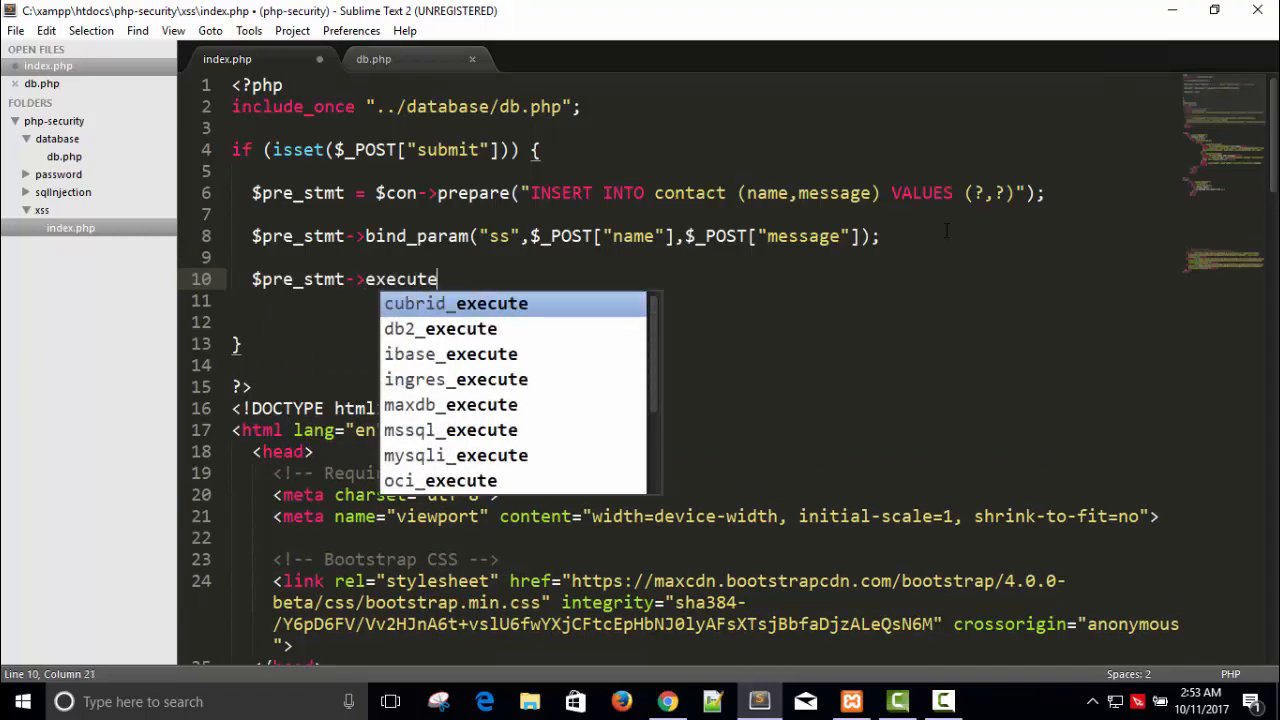
{"action": "type", "text": "();"}
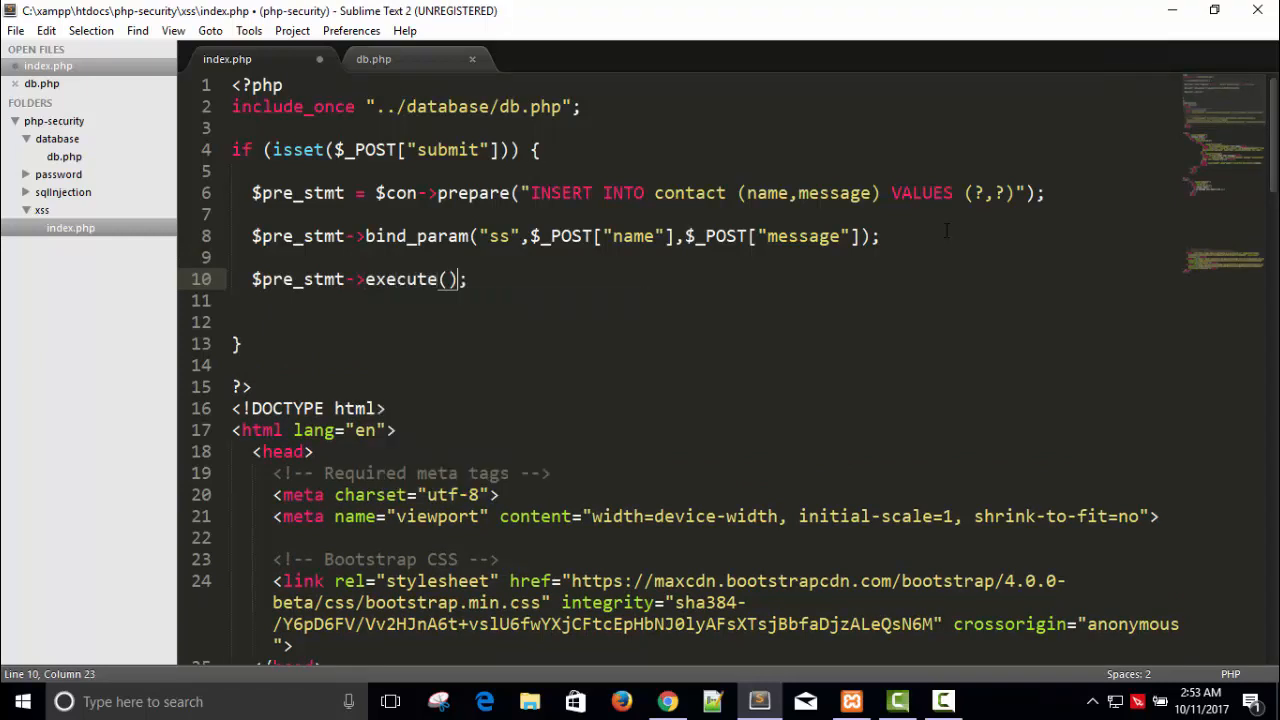
{"action": "key", "text": "Backspace"}
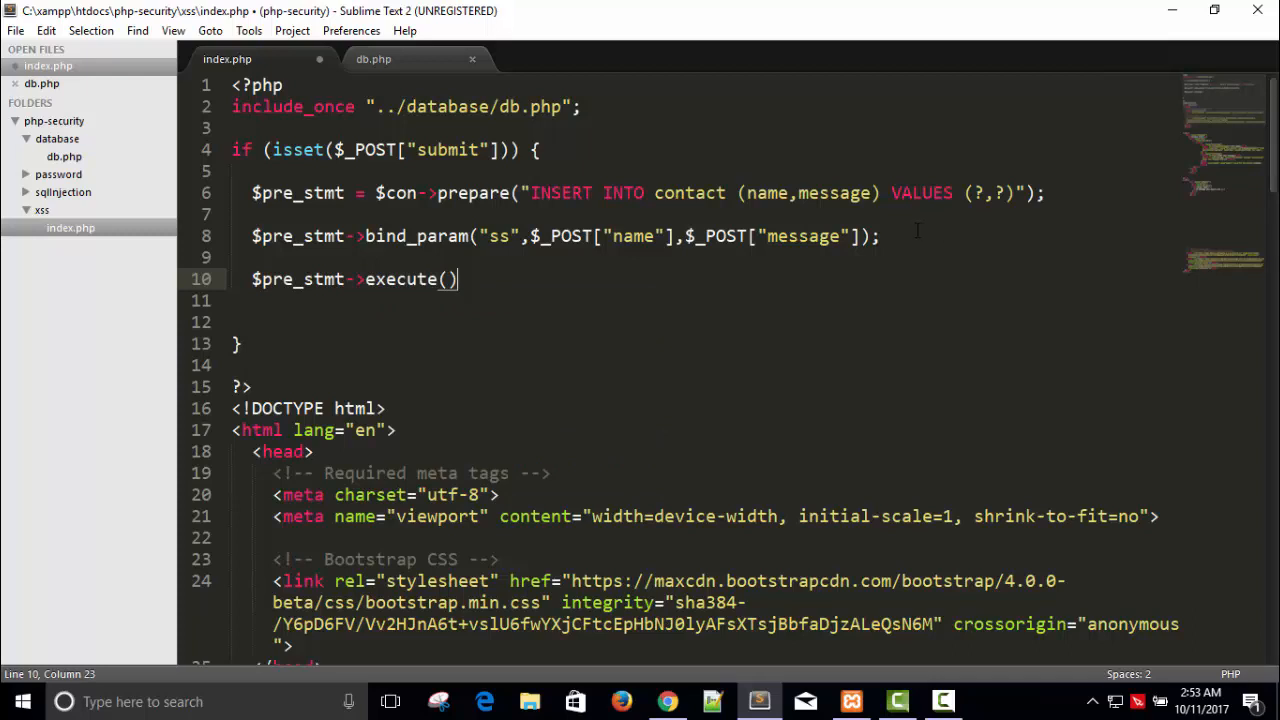
{"action": "key", "text": "Enter"}
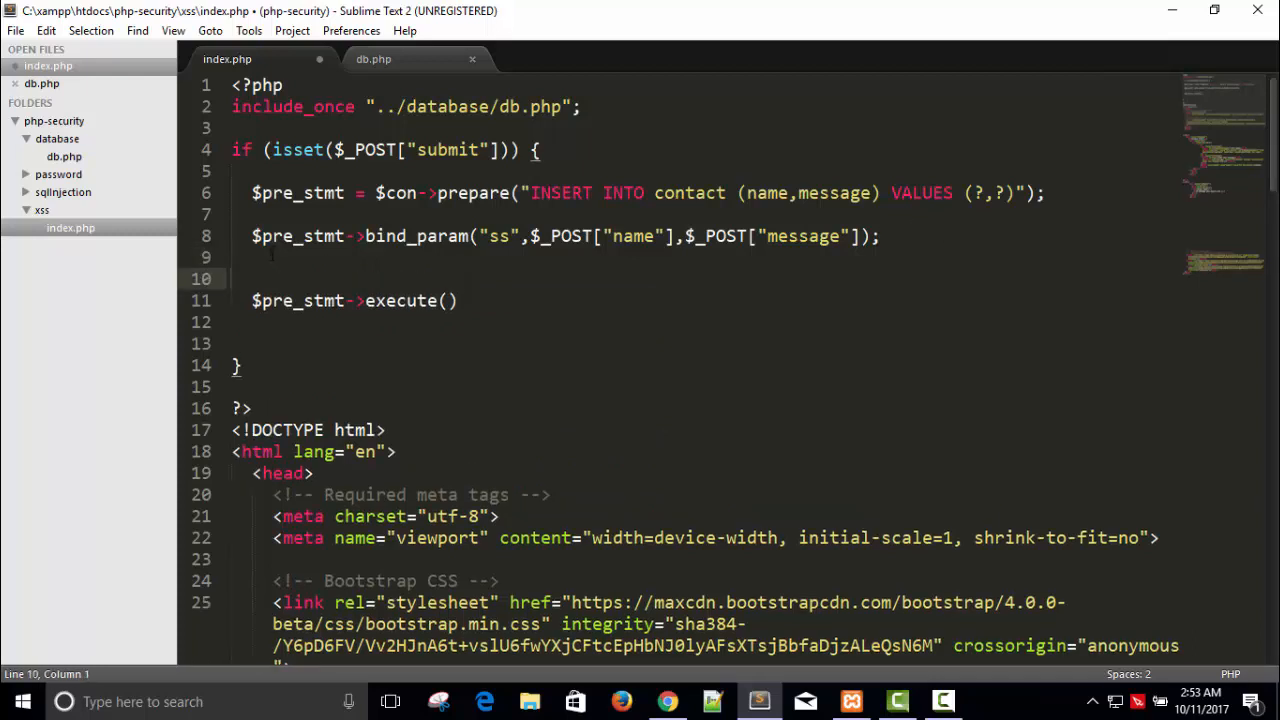
{"action": "type", "text": "i"}
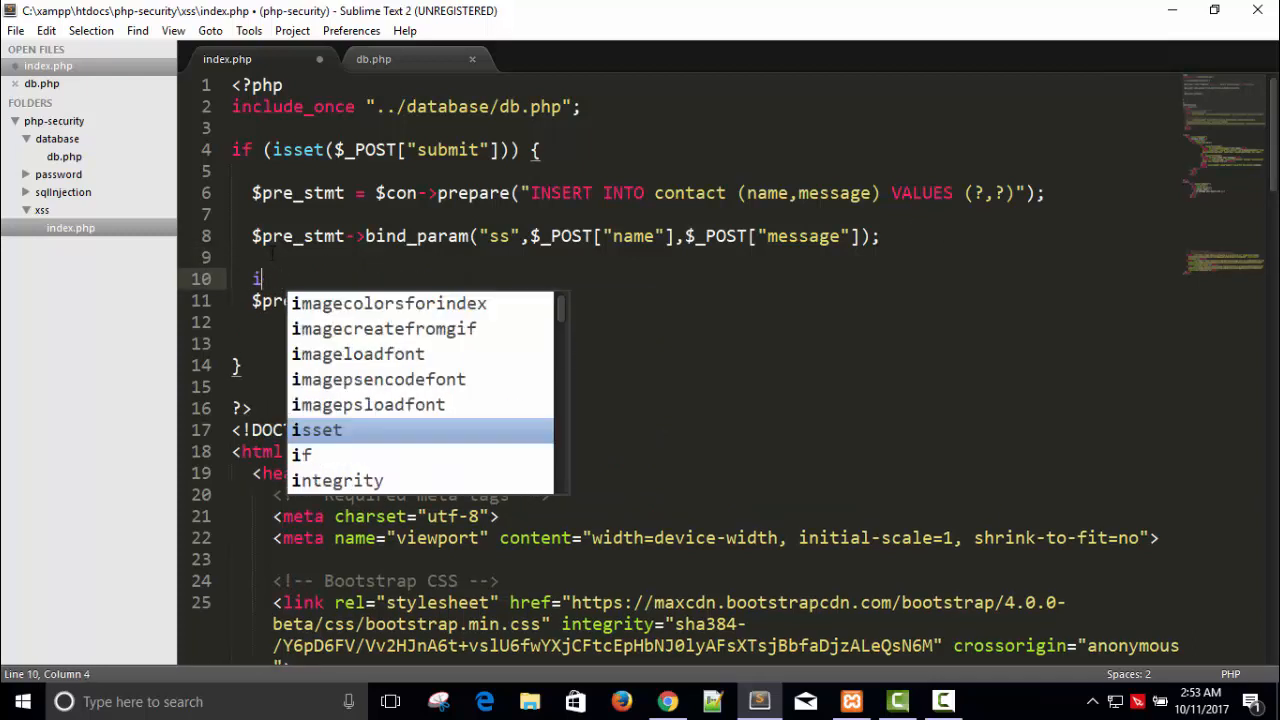
{"action": "type", "text": "f(){"}
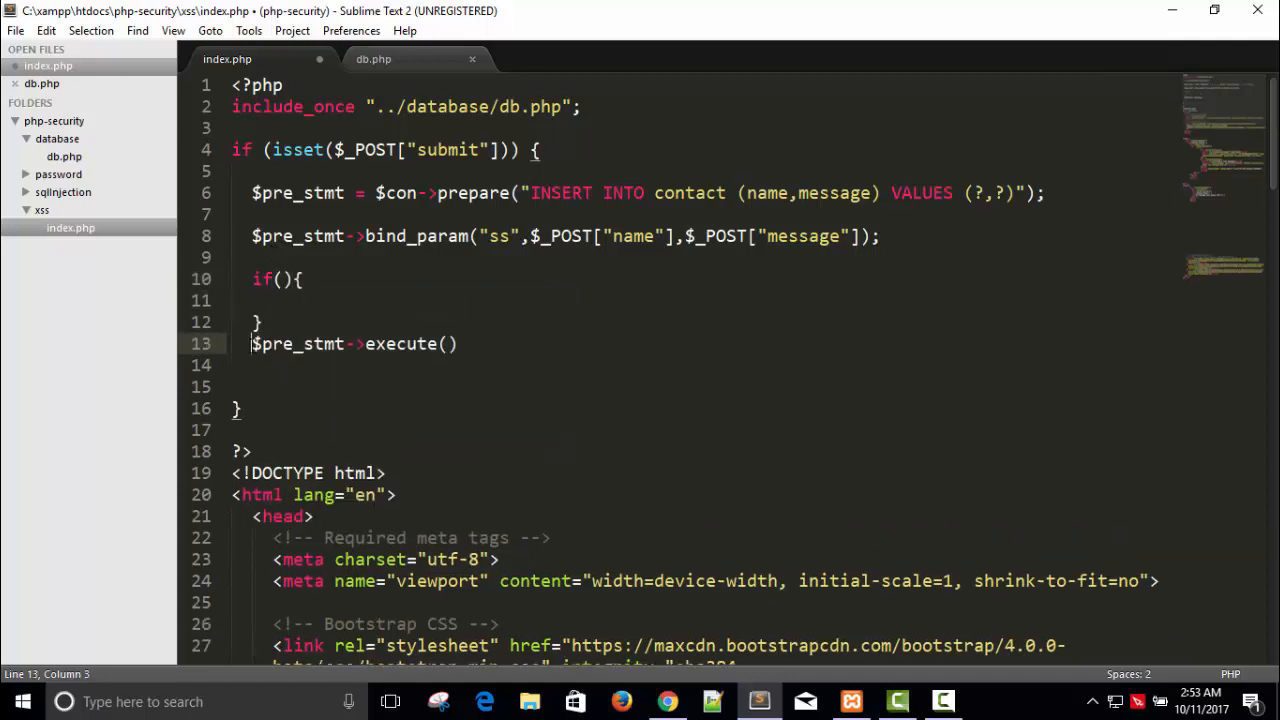
{"action": "key", "text": "ctrl+x"}
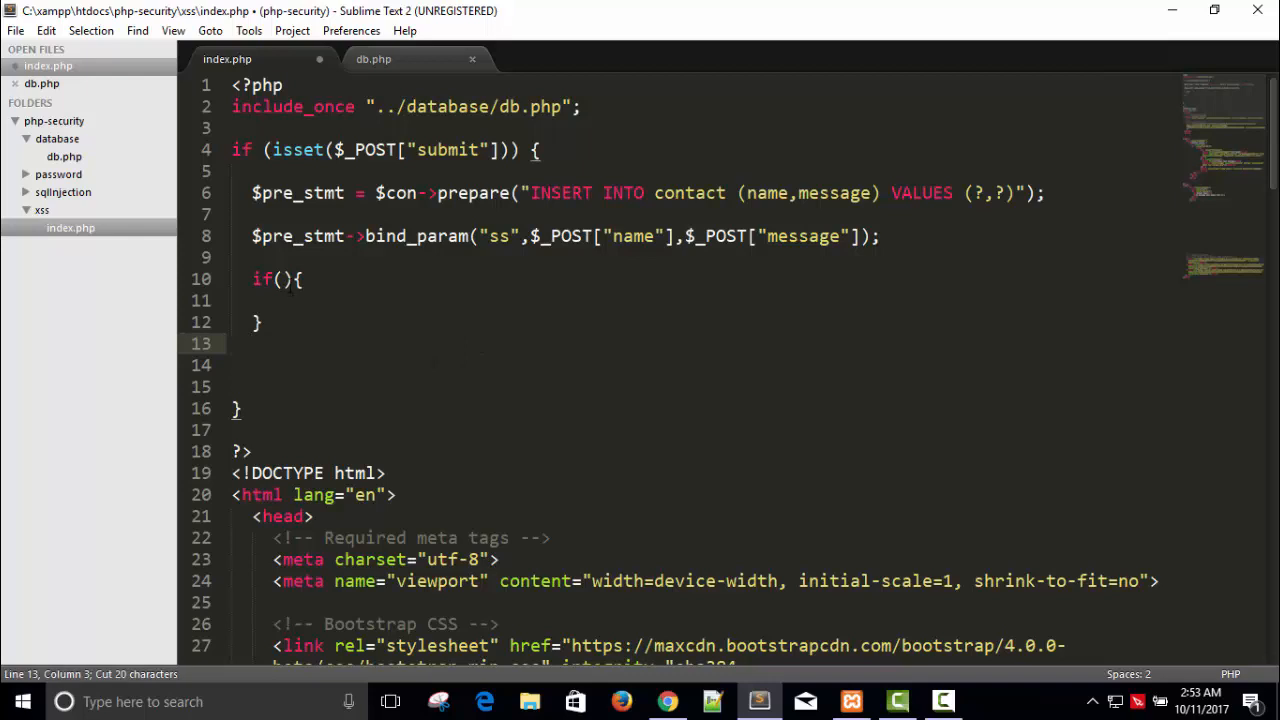
{"action": "type", "text": "$pre_stmt->execute()"}
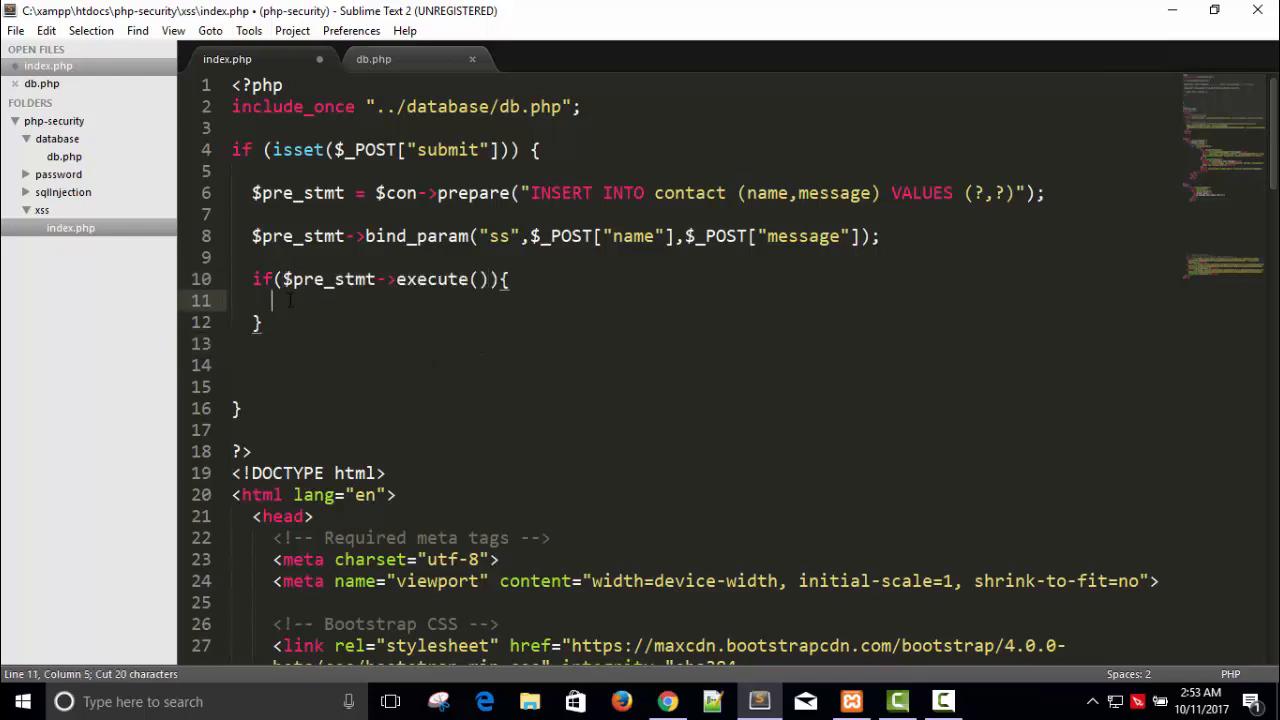
Echo "Message posted" on success, else "Some error", and save index.php
{"action": "type", "text": "echo \"p"}
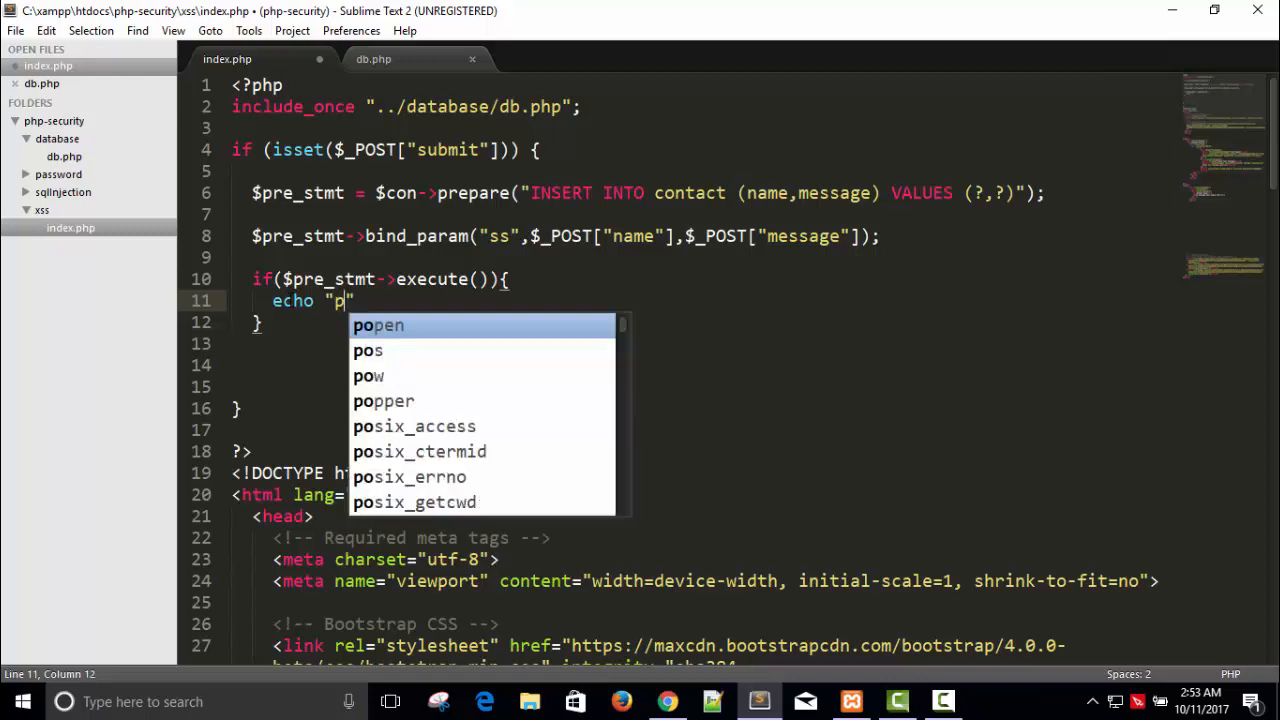
{"action": "type", "text": "ost"}
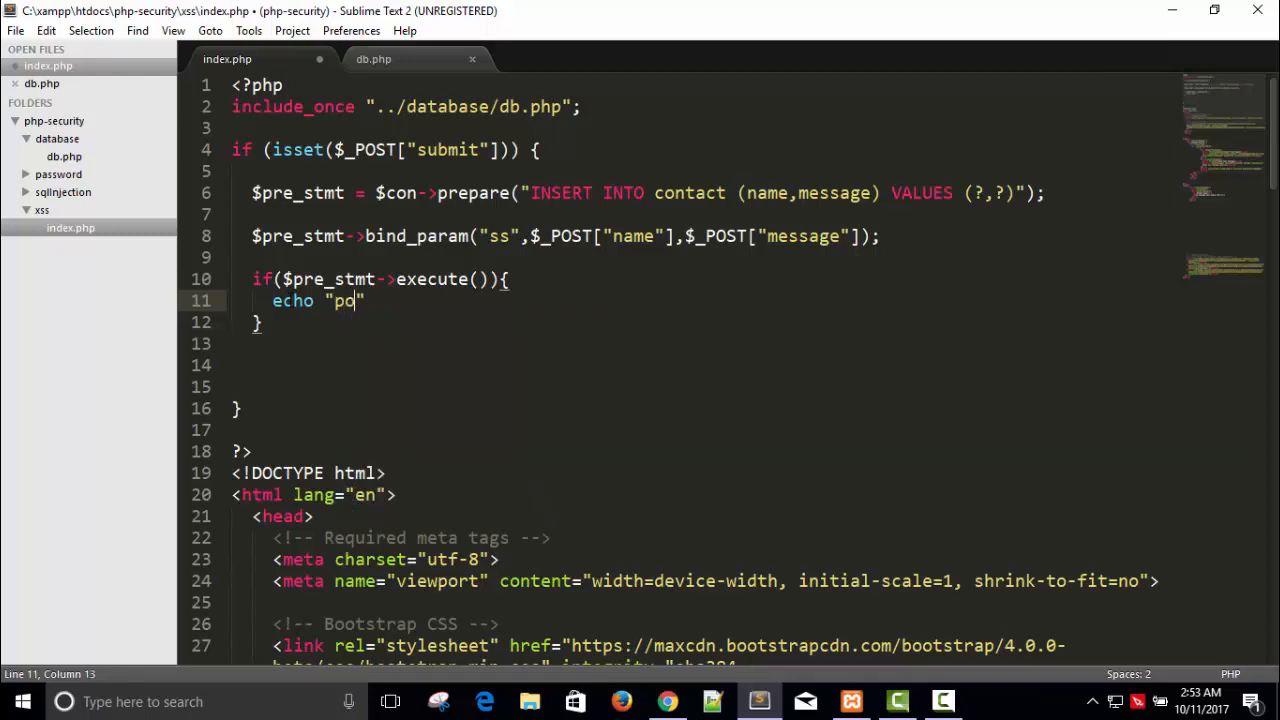
{"action": "key", "text": "Backspace"}
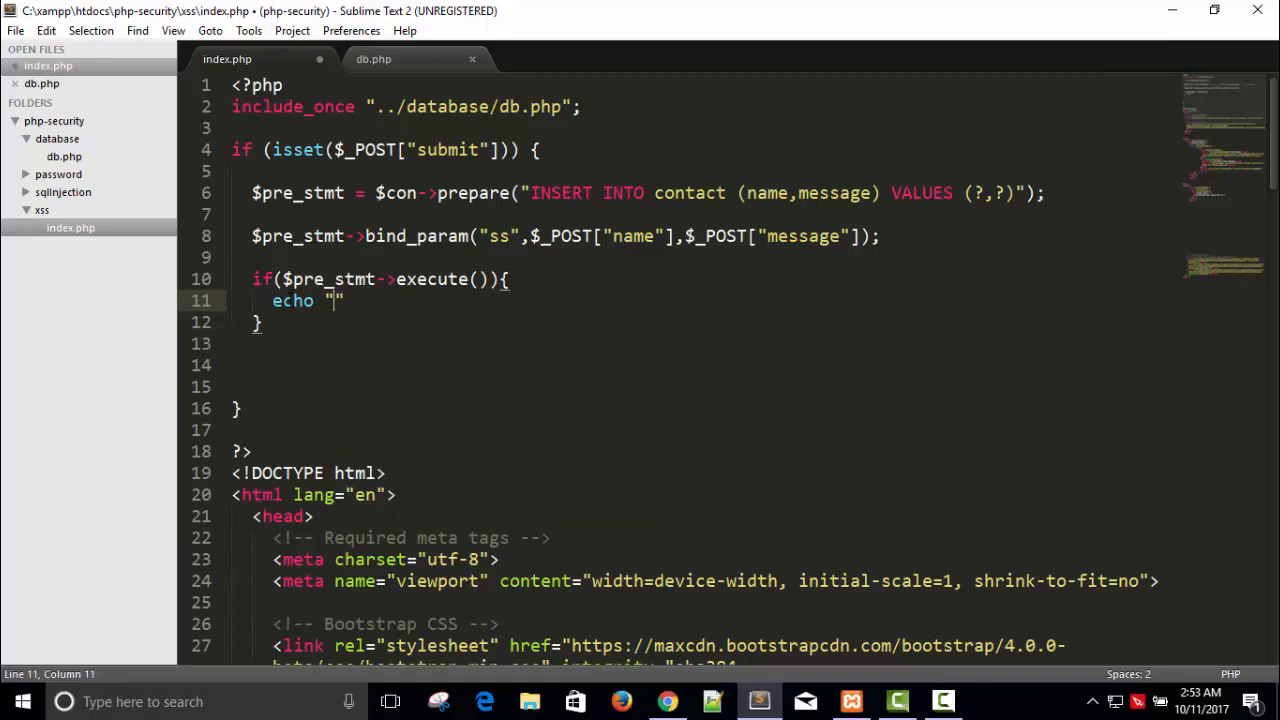
{"action": "type", "text": "Message p"}
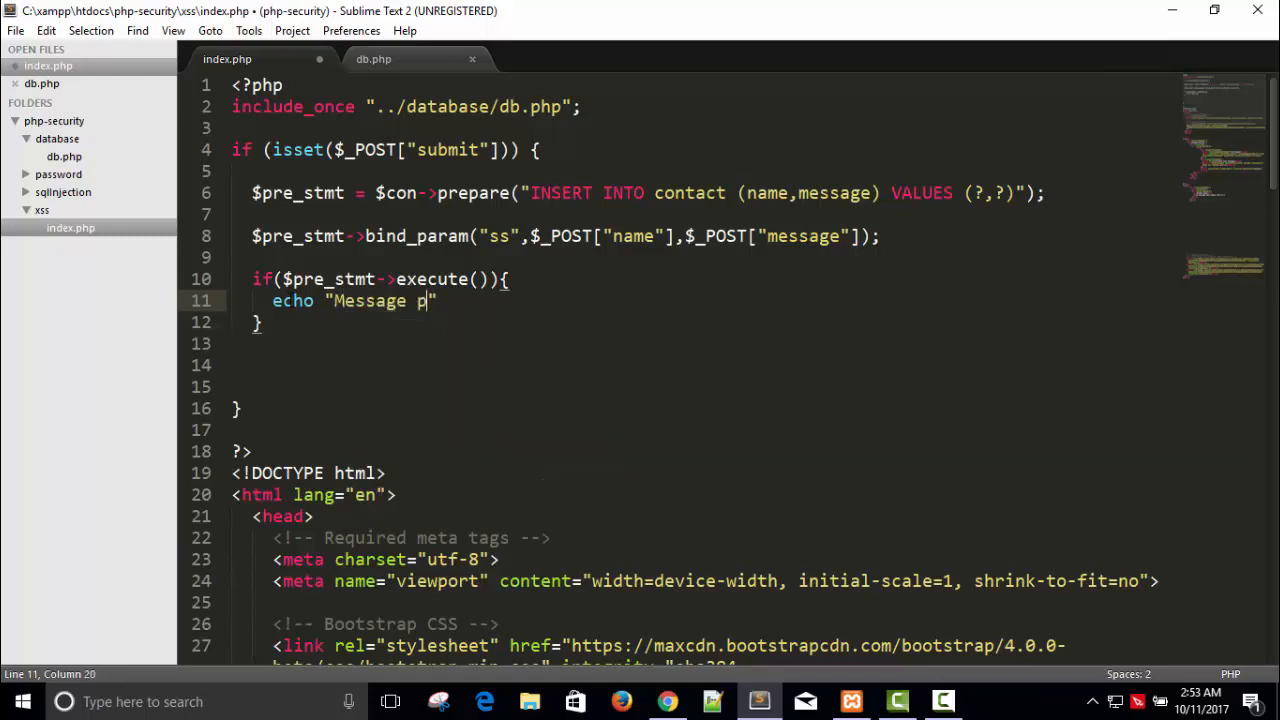
{"action": "type", "text": "osted\";l"}
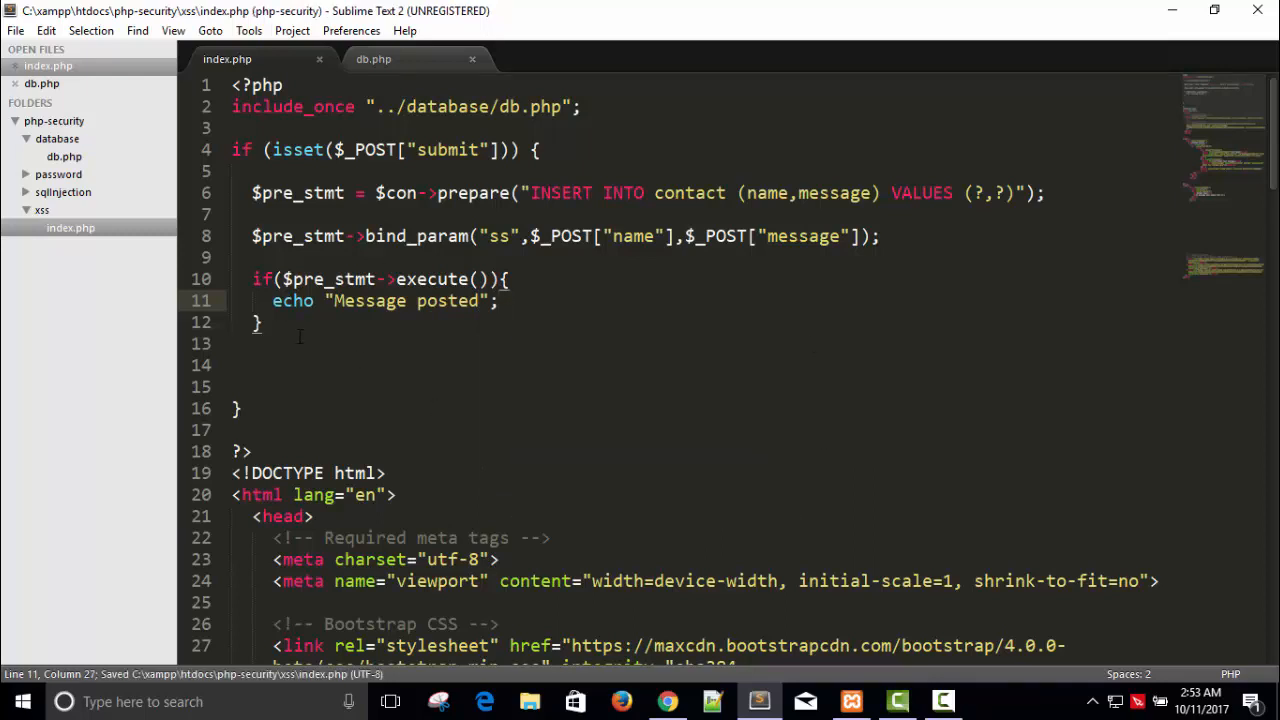
{"action": "type", "text": "else{"}
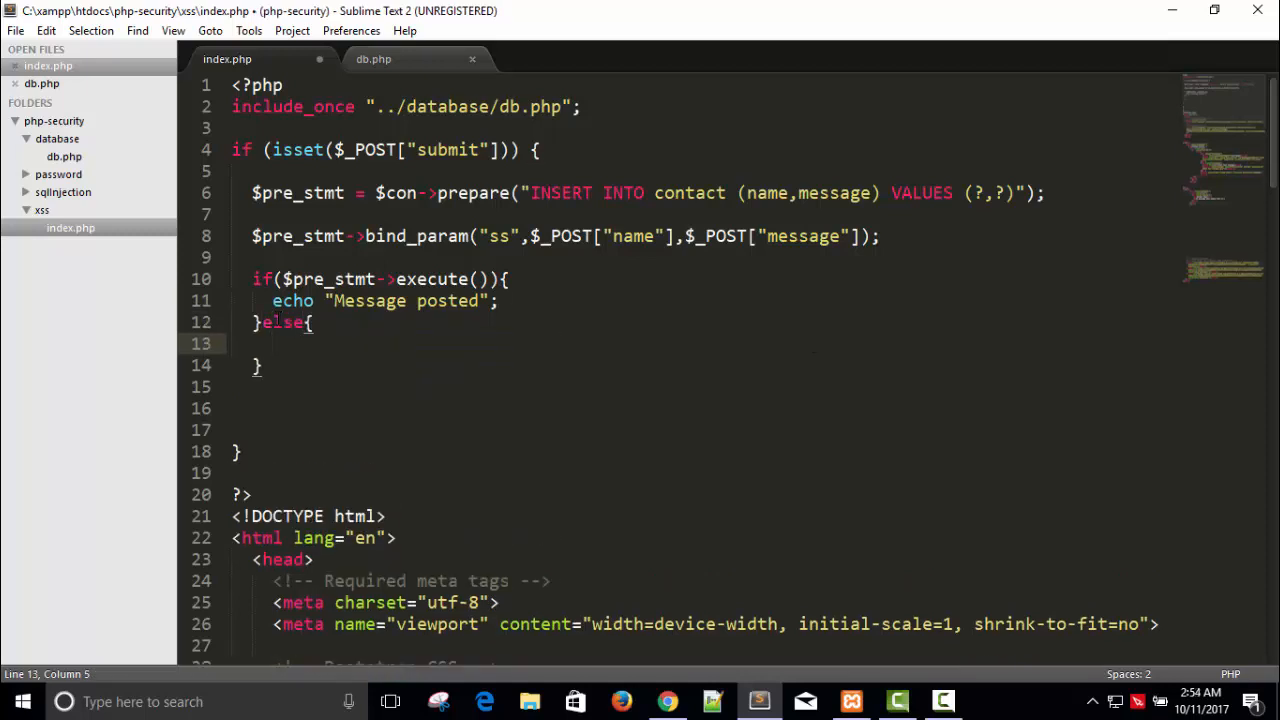
{"action": "type", "text": "echo \"\""}
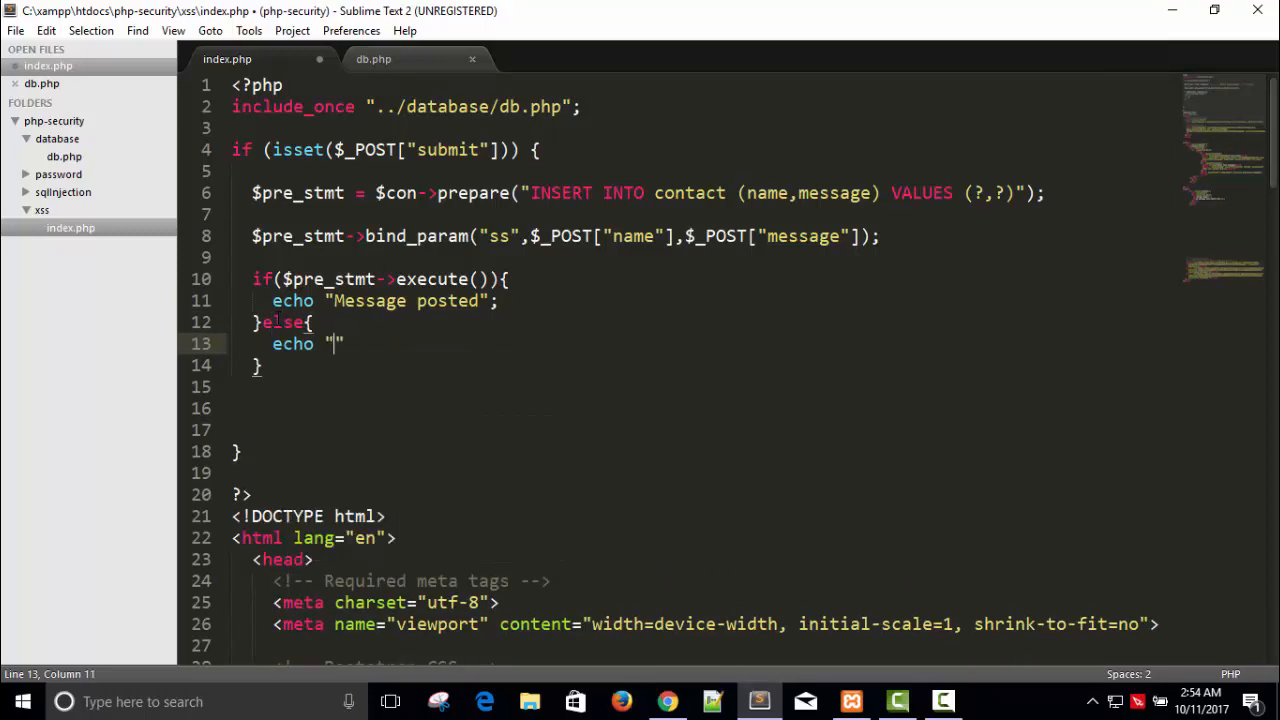
{"action": "type", "text": "Some error"}
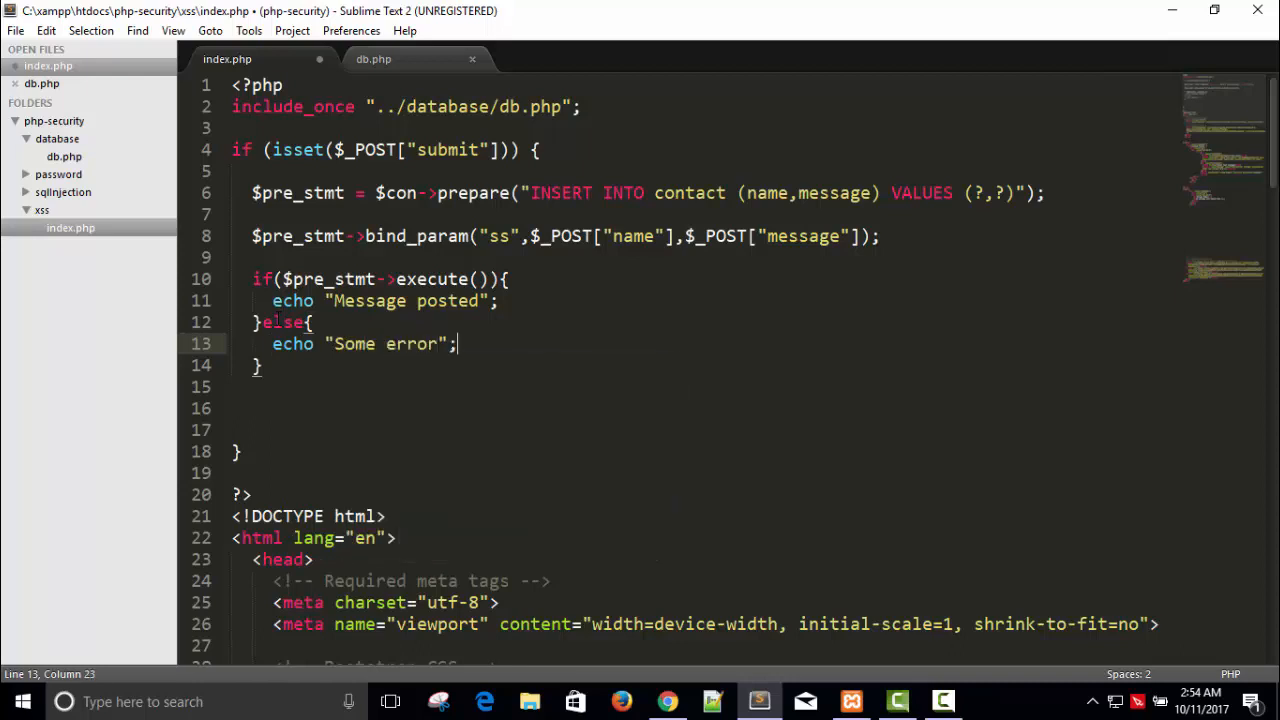
{"action": "key", "text": "ctrl+s"}
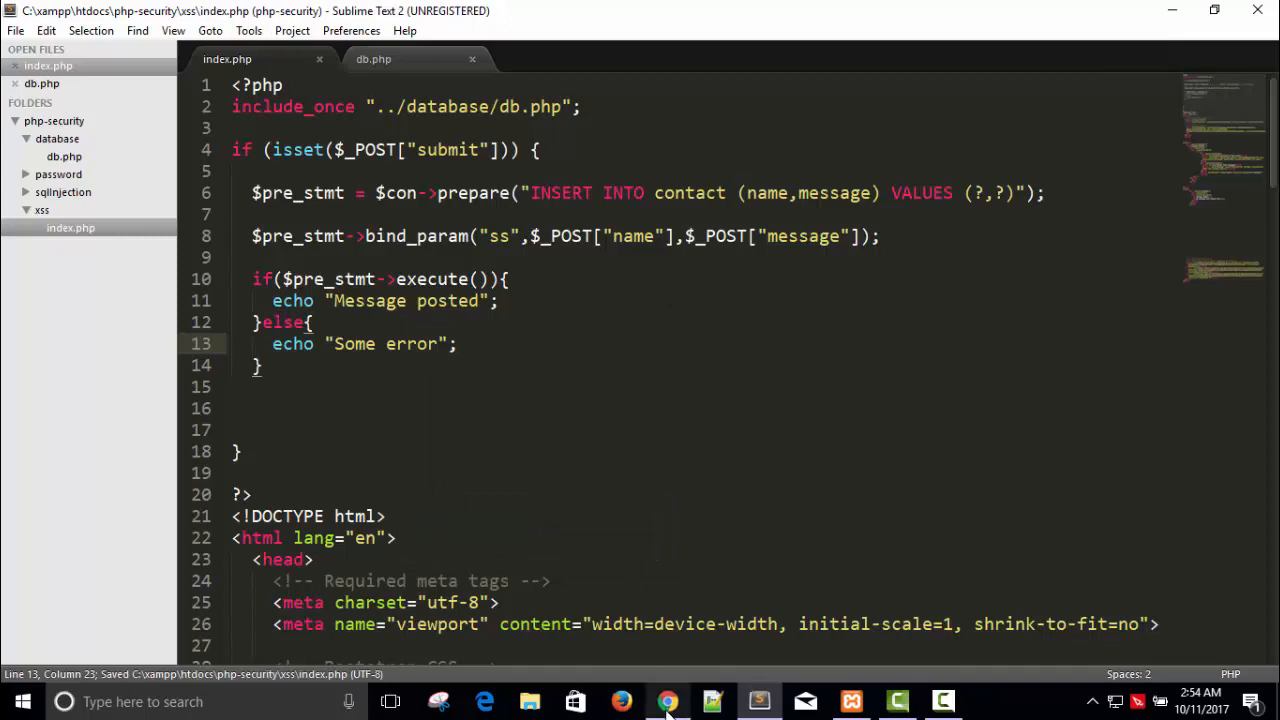
{"action": "left_click", "coordinate": [667, 701]}
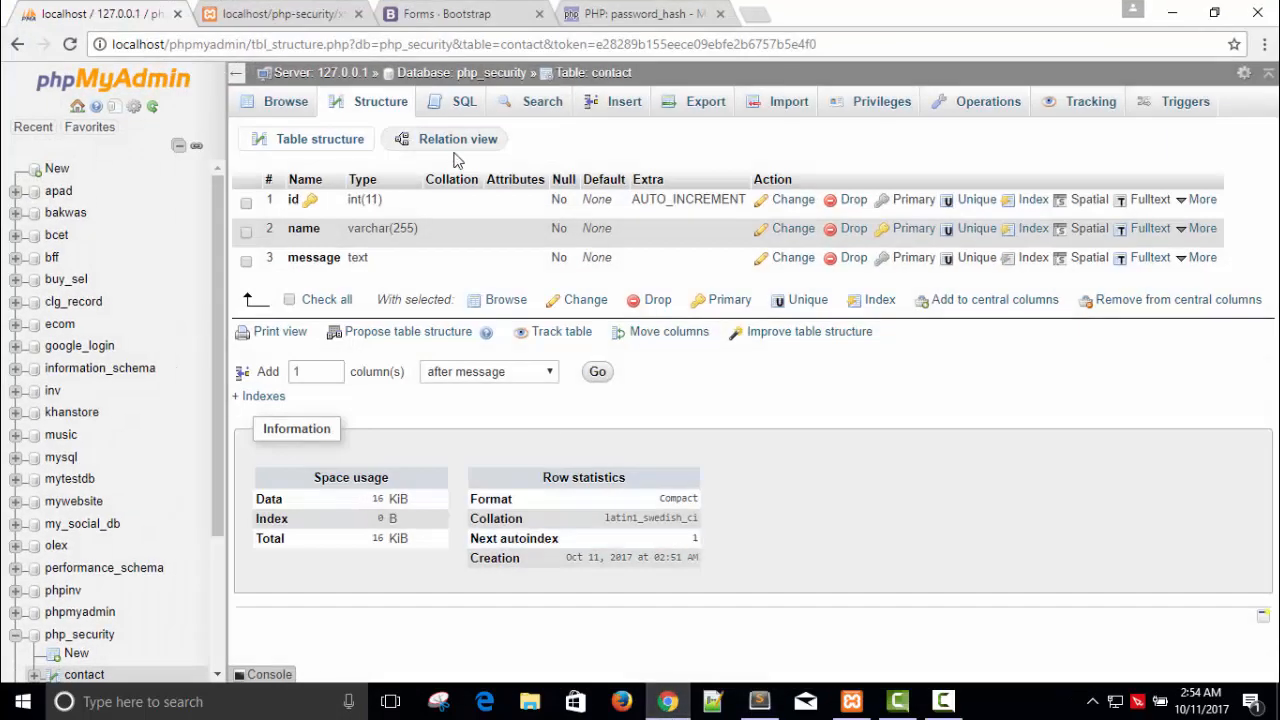
{"action": "left_click", "coordinate": [280, 13]}
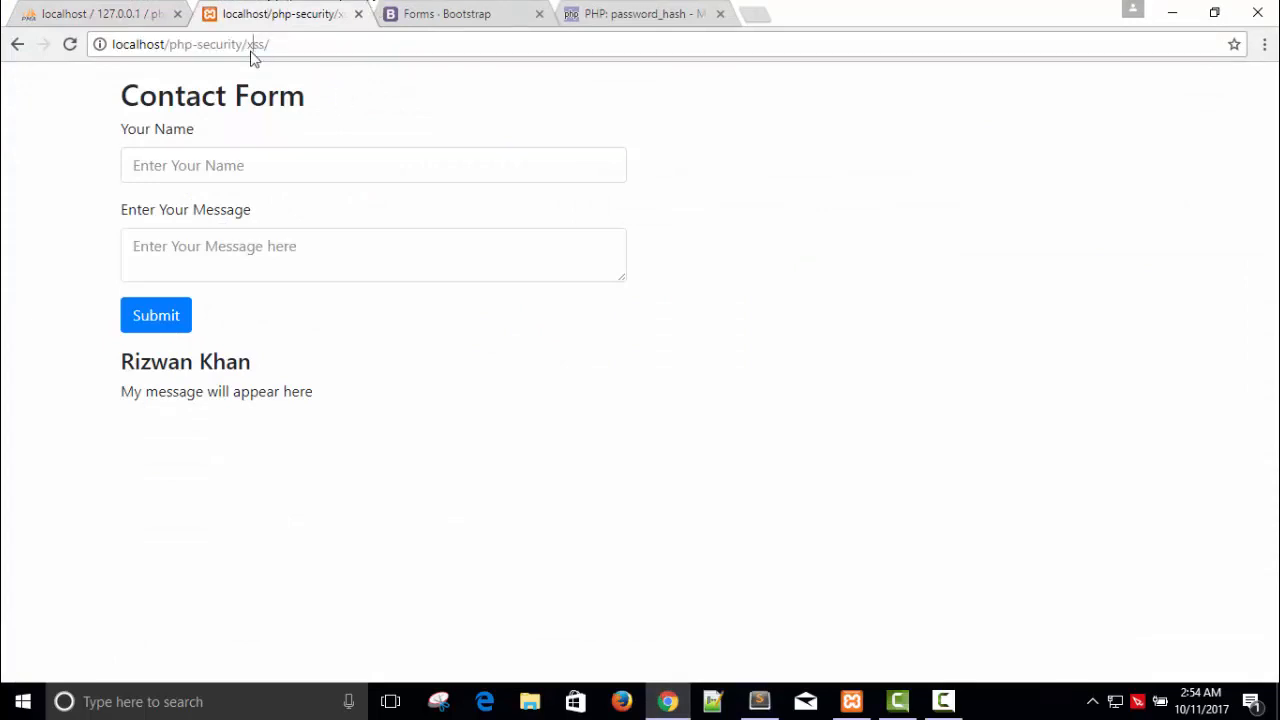
{"action": "mouse_move", "coordinate": [222, 153]}
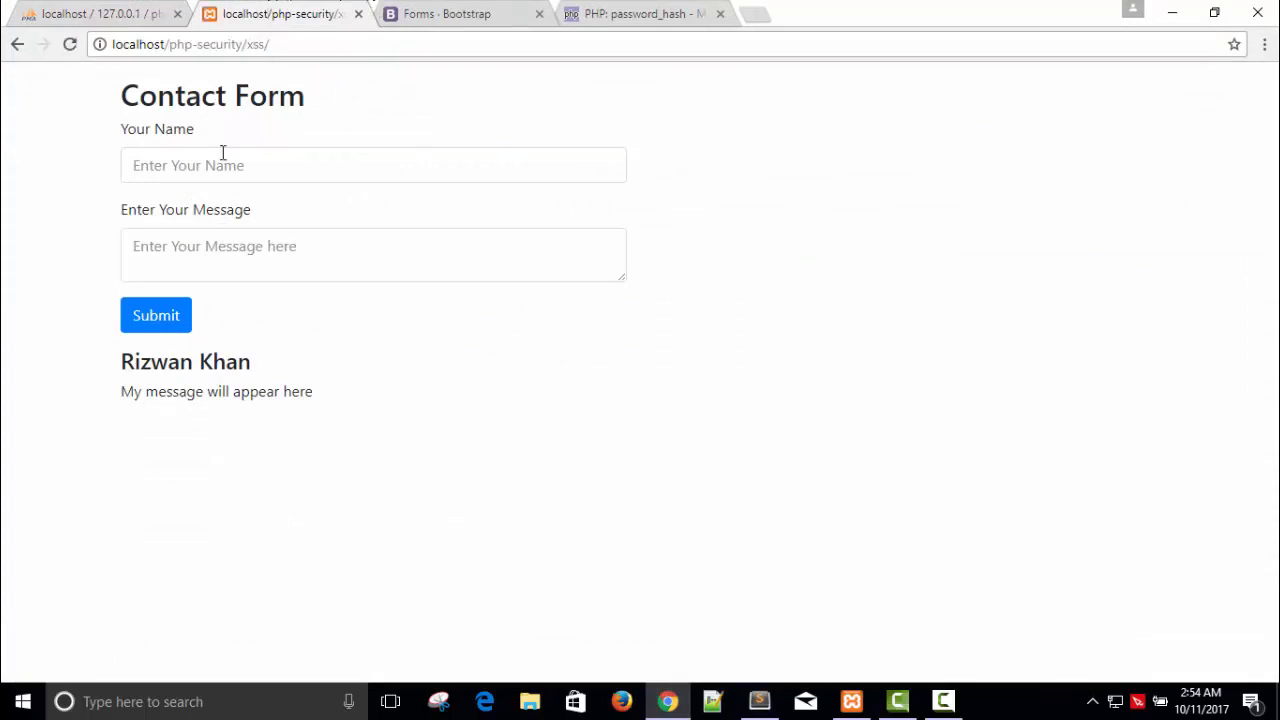
{"action": "type", "text": "R"}
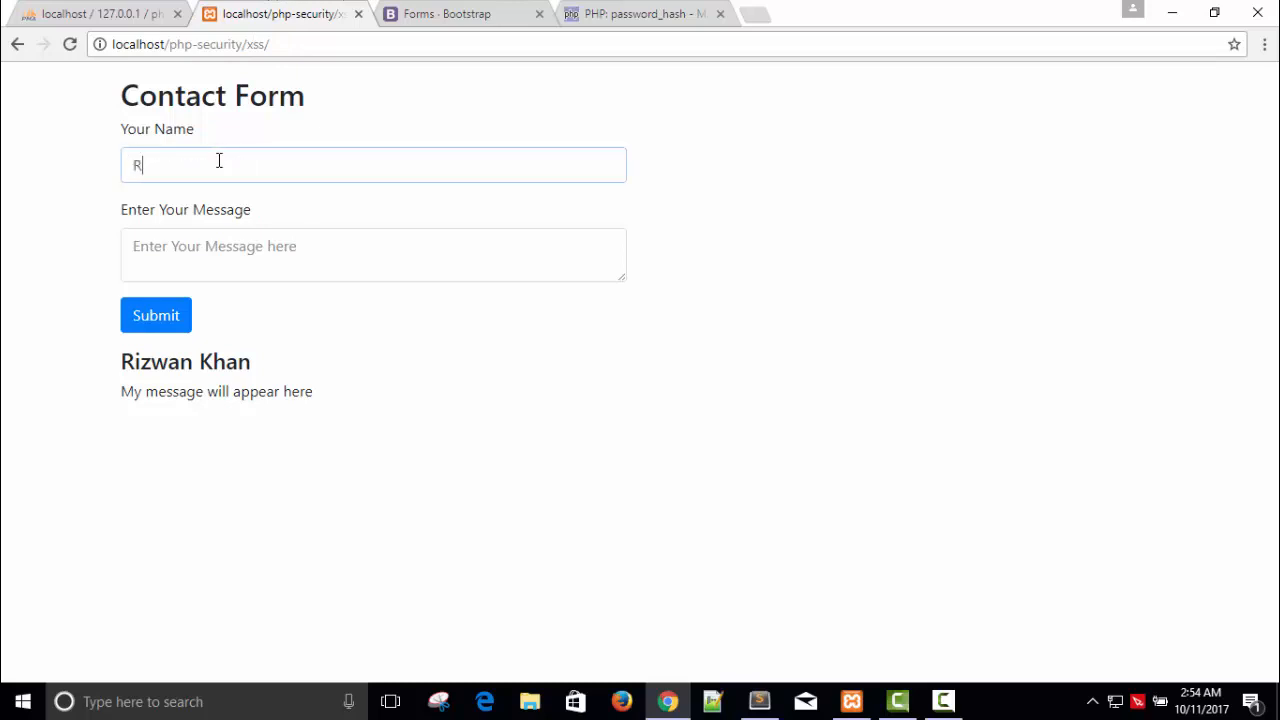
{"action": "type", "text": "izwan Khan"}
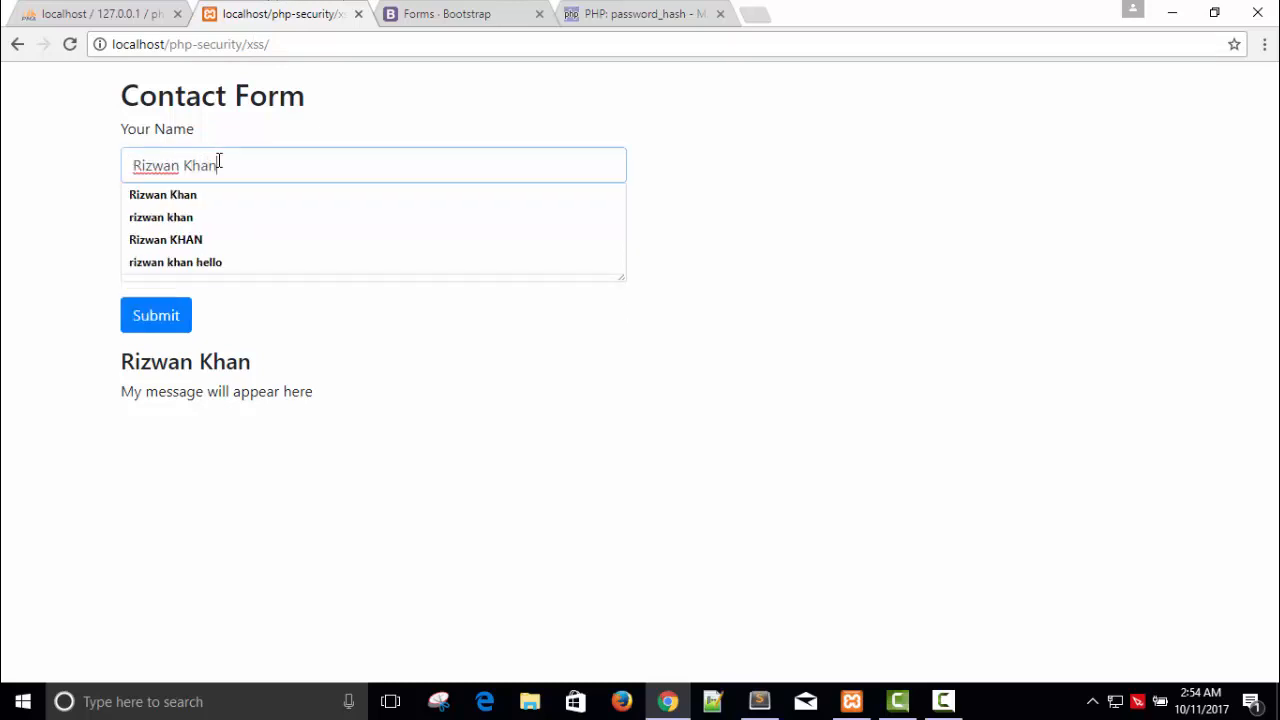
{"action": "left_click", "coordinate": [373, 254]}
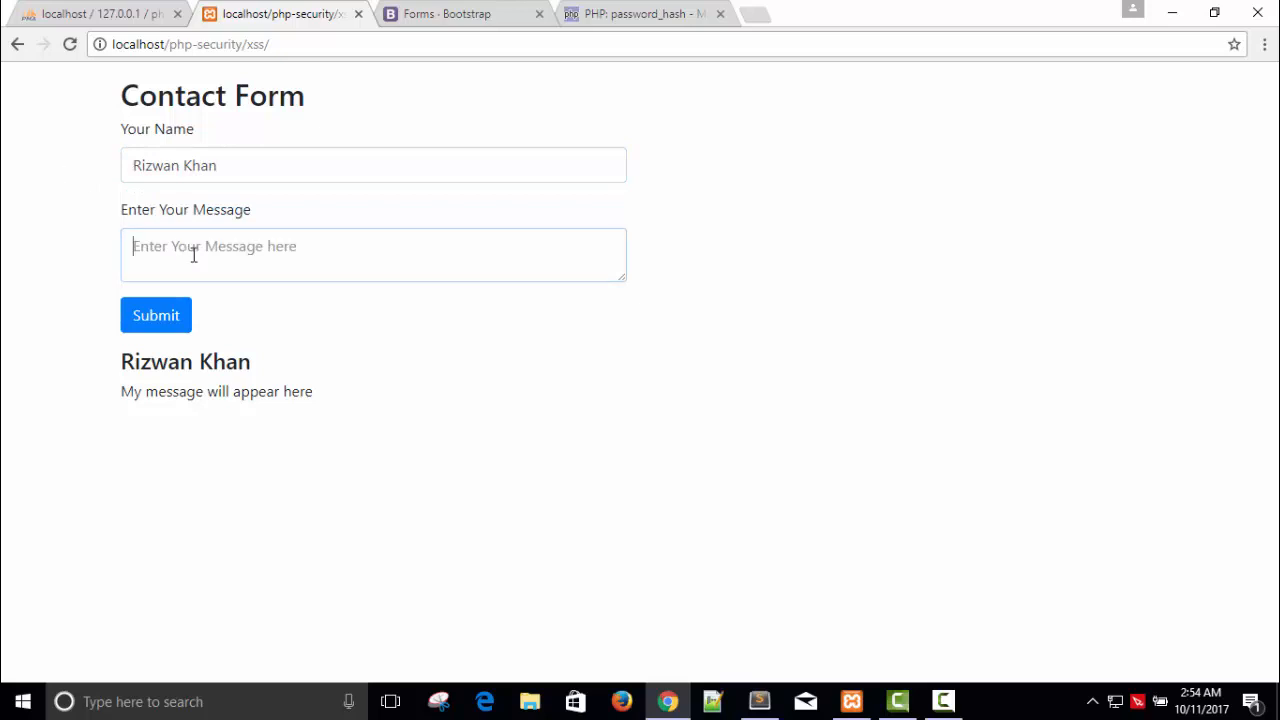
{"action": "type", "text": "Hi i"}
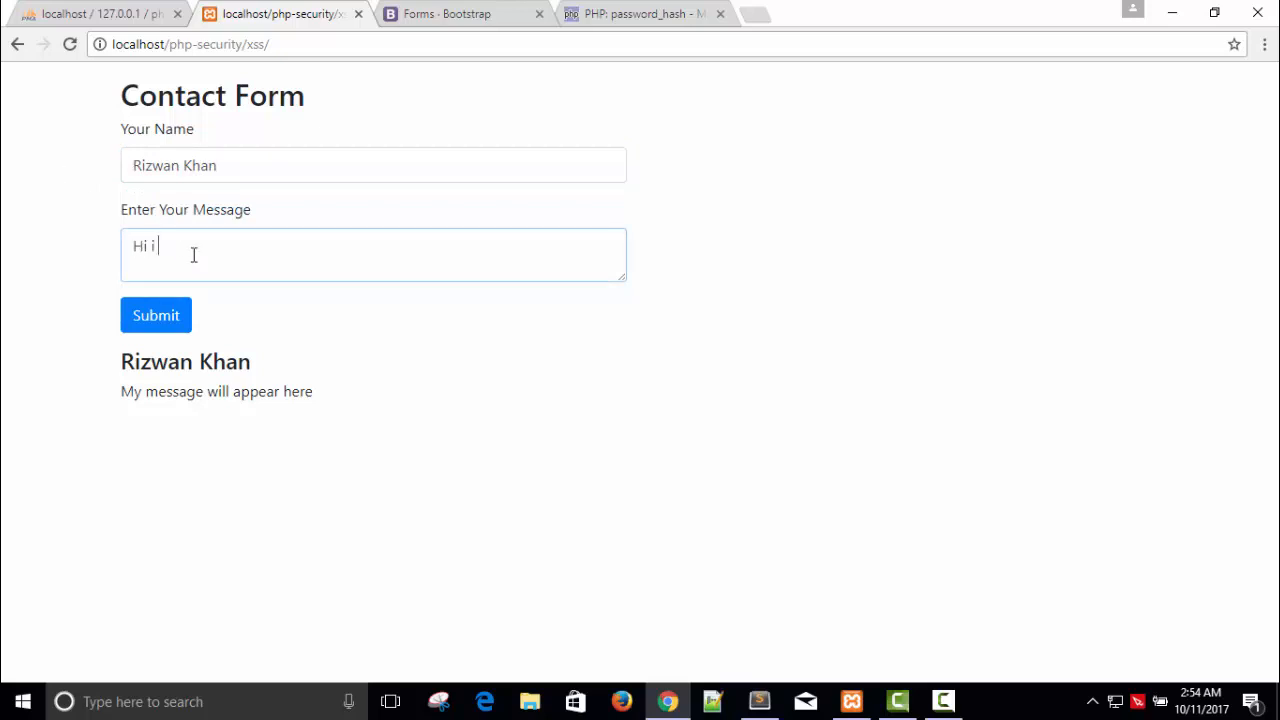
{"action": "type", "text": "m"}
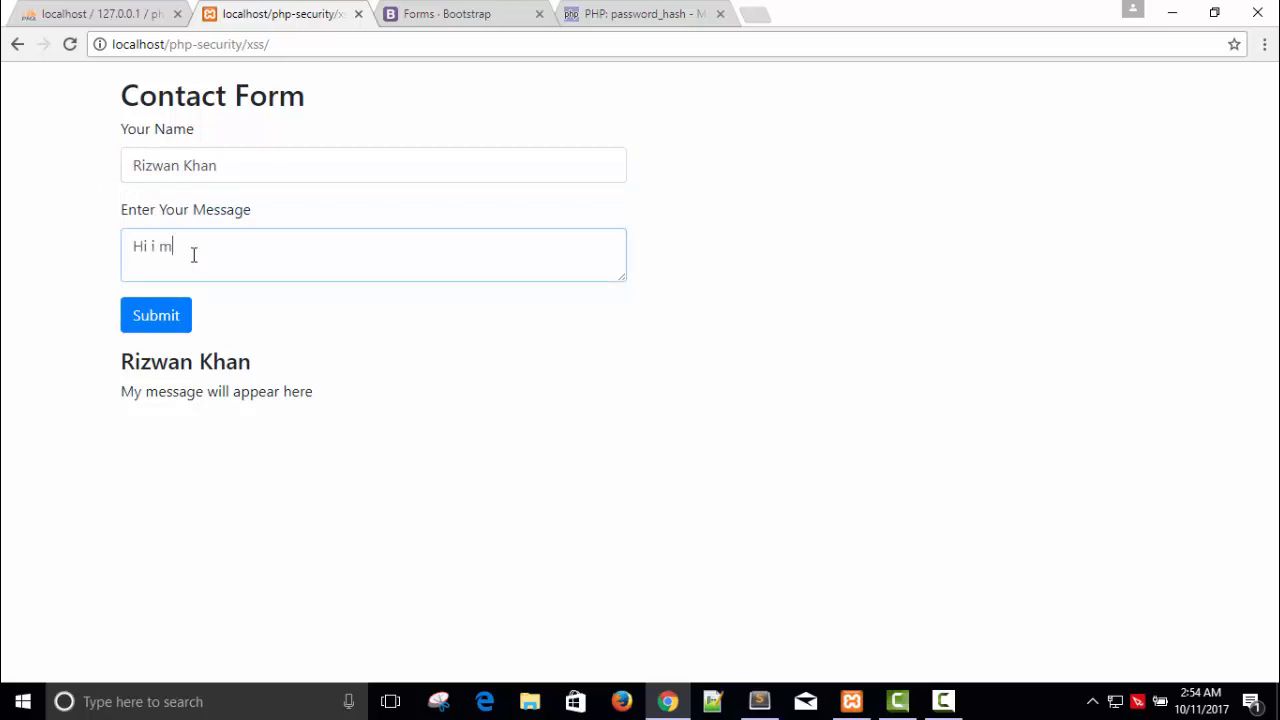
{"action": "type", "text": "trying t"}
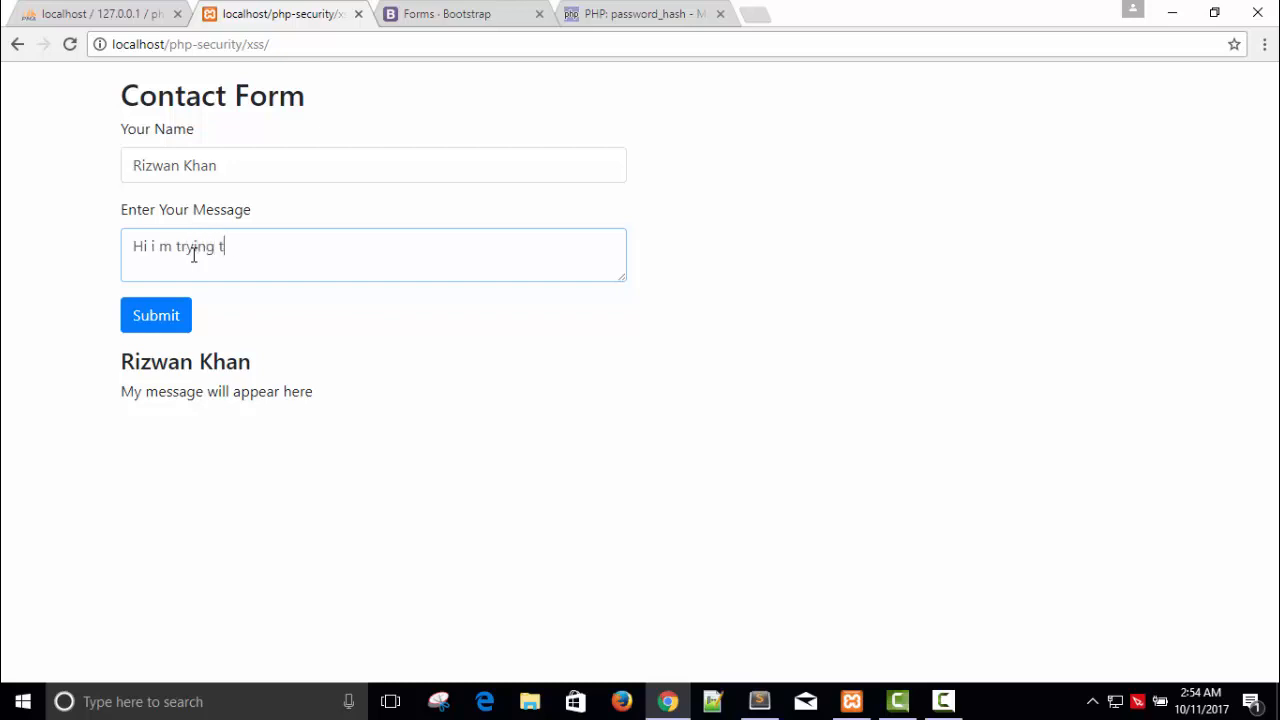
{"action": "type", "text": "o get"}
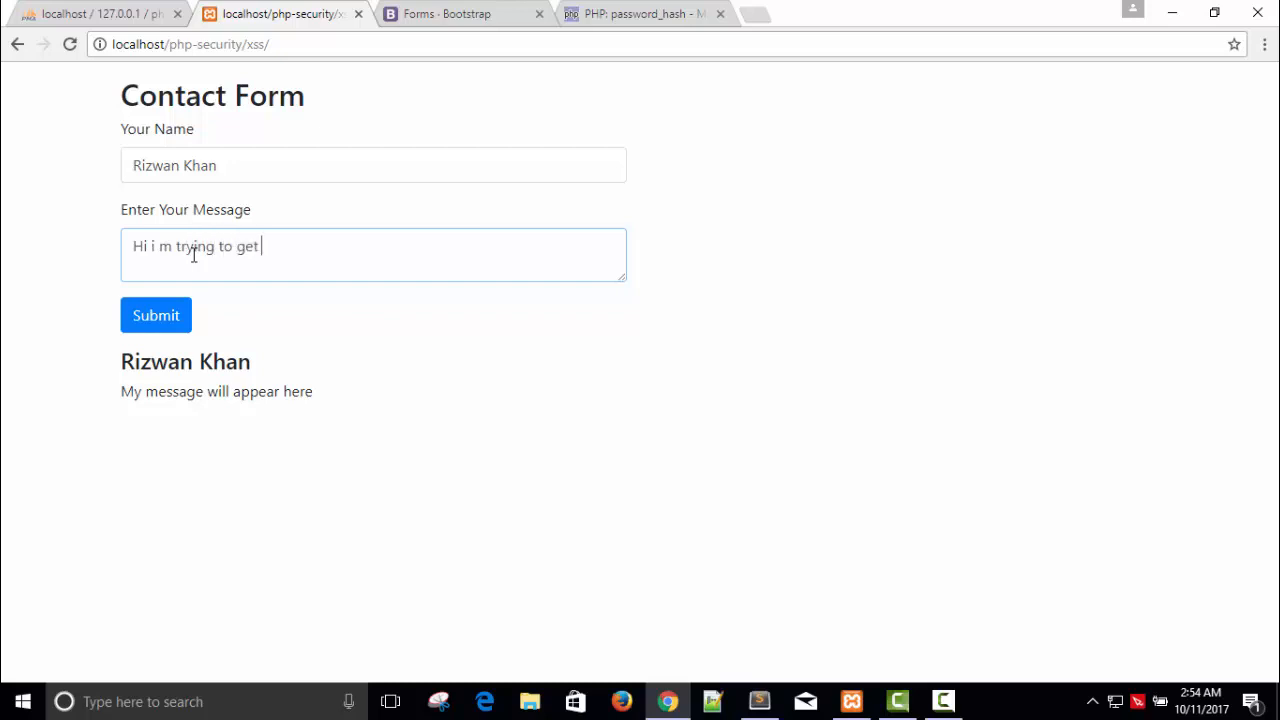
{"action": "type", "text": "yo"}
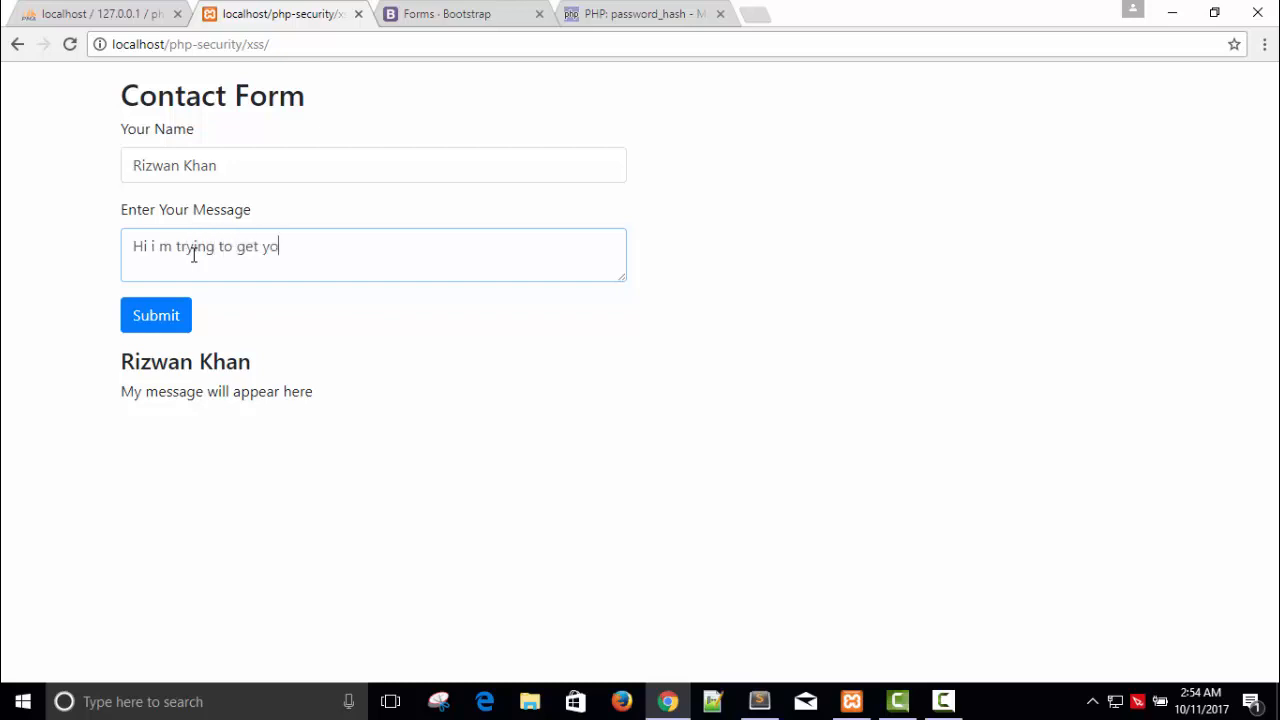
{"action": "type", "text": "ur response in youtube comment section"}
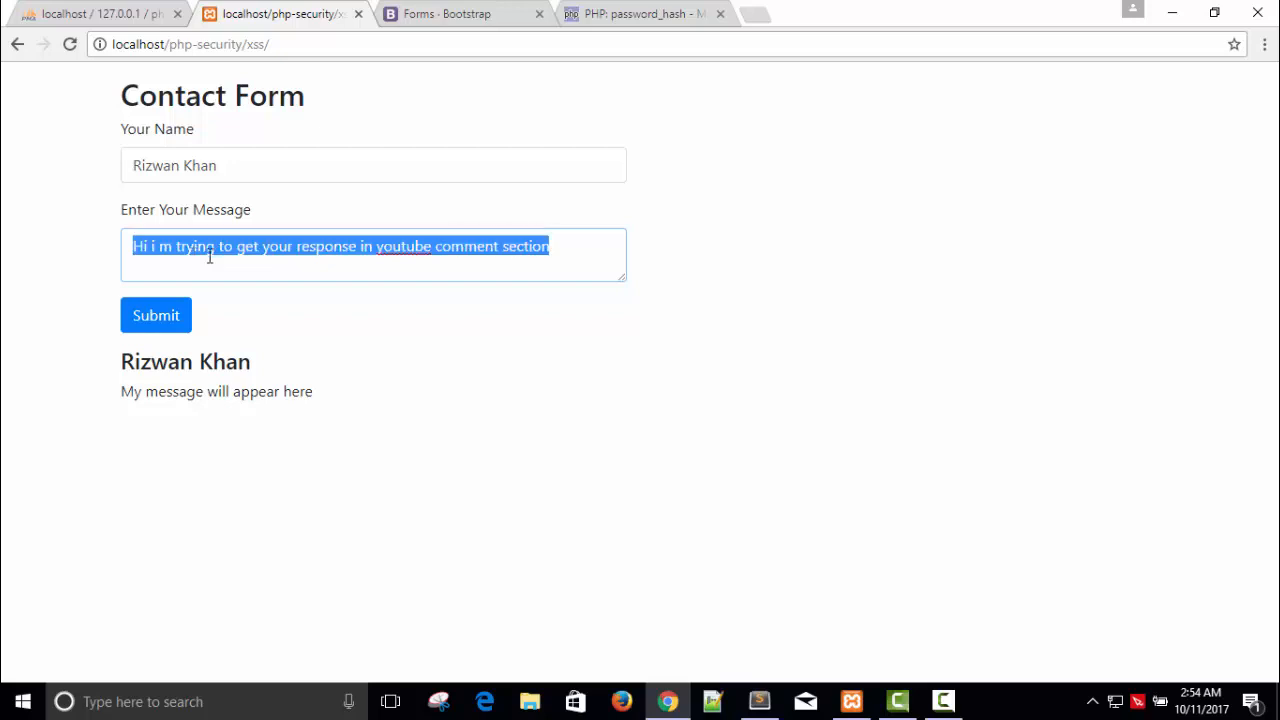
{"action": "left_click", "coordinate": [156, 315]}
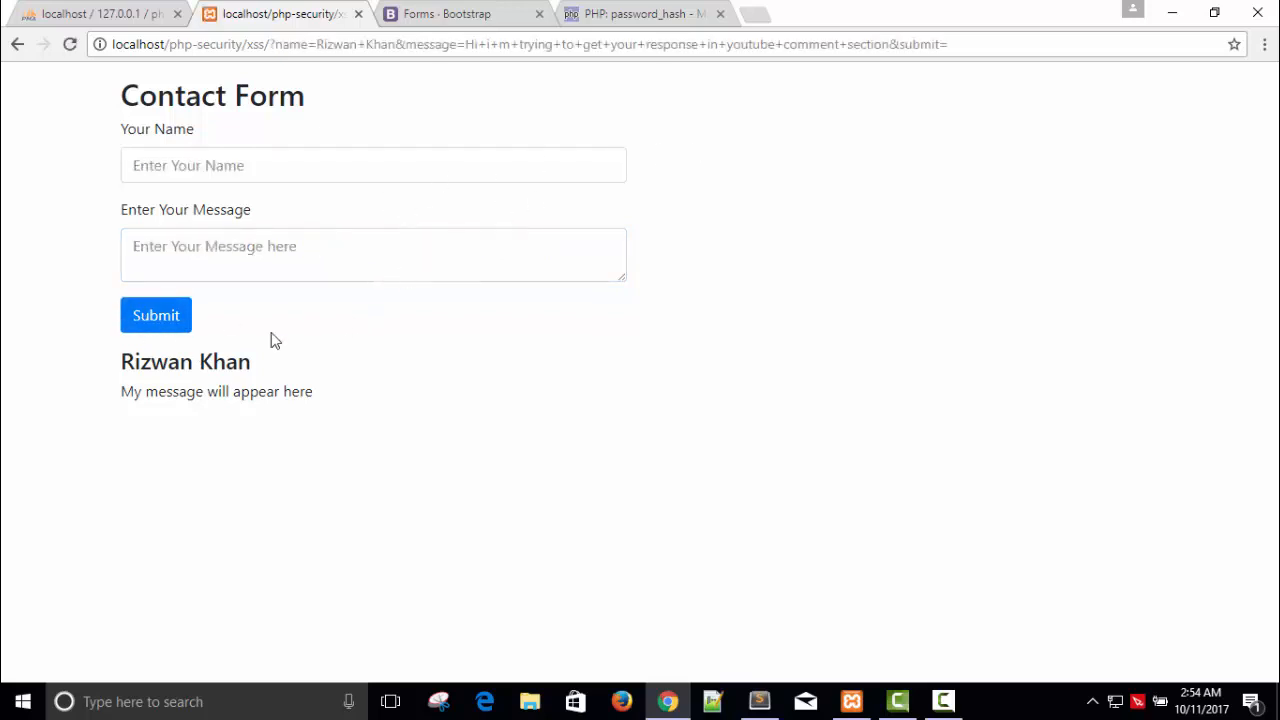
{"action": "mouse_move", "coordinate": [547, 366]}
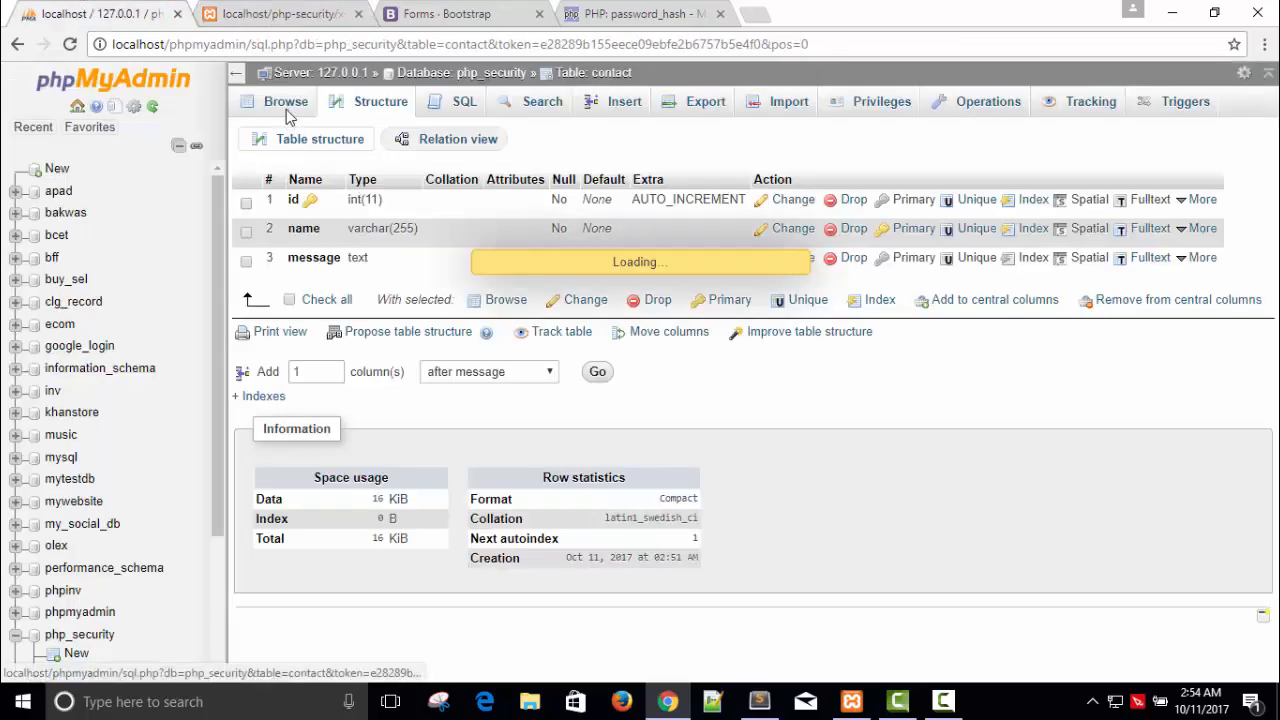
Give index.php's form tag method="post", action="" and autocomplete="off", then save
{"action": "left_click", "coordinate": [759, 701]}
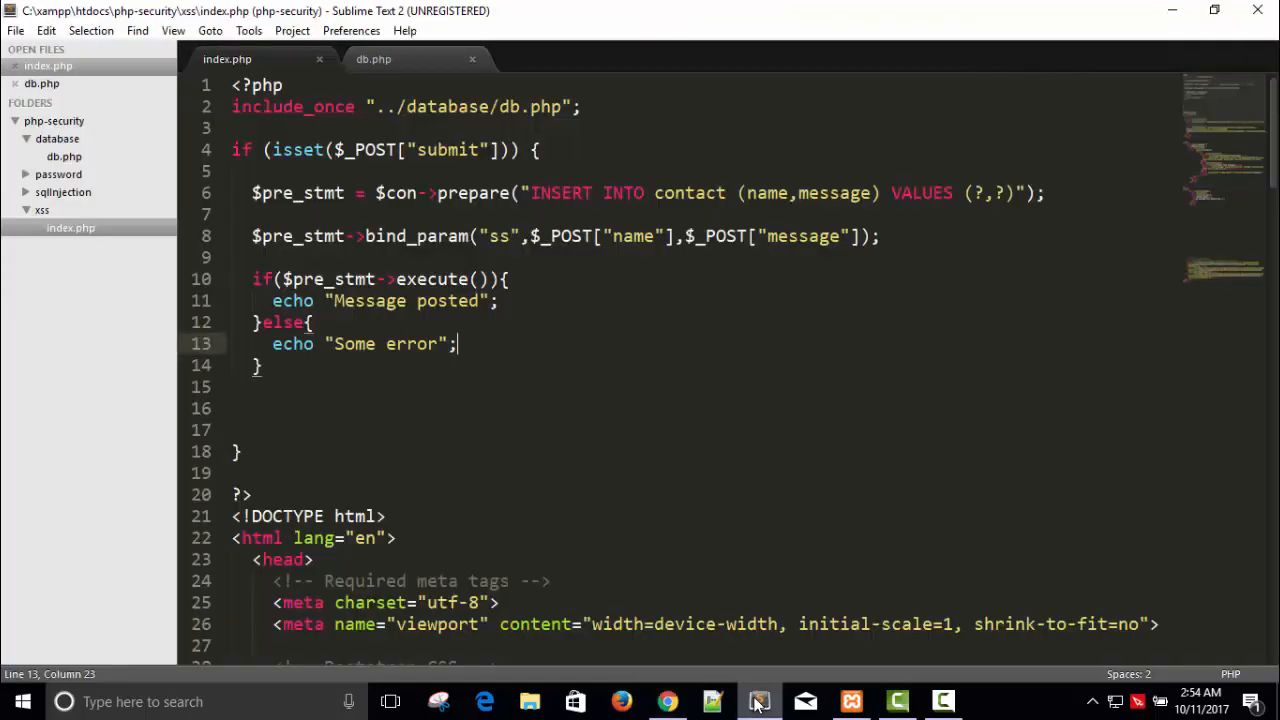
{"action": "scroll", "scroll_direction": "down", "scroll_amount": 3}
{"action": "type", "text": "<form>"}
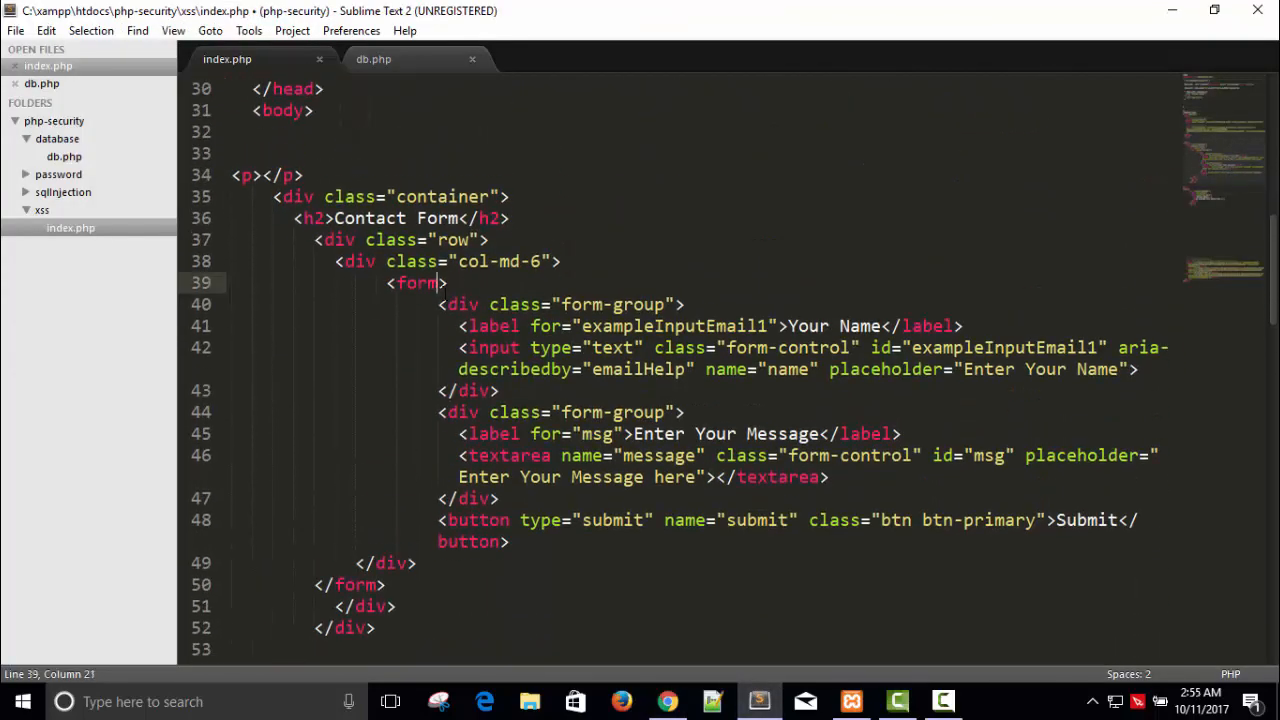
{"action": "type", "text": "method=\"\""}
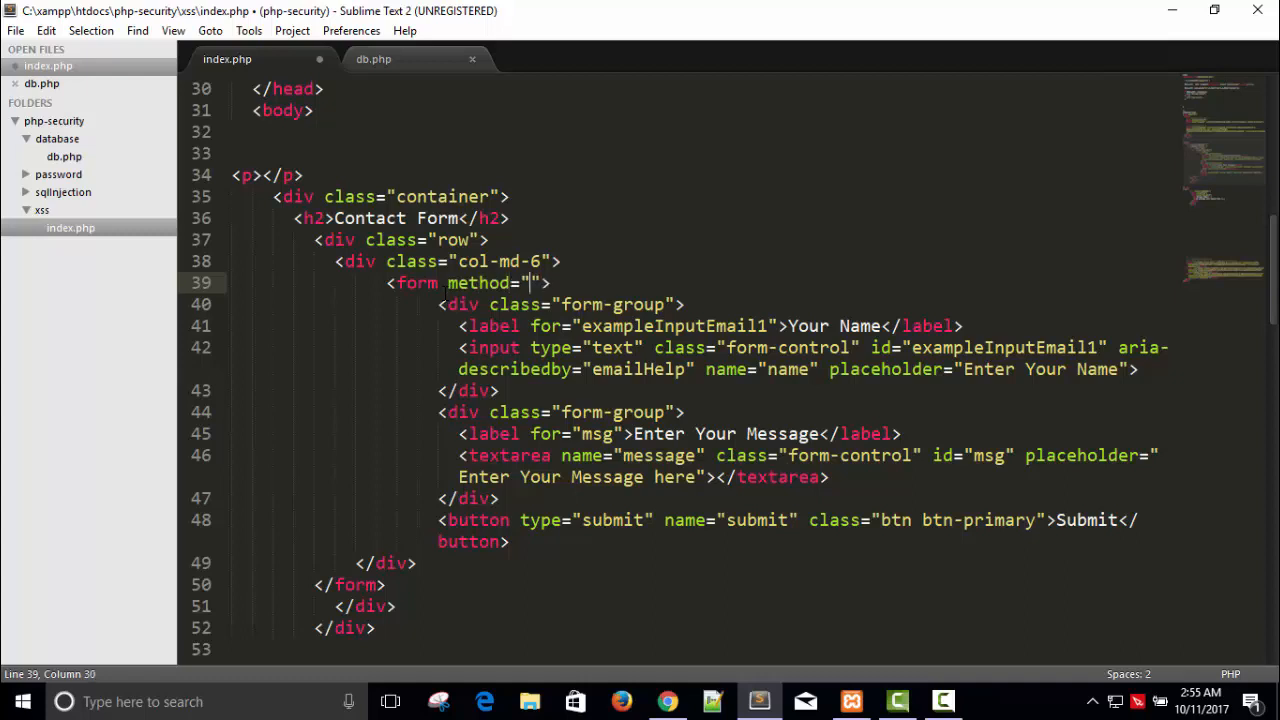
{"action": "type", "text": "post"}
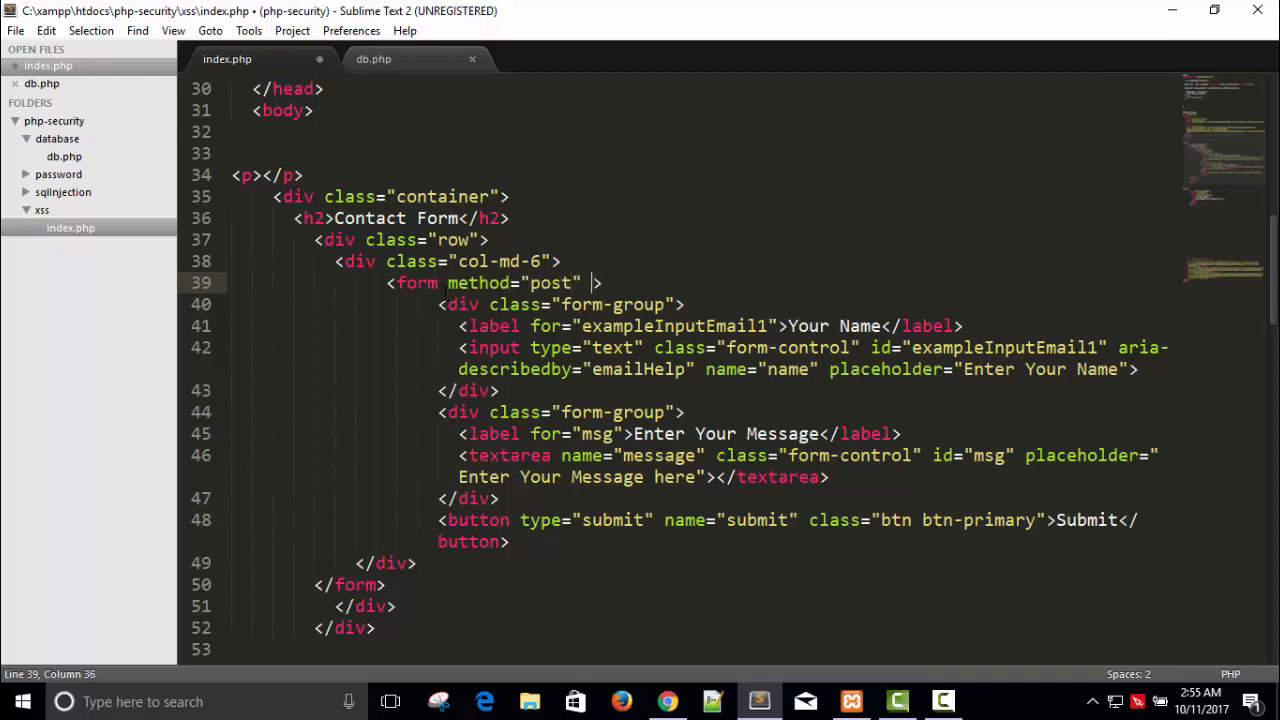
{"action": "type", "text": "action"}
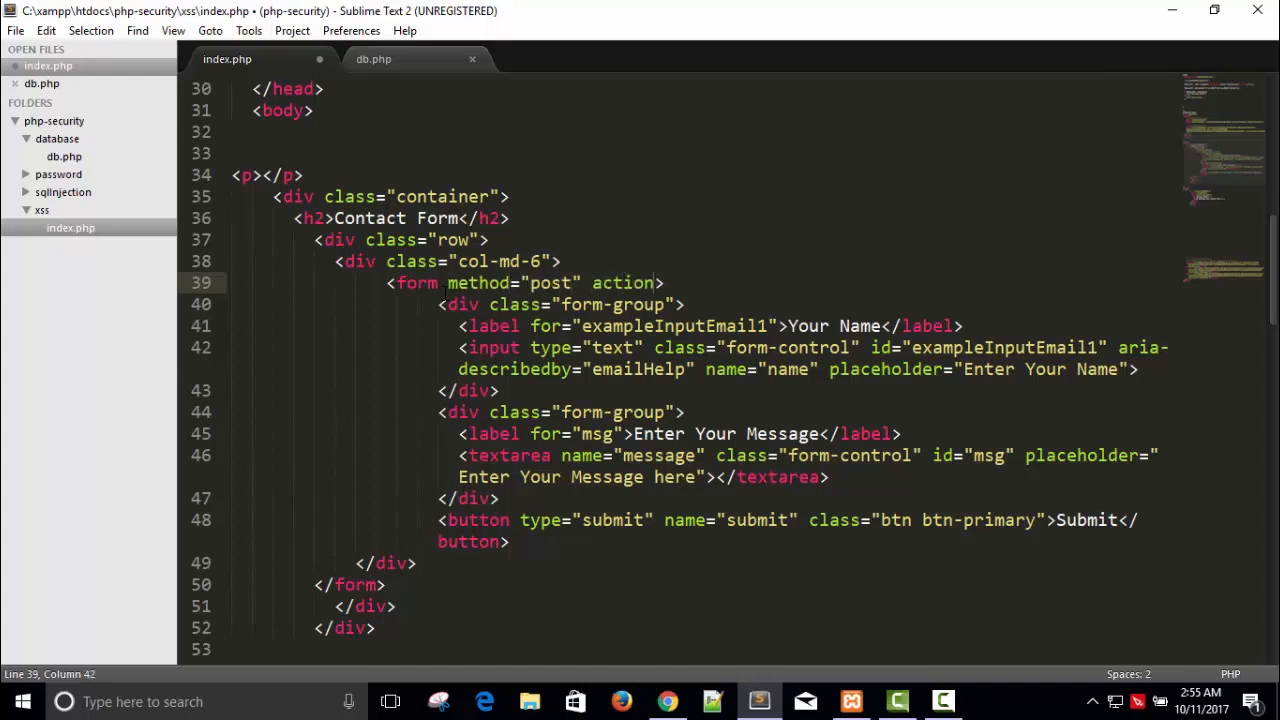
{"action": "type", "text": "=\"\""}
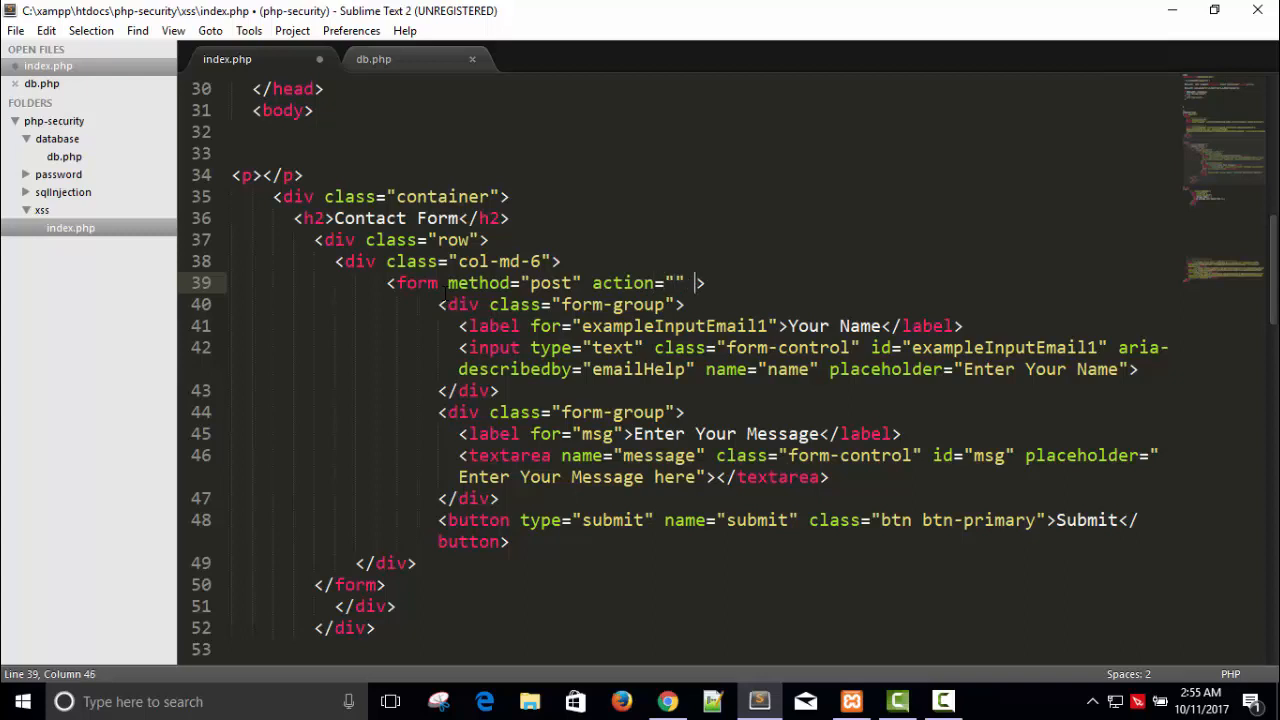
{"action": "type", "text": "autocomp"}
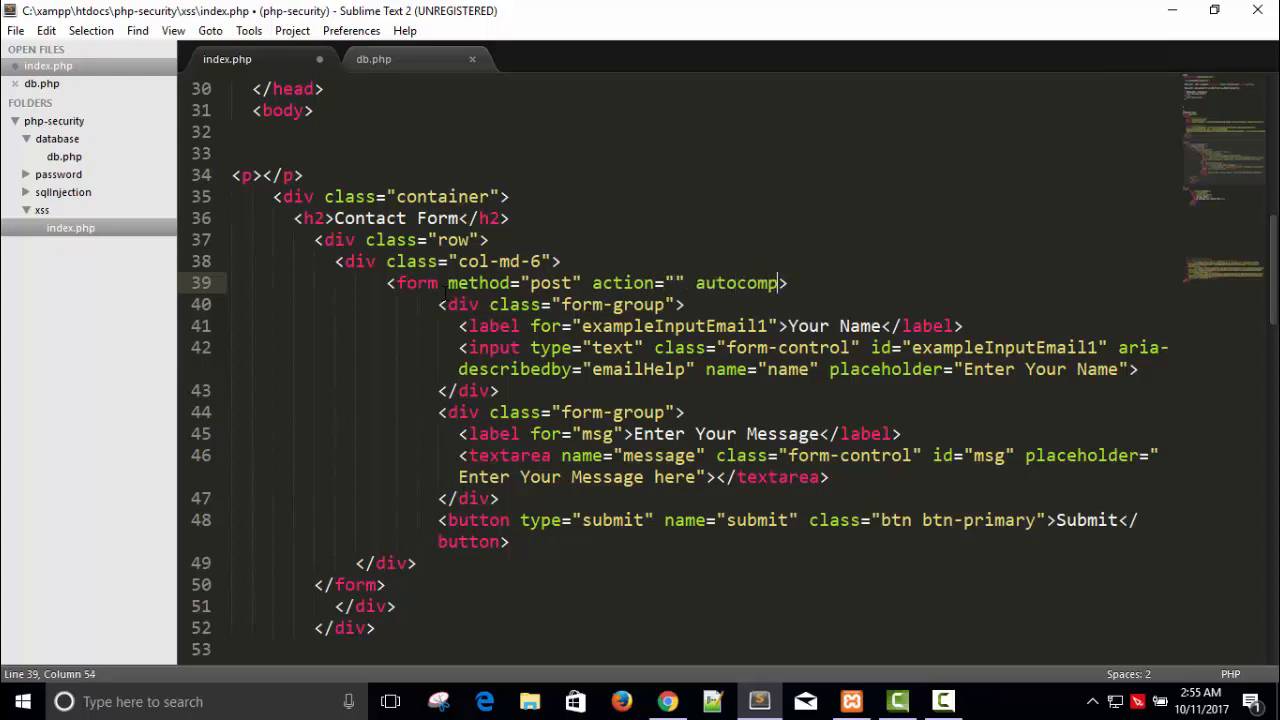
{"action": "type", "text": "lete=\"off"}
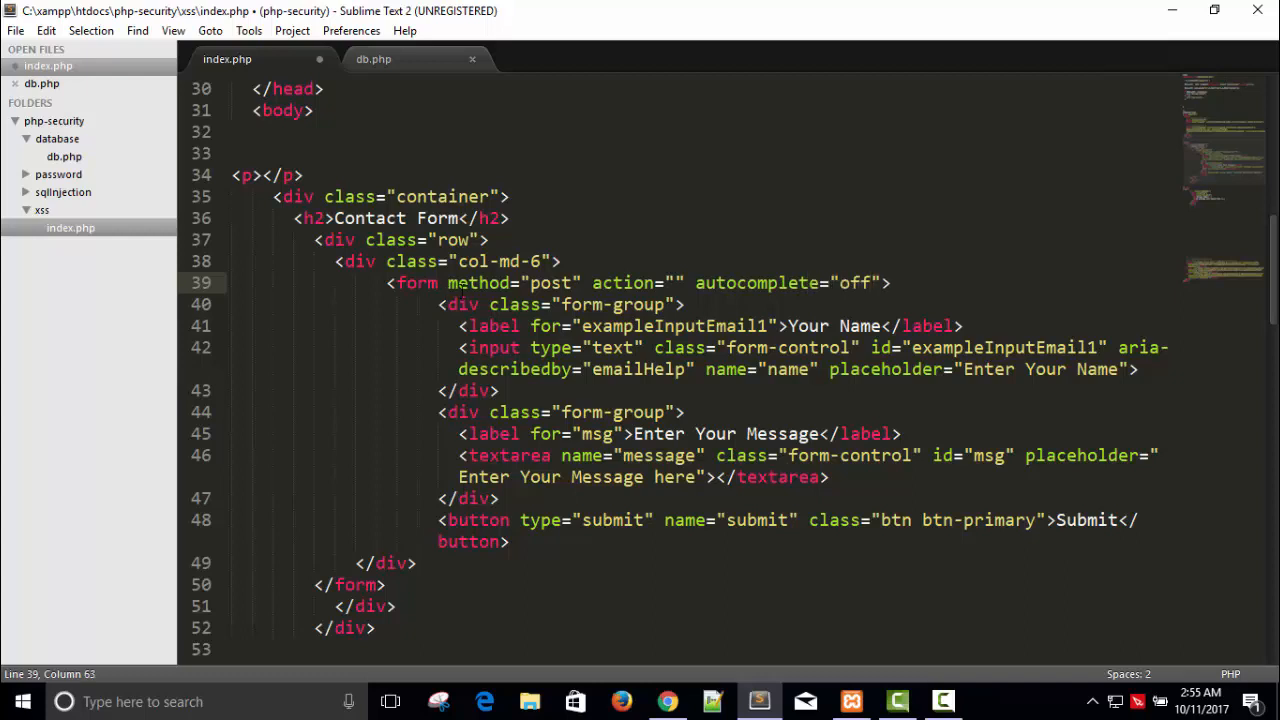
{"action": "key", "text": "ctrl+s"}
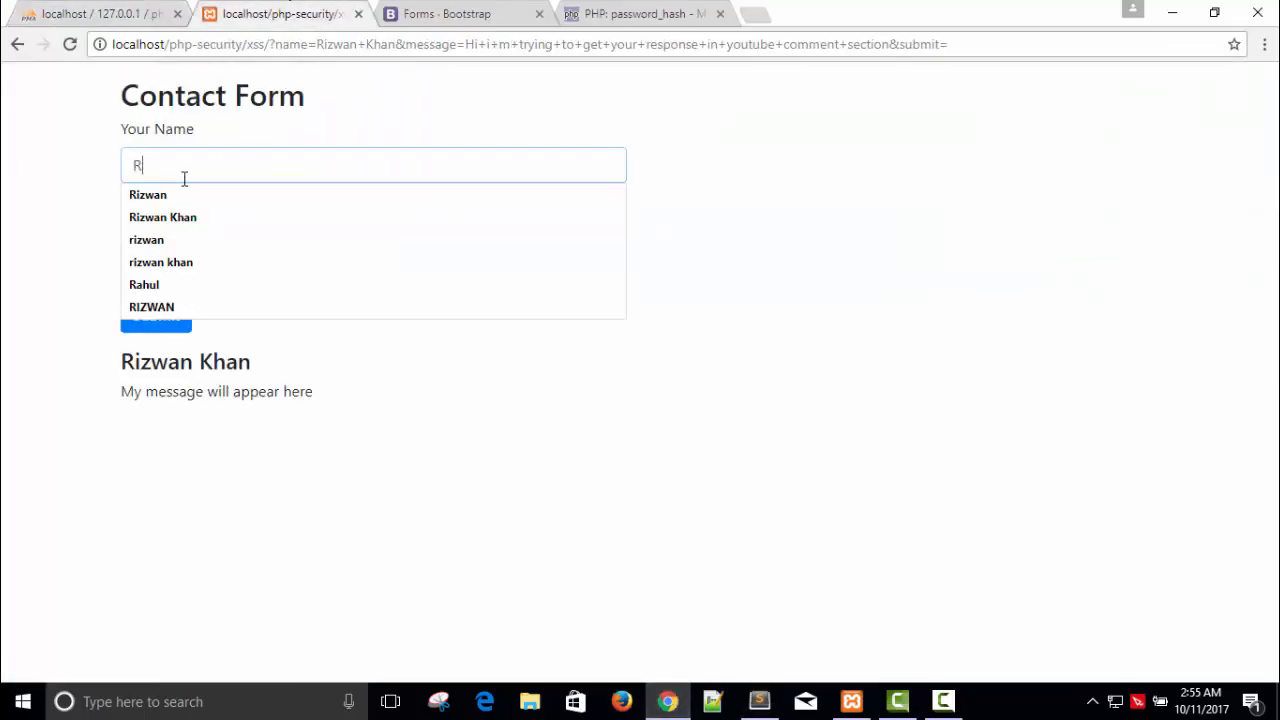
{"action": "type", "text": "Rizwan Khan"}
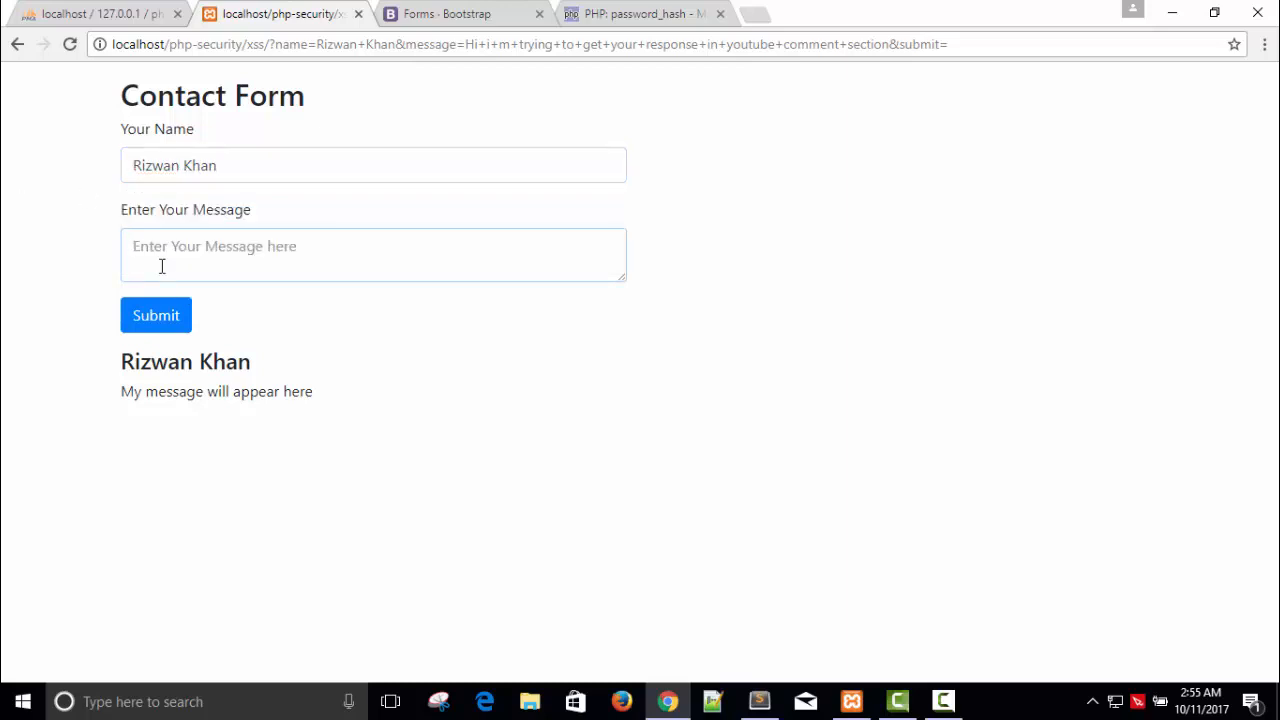
{"action": "left_click", "coordinate": [156, 315]}
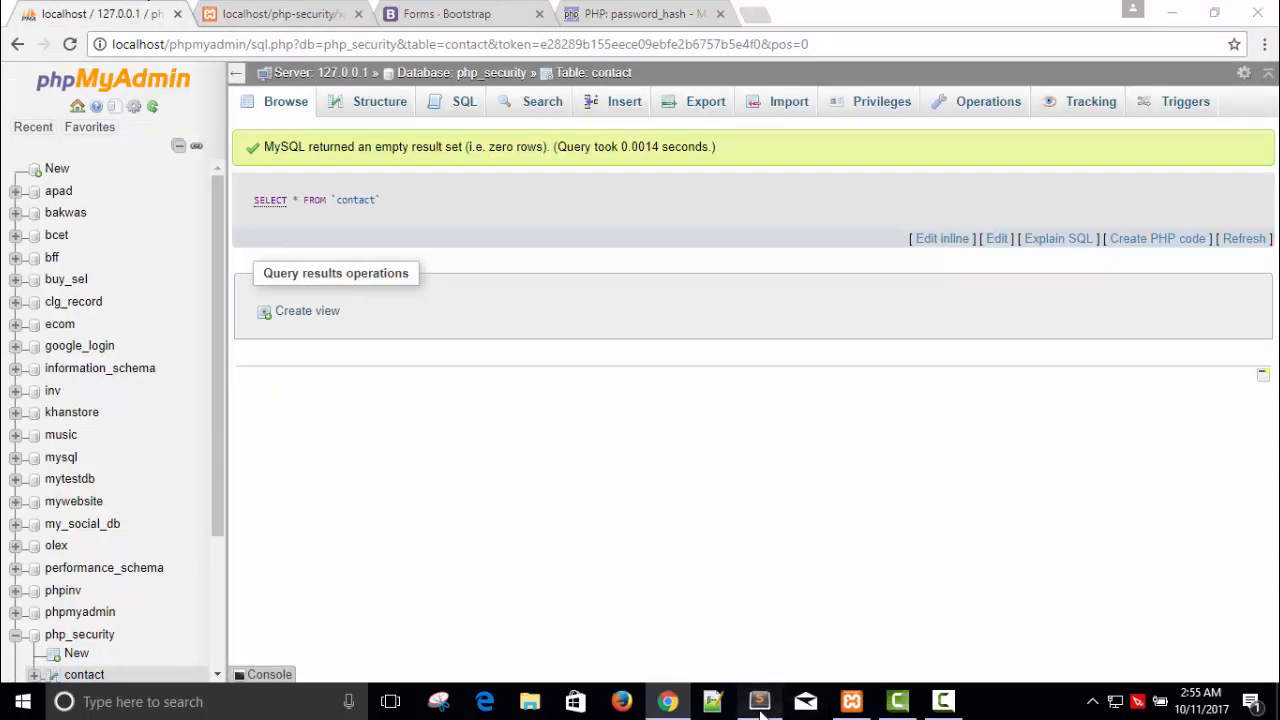
Insert a debug echo "text" line at the top of index.php's submit block
{"action": "left_click", "coordinate": [759, 701]}
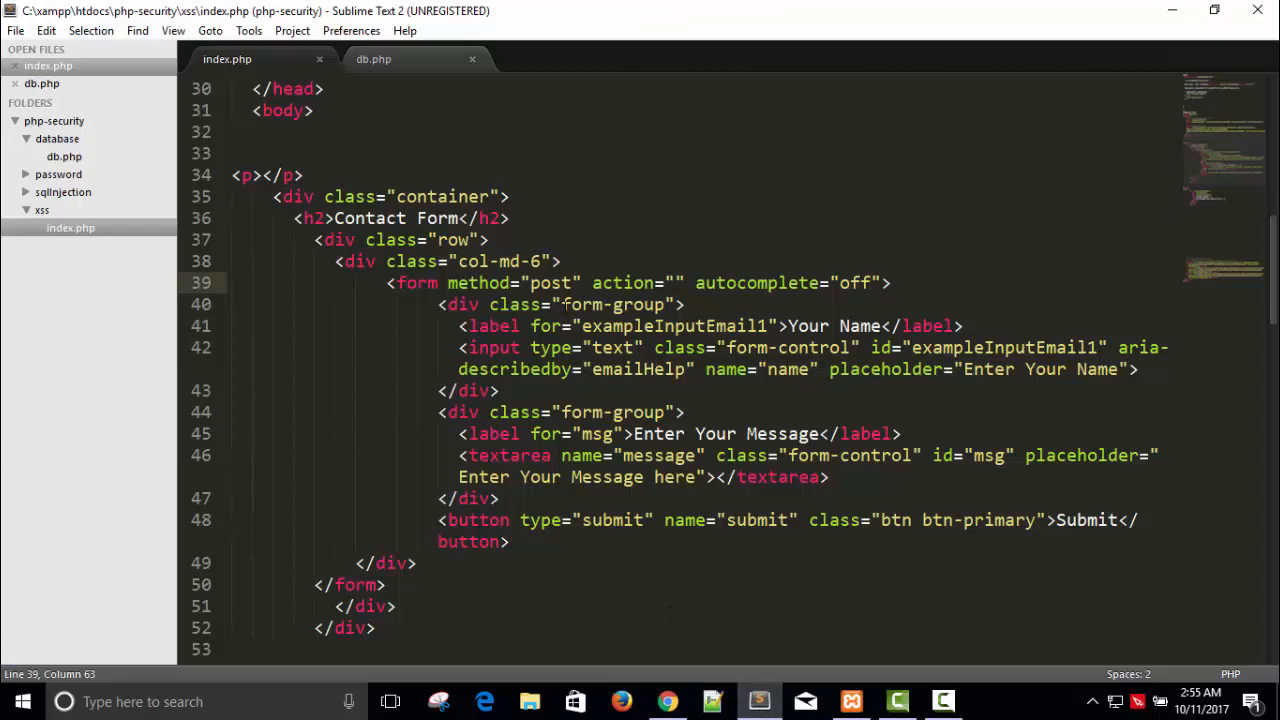
{"action": "mouse_move", "coordinate": [575, 530]}
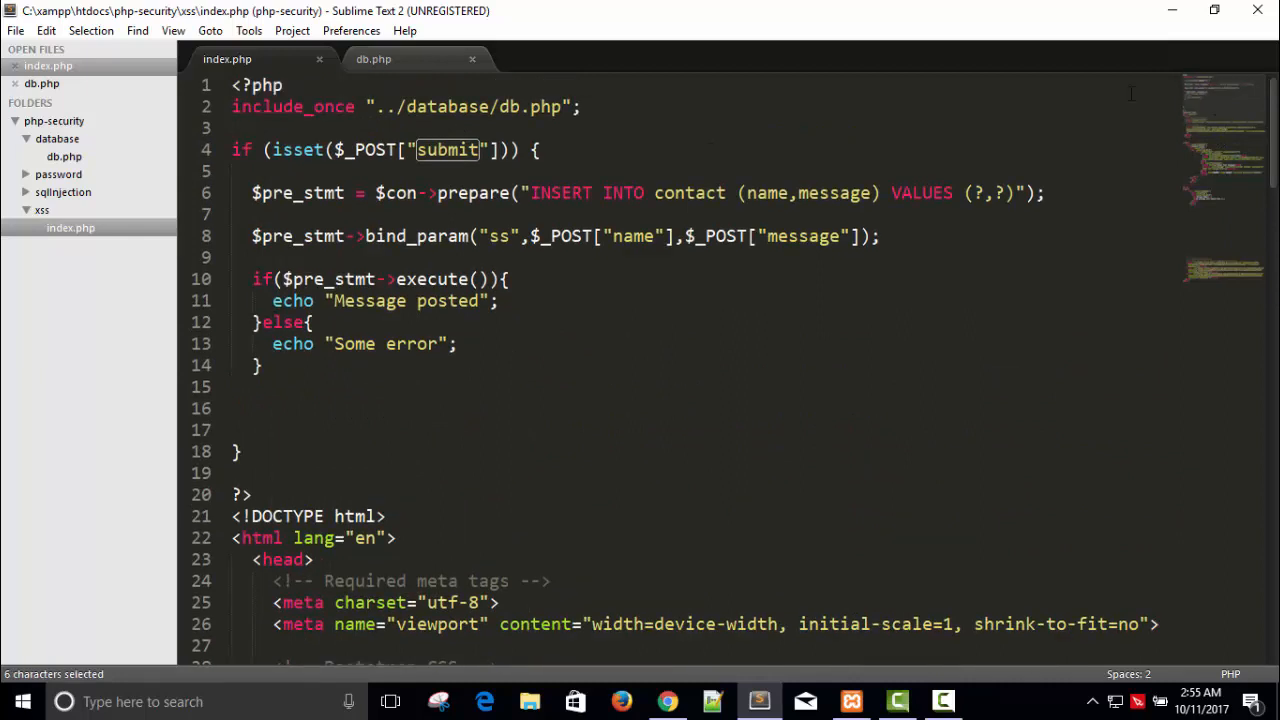
{"action": "left_click", "coordinate": [540, 150]}
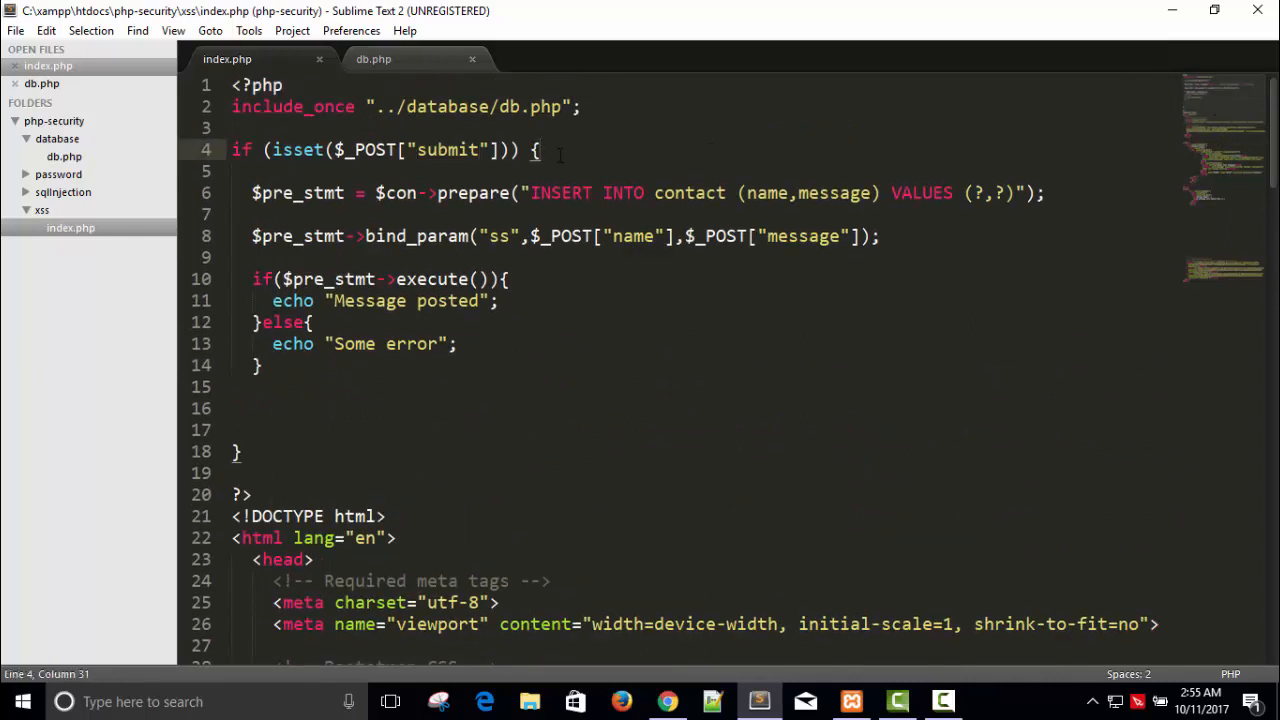
{"action": "key", "text": "enter"}
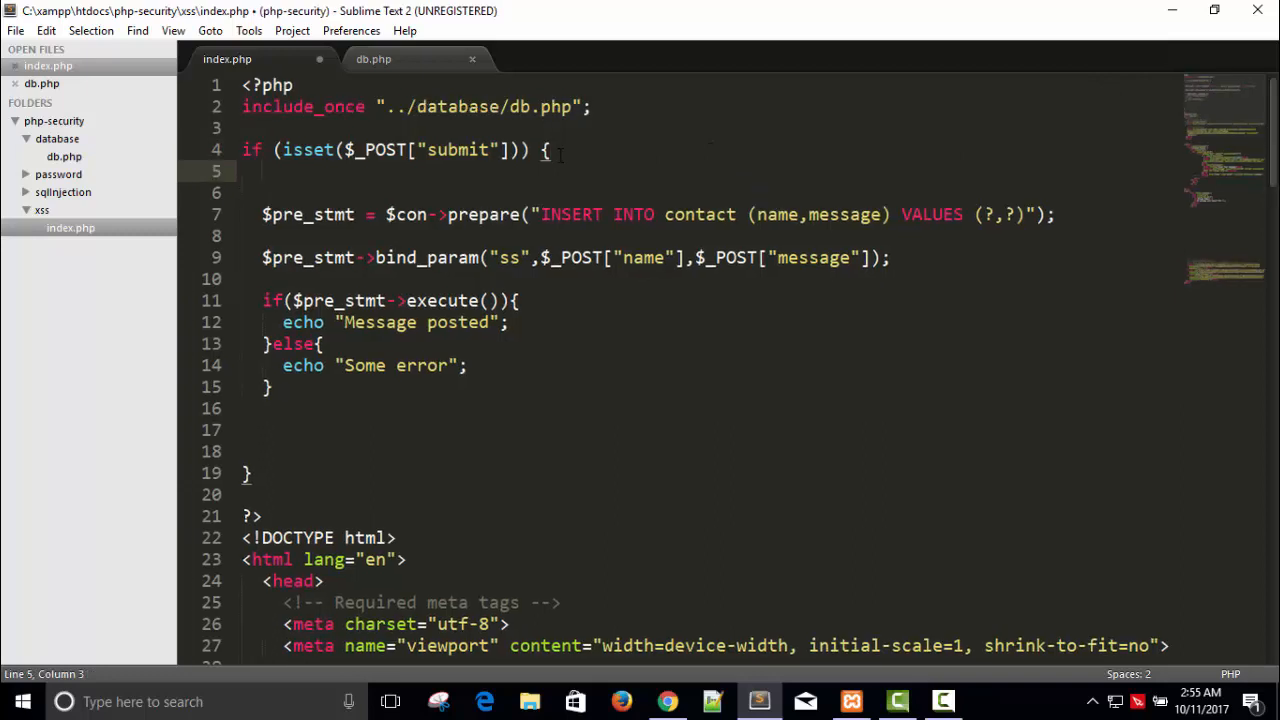
{"action": "type", "text": "echi"}
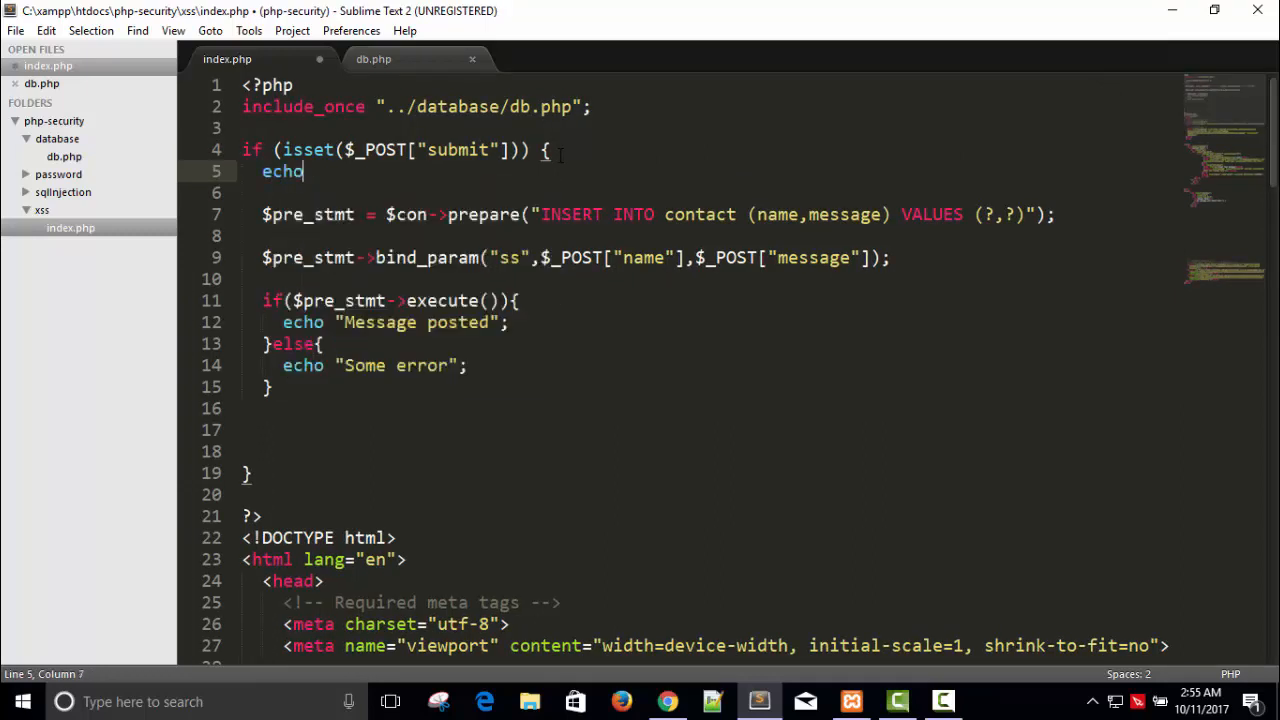
{"action": "type", "text": "\"text\""}
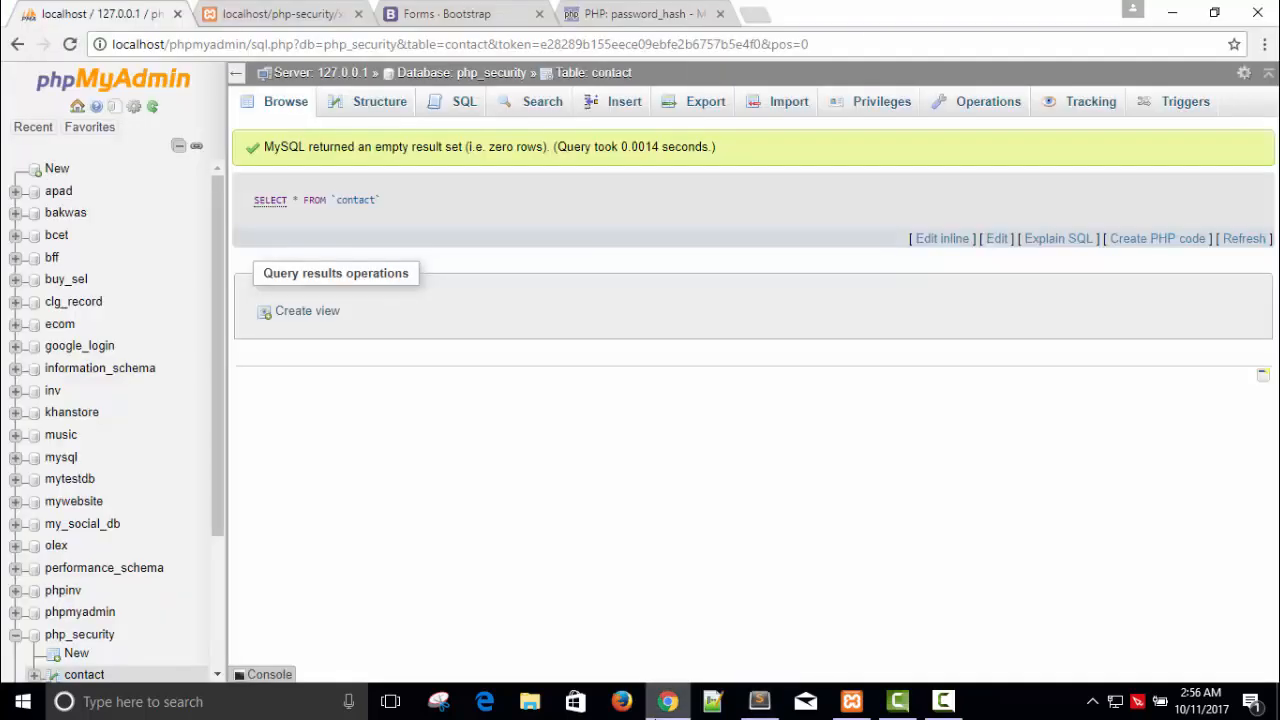
Submit the empty contact form so 'textMessage posted' prints above it
{"action": "left_click", "coordinate": [278, 13]}
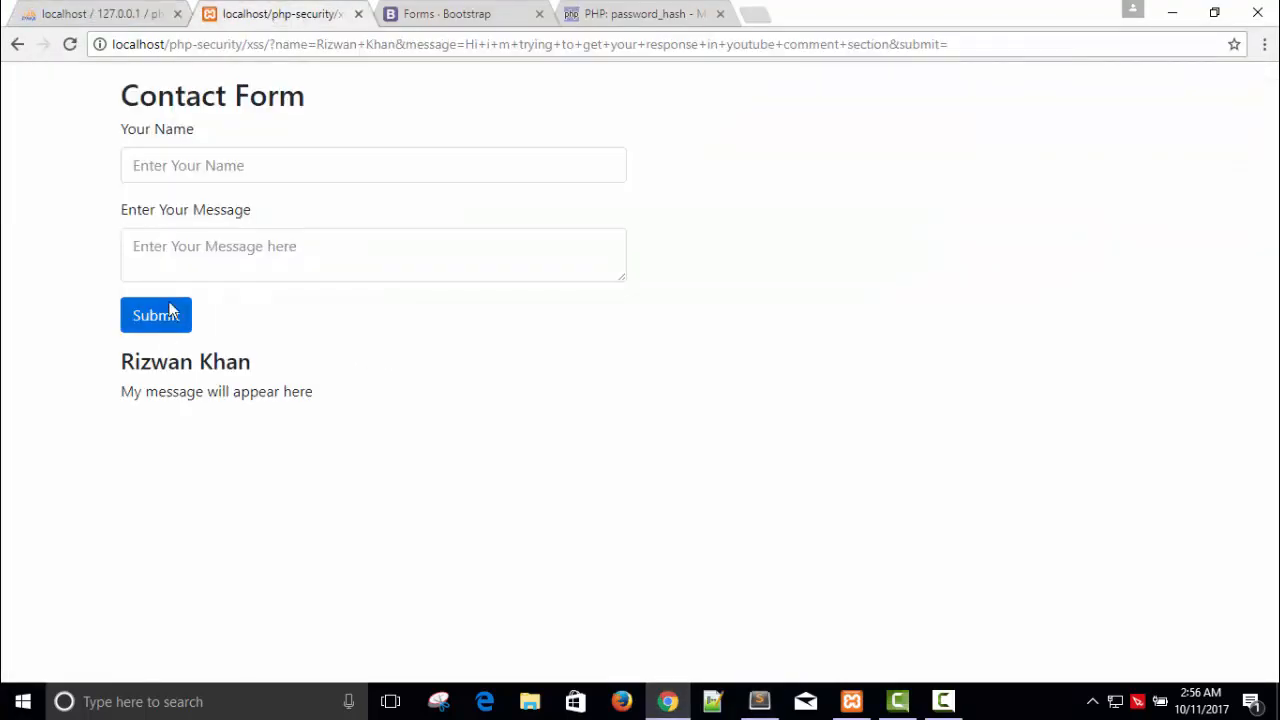
{"action": "left_click", "coordinate": [156, 315]}
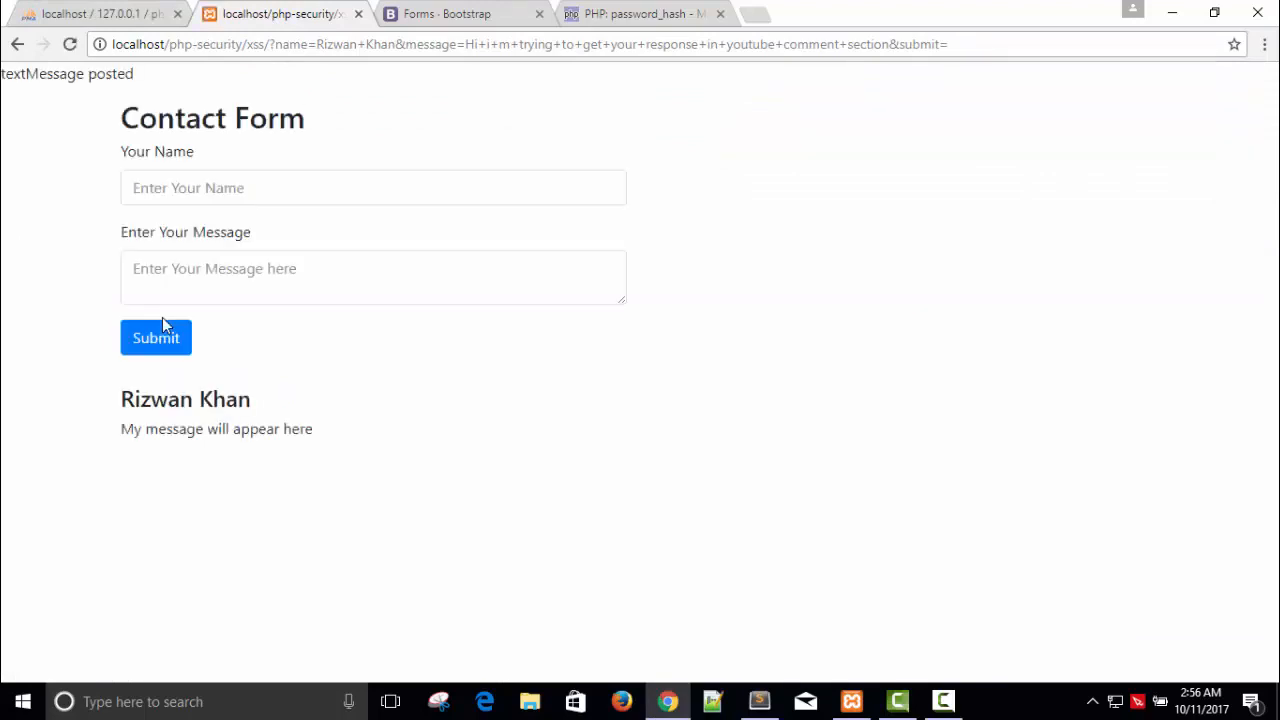
{"action": "triple_click", "coordinate": [67, 73]}
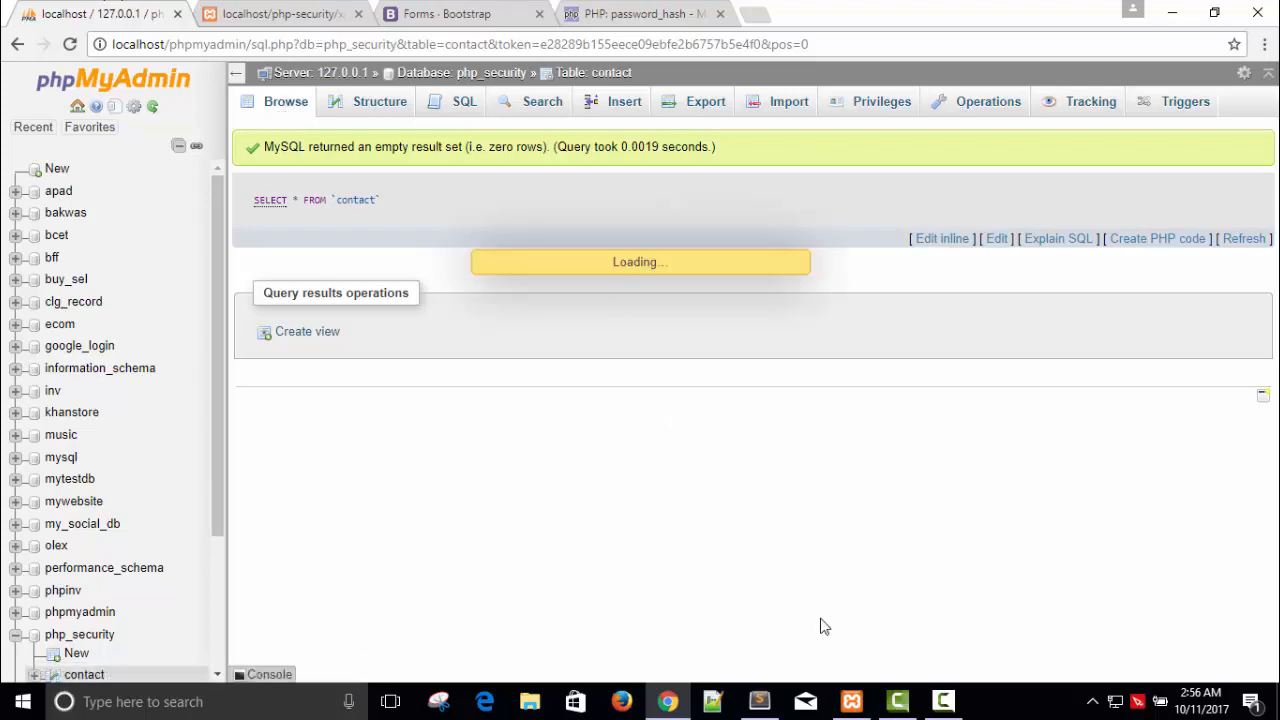
Remove the debug echo line from index.php and delete blank row id 1 from contact
{"action": "left_click", "coordinate": [758, 701]}
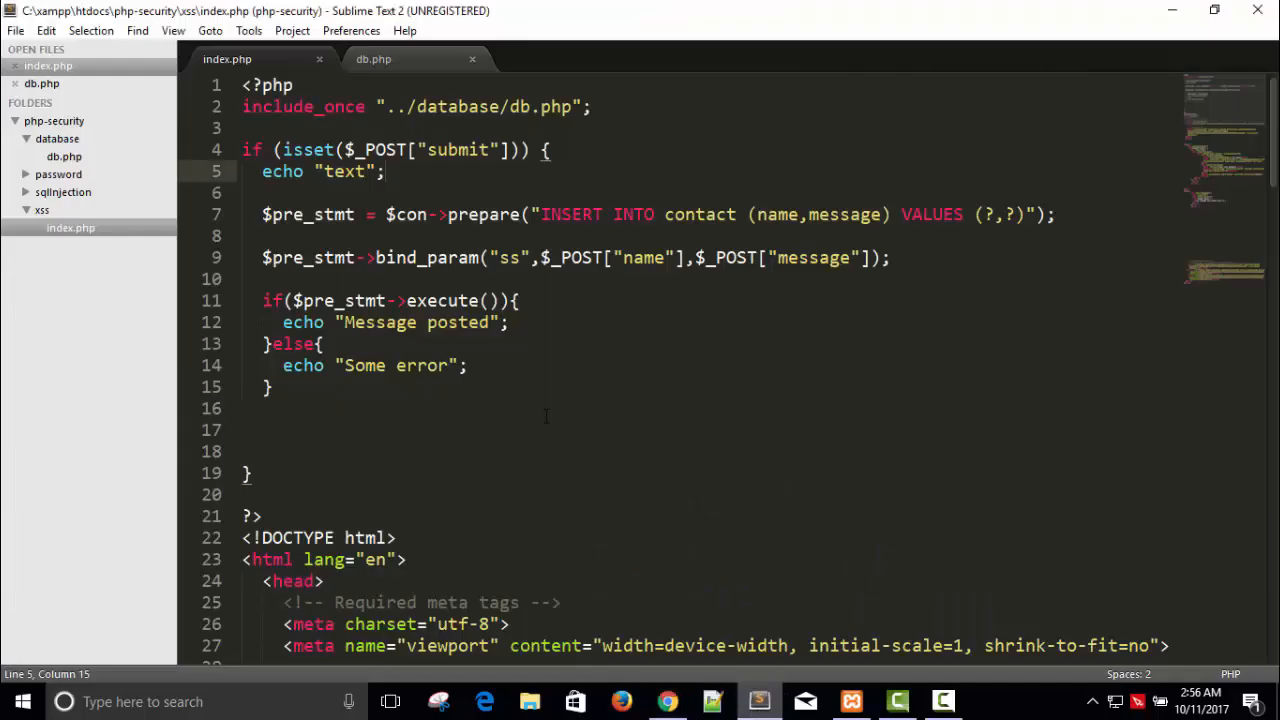
{"action": "left_click_drag", "start_coordinate": [262, 171], "coordinate": [384, 171]}
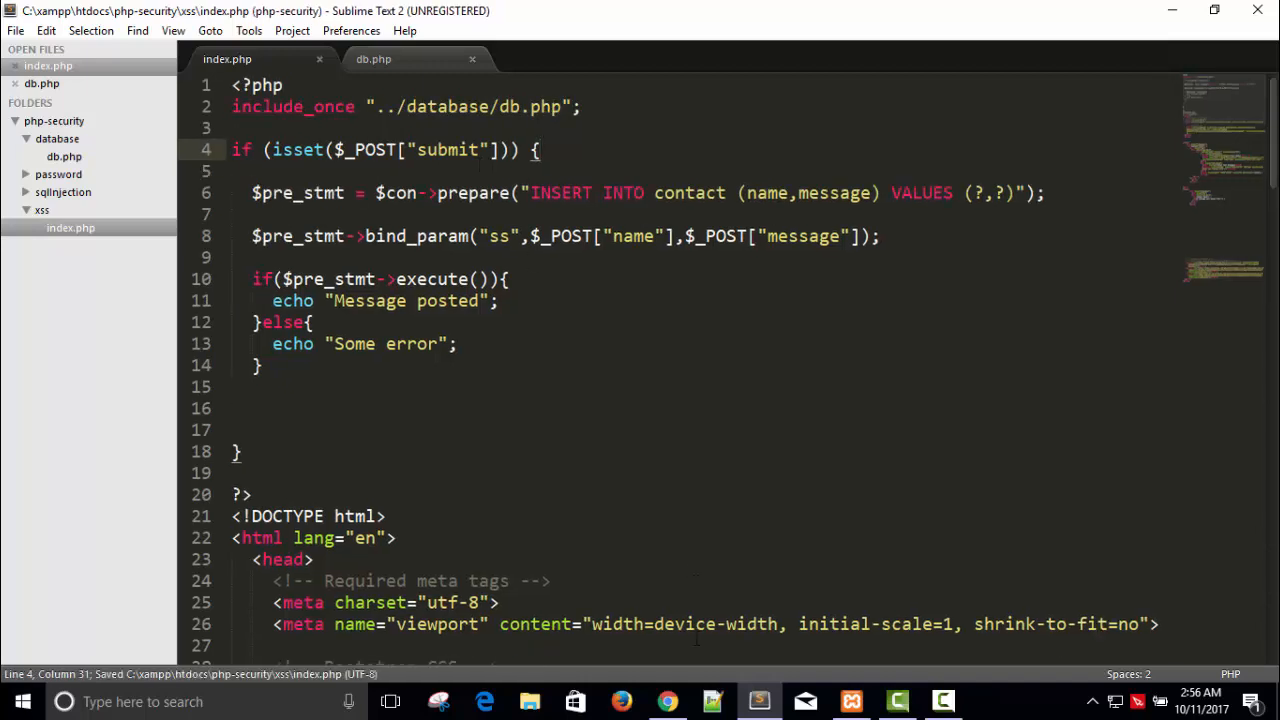
{"action": "left_click", "coordinate": [666, 701]}
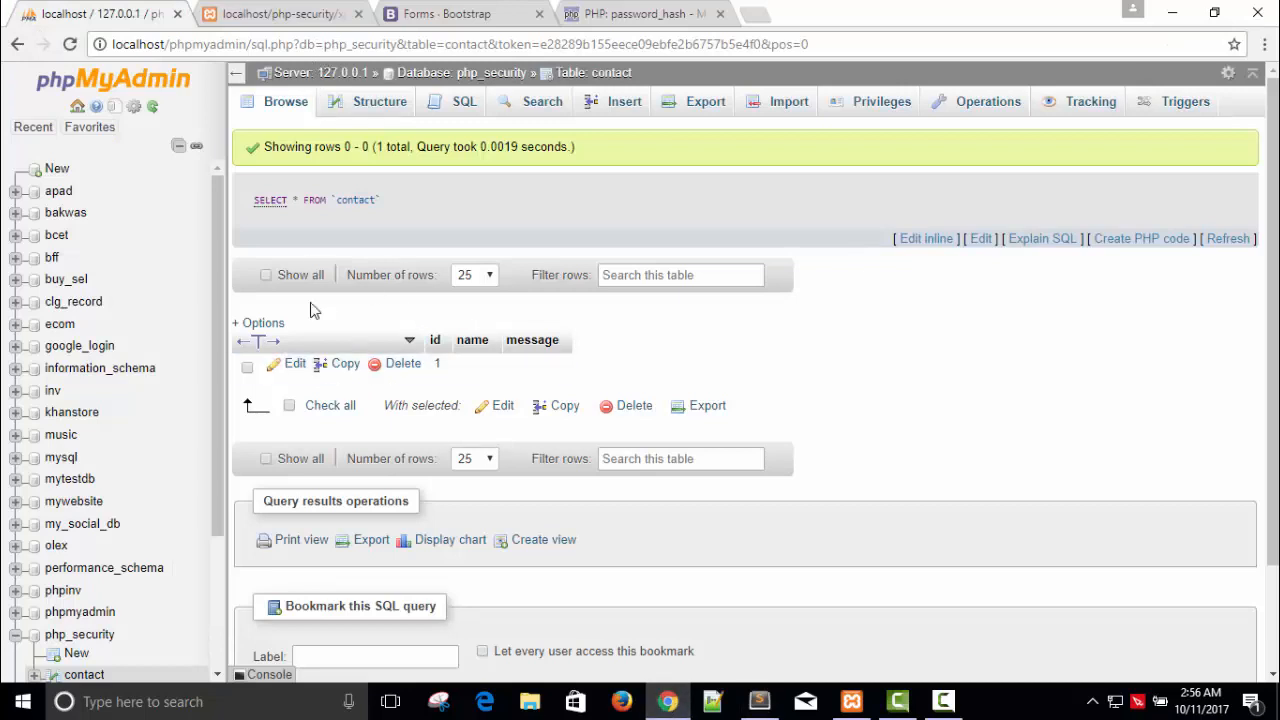
{"action": "left_click", "coordinate": [403, 363]}
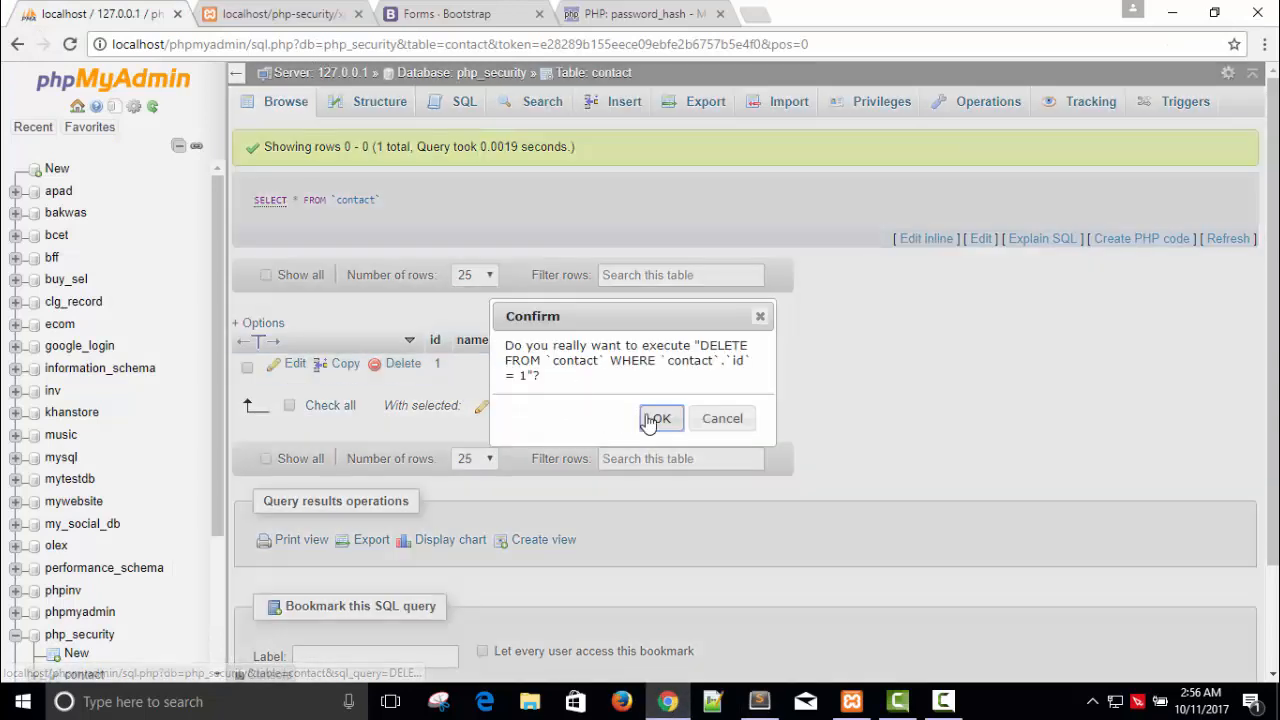
{"action": "left_click", "coordinate": [280, 13]}
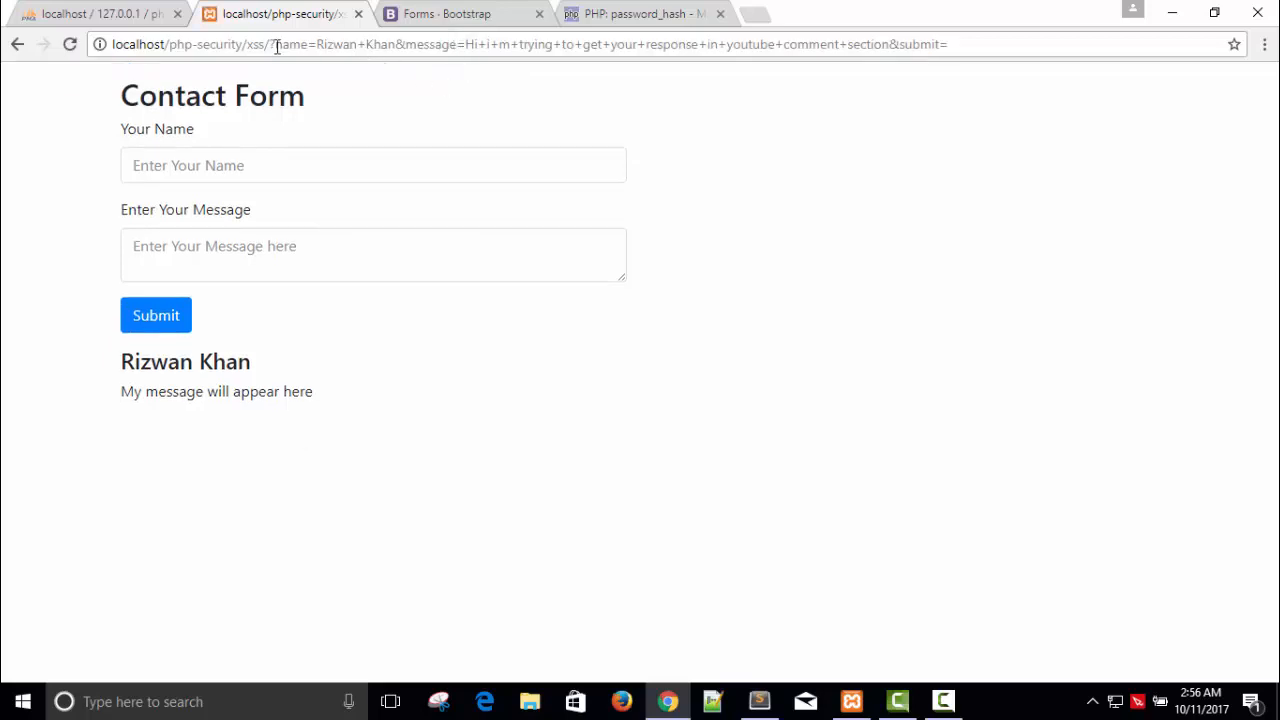
{"action": "left_click", "coordinate": [500, 44]}
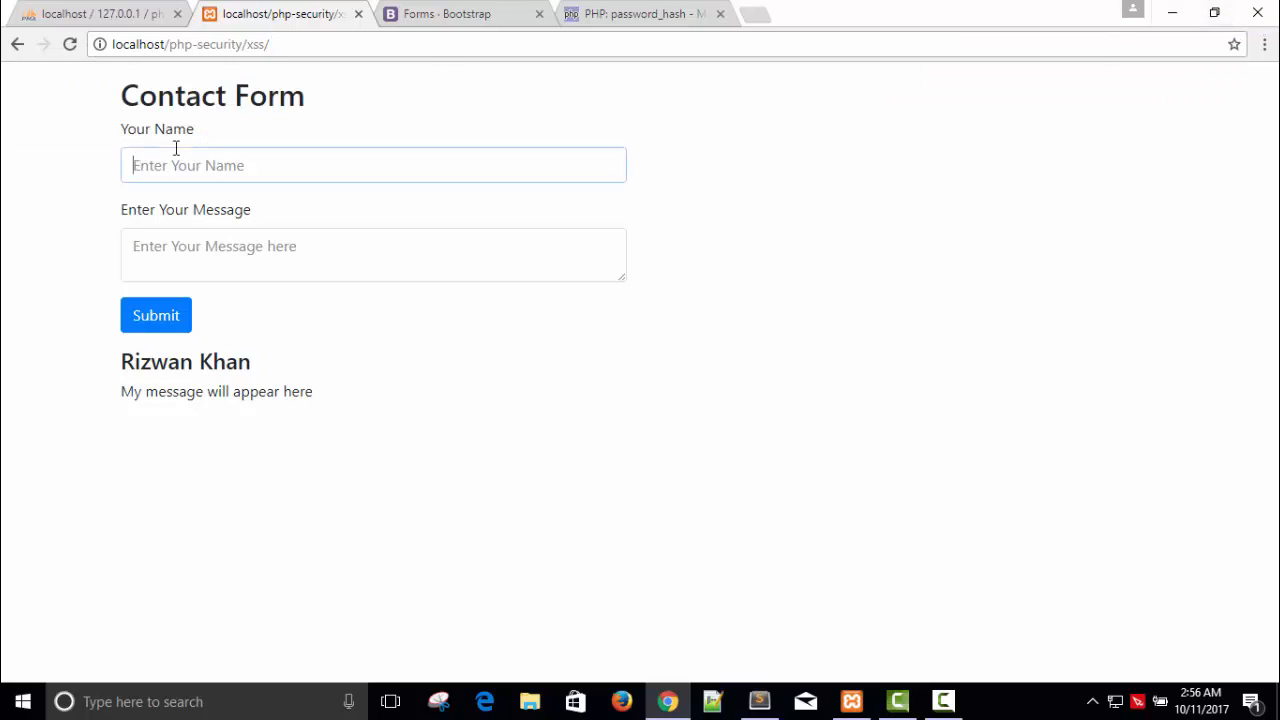
{"action": "type", "text": "Rizwan Khan"}
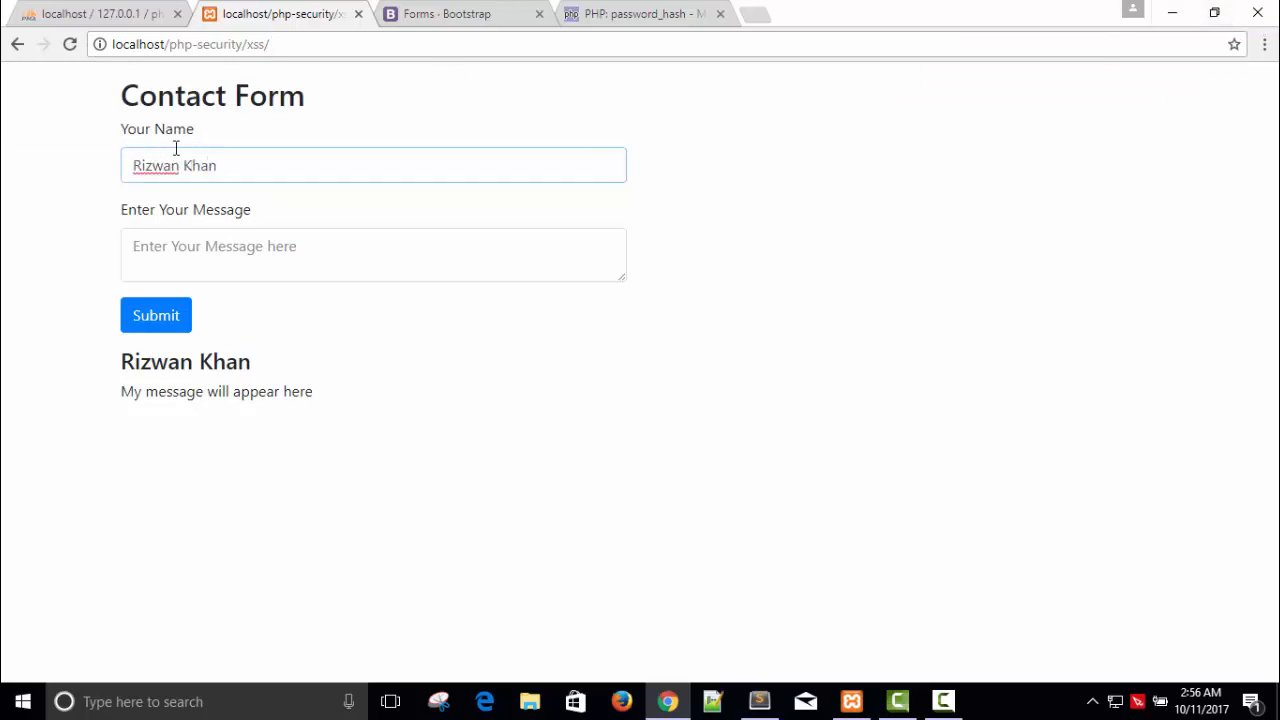
{"action": "type", "text": "Hi i m trying to get your response in youtube comment section"}
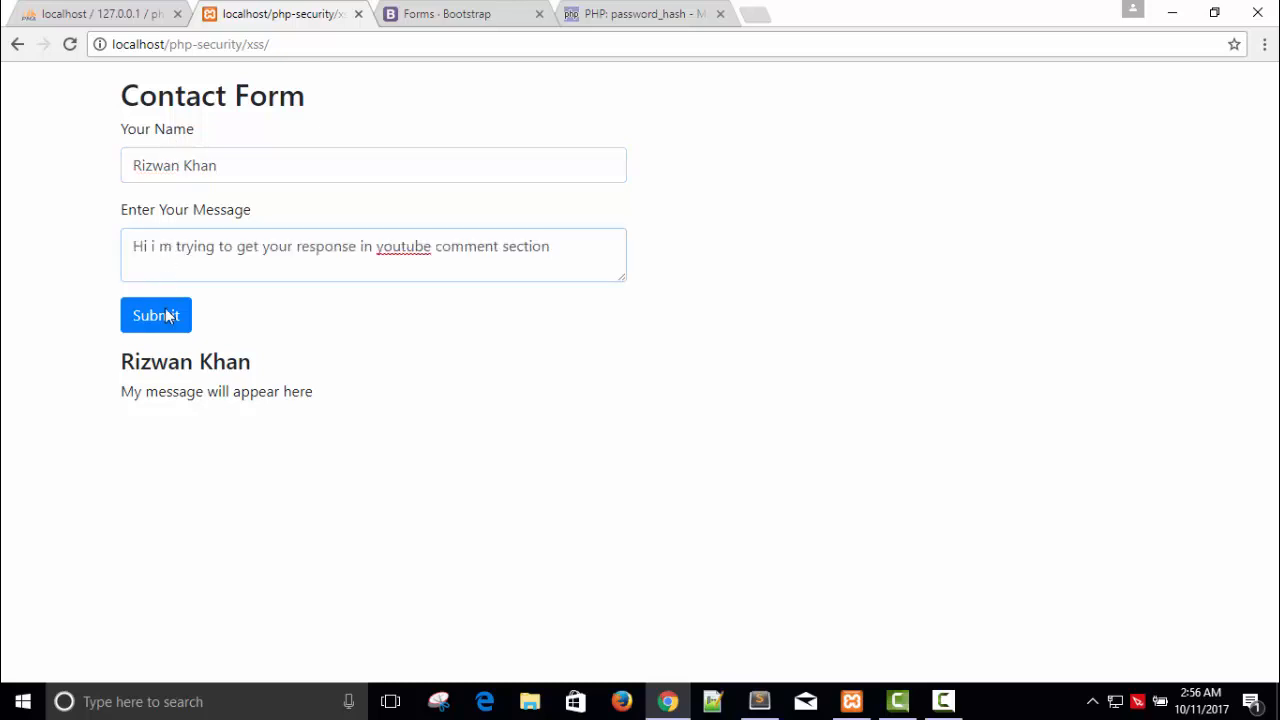
{"action": "left_click", "coordinate": [156, 315]}
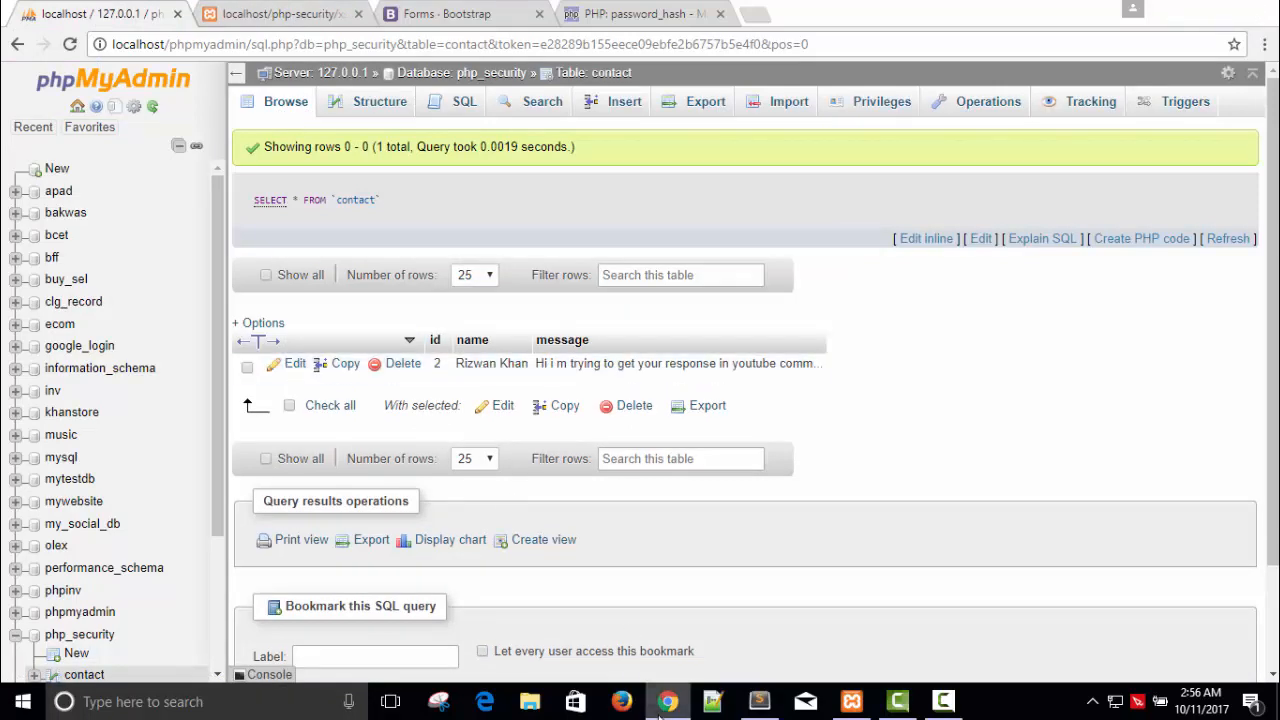
Open a PHP block in index.php and prepare a SELECT * FROM contact statement
{"action": "left_click", "coordinate": [758, 701]}
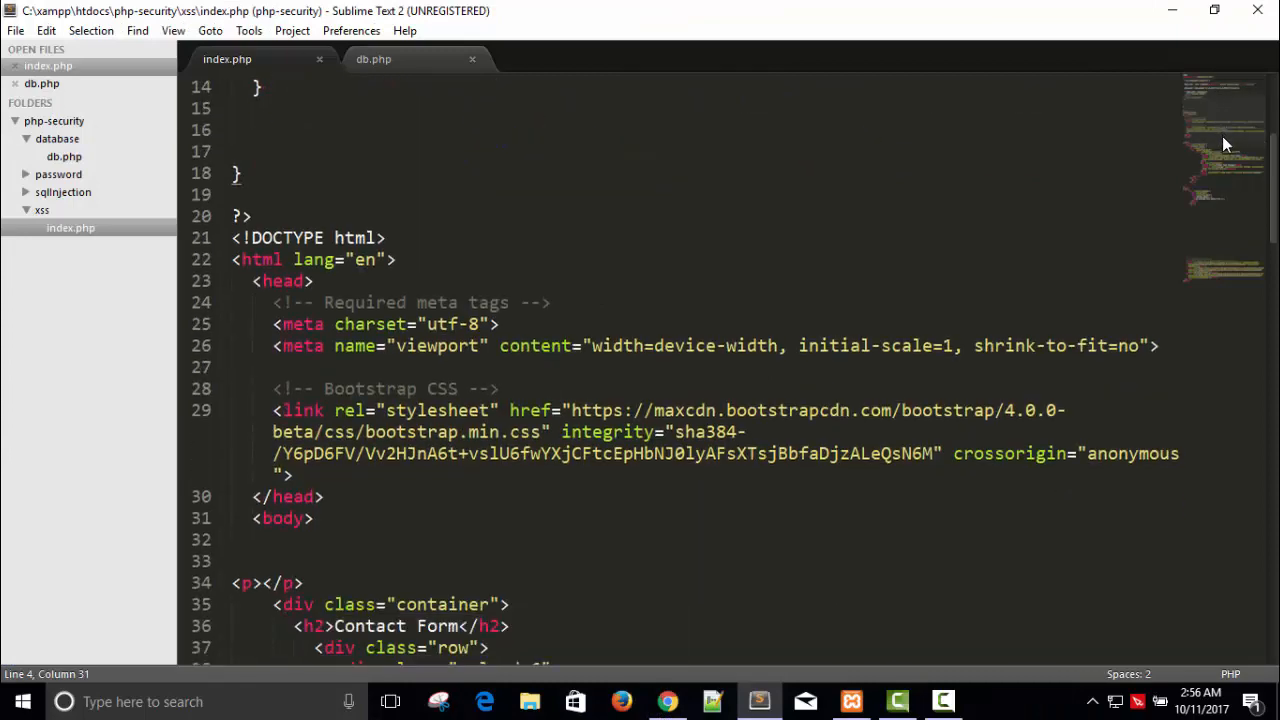
{"action": "scroll", "scroll_direction": "down", "scroll_amount": 3}
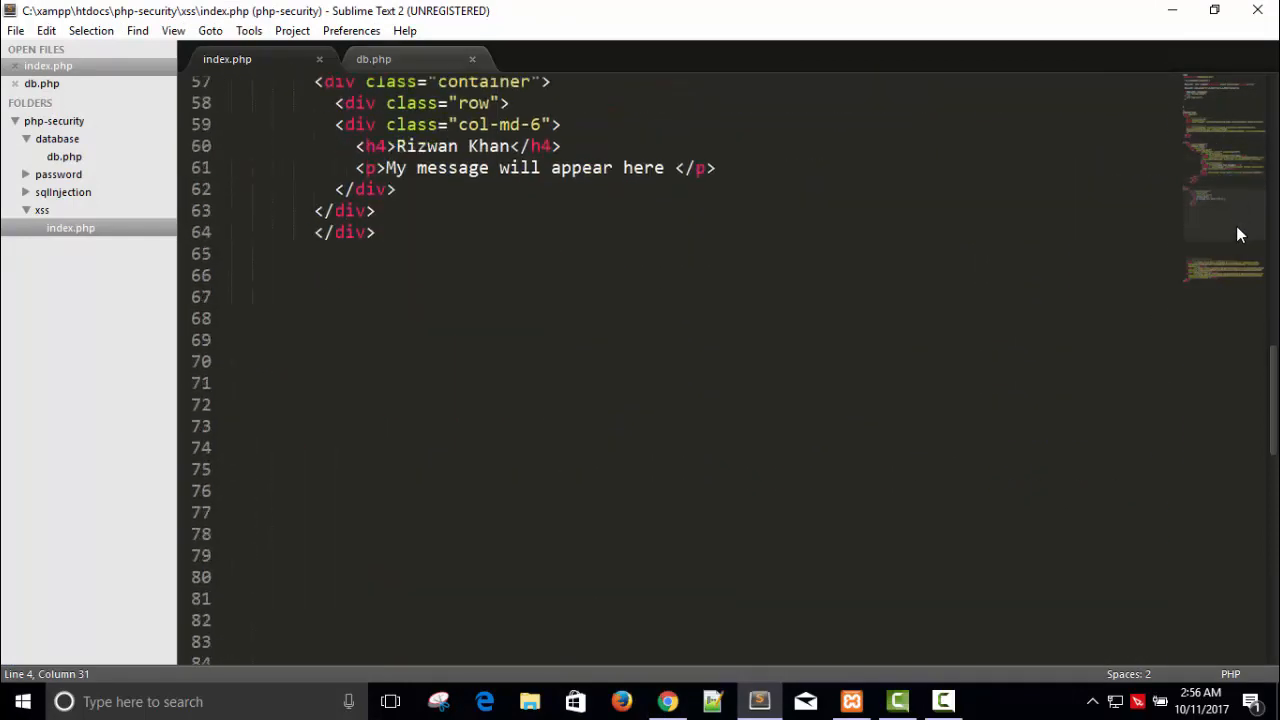
{"action": "scroll", "scroll_direction": "up", "scroll_amount": 3}
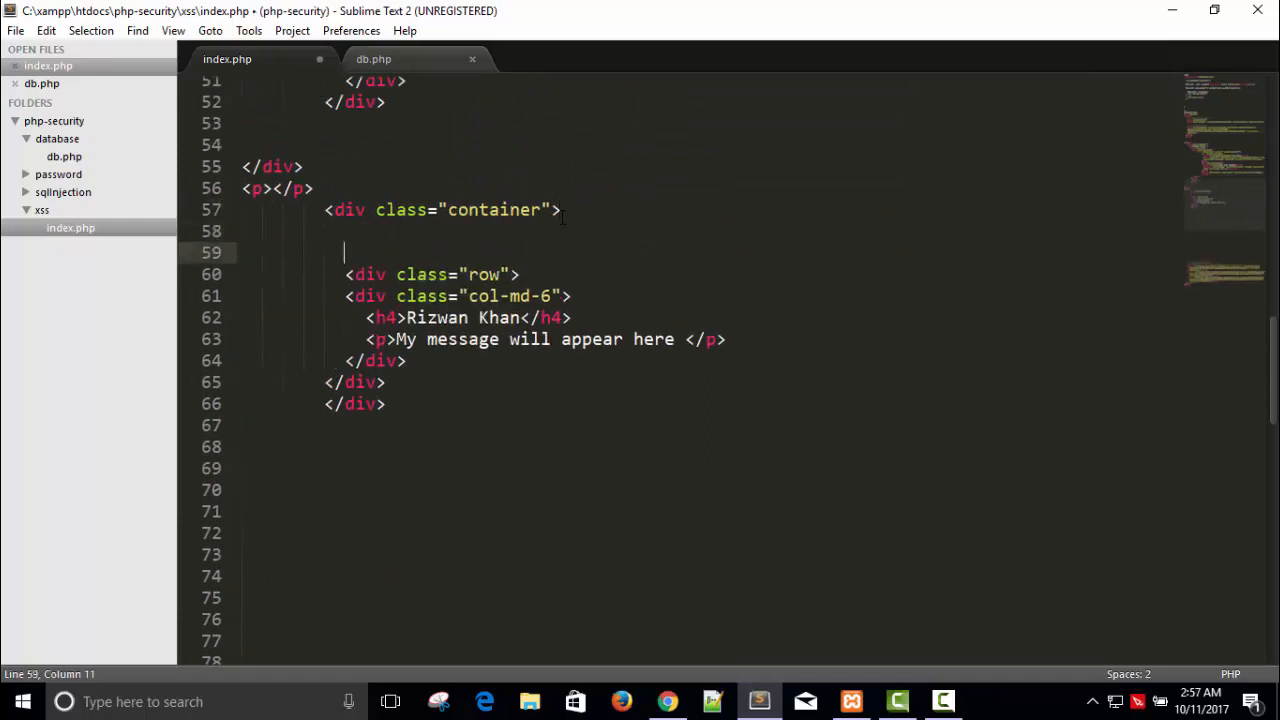
{"action": "type", "text": "<"}
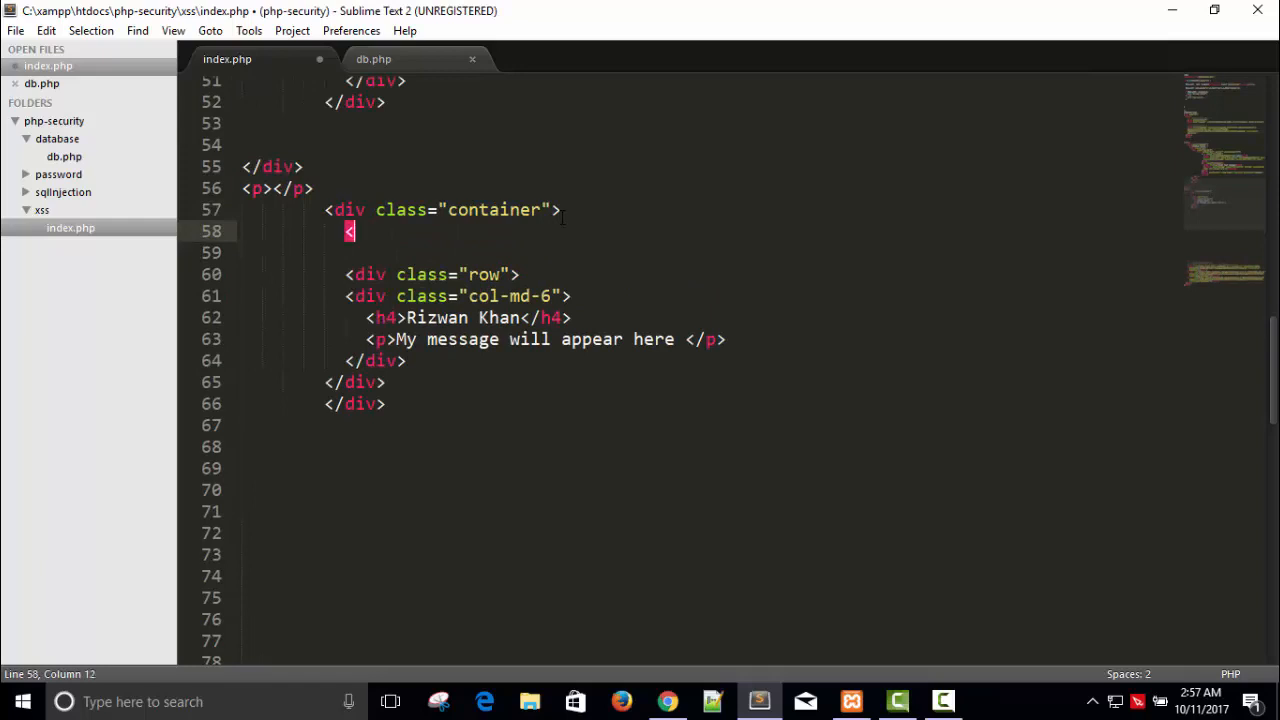
{"action": "type", "text": "?php"}
{"action": "type", "text": "?>"}
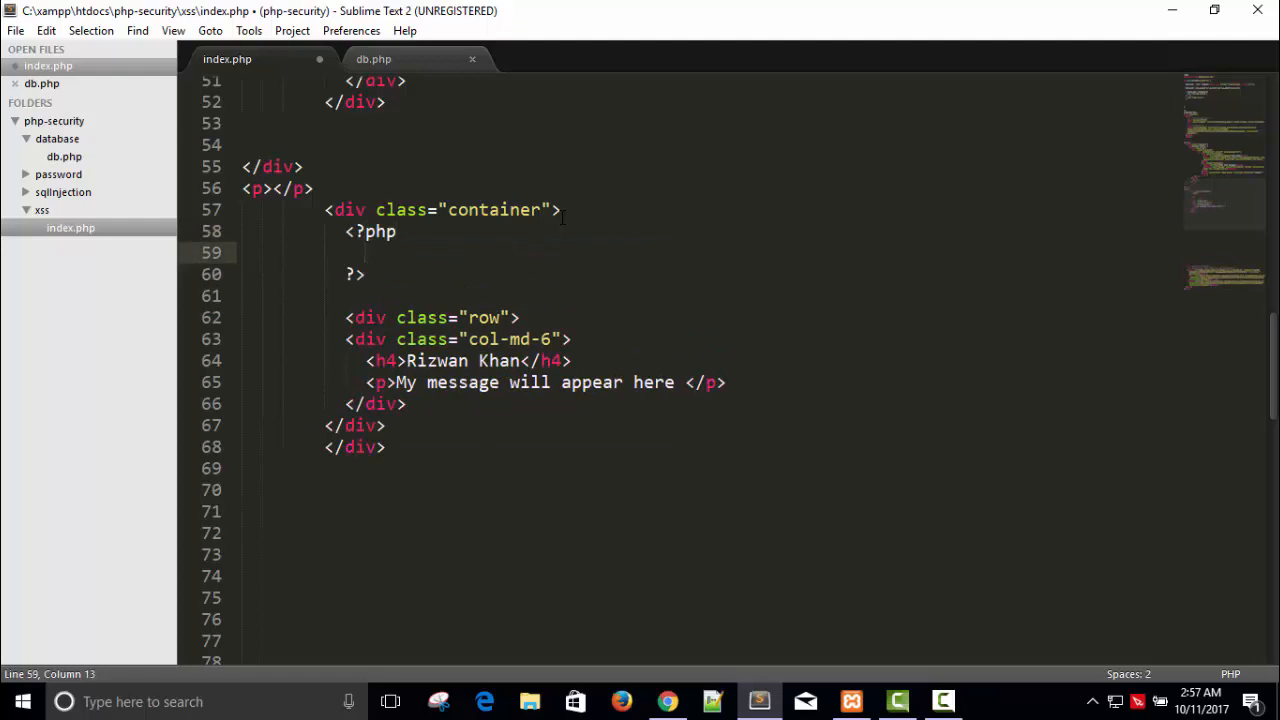
{"action": "type", "text": "$sql = \""}
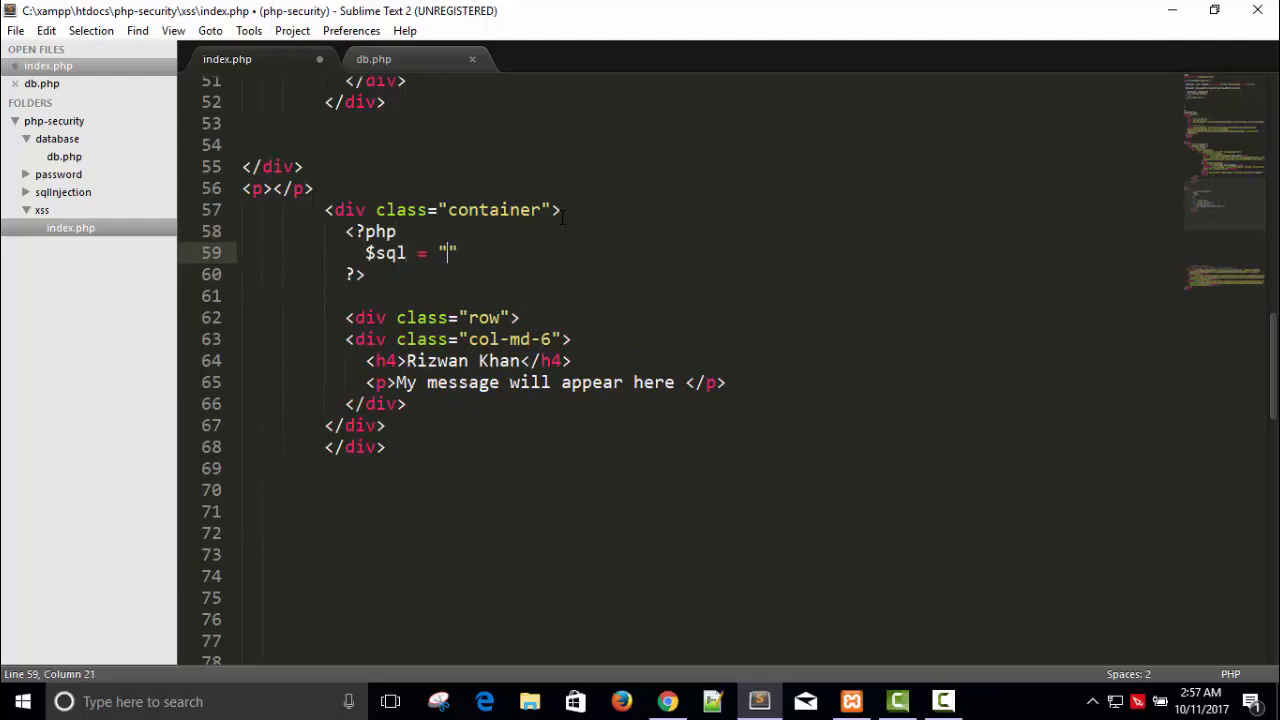
{"action": "key", "text": "backspace"}
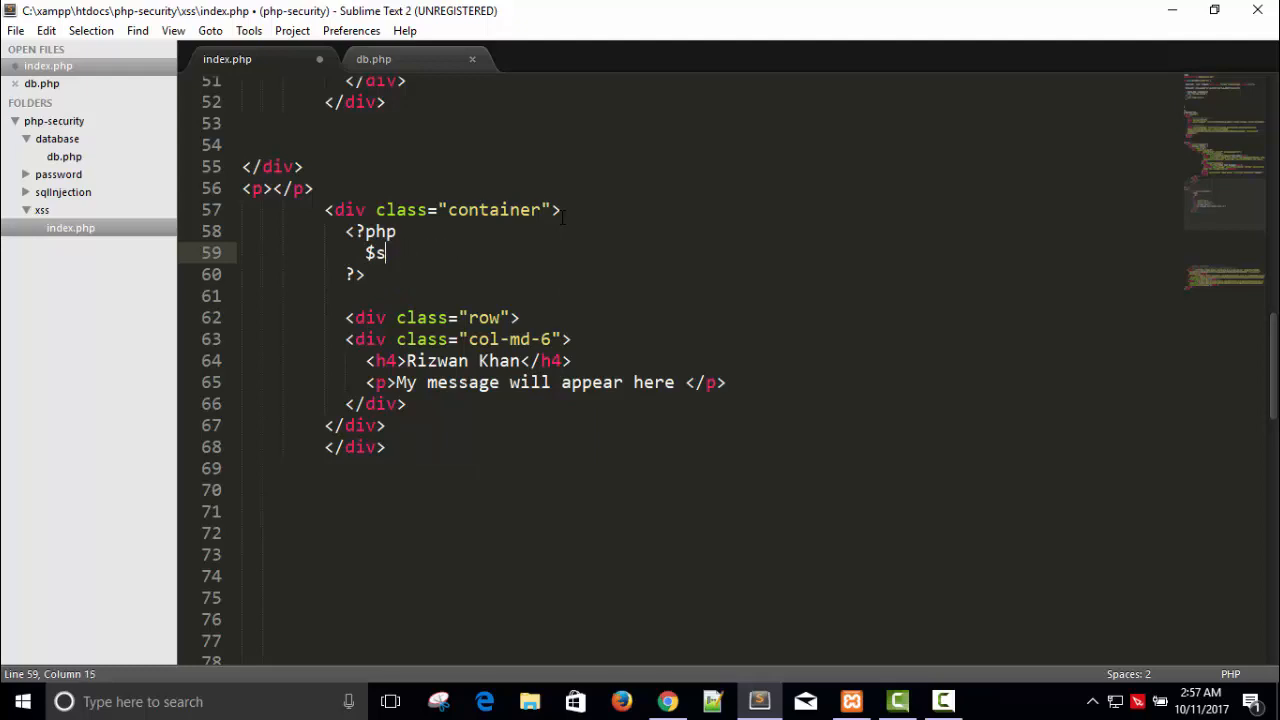
{"action": "key", "text": "backspace"}
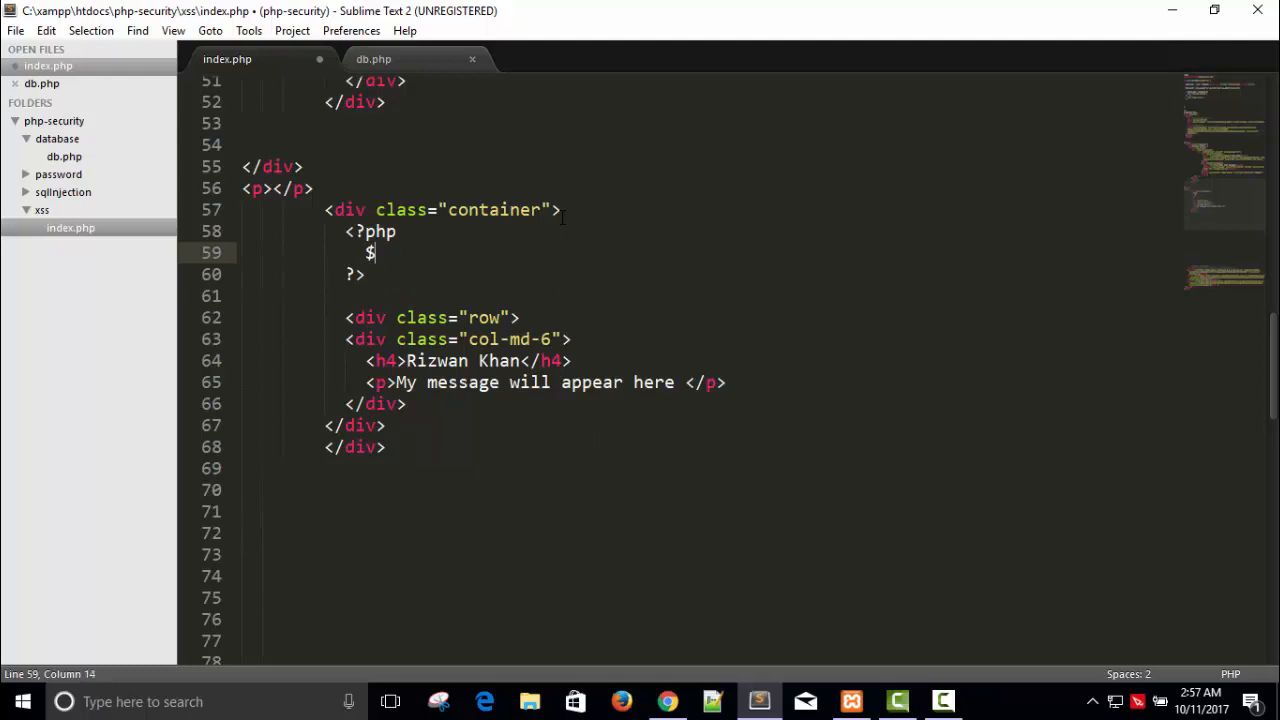
{"action": "type", "text": "pre_stmt ="}
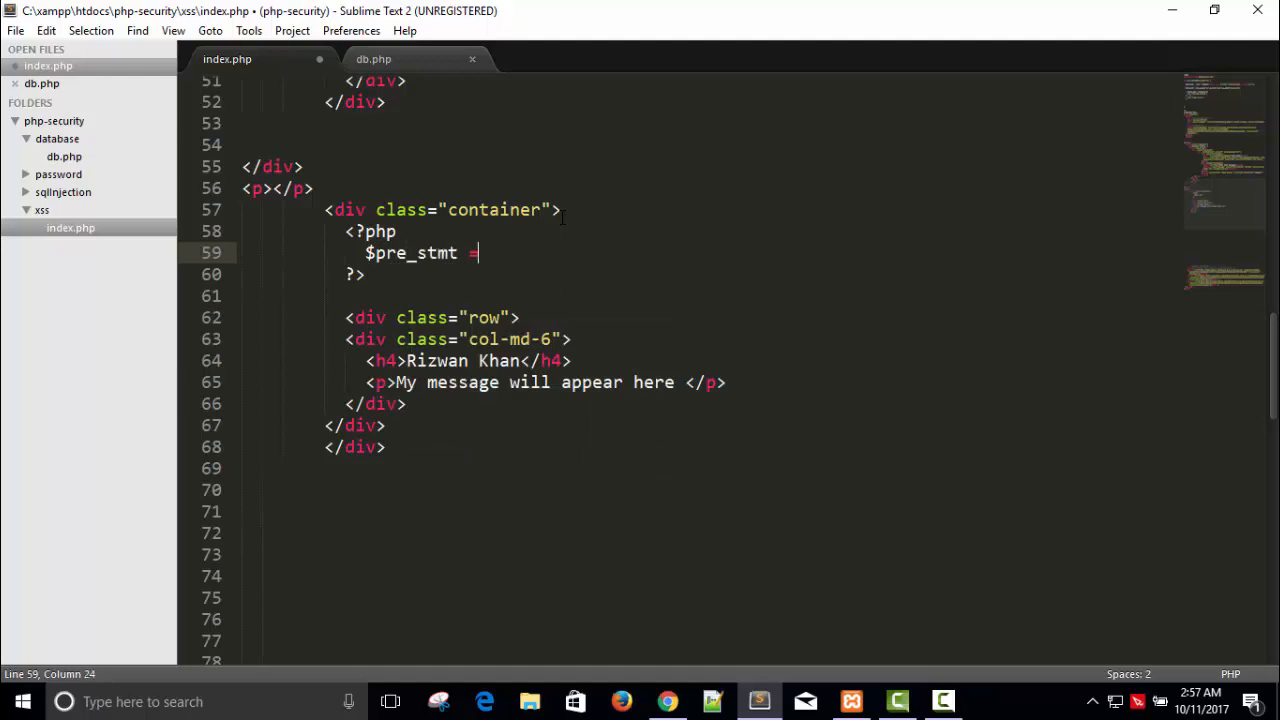
{"action": "type", "text": "$con->p"}
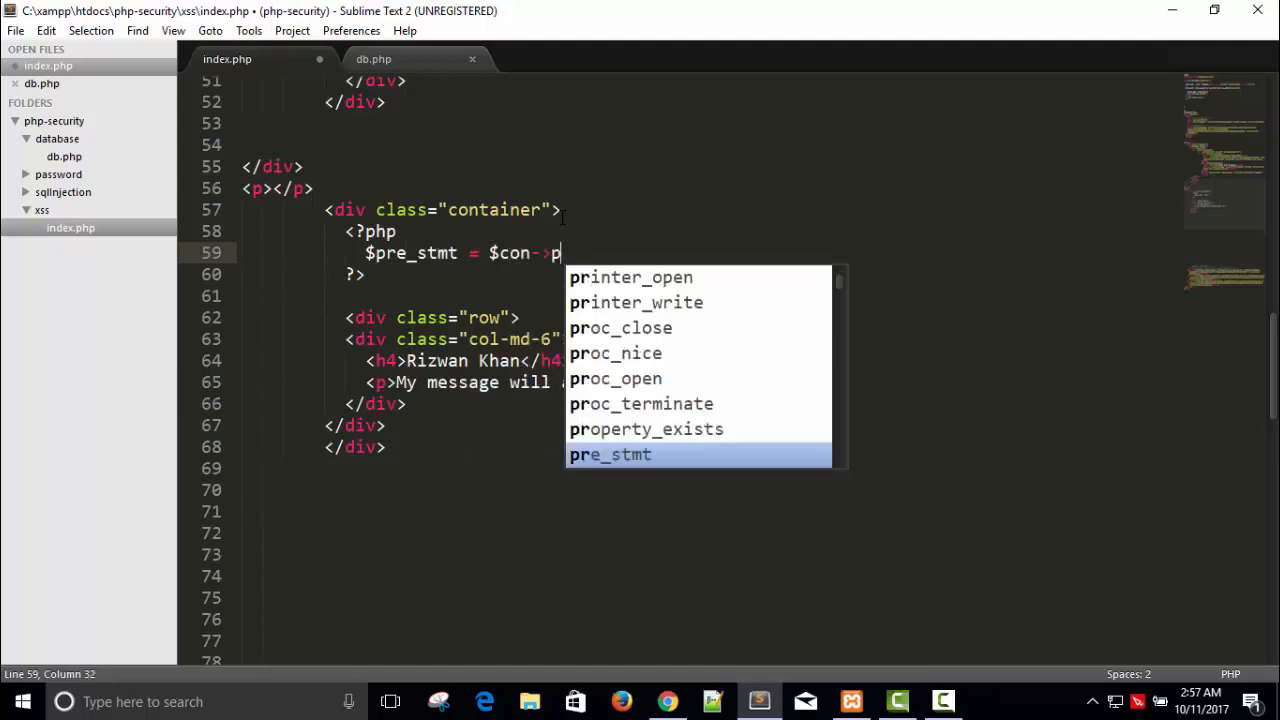
{"action": "type", "text": "repare"}
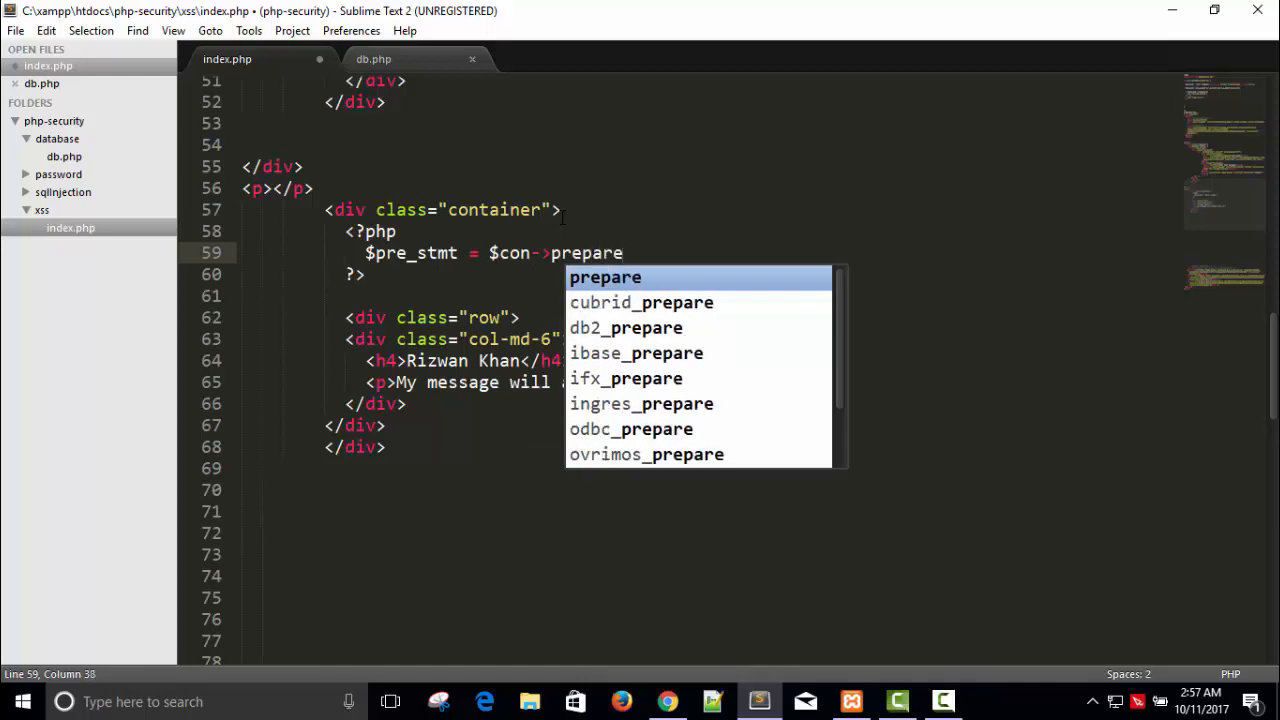
{"action": "type", "text": "(\"SELECT\")"}
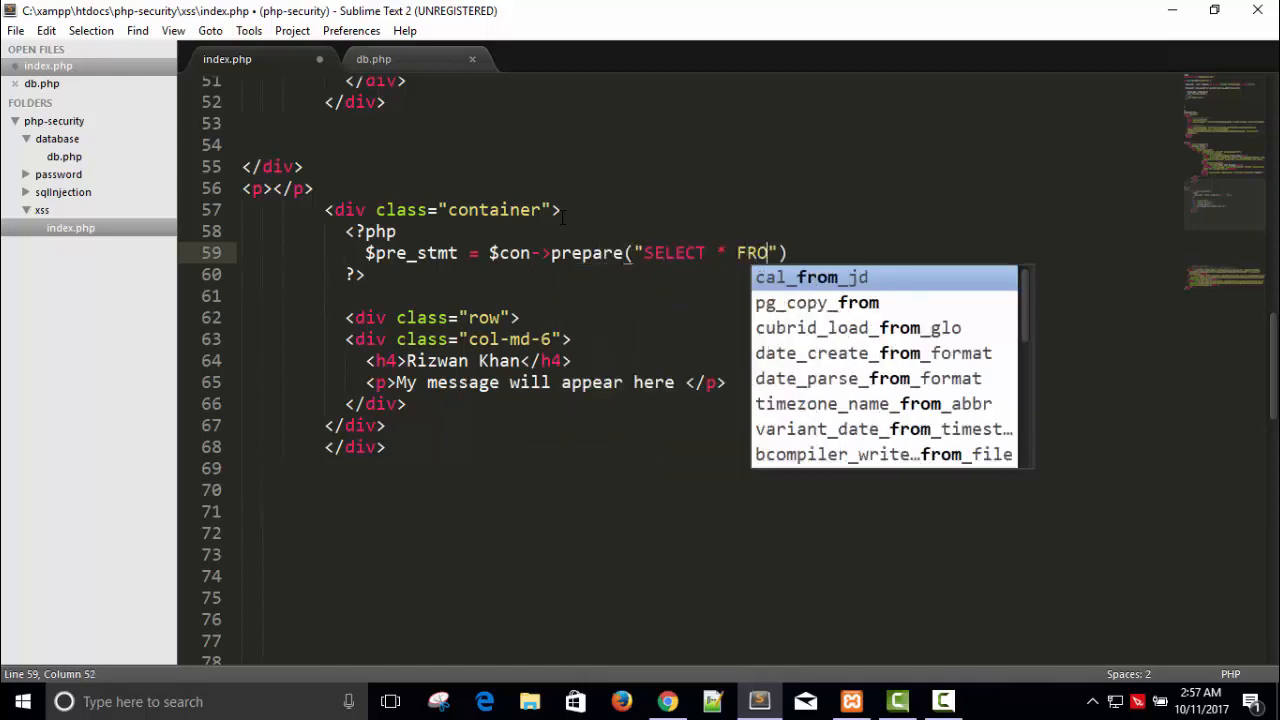
{"action": "type", "text": "M contact"}
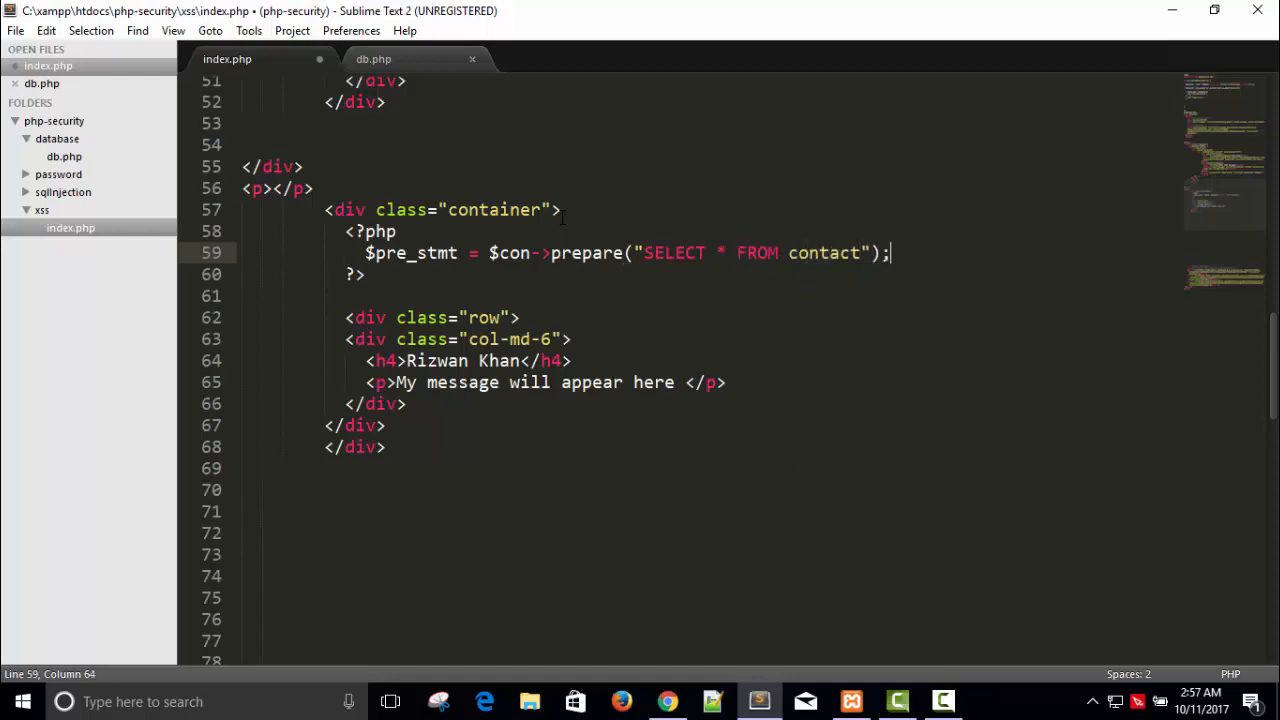
Execute the prepared statement and store get_result() in $result
{"action": "key", "text": "enter"}
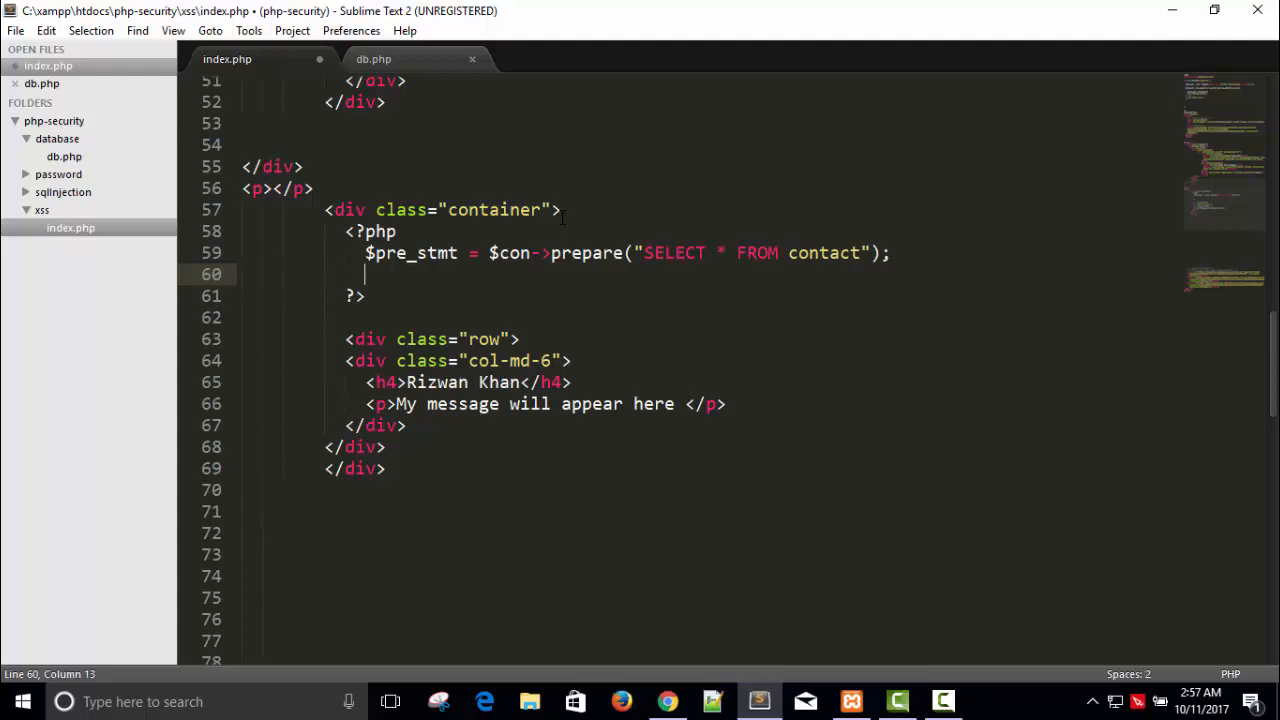
{"action": "type", "text": "$pre_stmt-"}
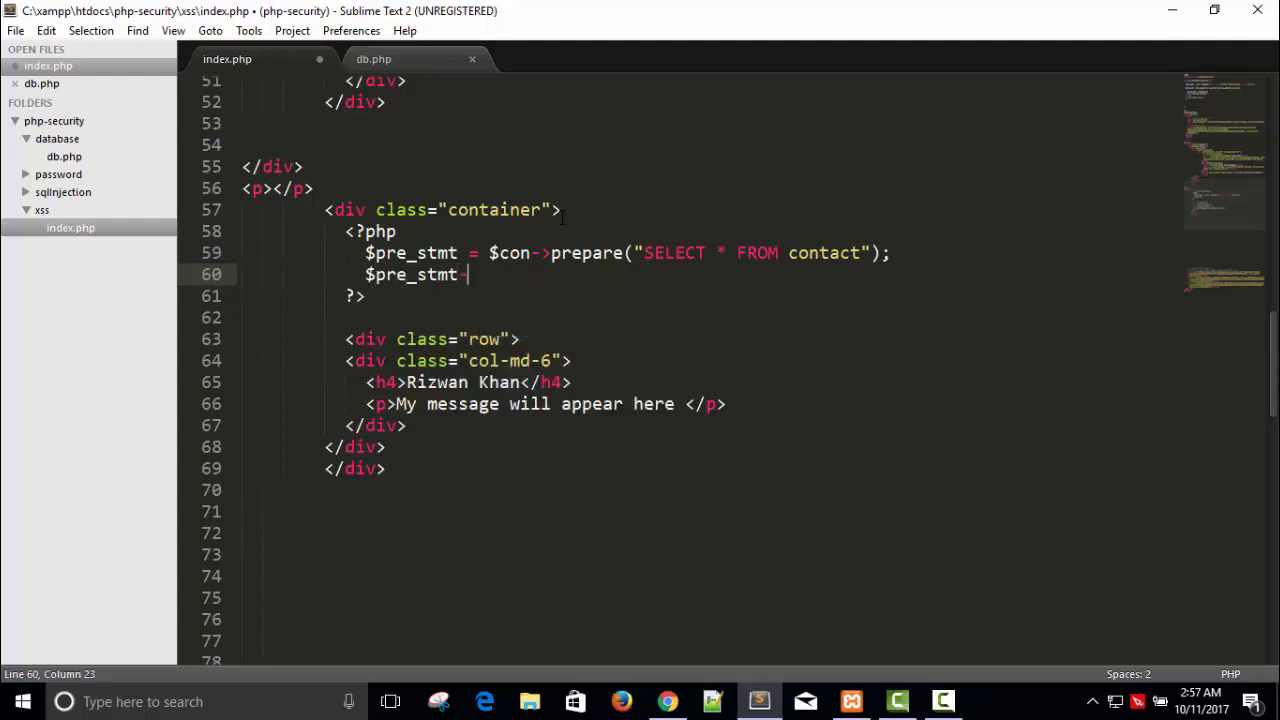
{"action": "type", "text": "execute();"}
{"action": "type", "text": "$p"}
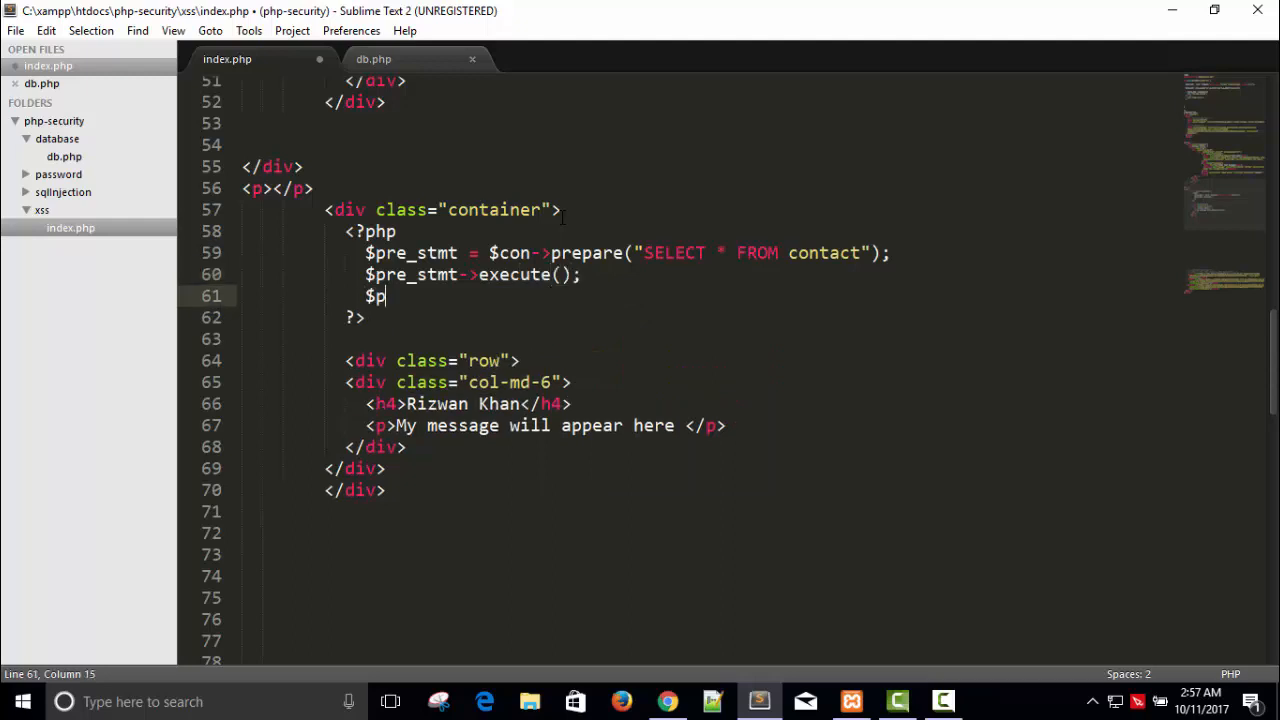
{"action": "type", "text": "re_stmt-"}
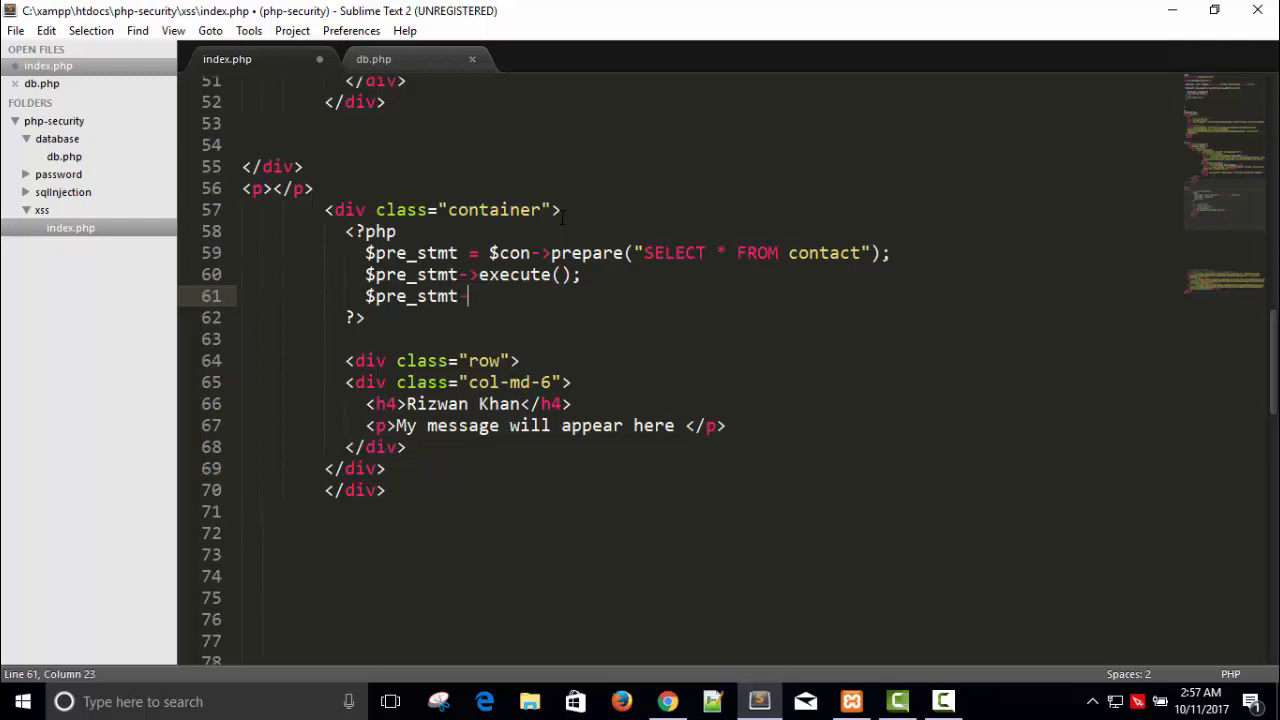
{"action": "key", "text": "BackSpace"}
{"action": "type", "text": "$result = $pr"}
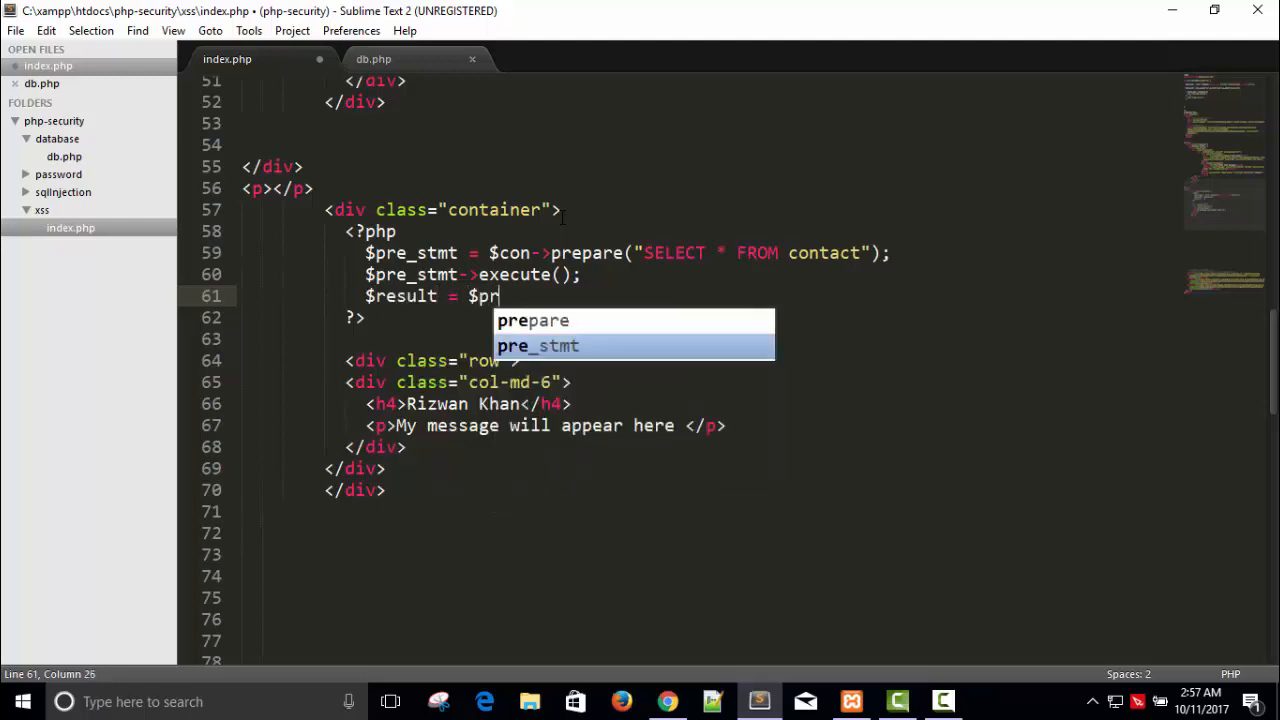
{"action": "type", "text": "_stmt->ge"}
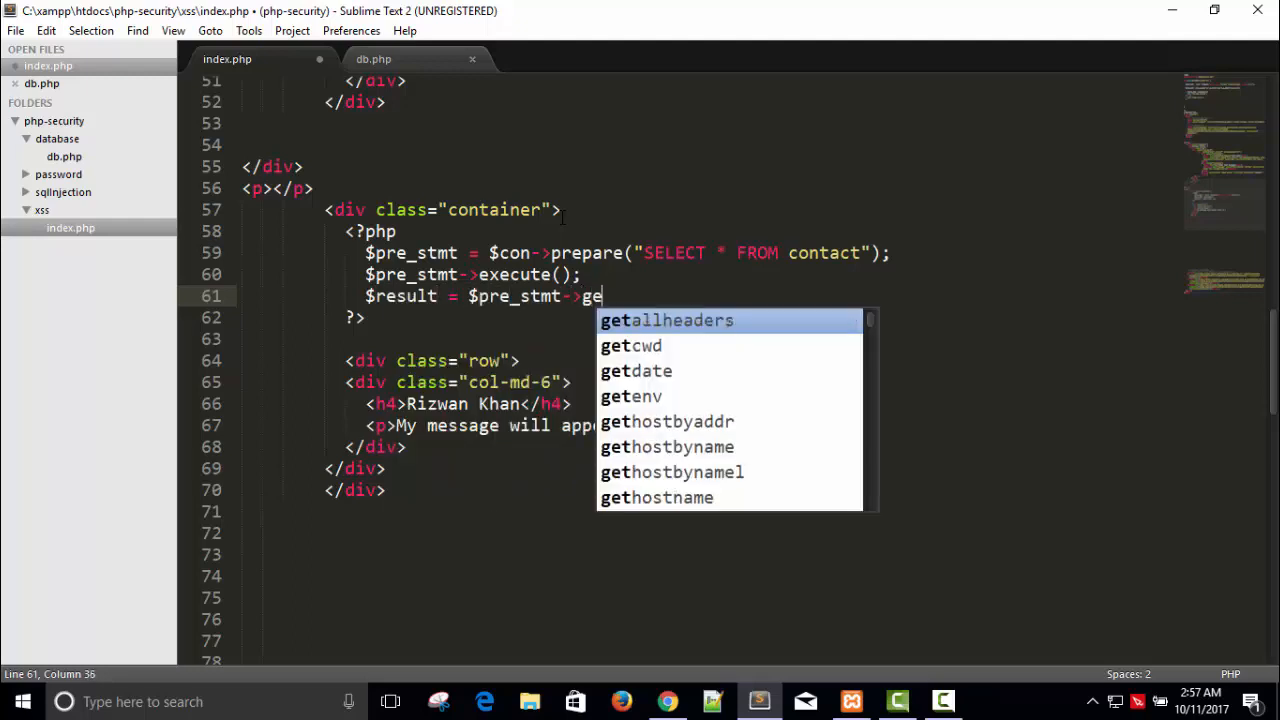
{"action": "type", "text": "t_resilt();"}
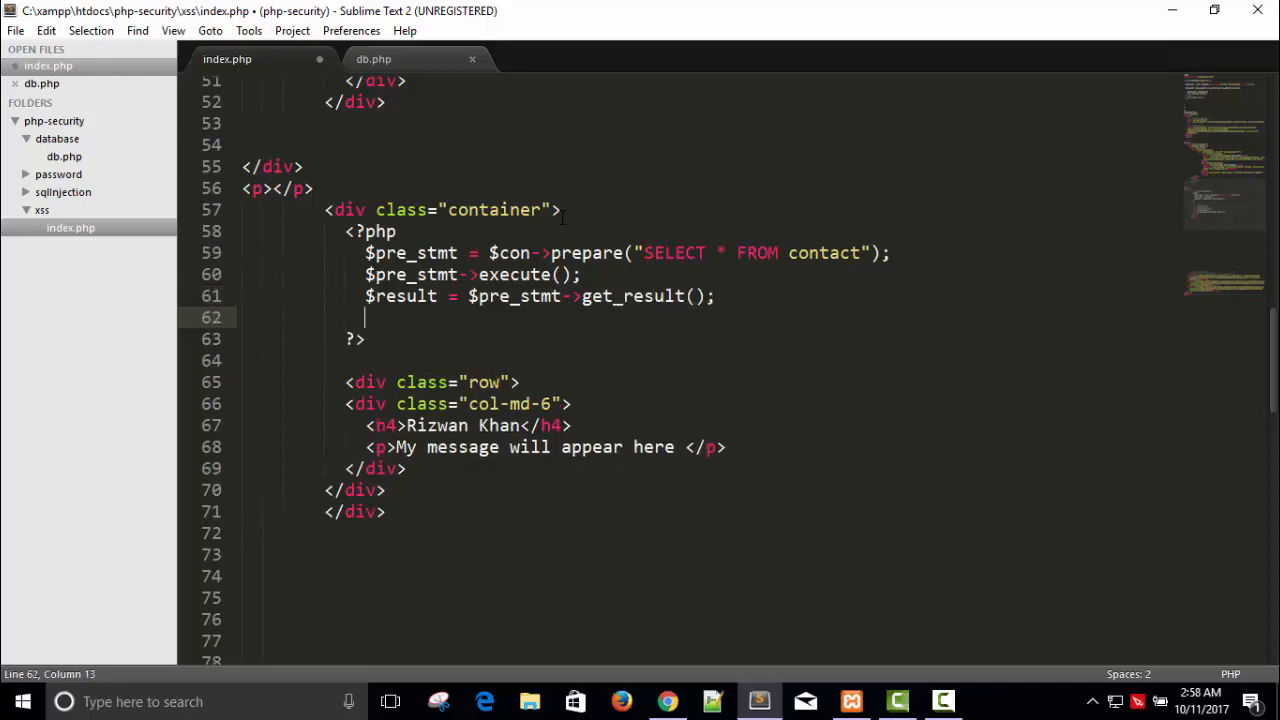
Add a while ($row = $result->fetch_assoc()) loop
{"action": "type", "text": "while"}
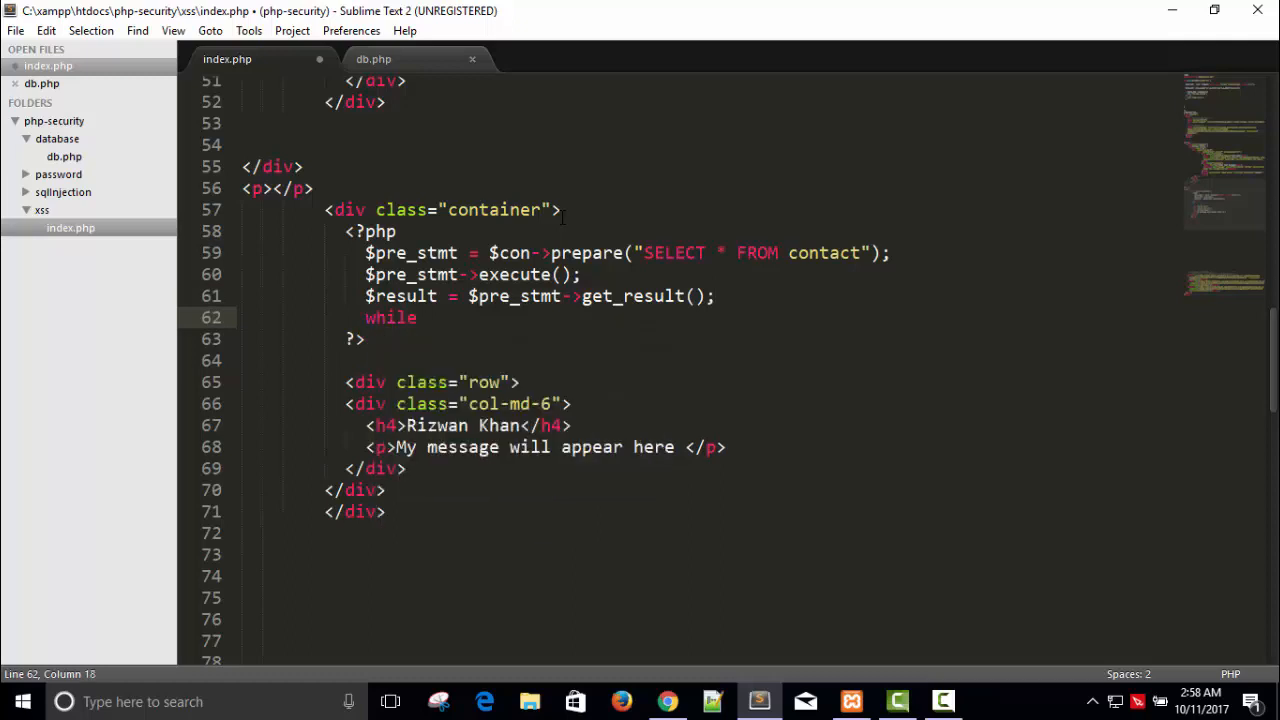
{"action": "type", "text": "()"}
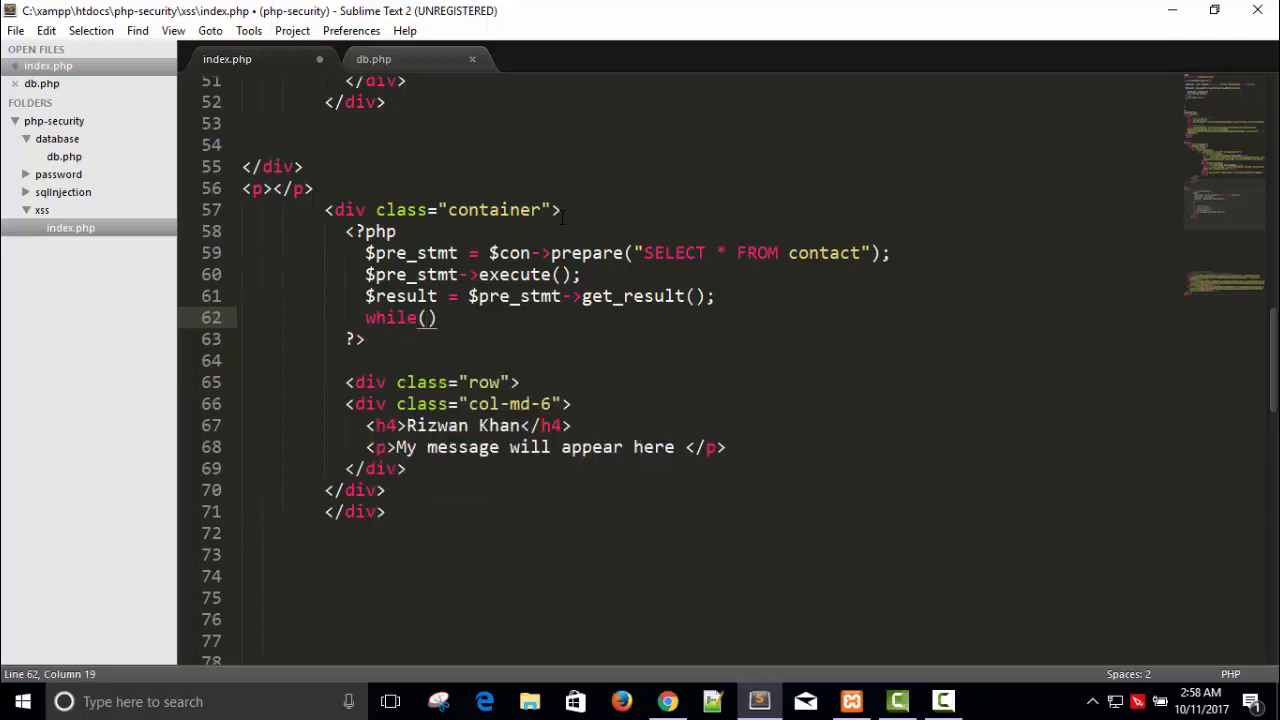
{"action": "type", "text": "$row"}
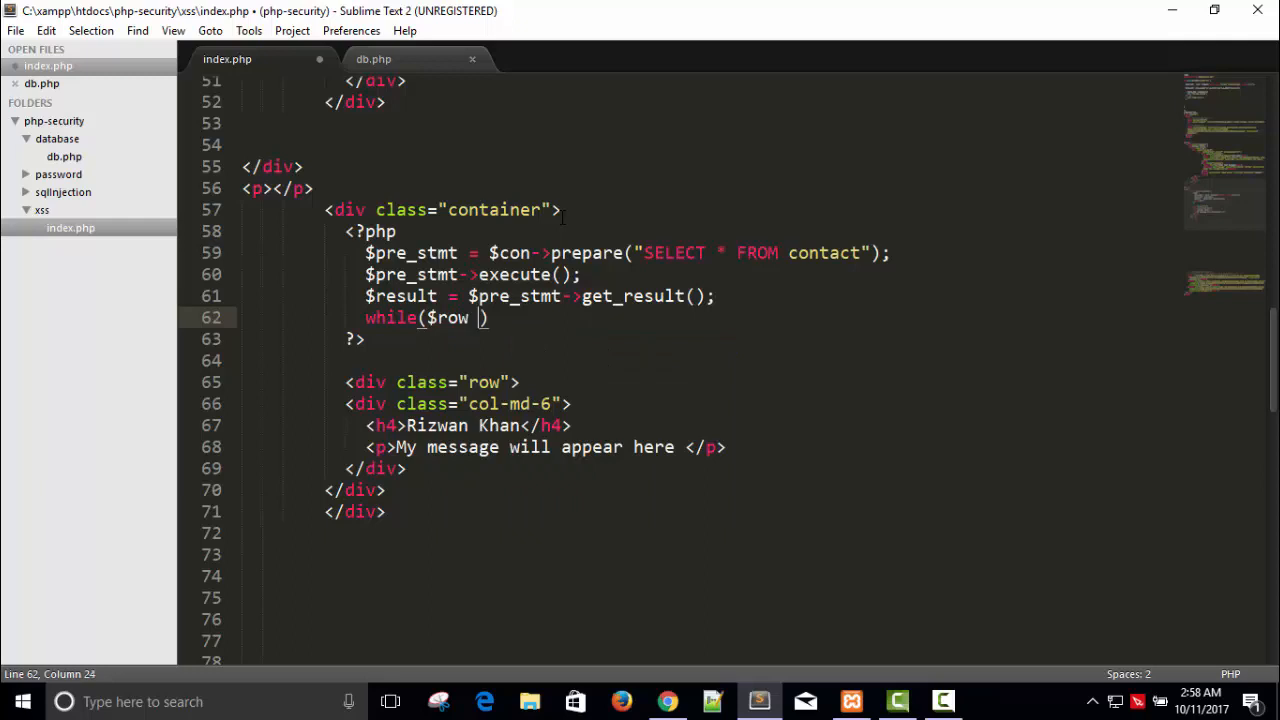
{"action": "type", "text": "="}
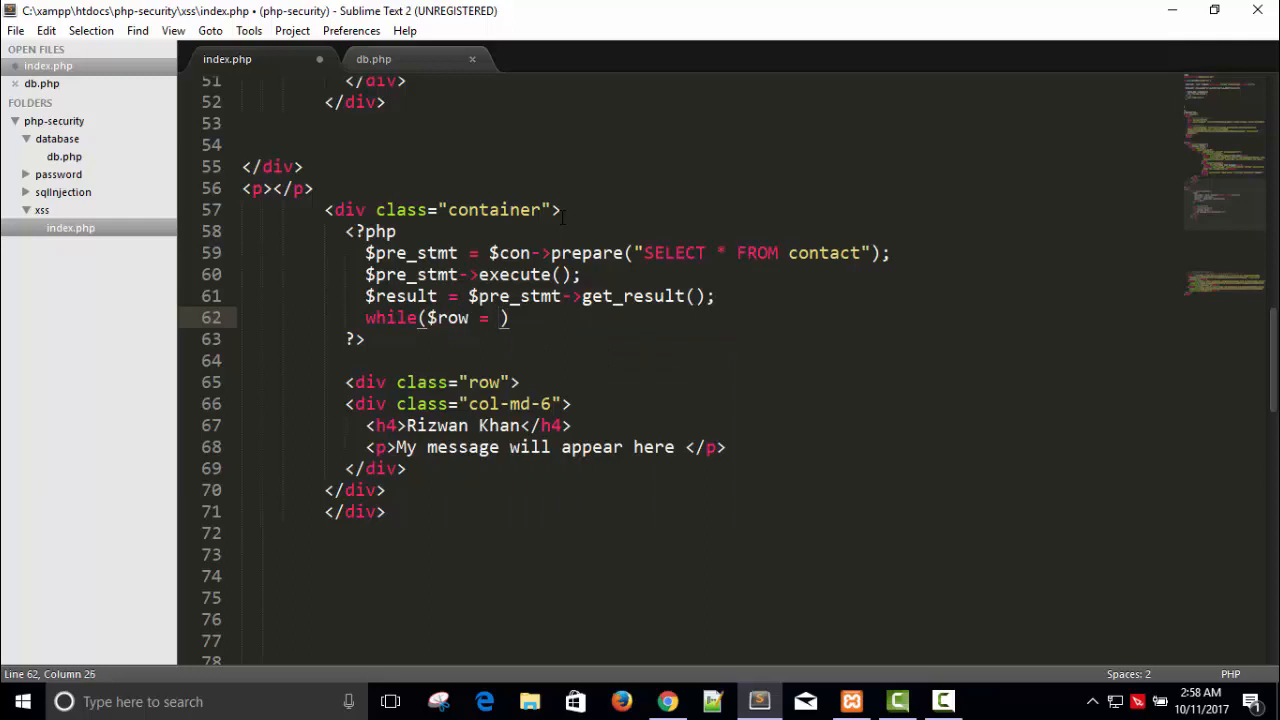
{"action": "type", "text": "$result-"}
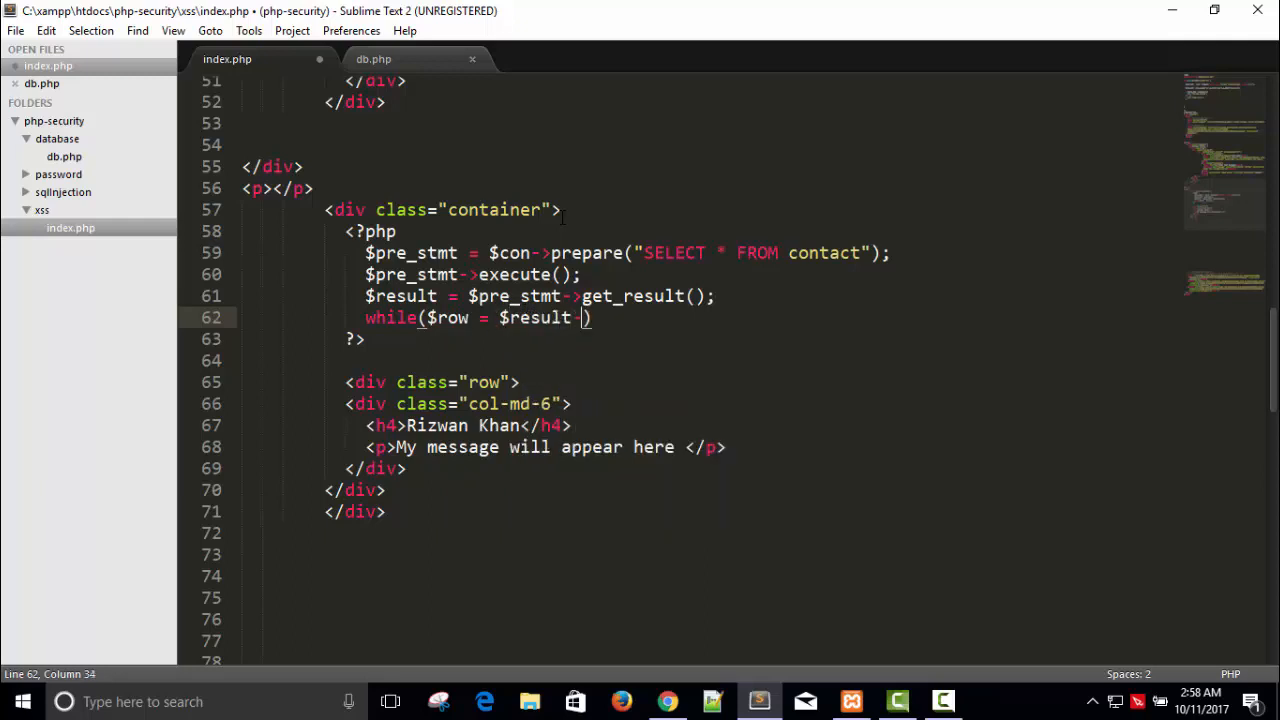
{"action": "type", "text": "fetch"}
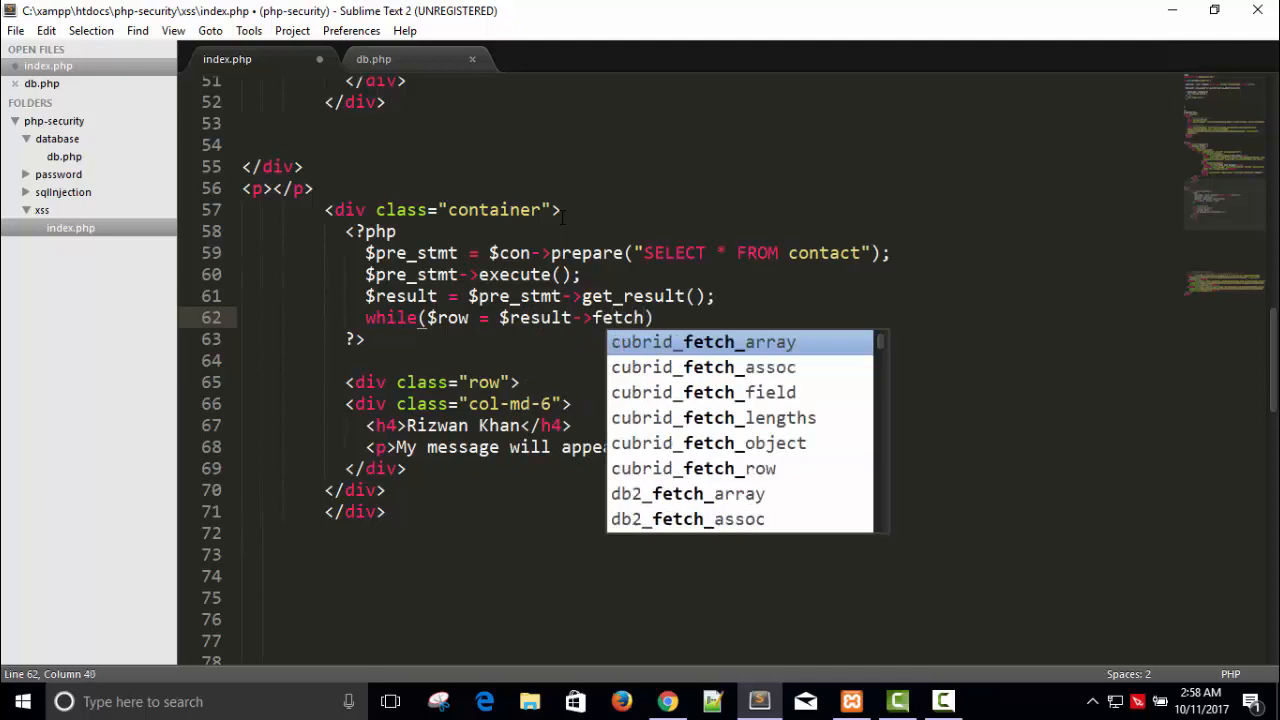
{"action": "type", "text": "_assoc("}
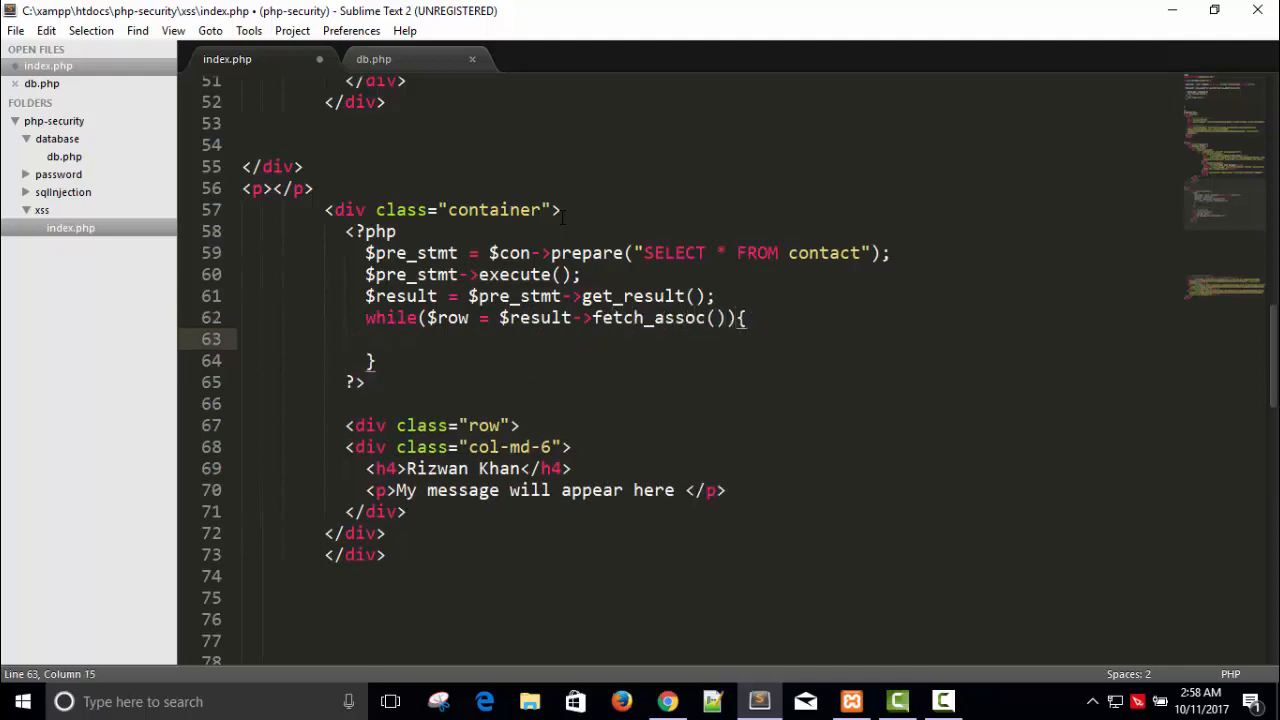
Echo the row markup inside the loop, concatenating $row["name"] and $row["message"]
{"action": "type", "text": "echo"}
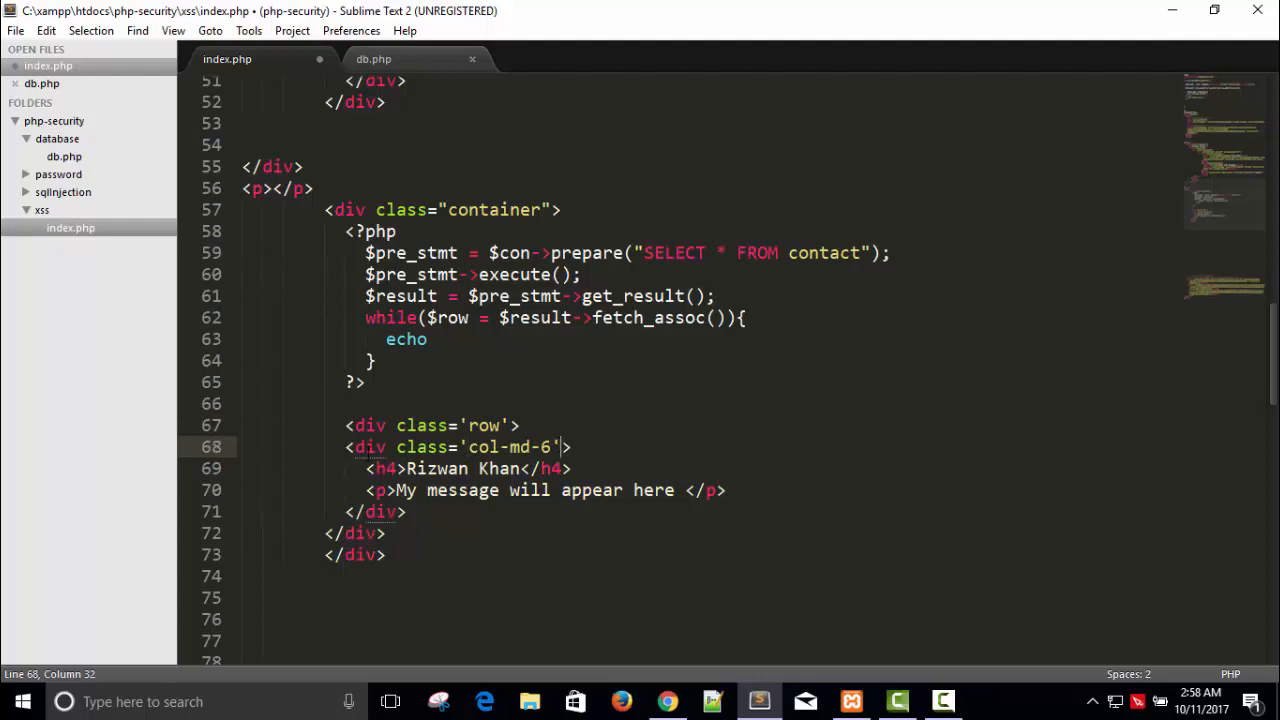
{"action": "left_click_drag", "start_coordinate": [345, 425], "coordinate": [405, 511]}
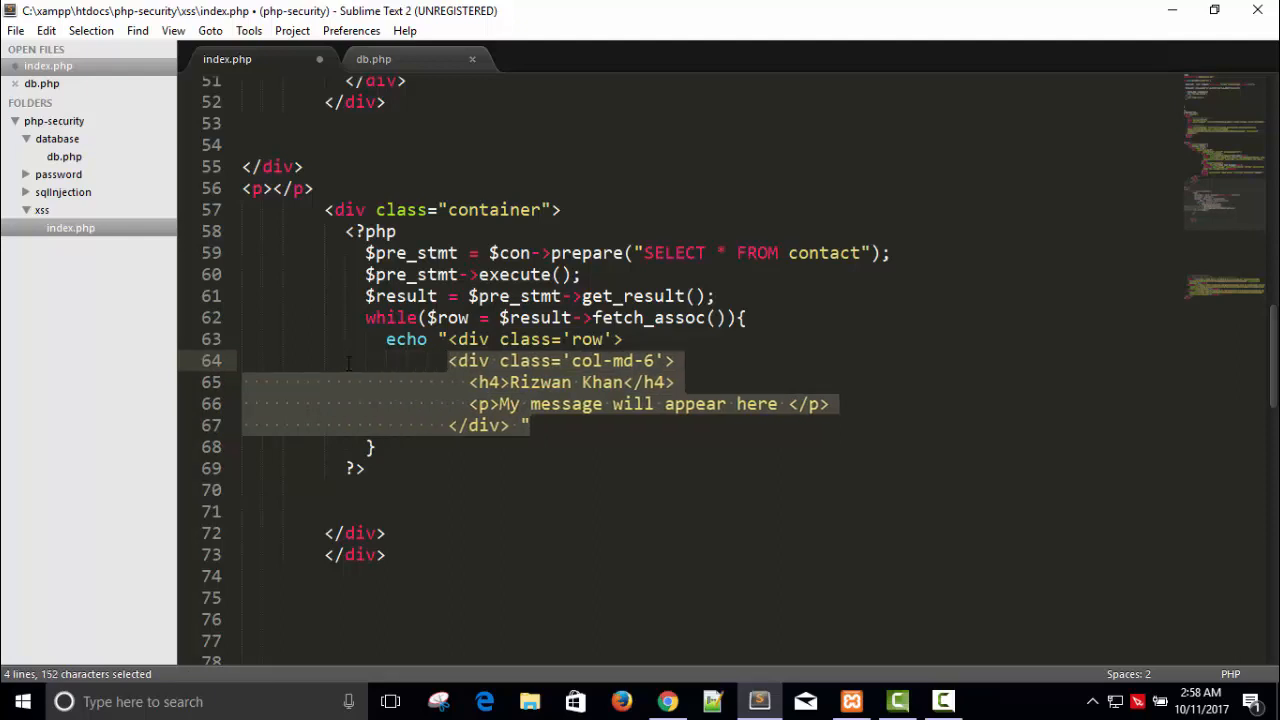
{"action": "left_click", "coordinate": [540, 425]}
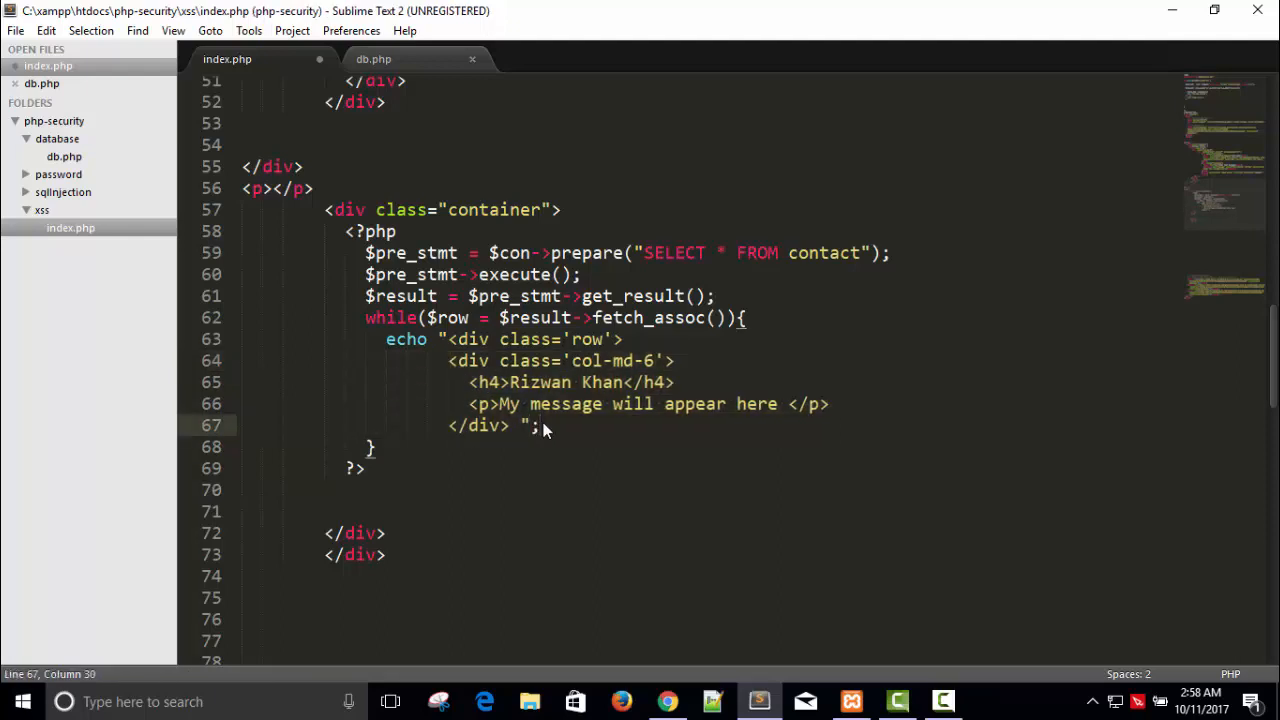
{"action": "key", "text": "ctrl+s"}
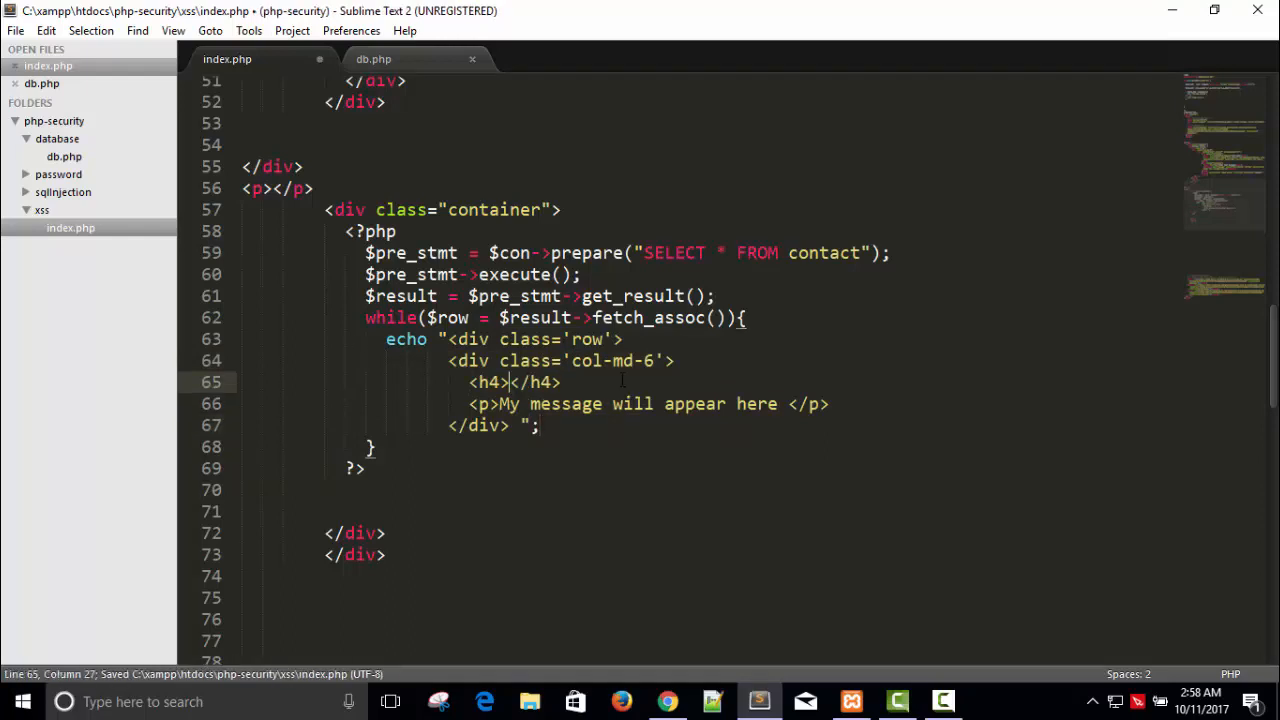
{"action": "type", "text": "\"\""}
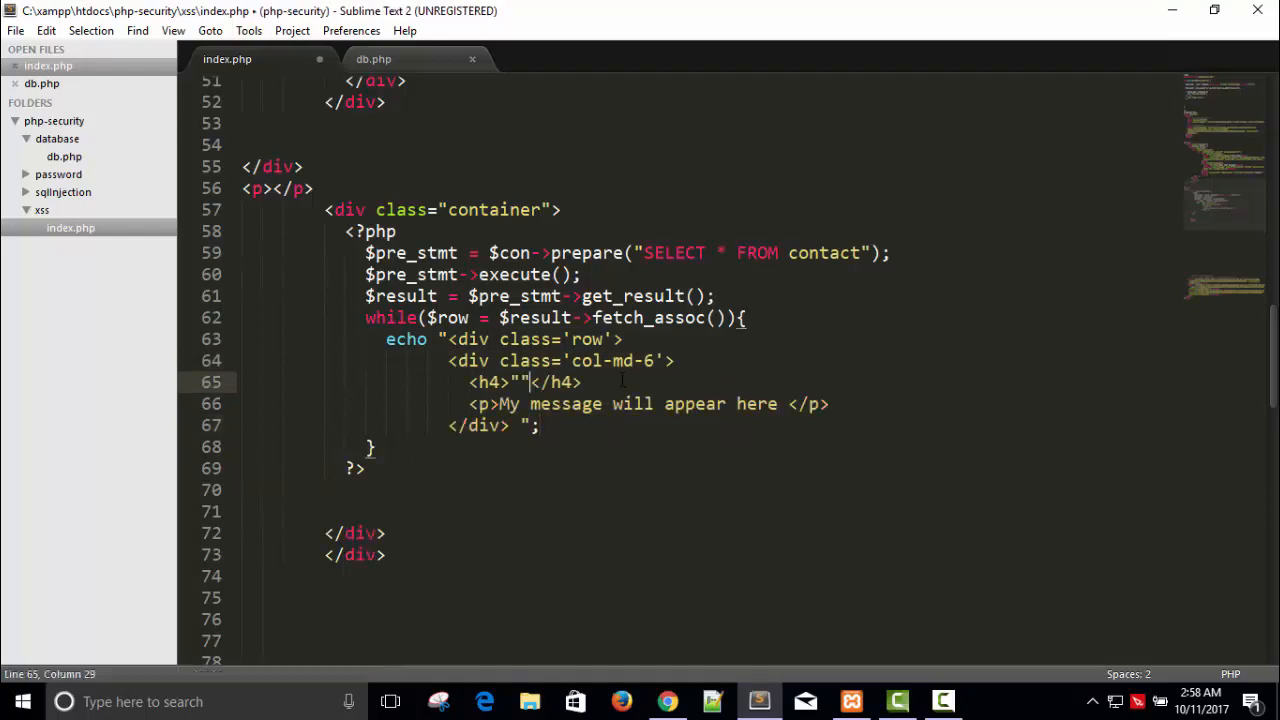
{"action": "type", "text": ".$row[."}
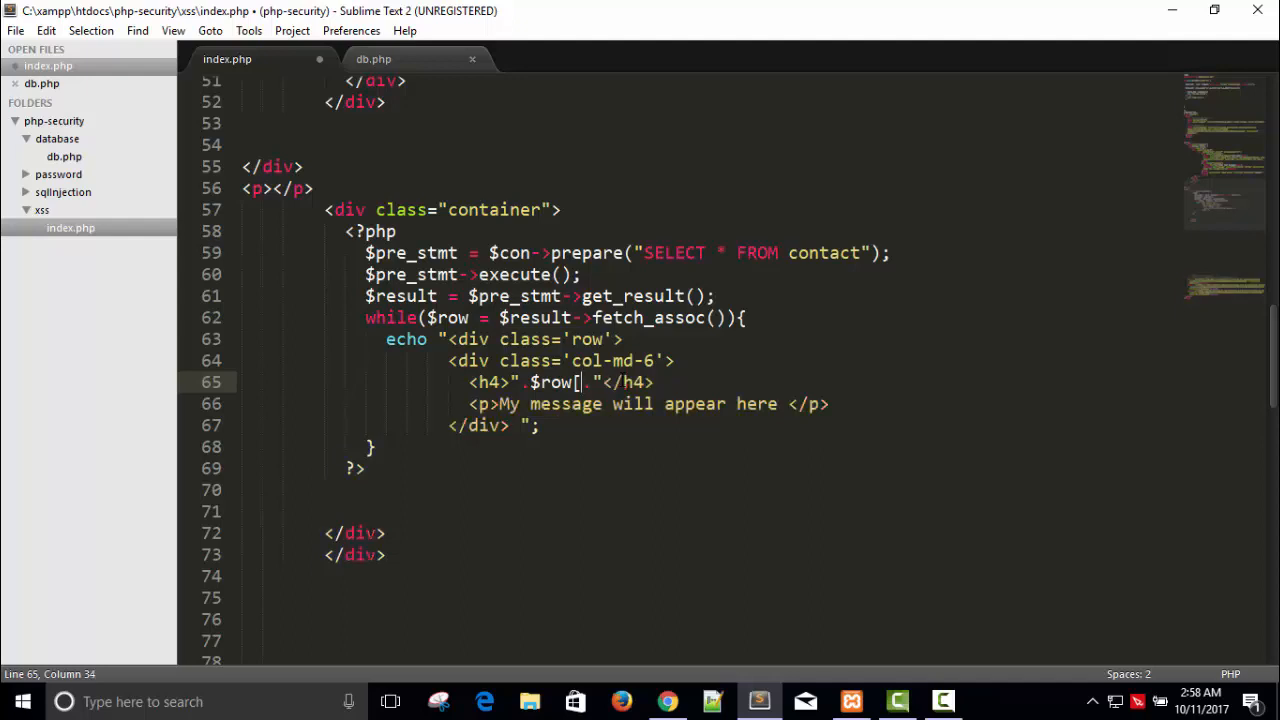
{"action": "type", "text": "\"\"]"}
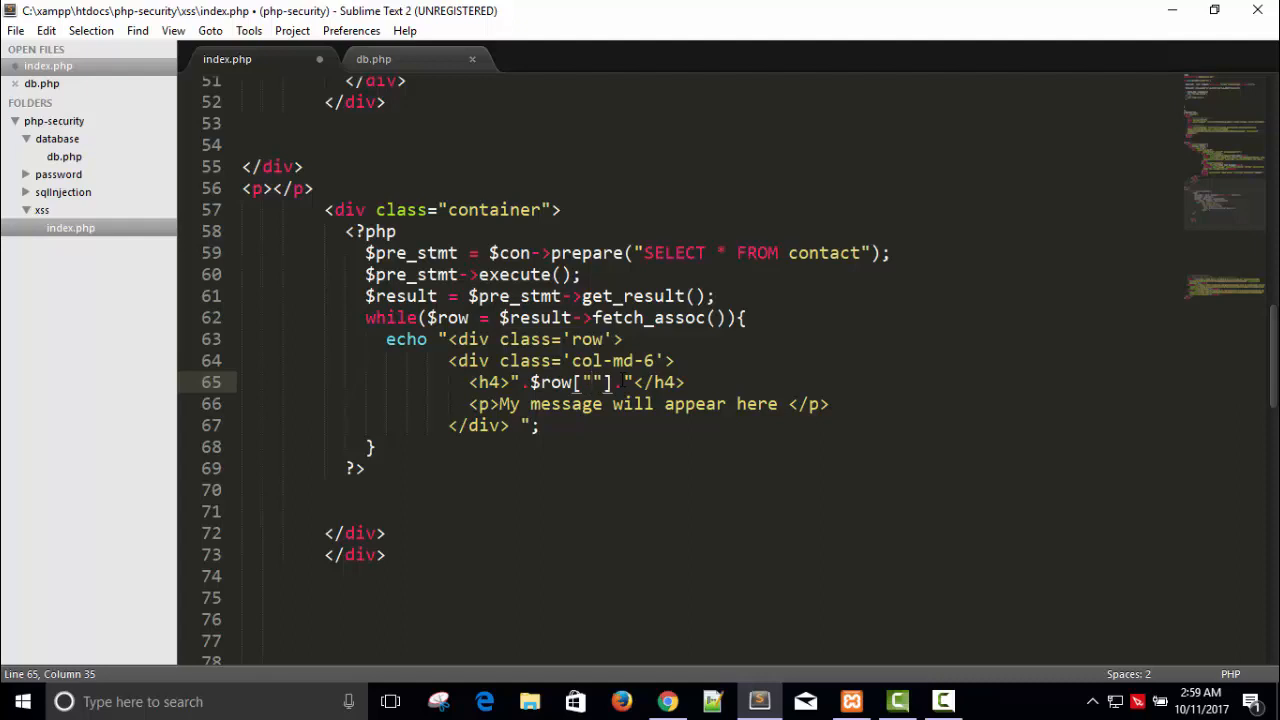
{"action": "type", "text": "name"}
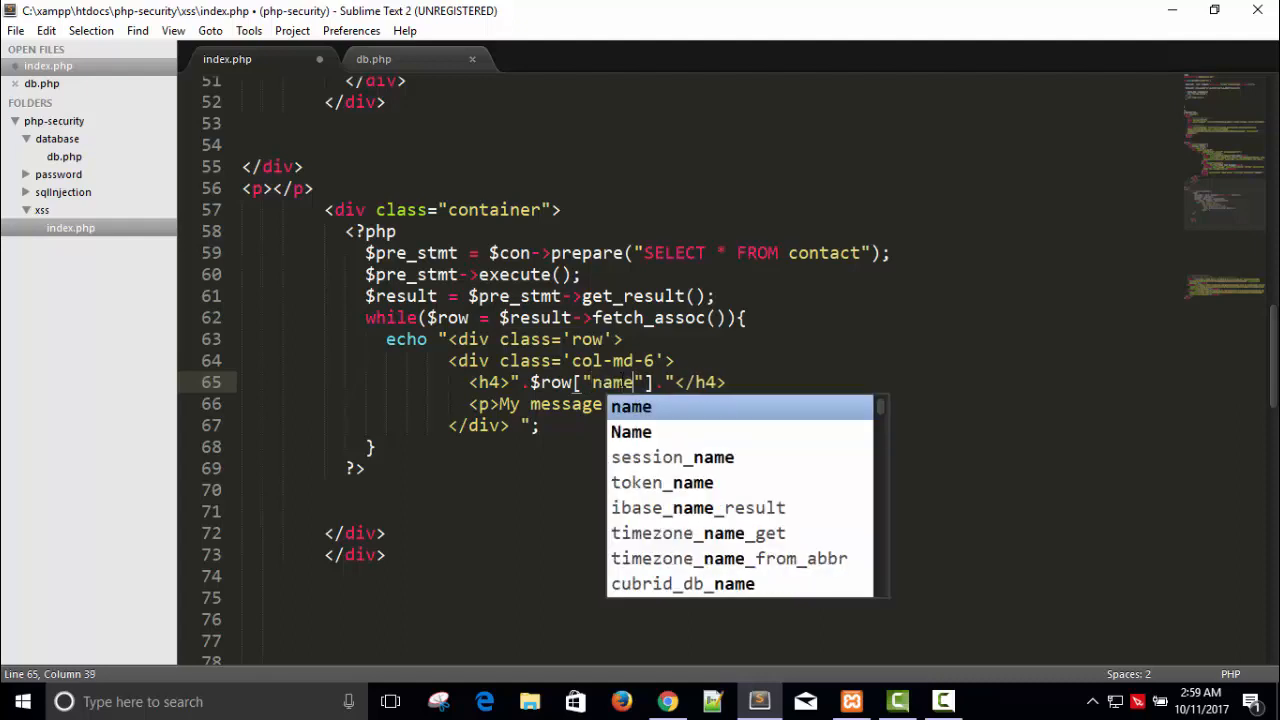
{"action": "type", "text": "will appear here"}
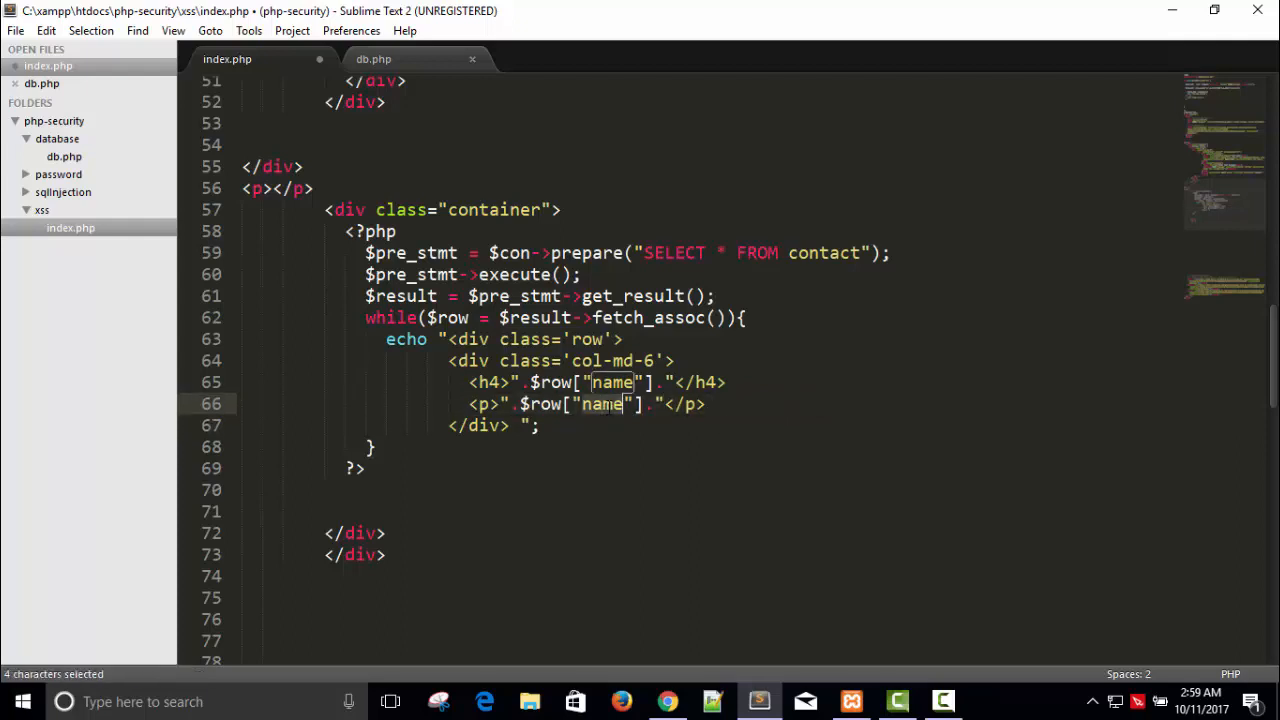
{"action": "type", "text": "message"}
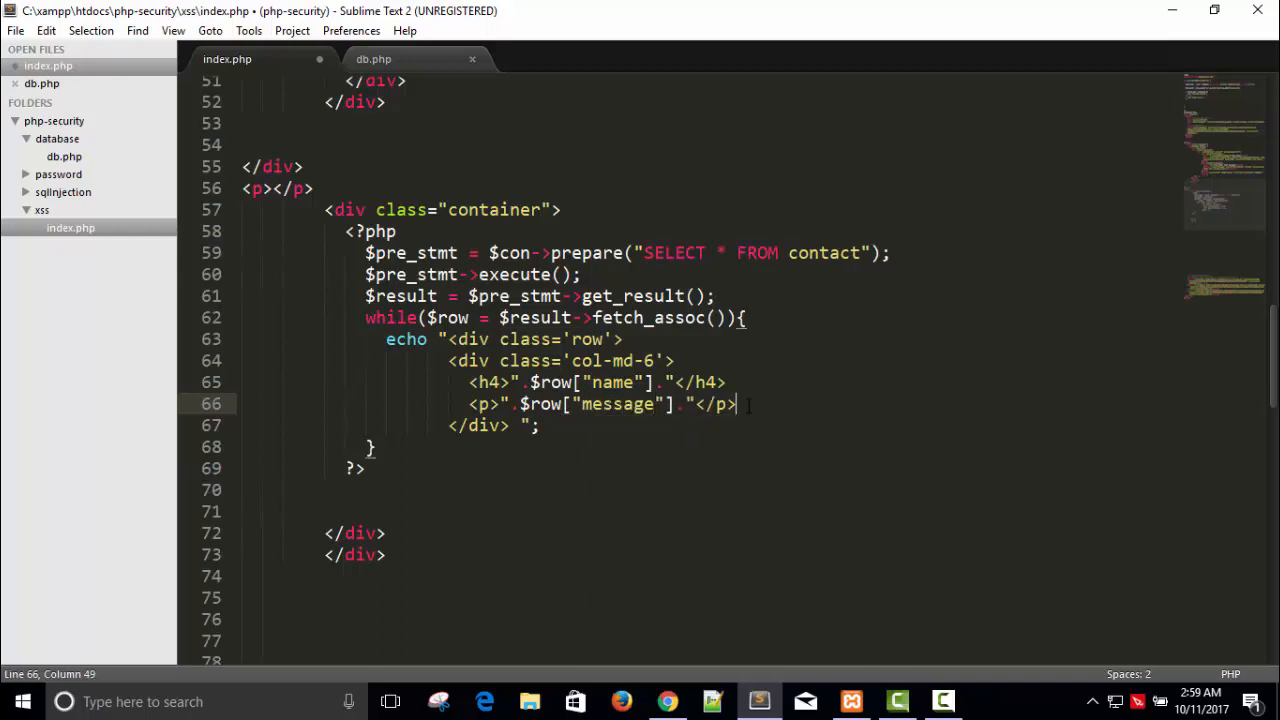
Save index.php and reload the contact page, dismissing the resubmission prompt
{"action": "key", "text": "ctrl+s"}
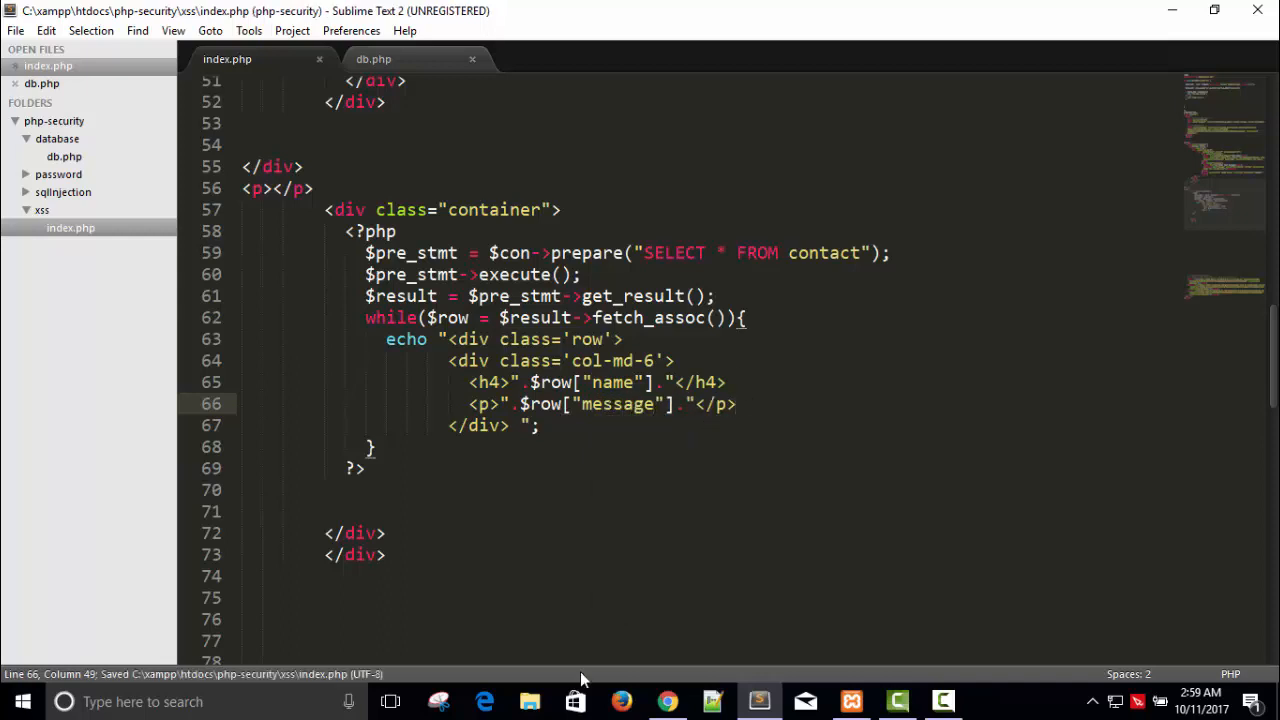
{"action": "left_click", "coordinate": [666, 701]}
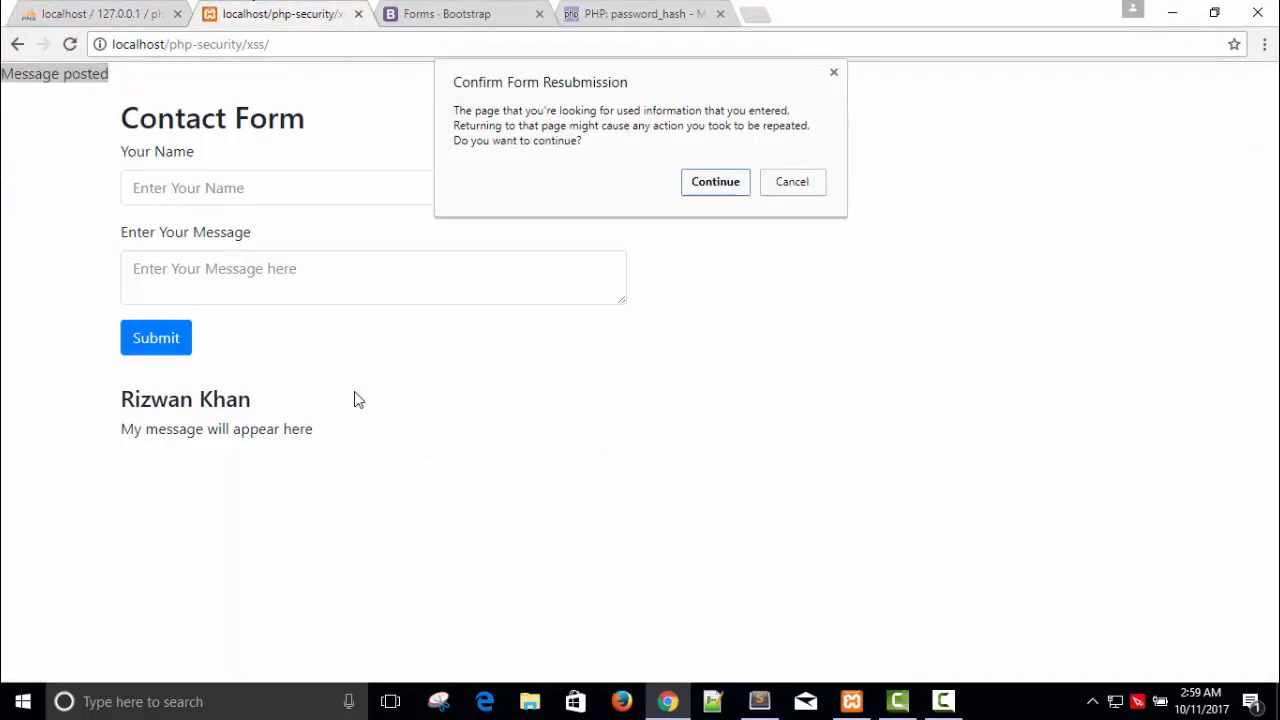
{"action": "mouse_move", "coordinate": [1018, 287]}
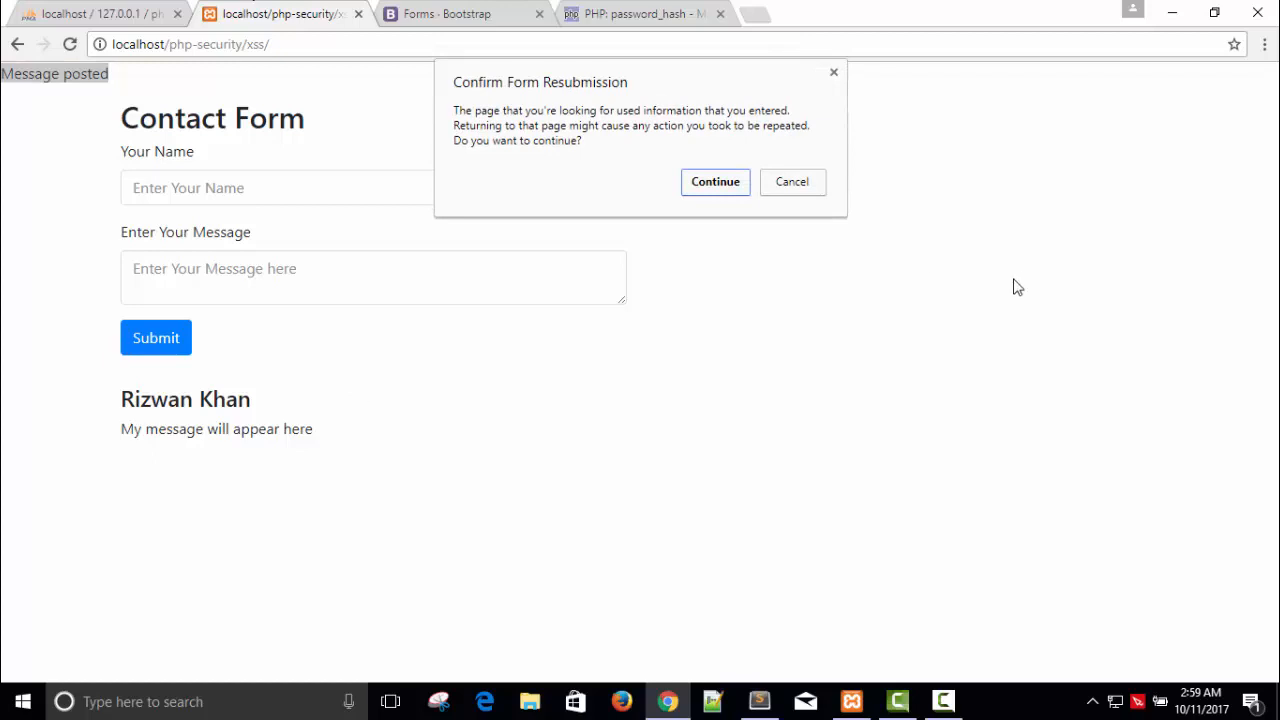
{"action": "left_click", "coordinate": [715, 181]}
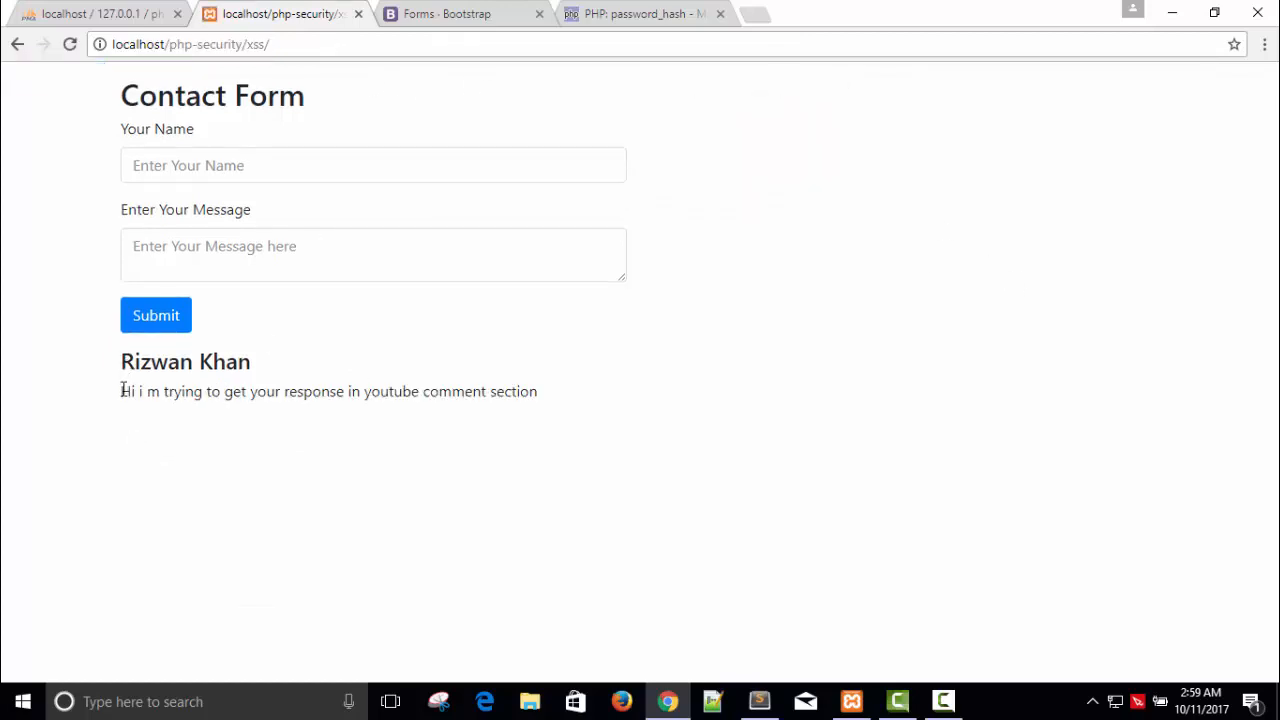
{"action": "left_click_drag", "start_coordinate": [120, 391], "coordinate": [537, 391]}
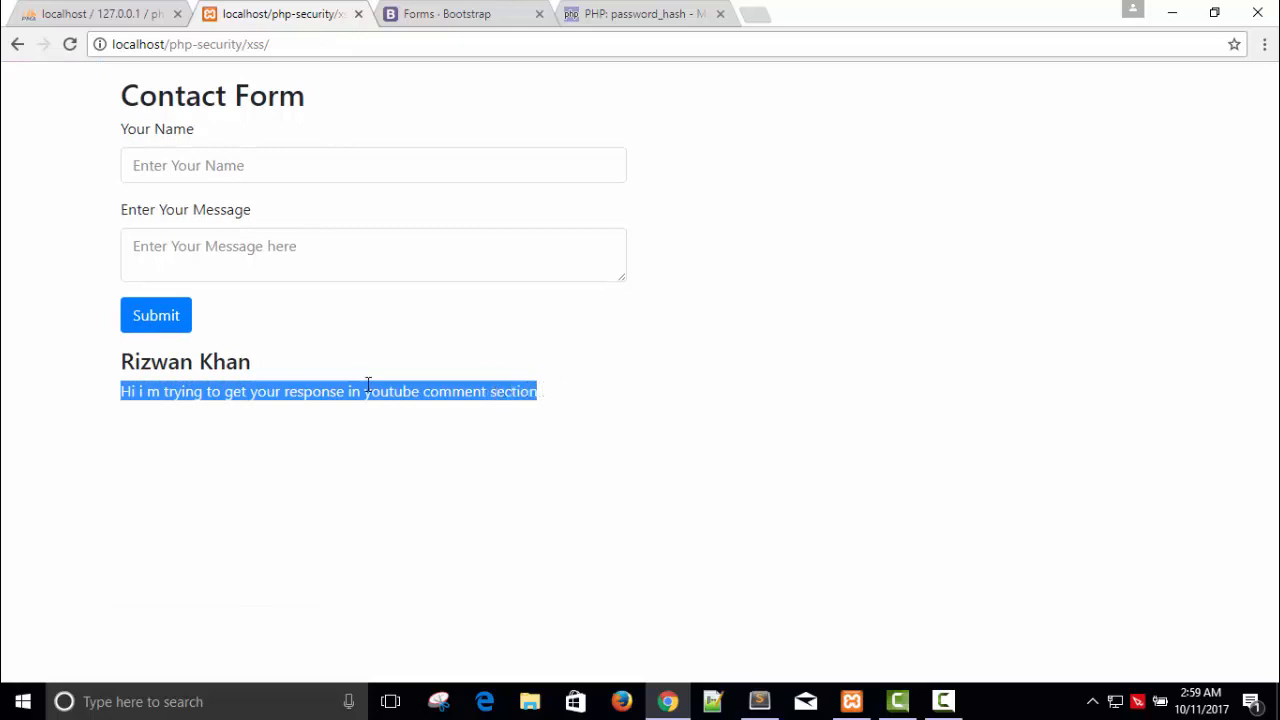
Post a message from 'Imran Kghan' saying 'Hello How r u every bo…'
{"action": "left_click", "coordinate": [373, 165]}
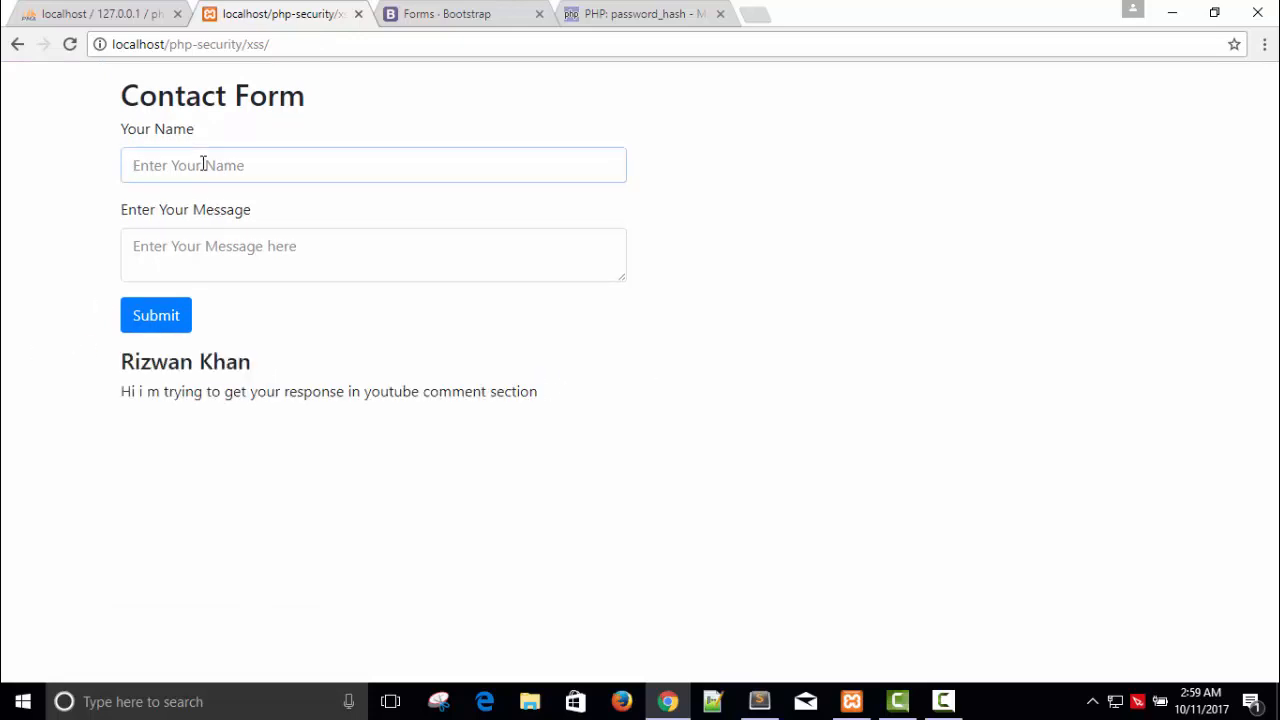
{"action": "type", "text": "Imran Kghan"}
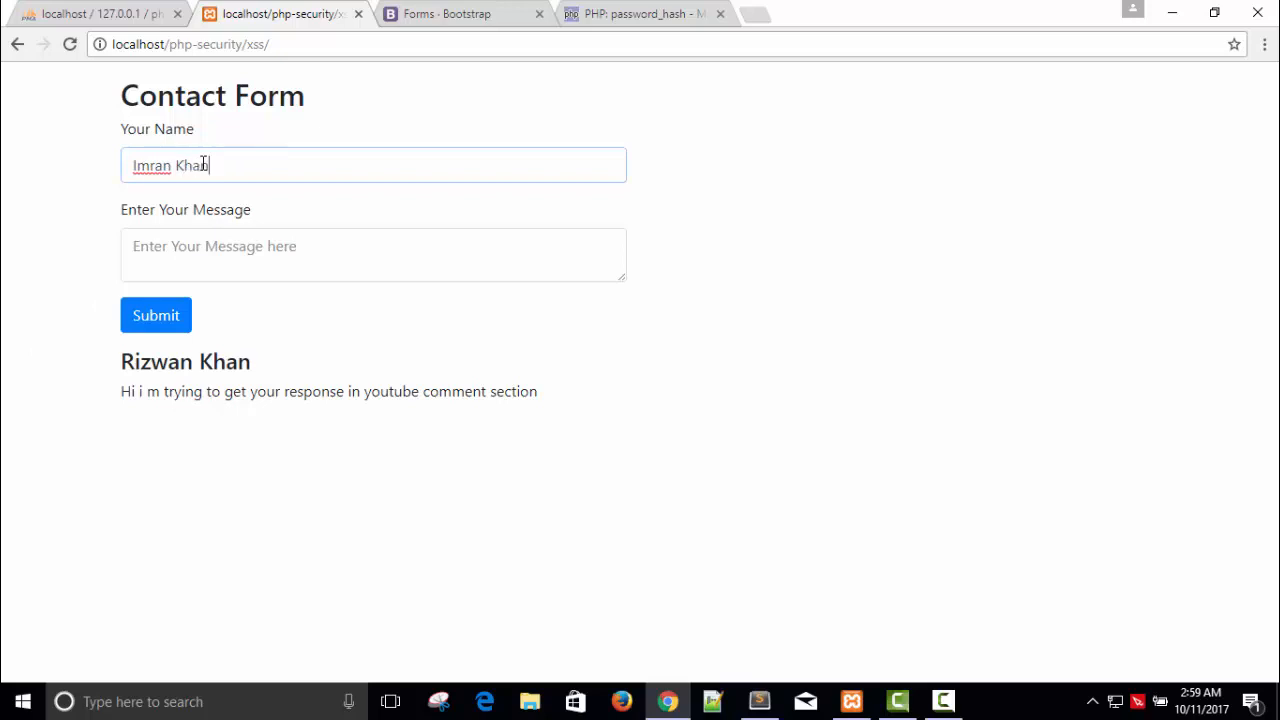
{"action": "left_click", "coordinate": [373, 254]}
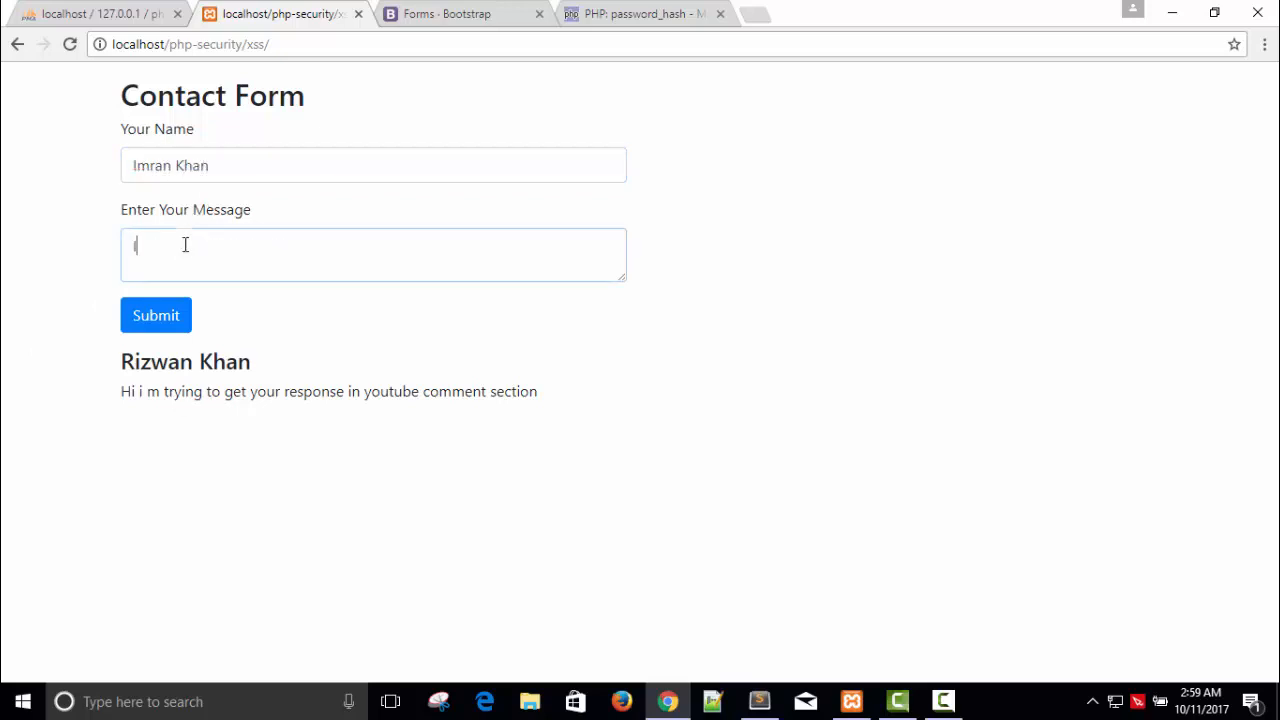
{"action": "type", "text": "He"}
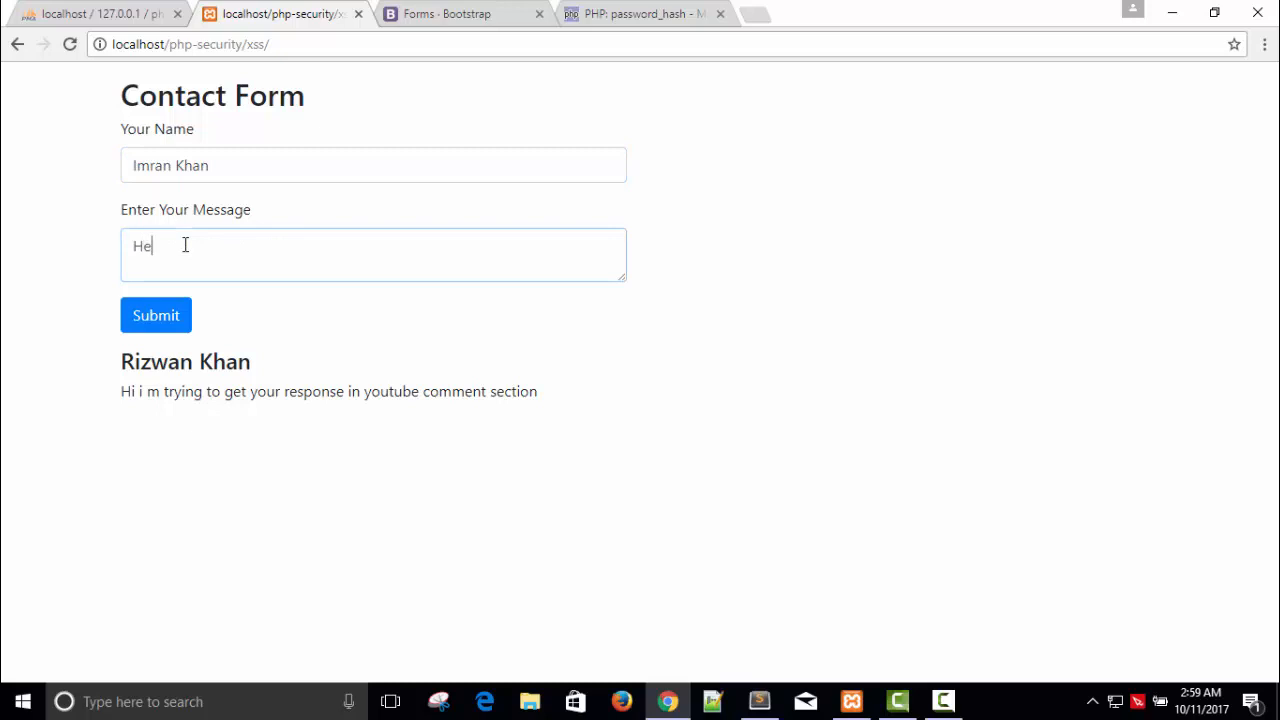
{"action": "type", "text": "llo How r"}
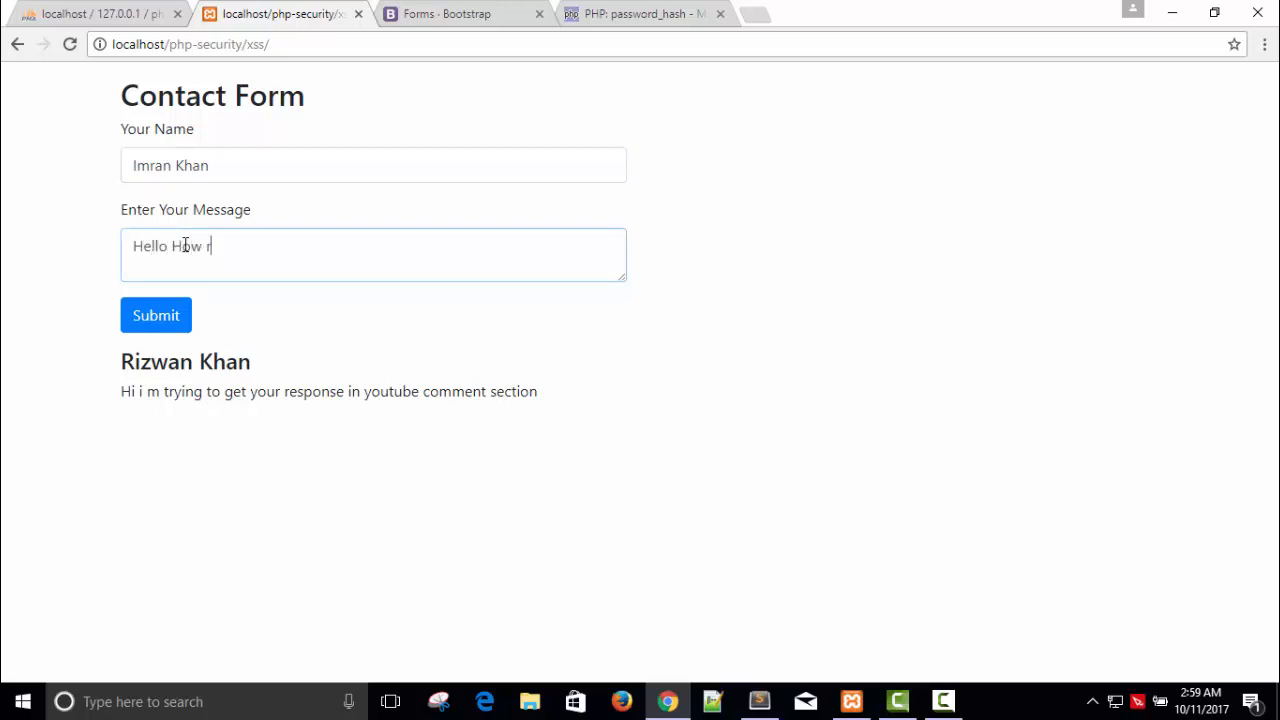
{"action": "type", "text": "u every bo"}
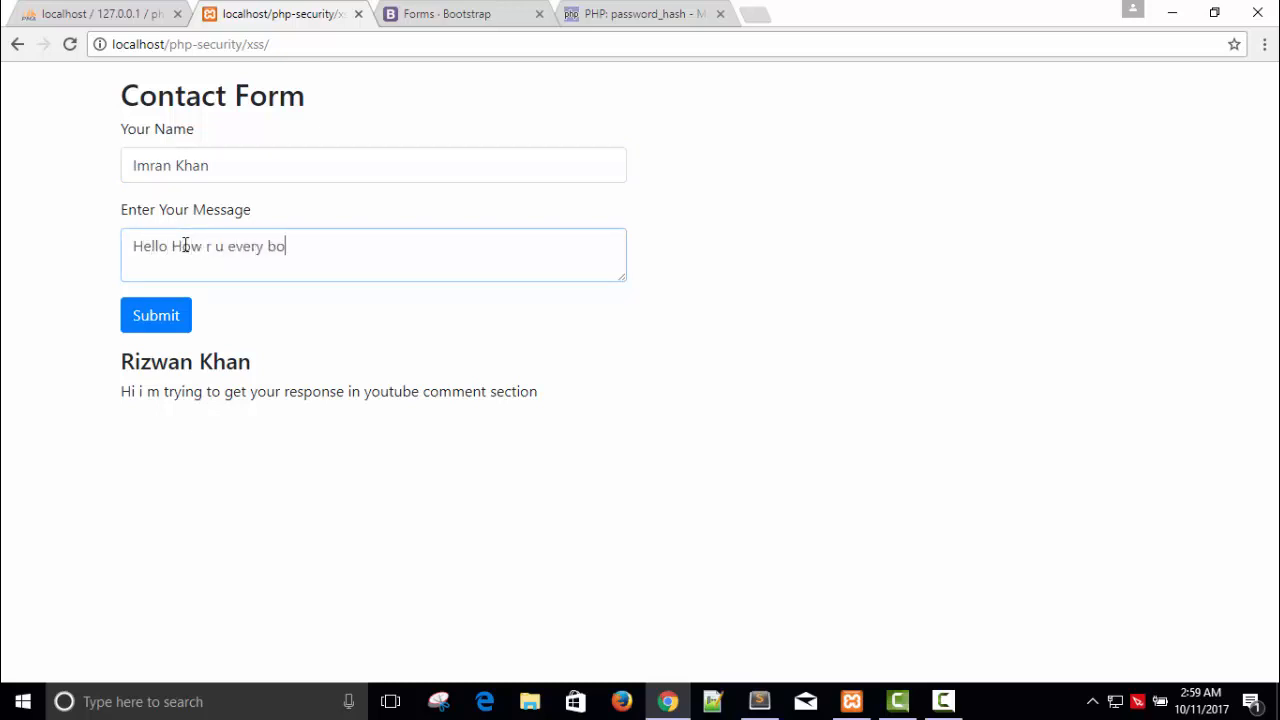
{"action": "left_click", "coordinate": [156, 315]}
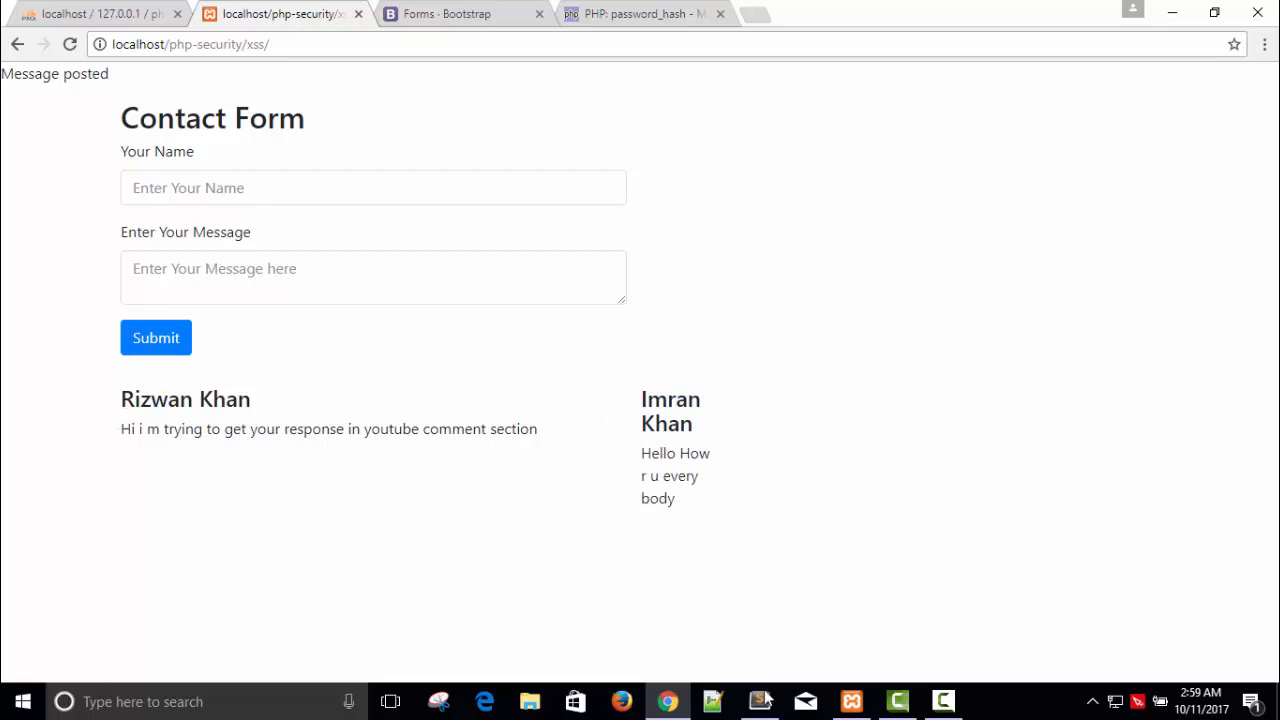
Move index.php's closing </div> inside the echo so each row div closes, and save
{"action": "left_click", "coordinate": [759, 701]}
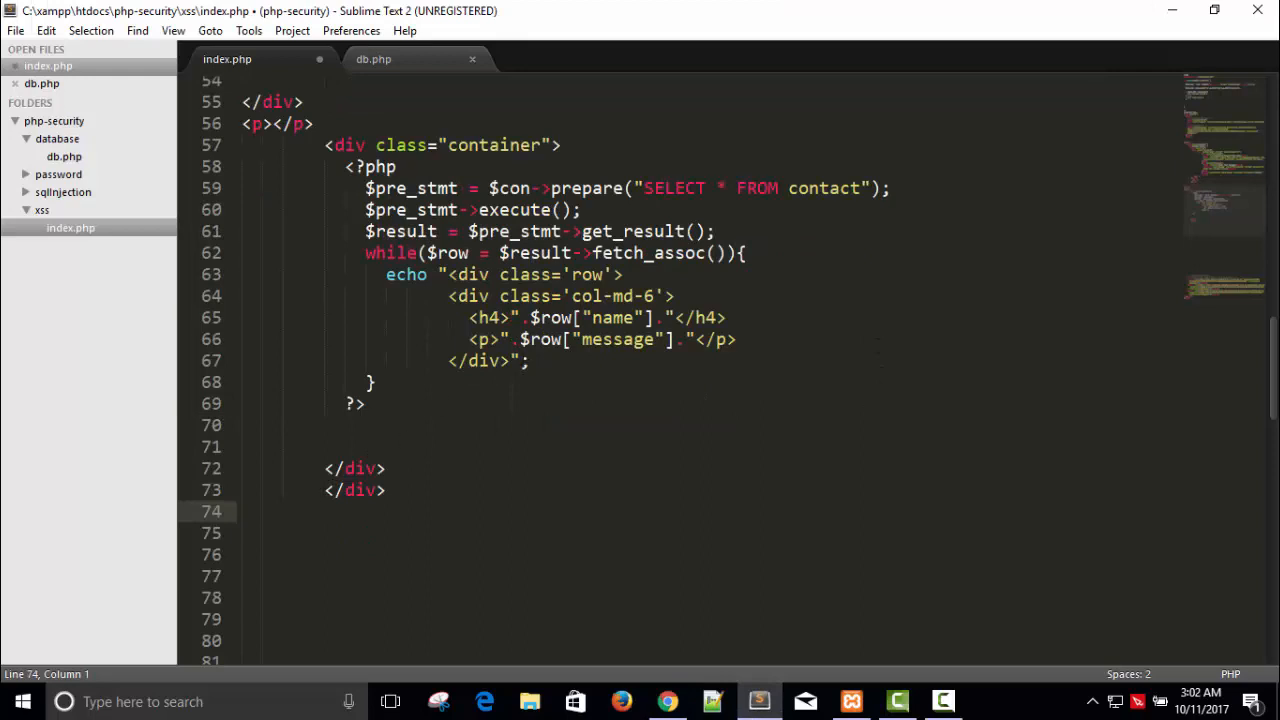
{"action": "left_click_drag", "start_coordinate": [448, 274], "coordinate": [622, 274]}
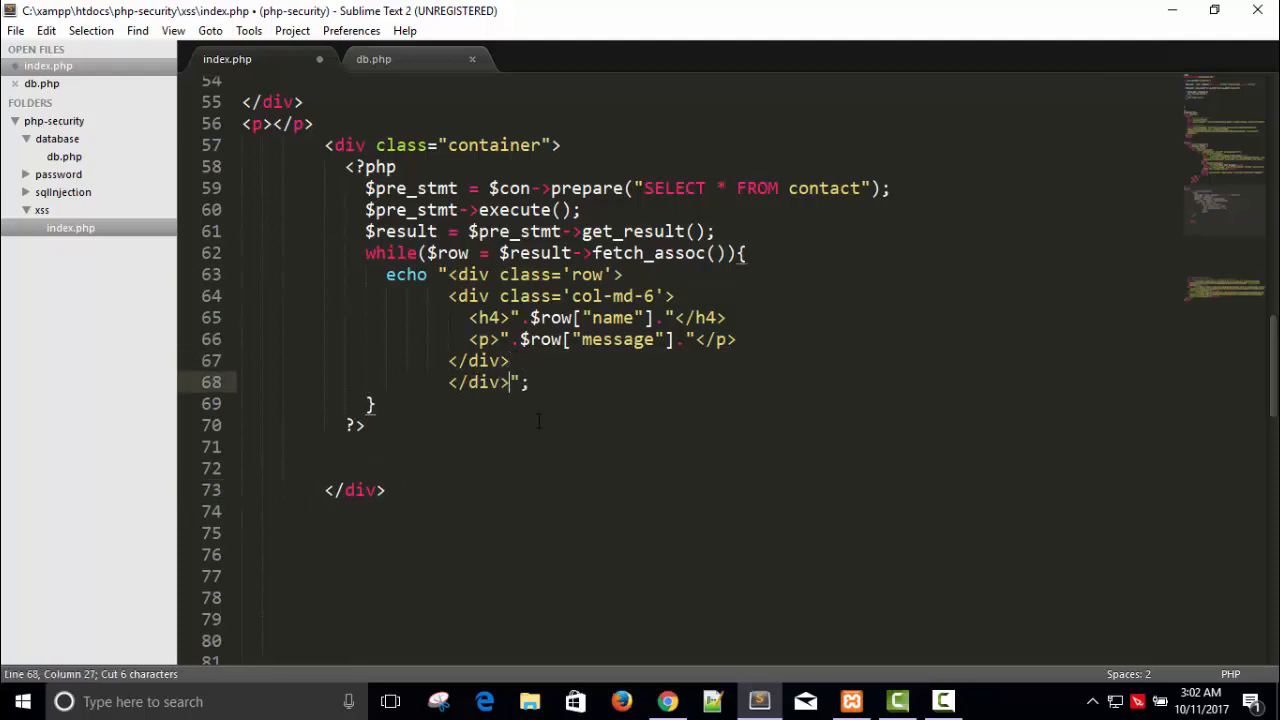
{"action": "key", "text": "ctrl+s"}
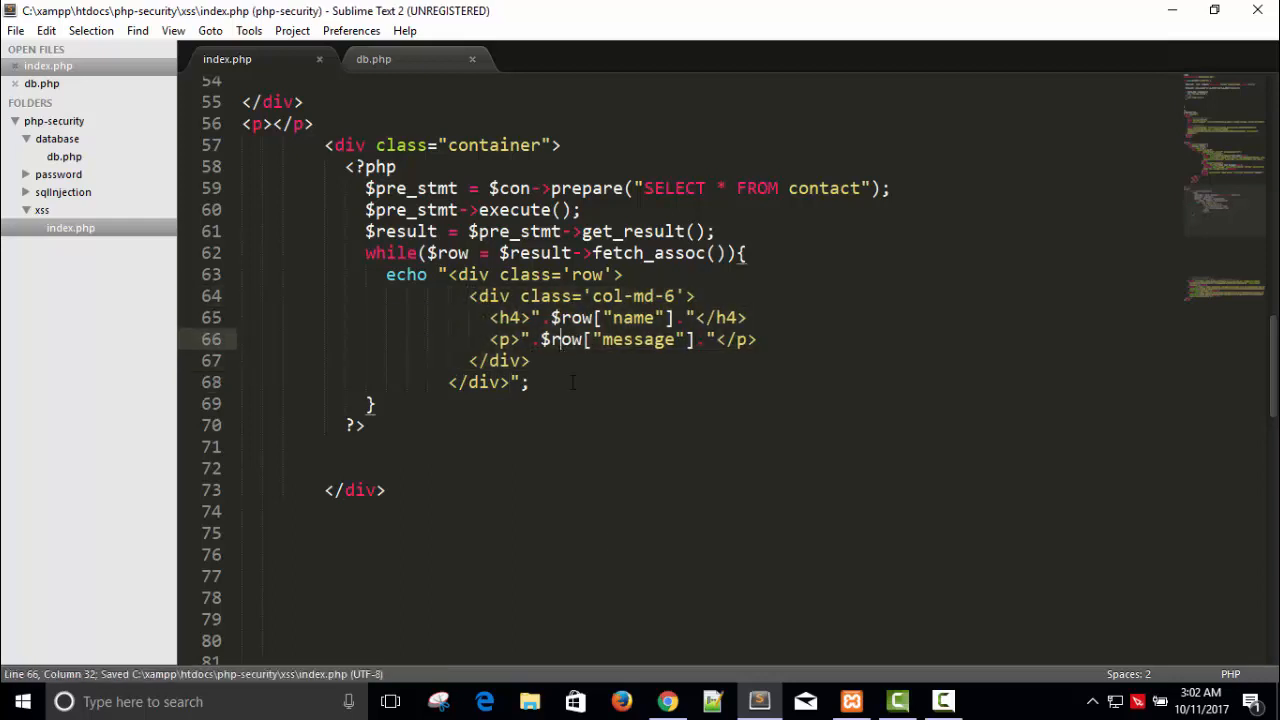
Post Imran Khan's message 'Hello Everyone How are you ?' and reload the contact page
{"action": "left_click", "coordinate": [667, 701]}
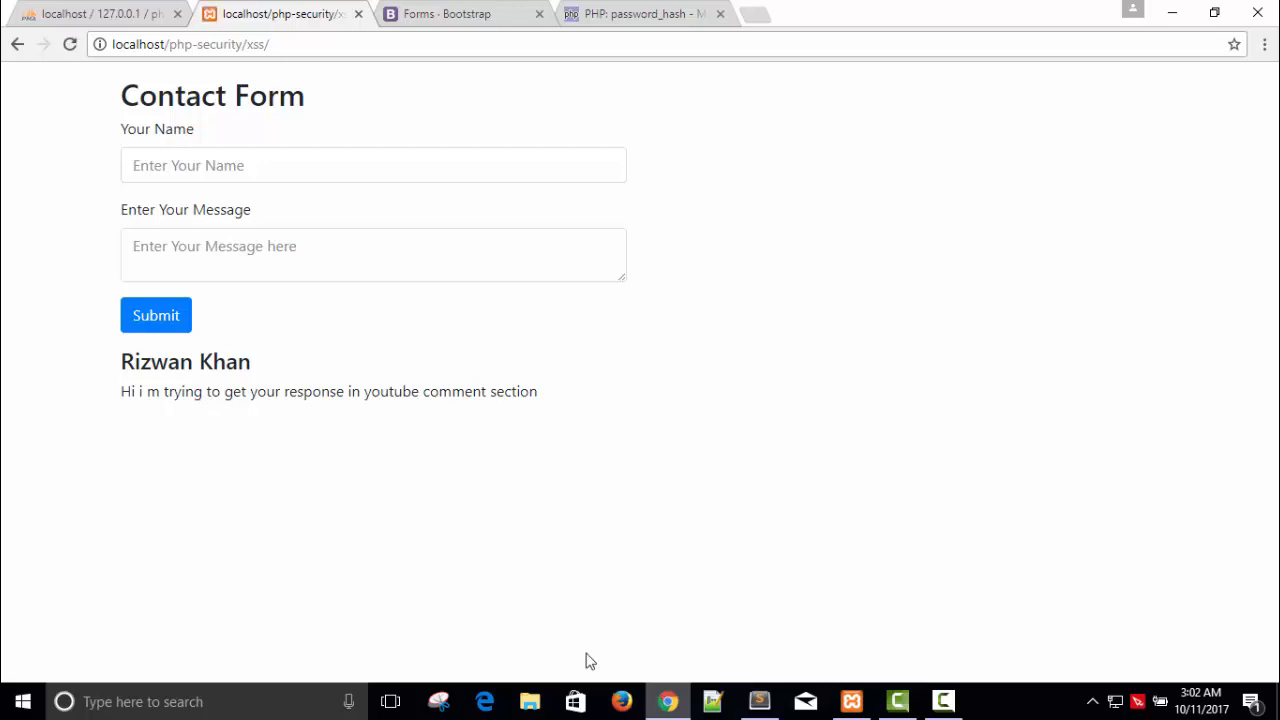
{"action": "type", "text": "Imran Khan"}
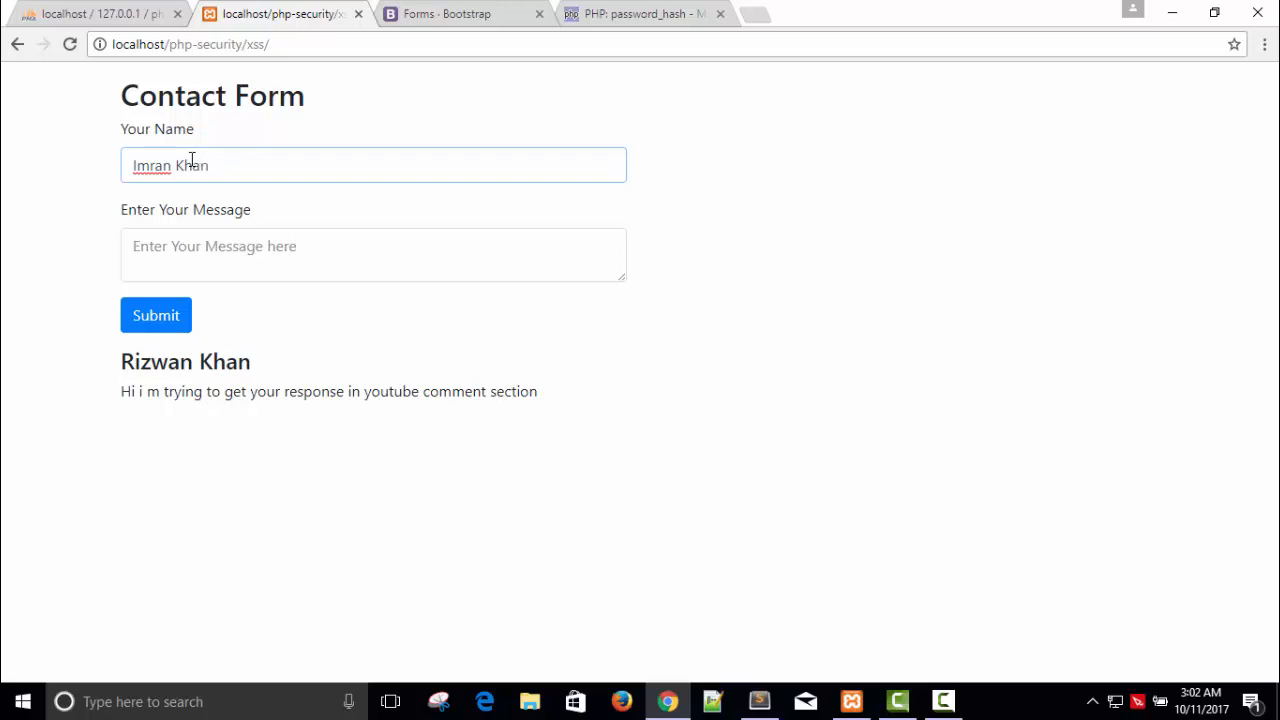
{"action": "type", "text": "Hello"}
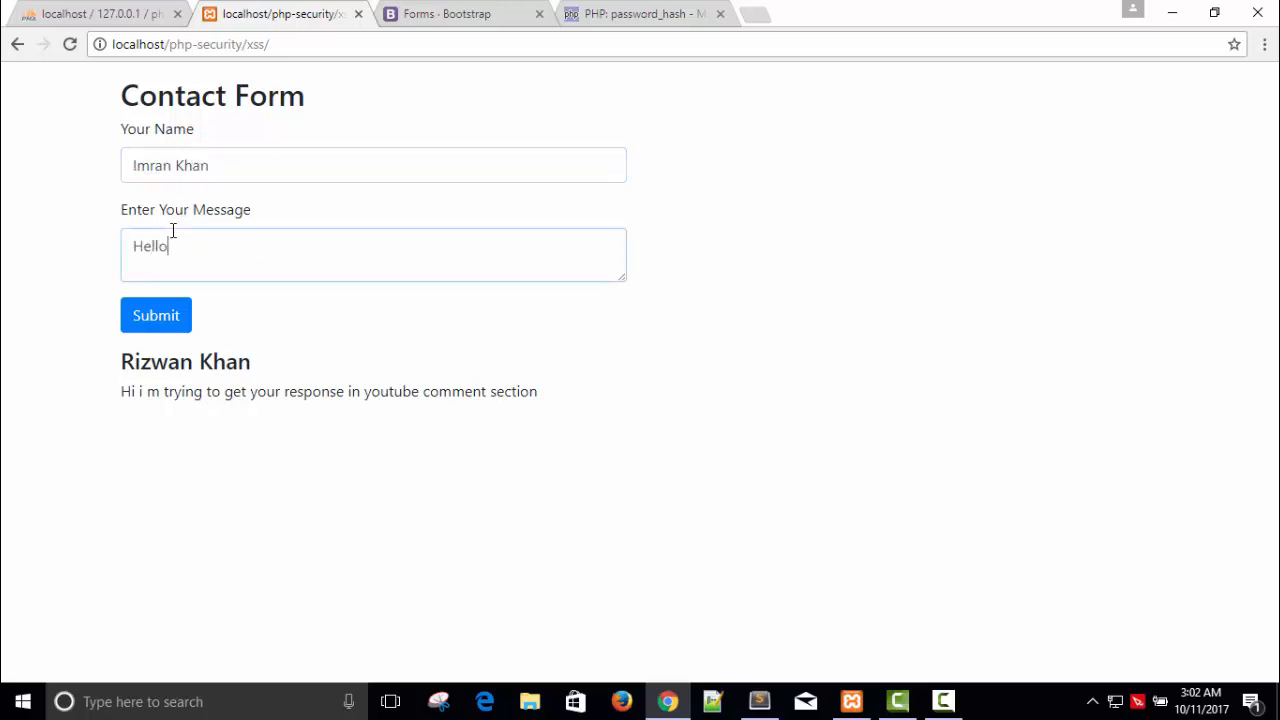
{"action": "type", "text": "Ever"}
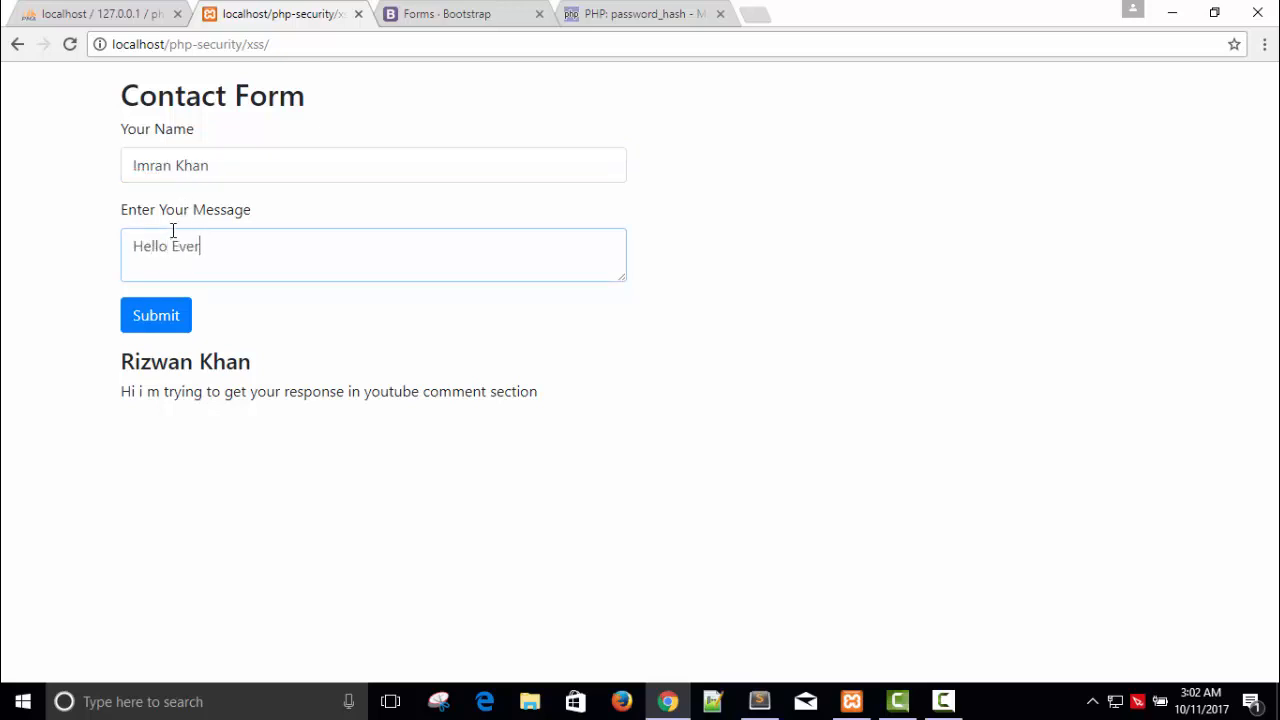
{"action": "type", "text": "yone How"}
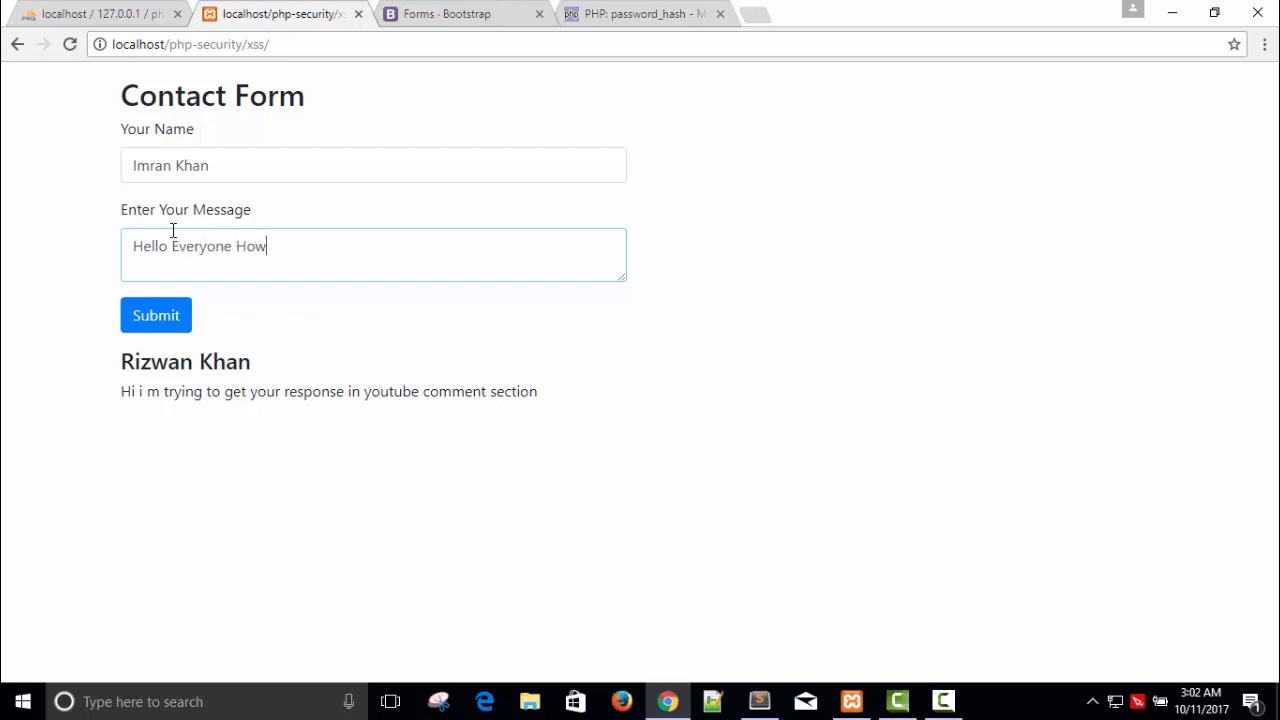
{"action": "type", "text": "are you ?"}
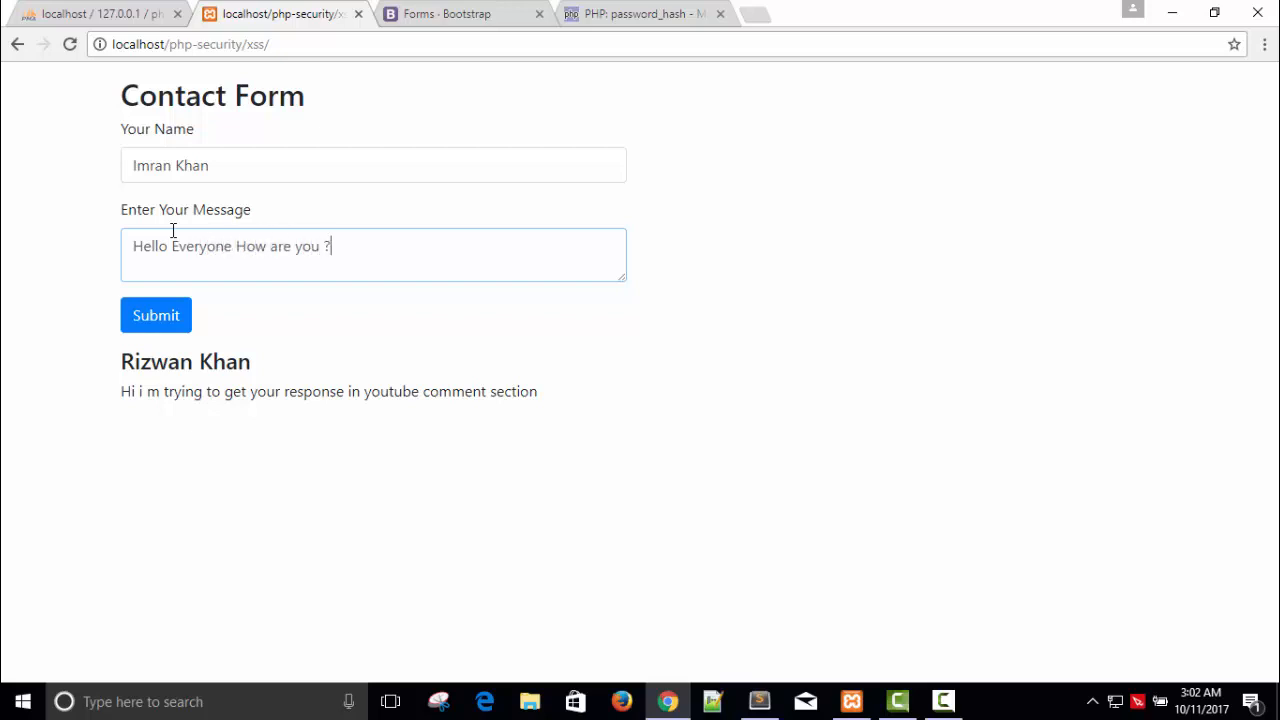
{"action": "left_click", "coordinate": [156, 315]}
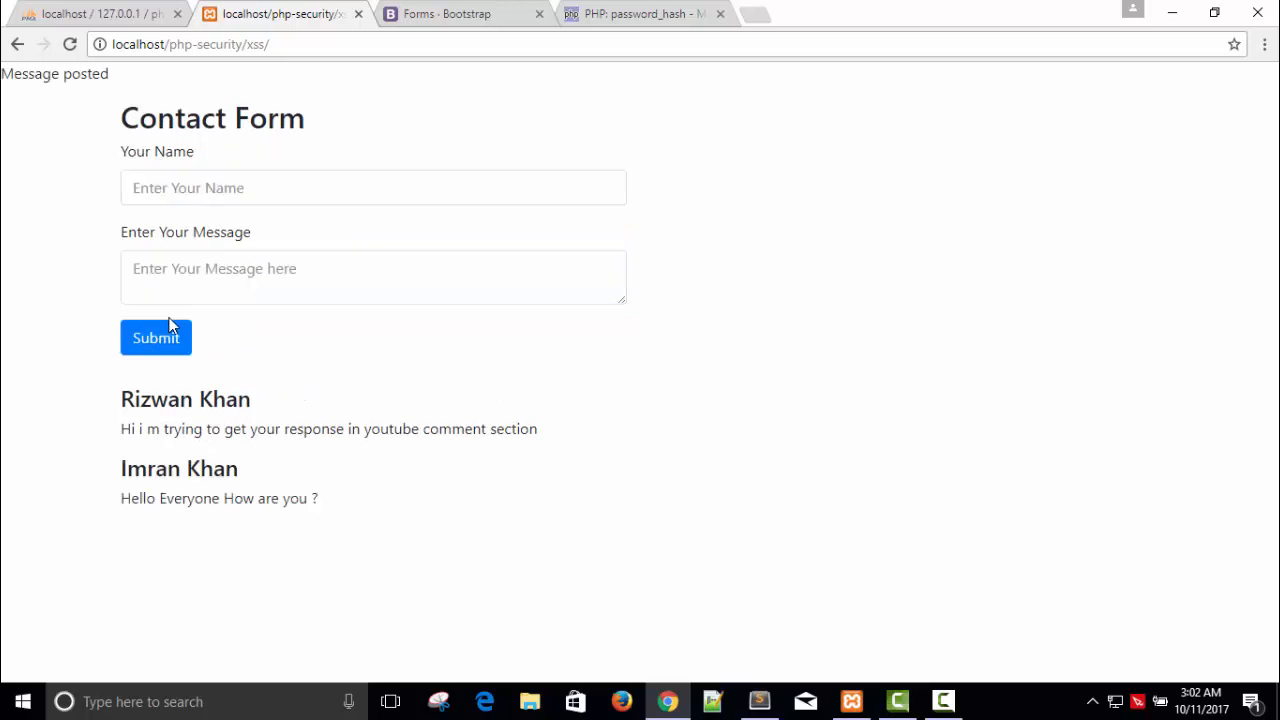
{"action": "mouse_move", "coordinate": [108, 403]}
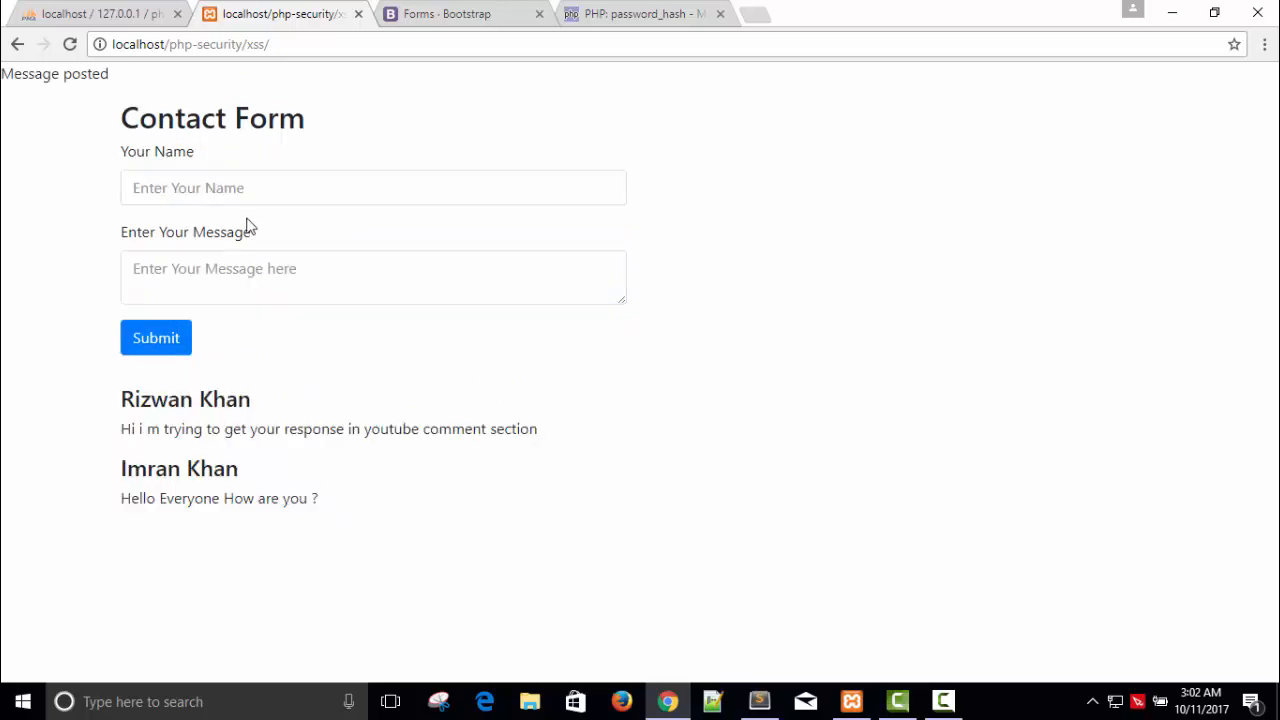
{"action": "left_click", "coordinate": [373, 187]}
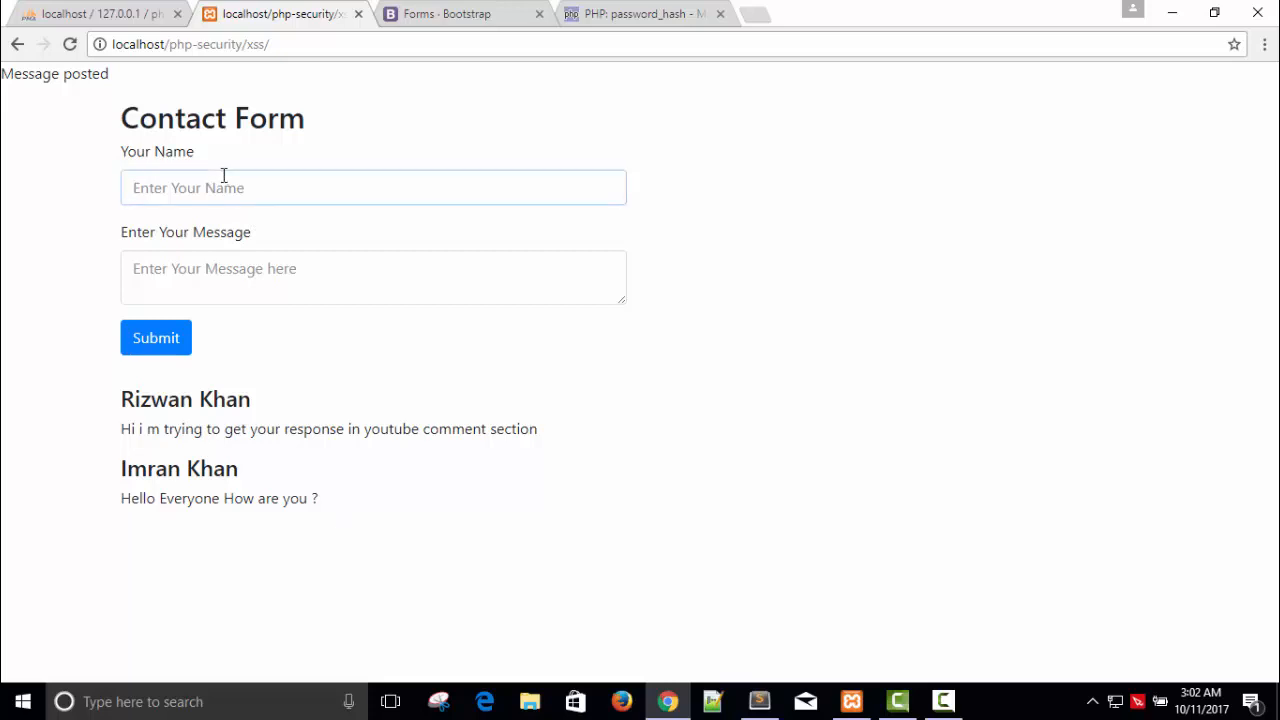
{"action": "left_click", "coordinate": [373, 187]}
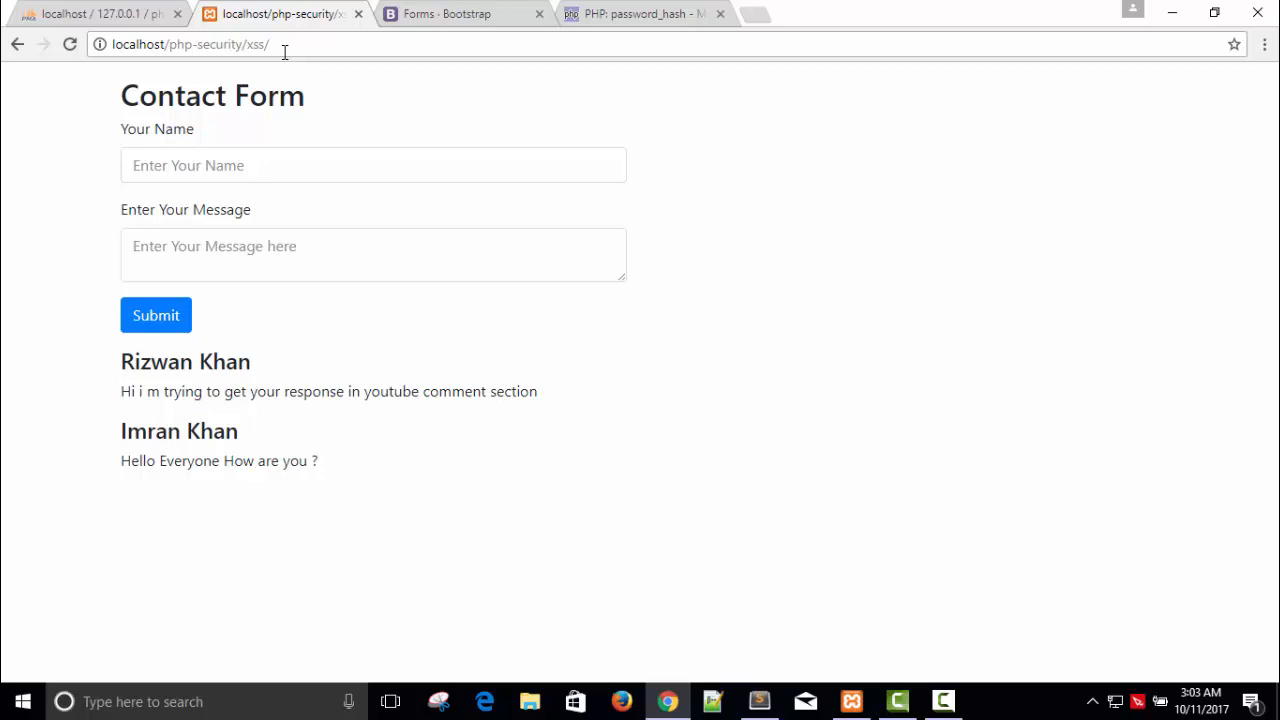
Enter 'Hacker Group' as the sender name
{"action": "left_click", "coordinate": [373, 165]}
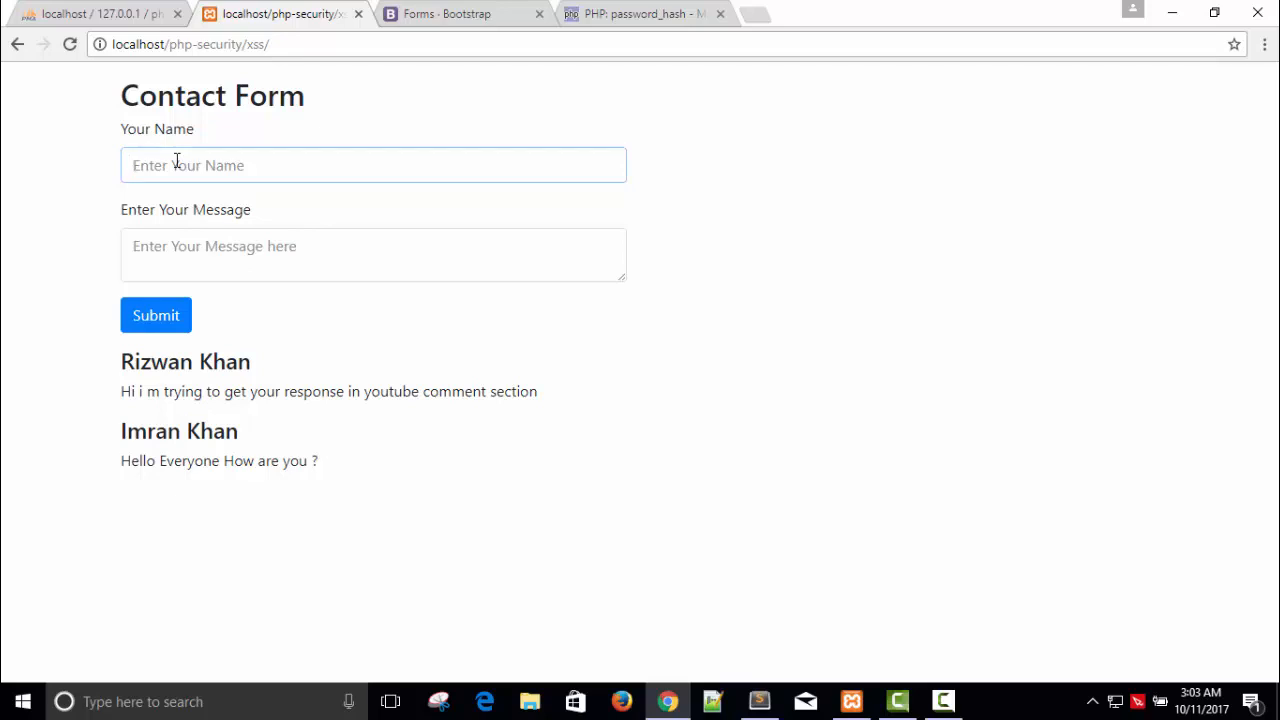
{"action": "type", "text": "Hacker"}
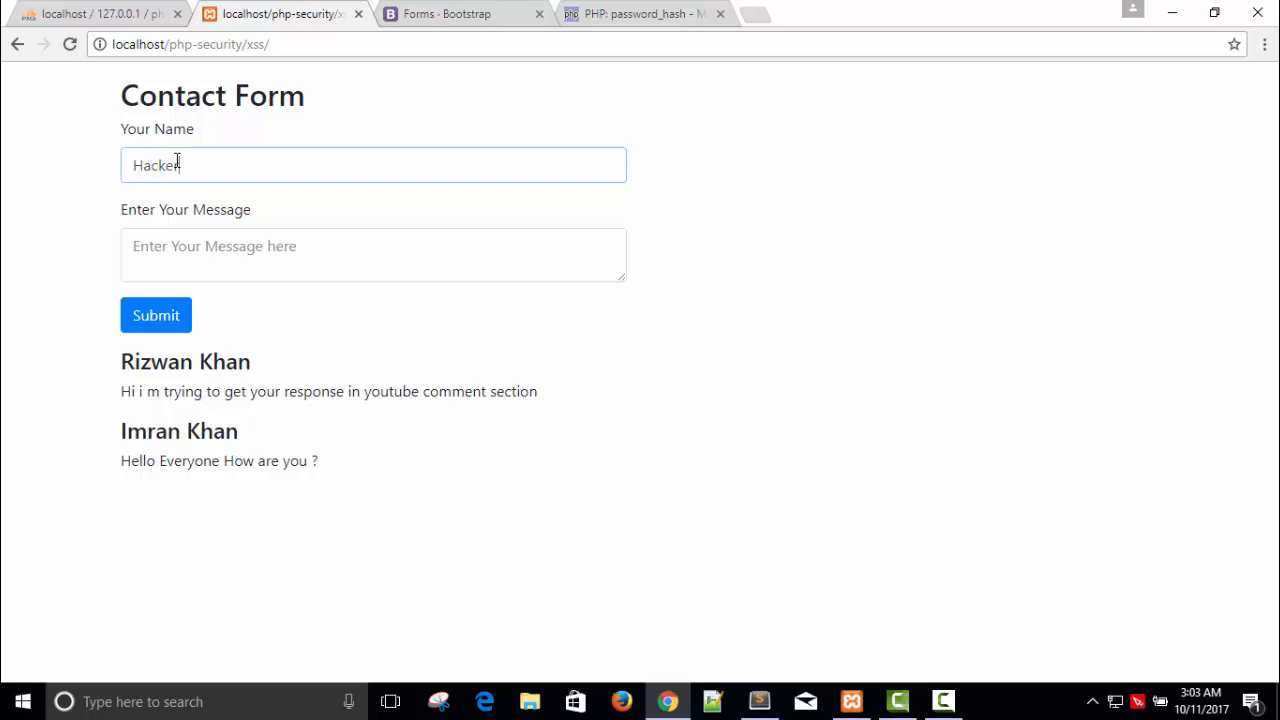
{"action": "type", "text": "Group"}
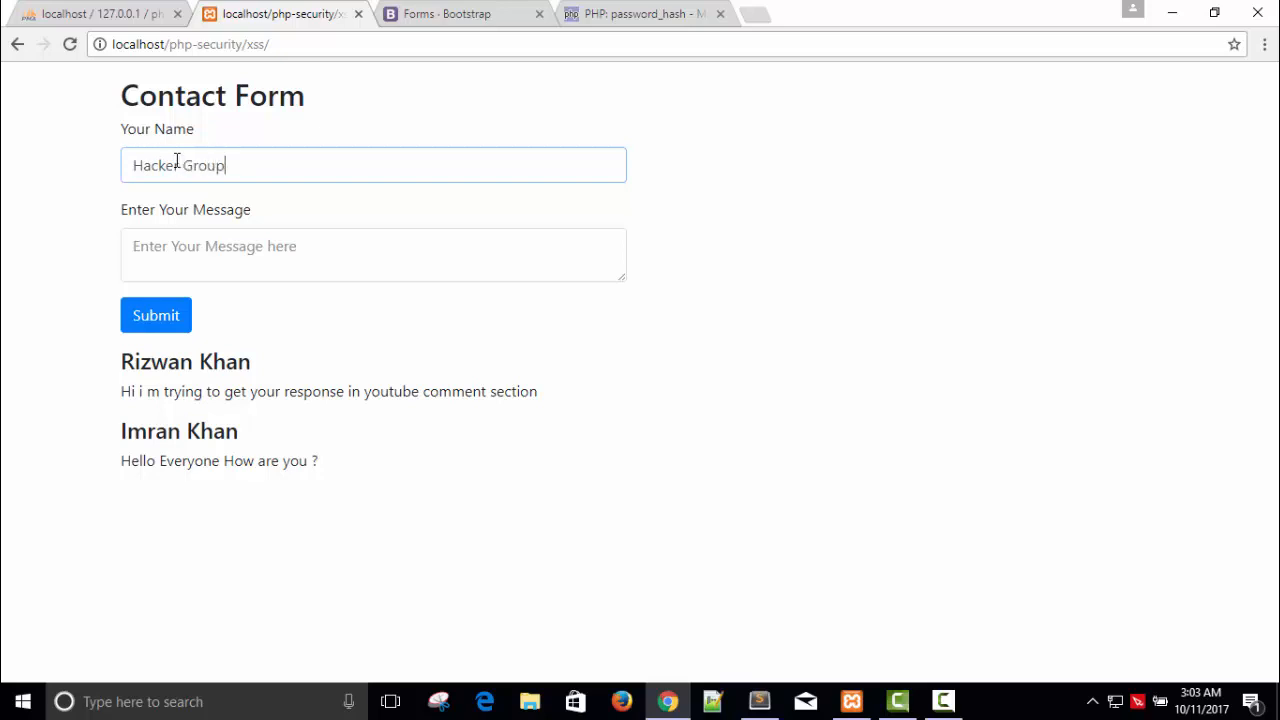
Write the message <script>alert('Hey, If you can stop me to then stop');</script>
{"action": "left_click", "coordinate": [373, 255]}
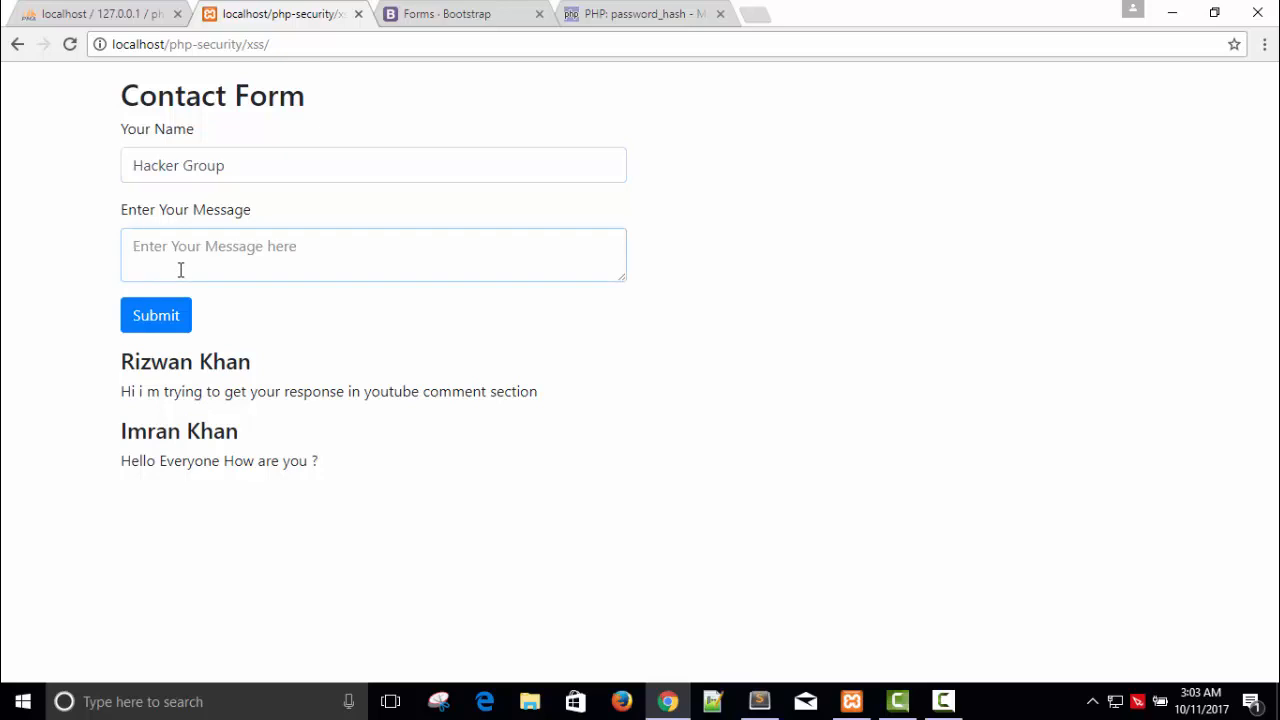
{"action": "type", "text": "<scru"}
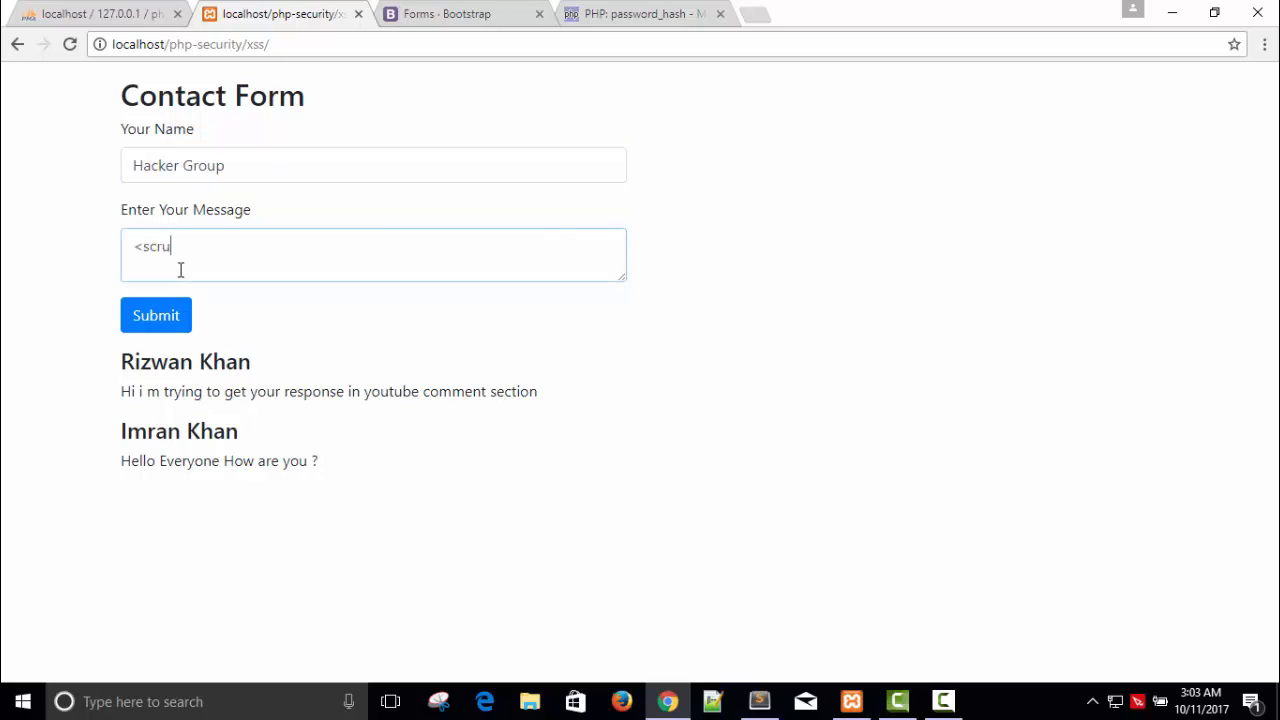
{"action": "type", "text": "ipt"}
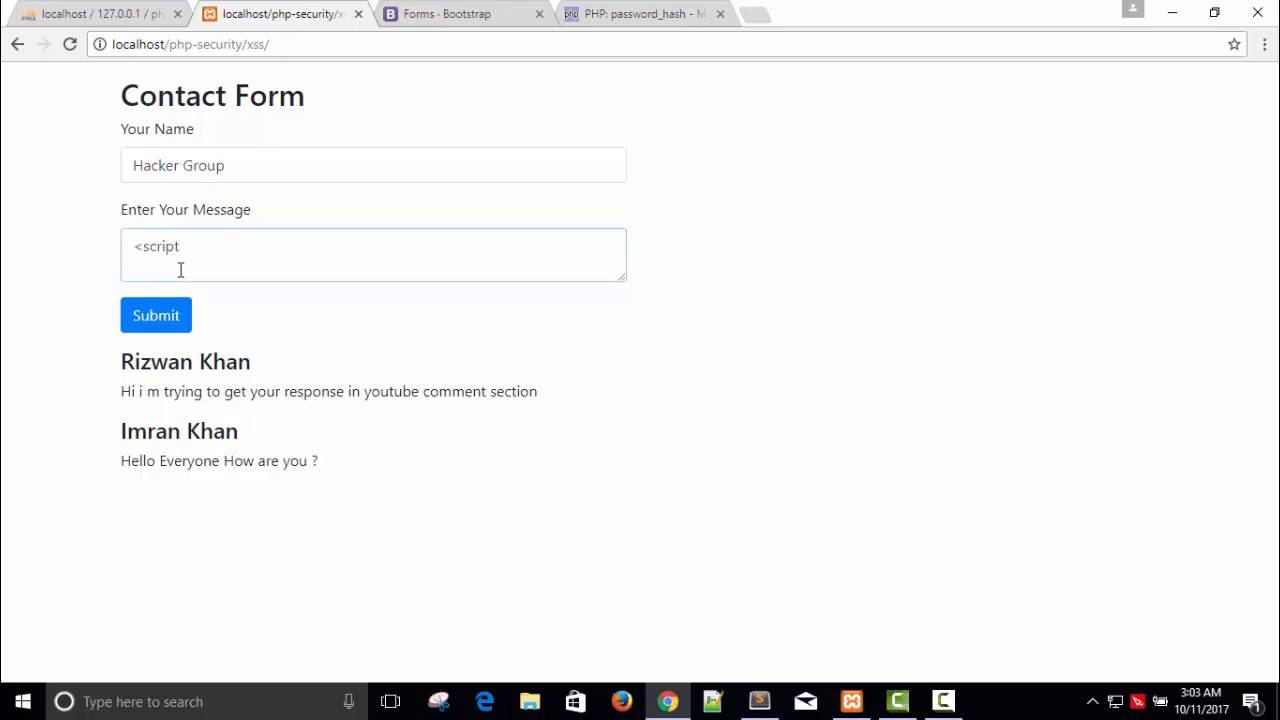
{"action": "type", "text": "> </>"}
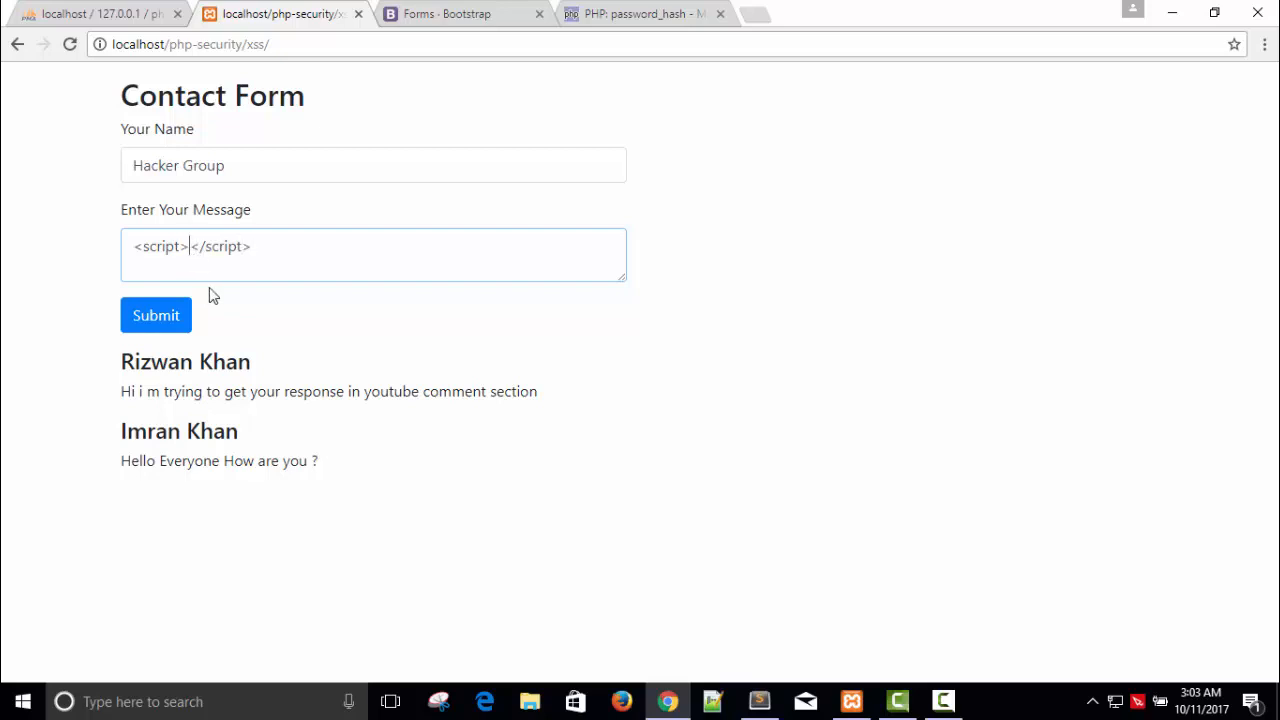
{"action": "type", "text": "a"}
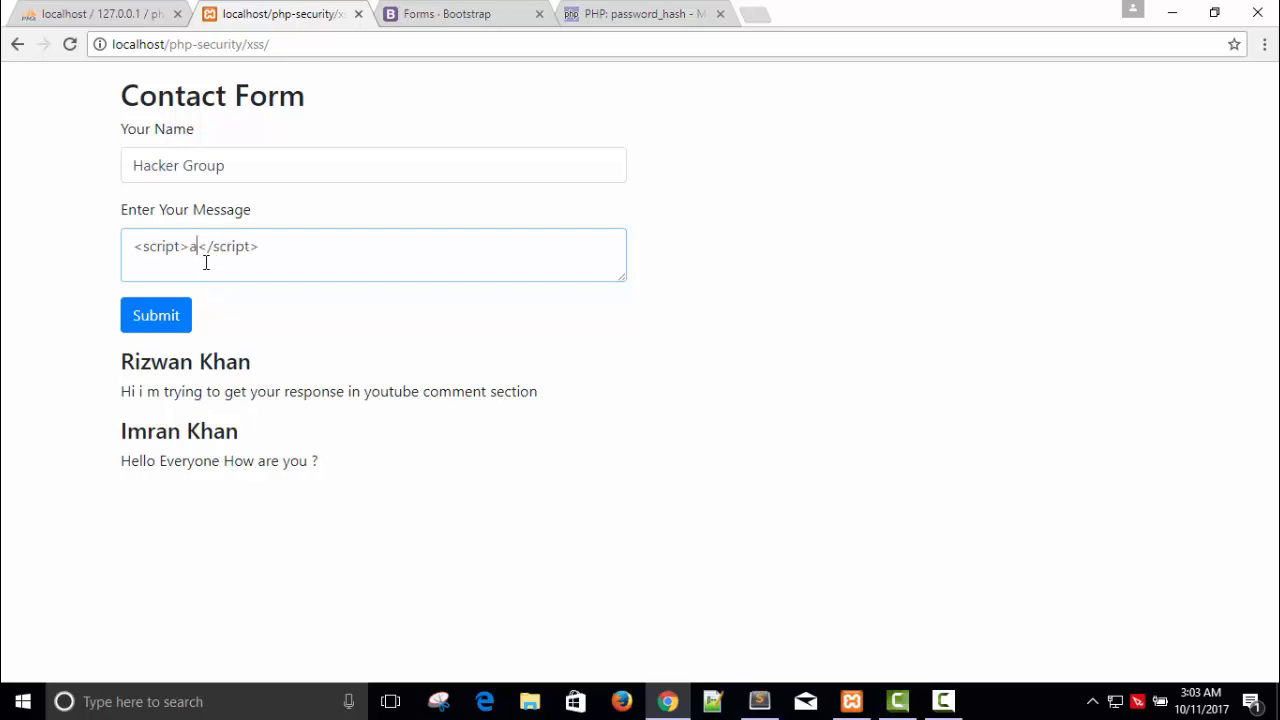
{"action": "type", "text": "lert()"}
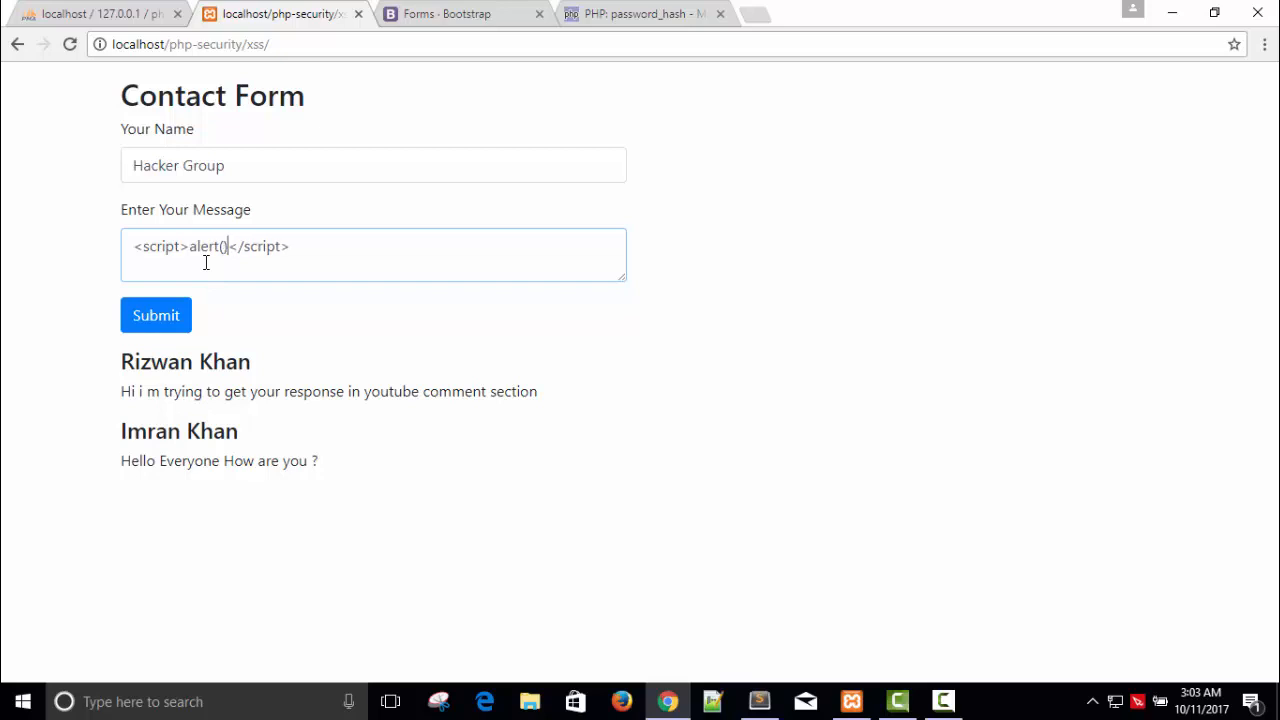
{"action": "type", "text": ";"}
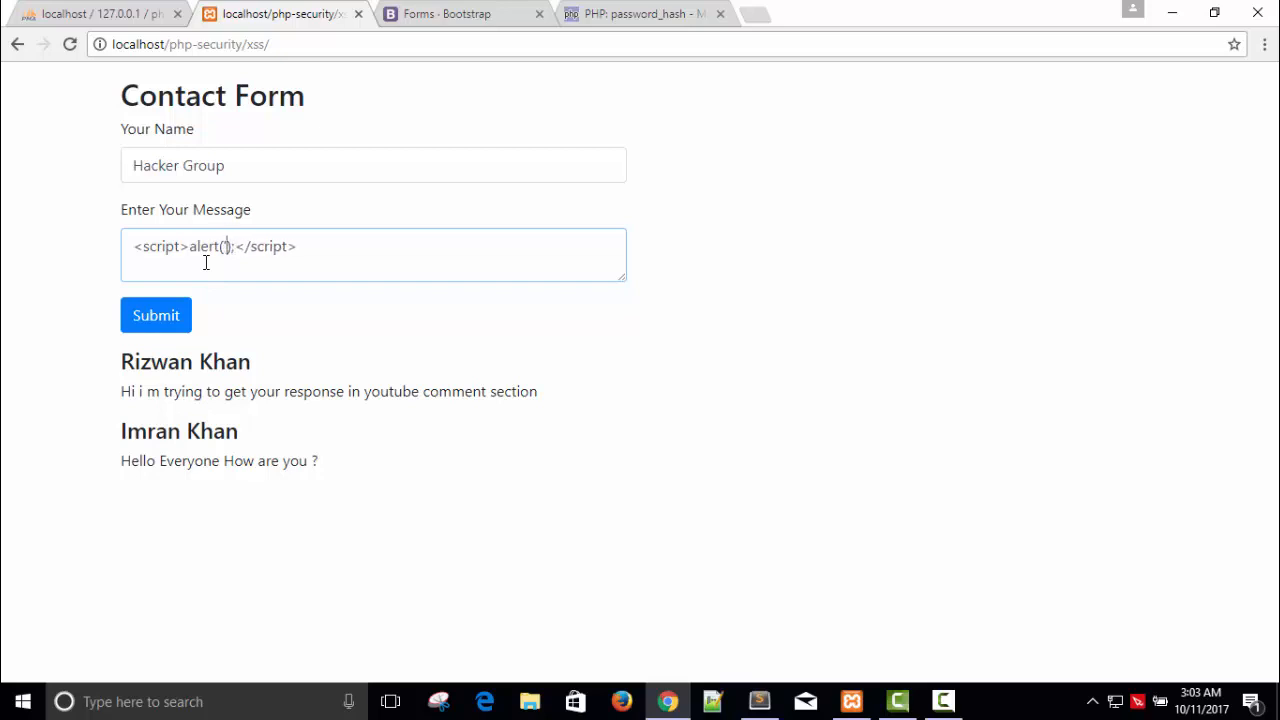
{"action": "type", "text": "'"}
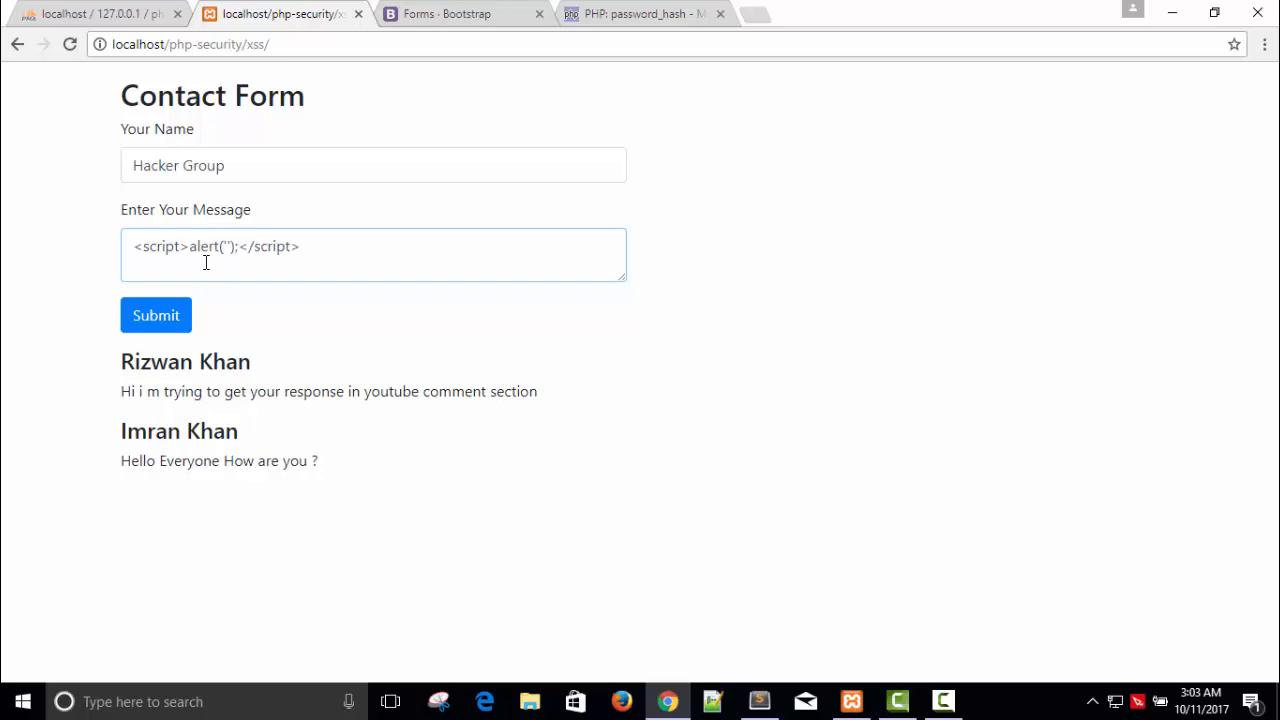
{"action": "type", "text": "h"}
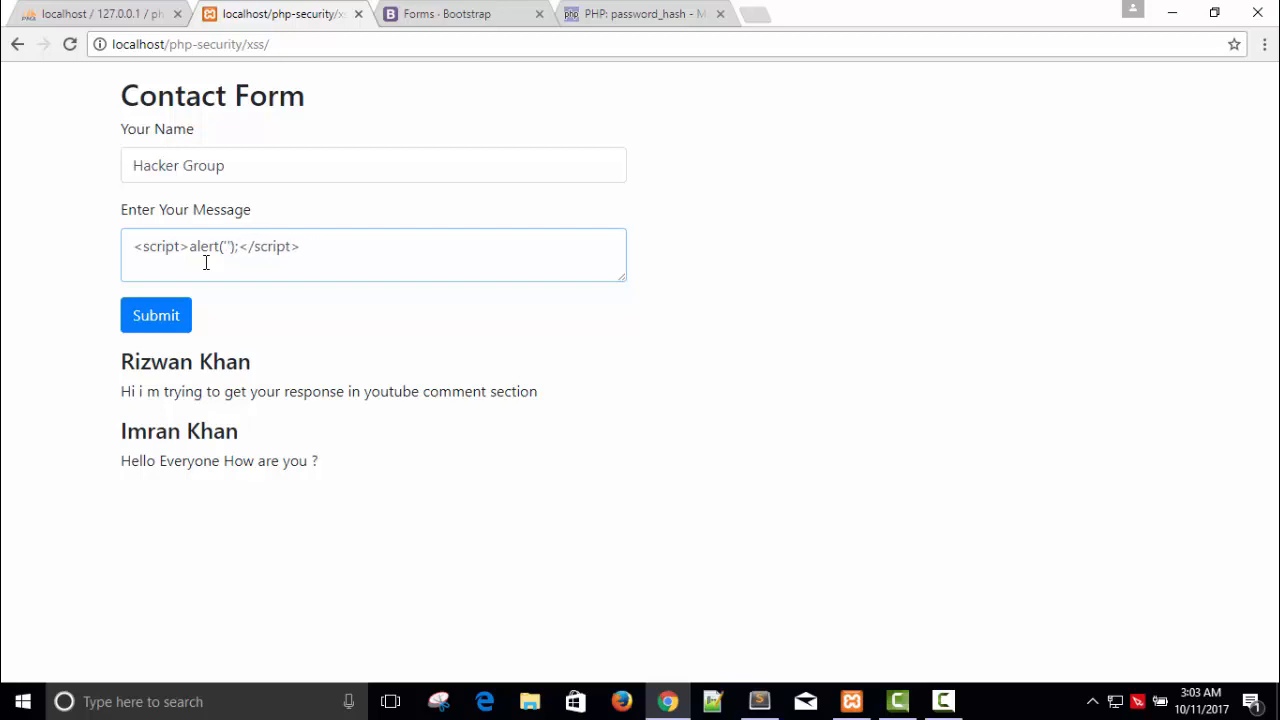
{"action": "type", "text": "Hey, If"}
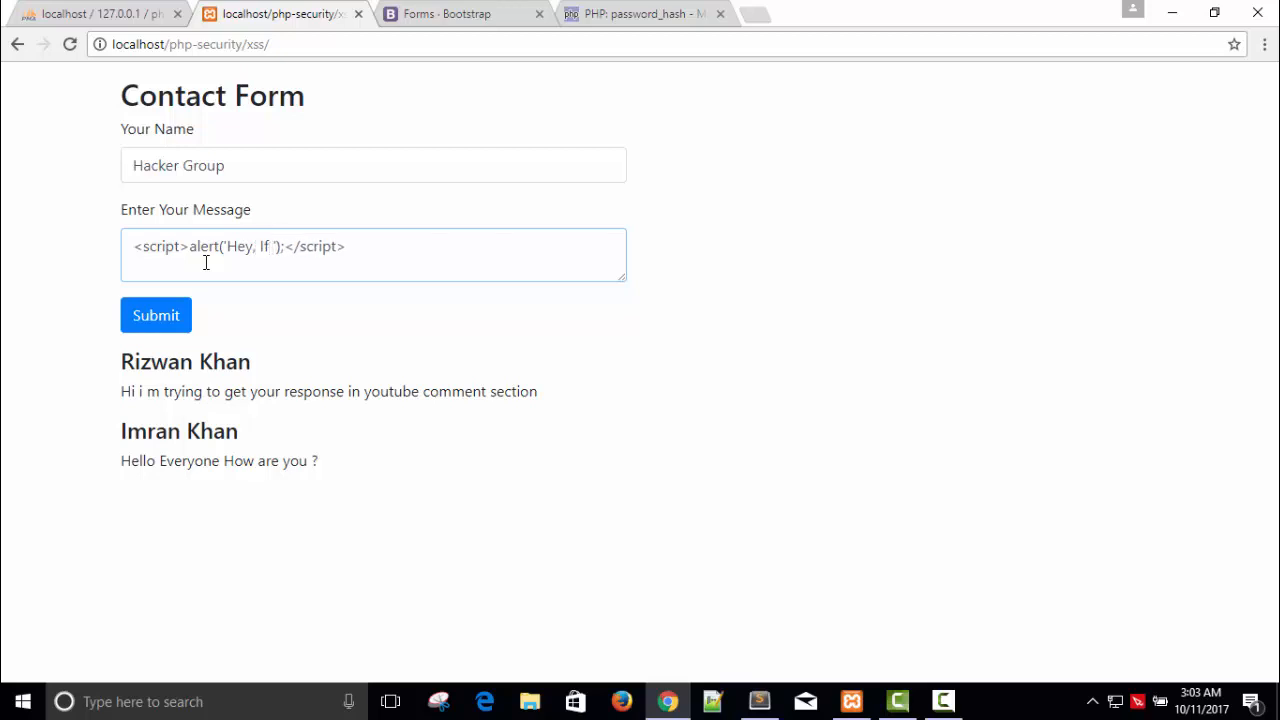
{"action": "type", "text": "you can stop me to"}
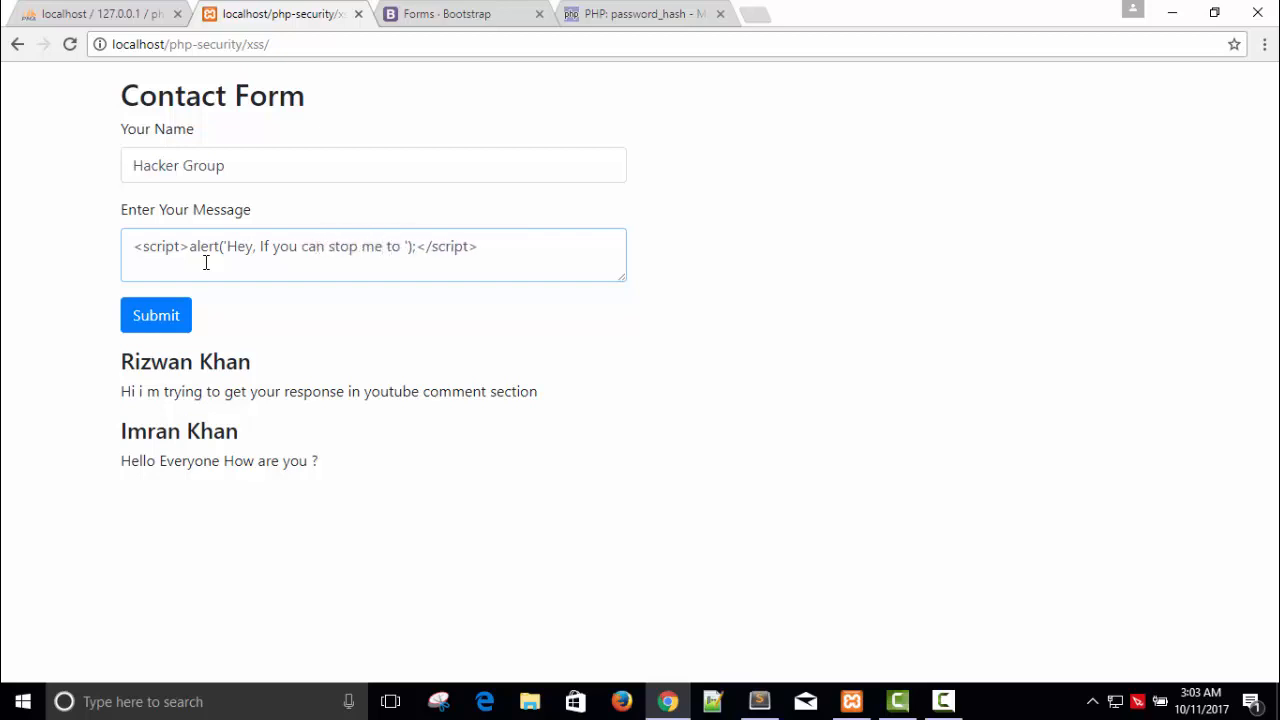
{"action": "key", "text": "Backspace"}
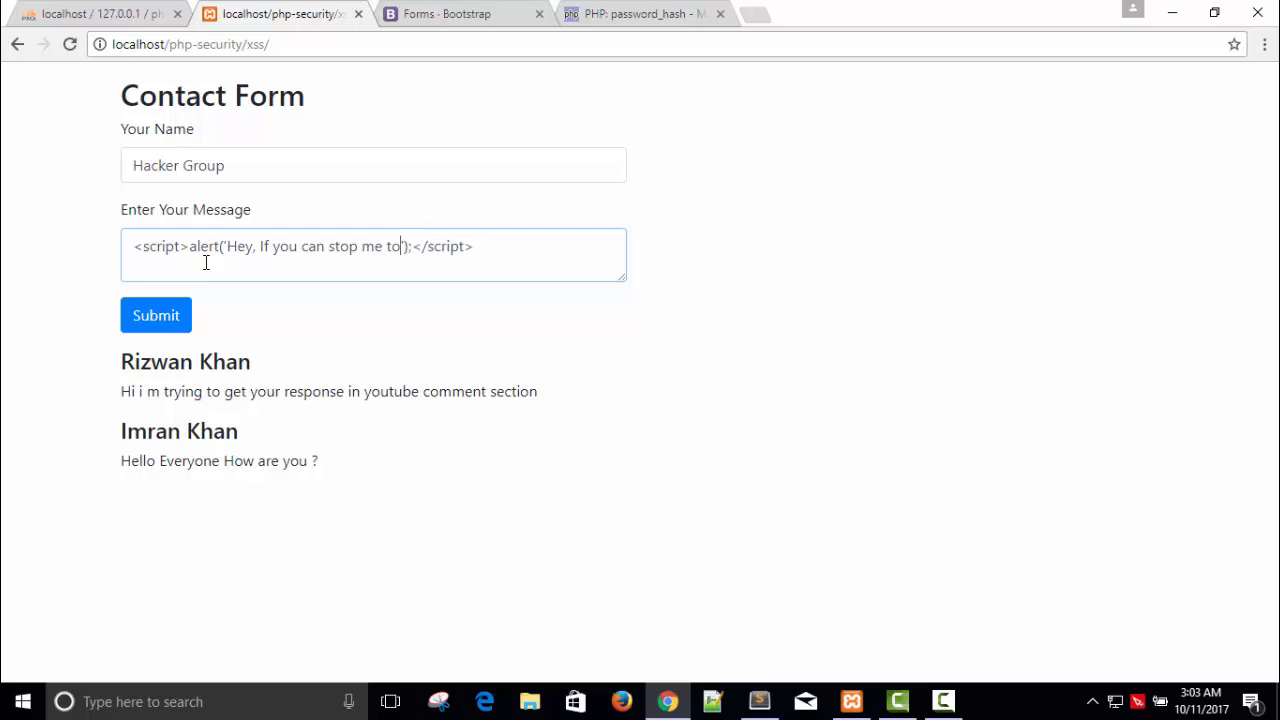
{"action": "type", "text": "thn"}
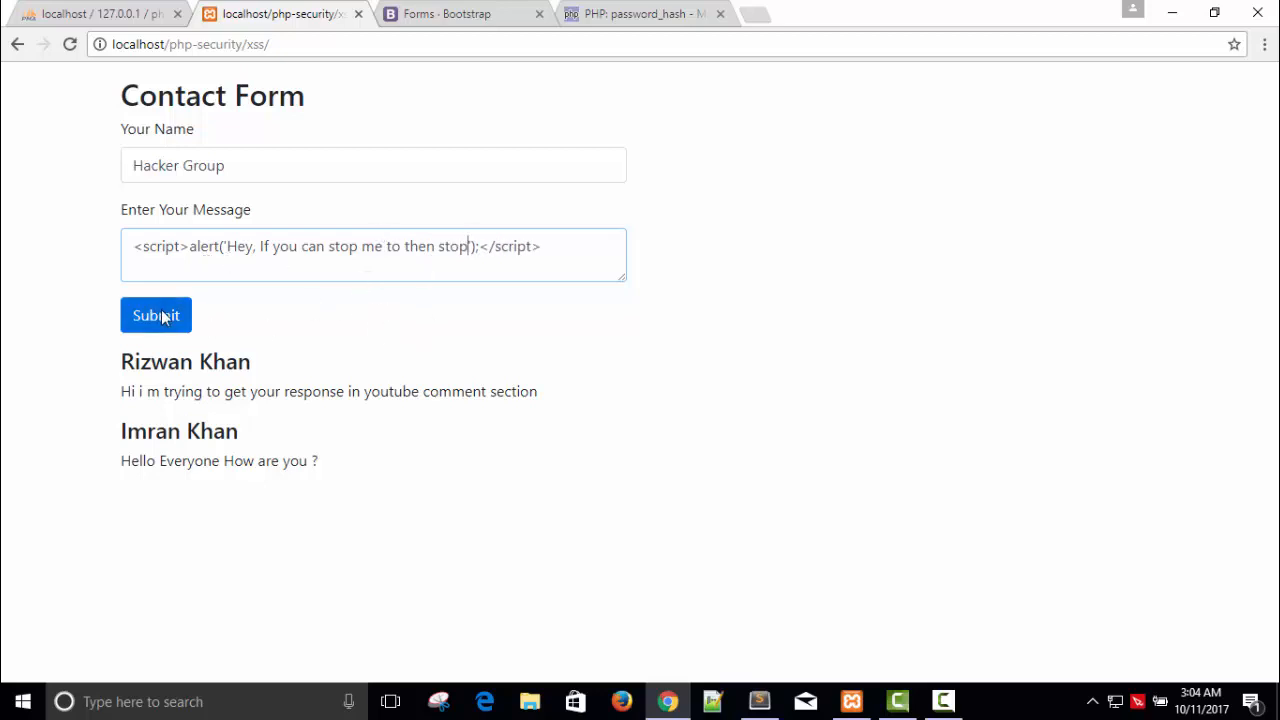
Submit the alert script, hit Chrome's XSS auditor block, then go to the localhost dashboard
{"action": "left_click", "coordinate": [156, 315]}
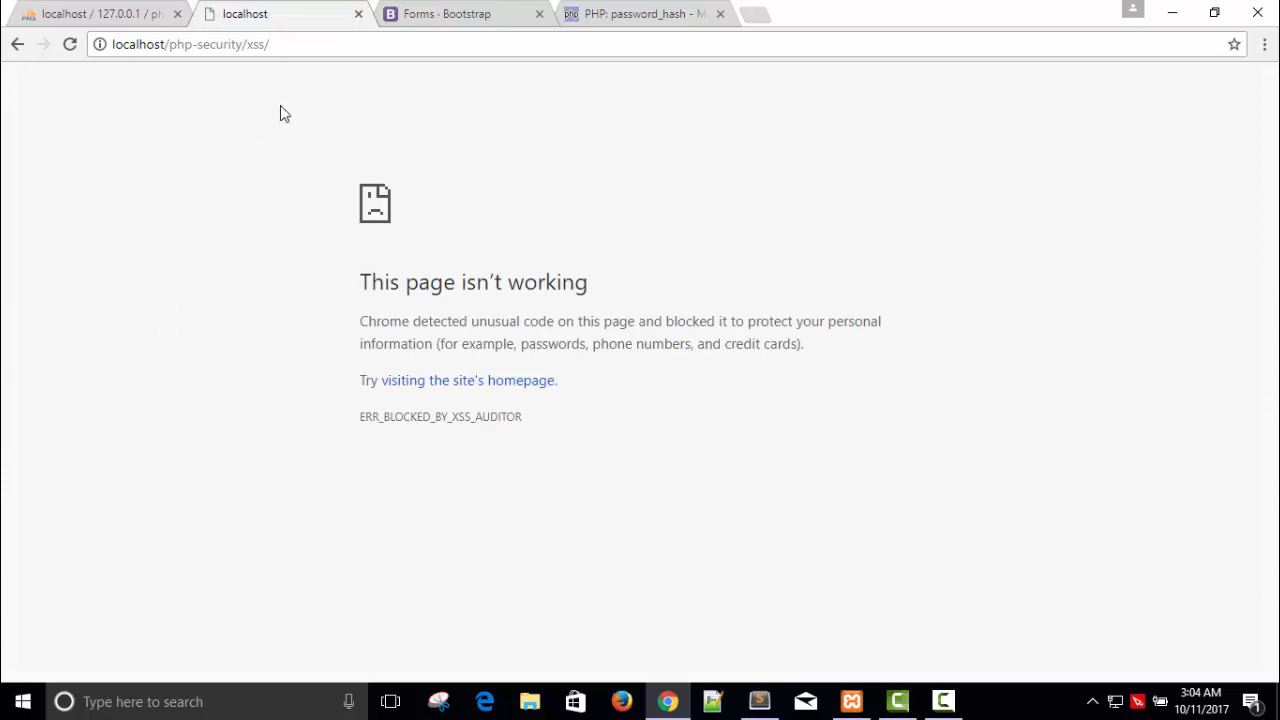
{"action": "double_click", "coordinate": [256, 44]}
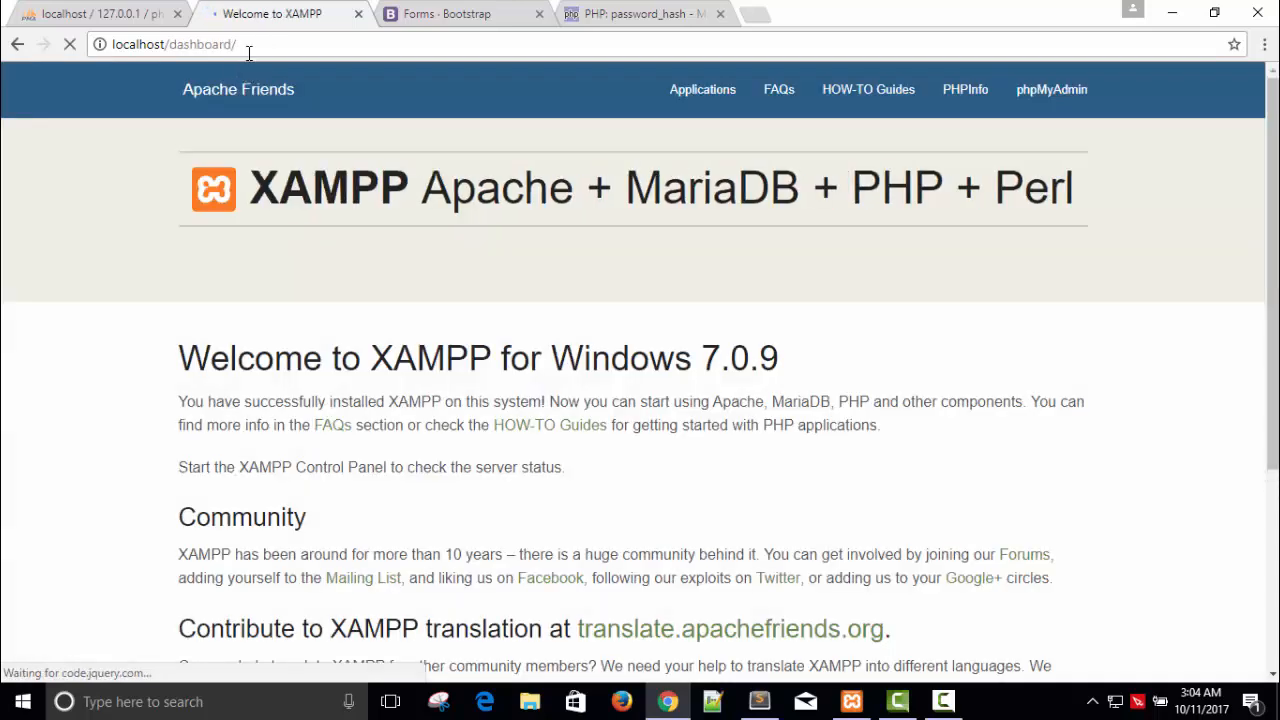
{"action": "left_click", "coordinate": [175, 44]}
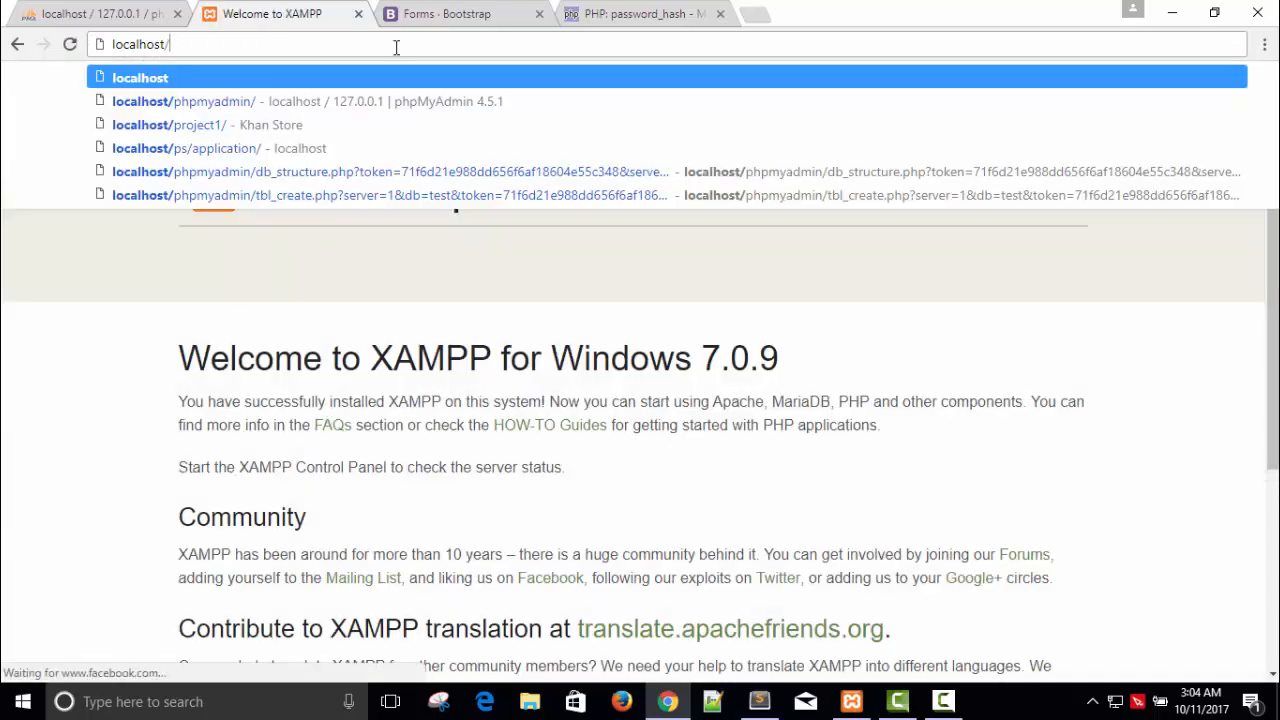
{"action": "mouse_move", "coordinate": [300, 101]}
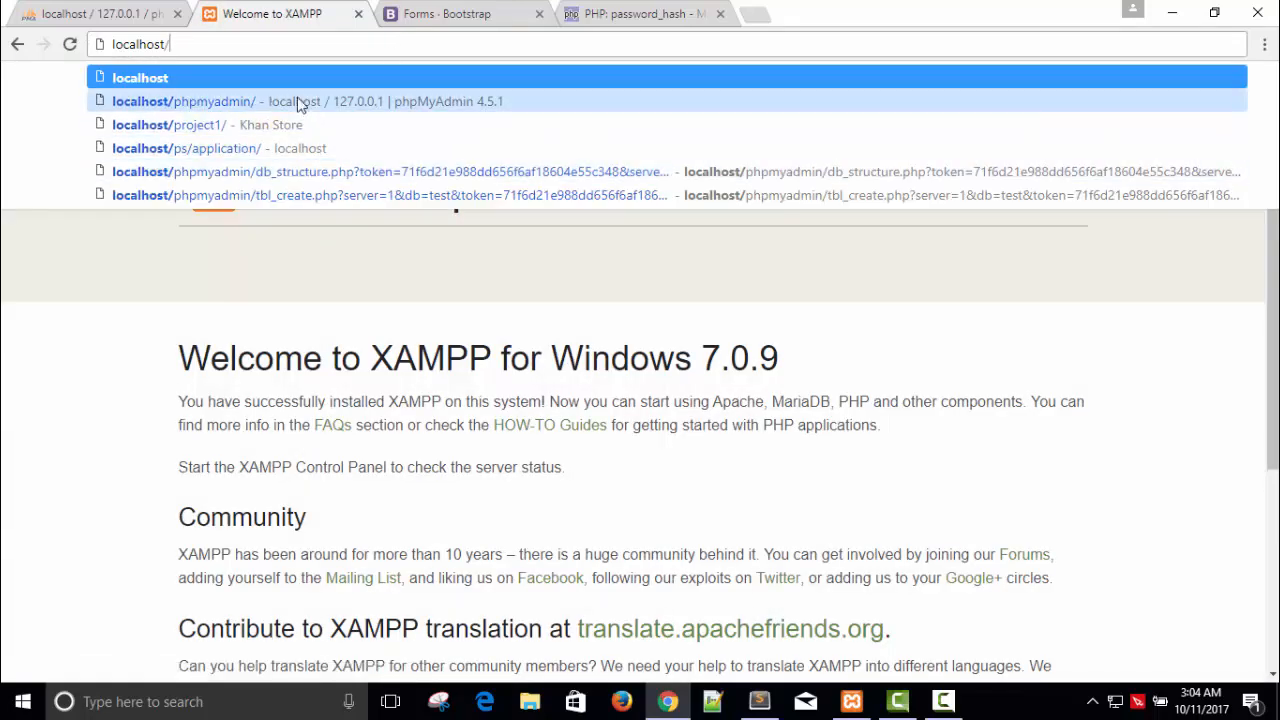
Enter localhost/xss/, then refresh phpMyAdmin's contact table to see Hacker Group's row 7
{"action": "type", "text": "x"}
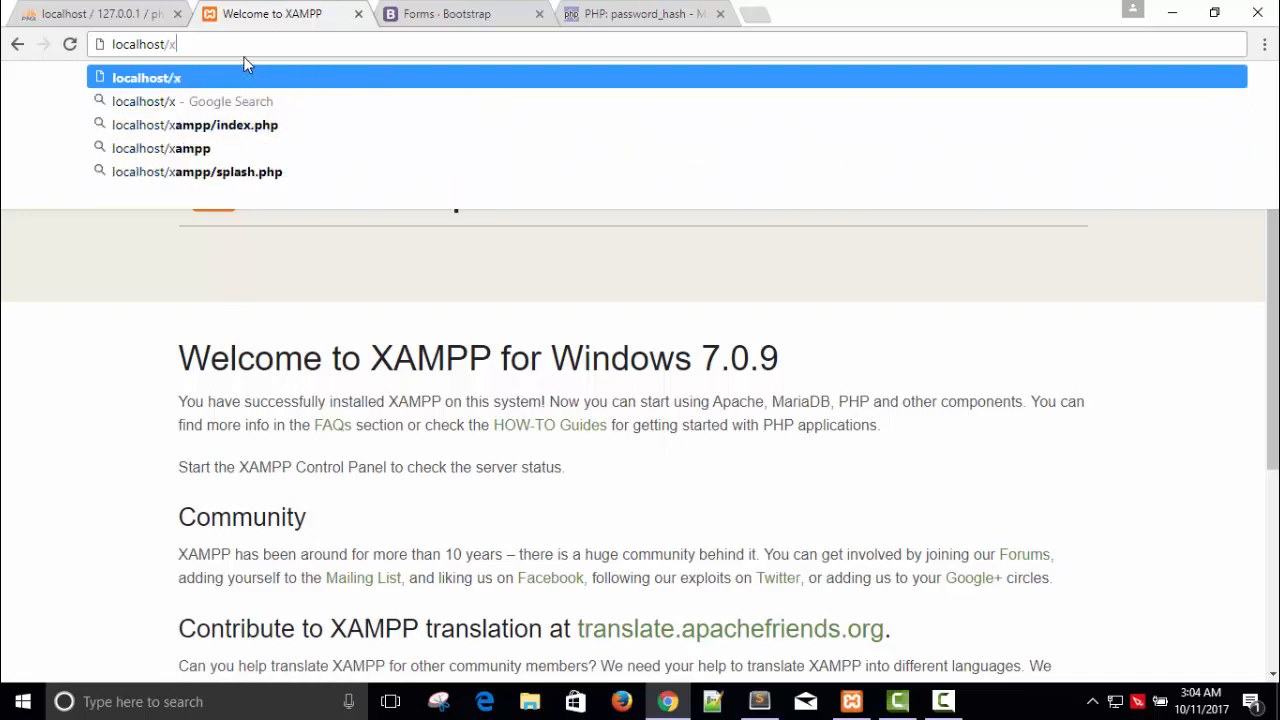
{"action": "type", "text": "ss/"}
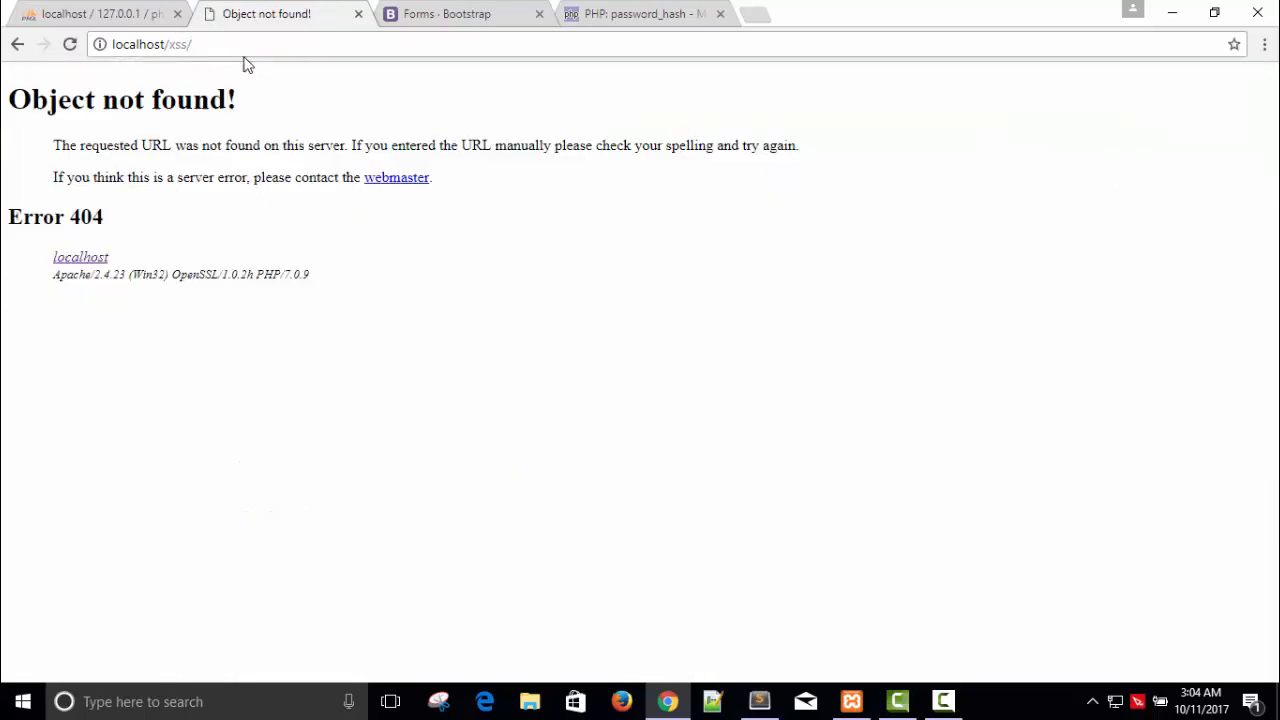
{"action": "left_click", "coordinate": [150, 43]}
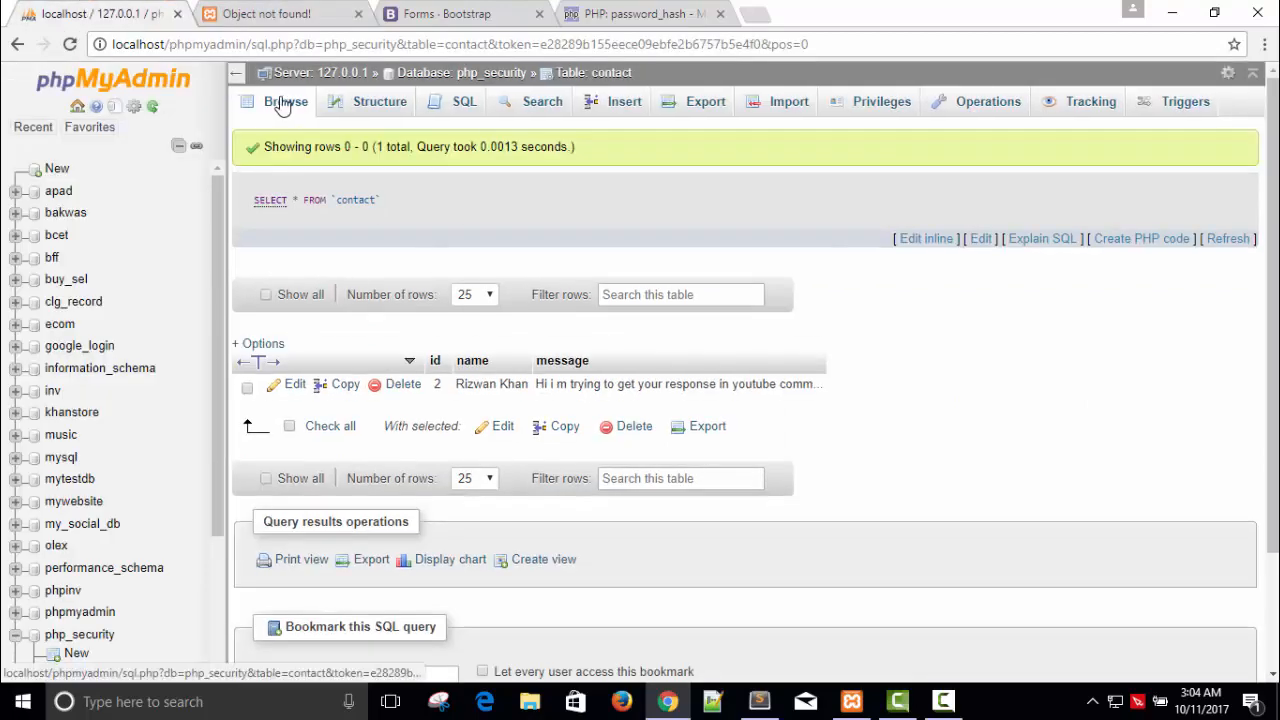
{"action": "left_click", "coordinate": [285, 101]}
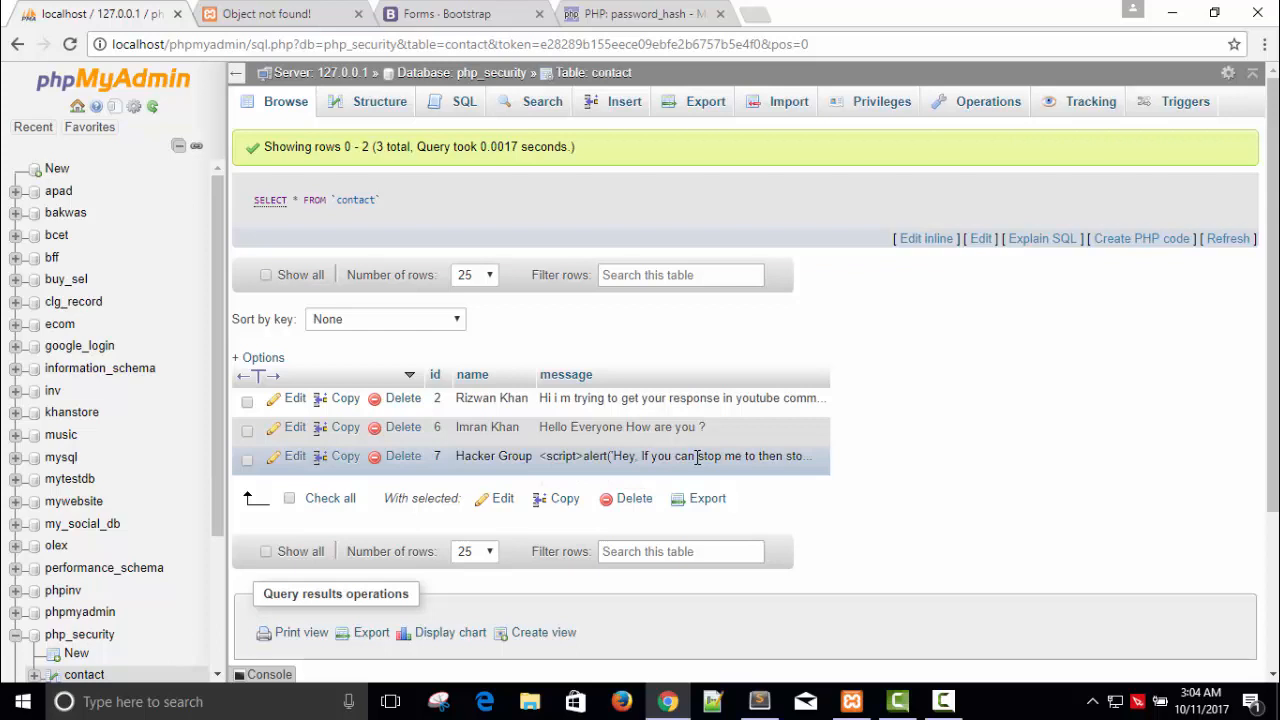
{"action": "mouse_move", "coordinate": [280, 13]}
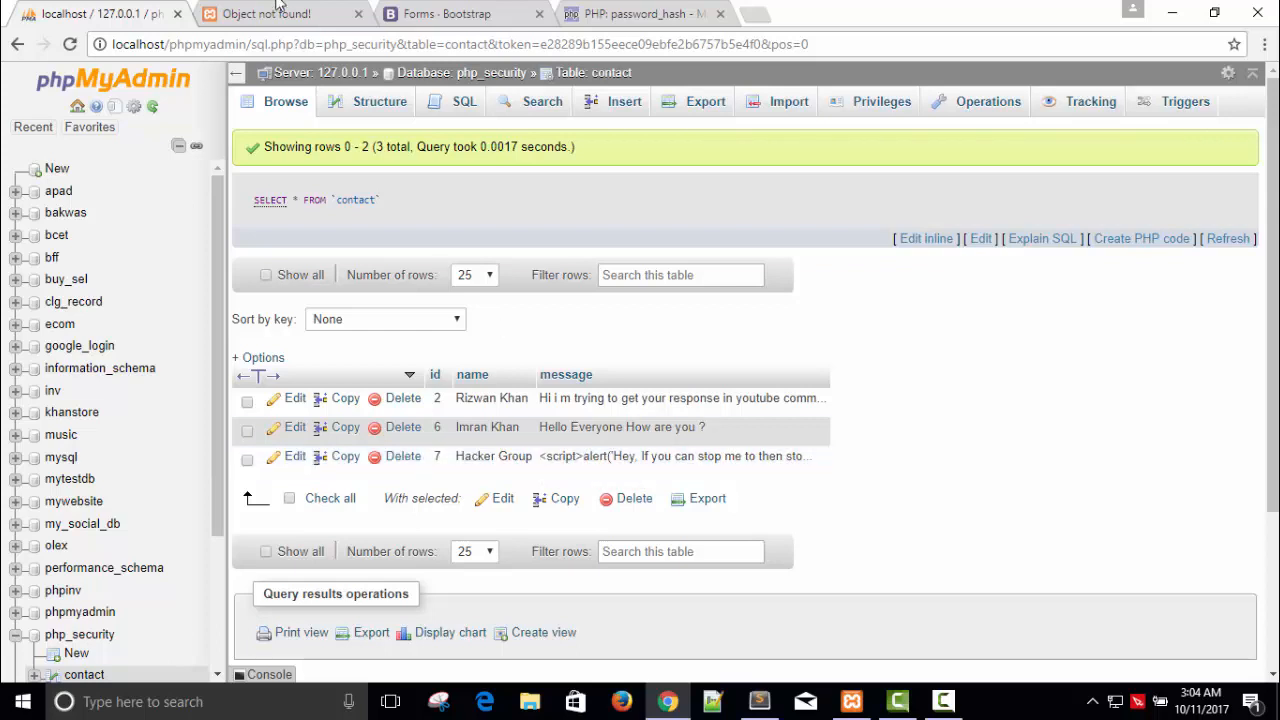
Load localhost/php-security/xss/, dismiss the stored script's alerts, and glance at the PHP source
{"action": "left_click", "coordinate": [267, 13]}
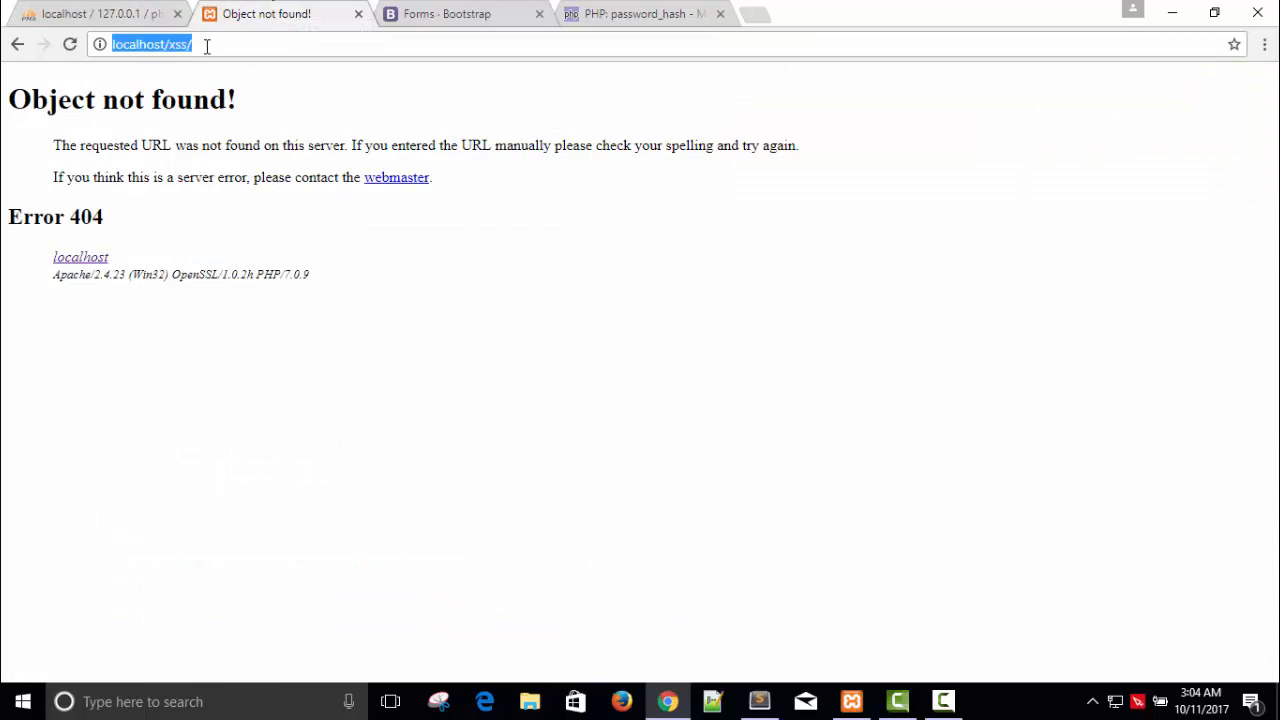
{"action": "type", "text": "localhost/x"}
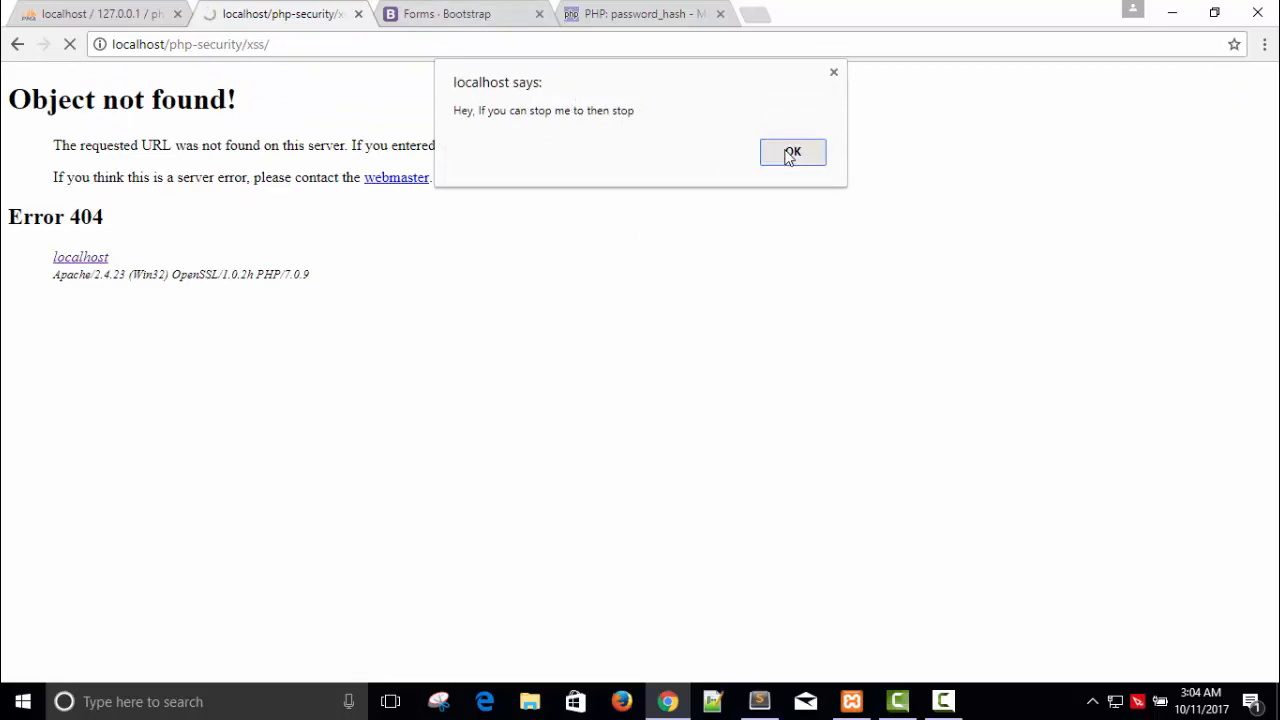
{"action": "left_click", "coordinate": [792, 152]}
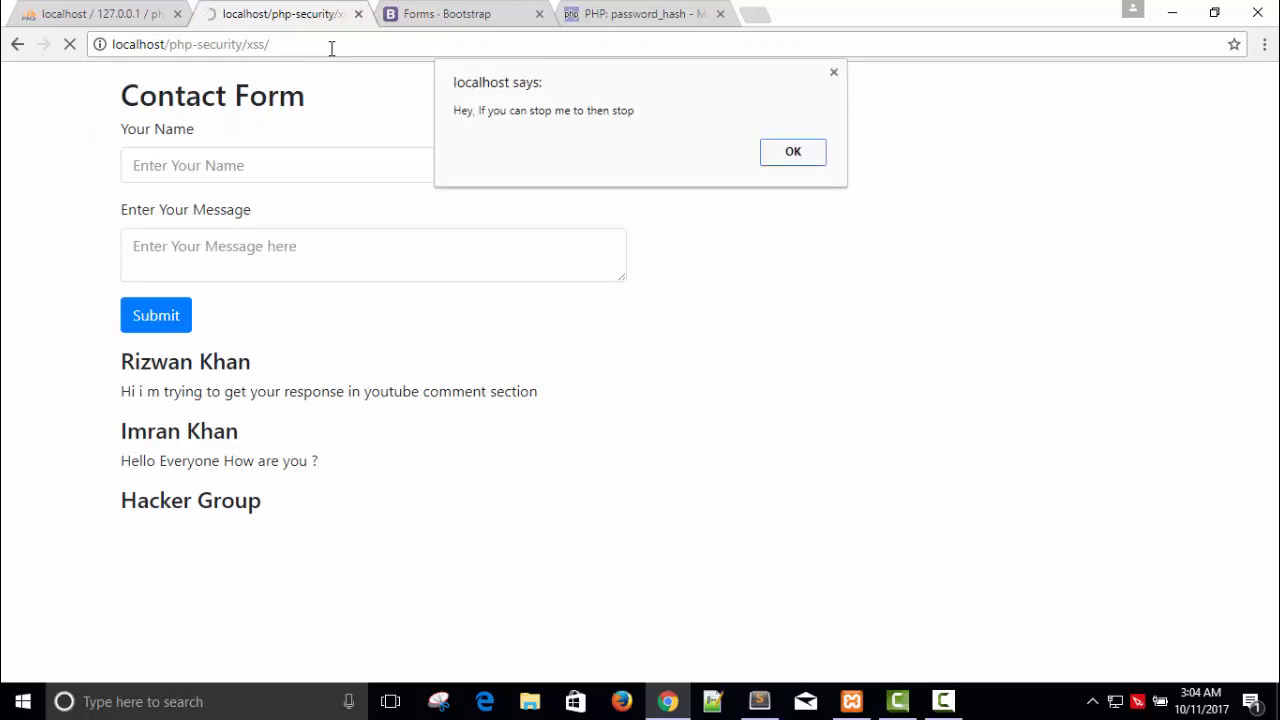
{"action": "left_click", "coordinate": [792, 151]}
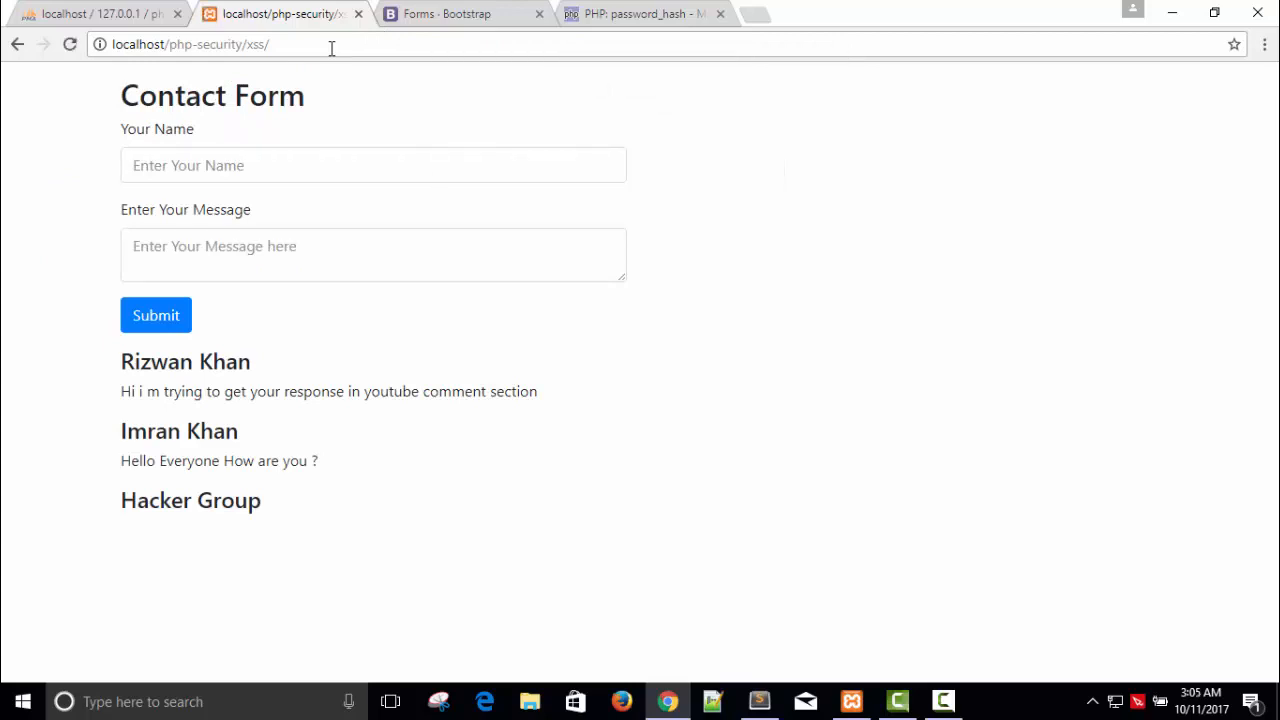
{"action": "left_click", "coordinate": [758, 701]}
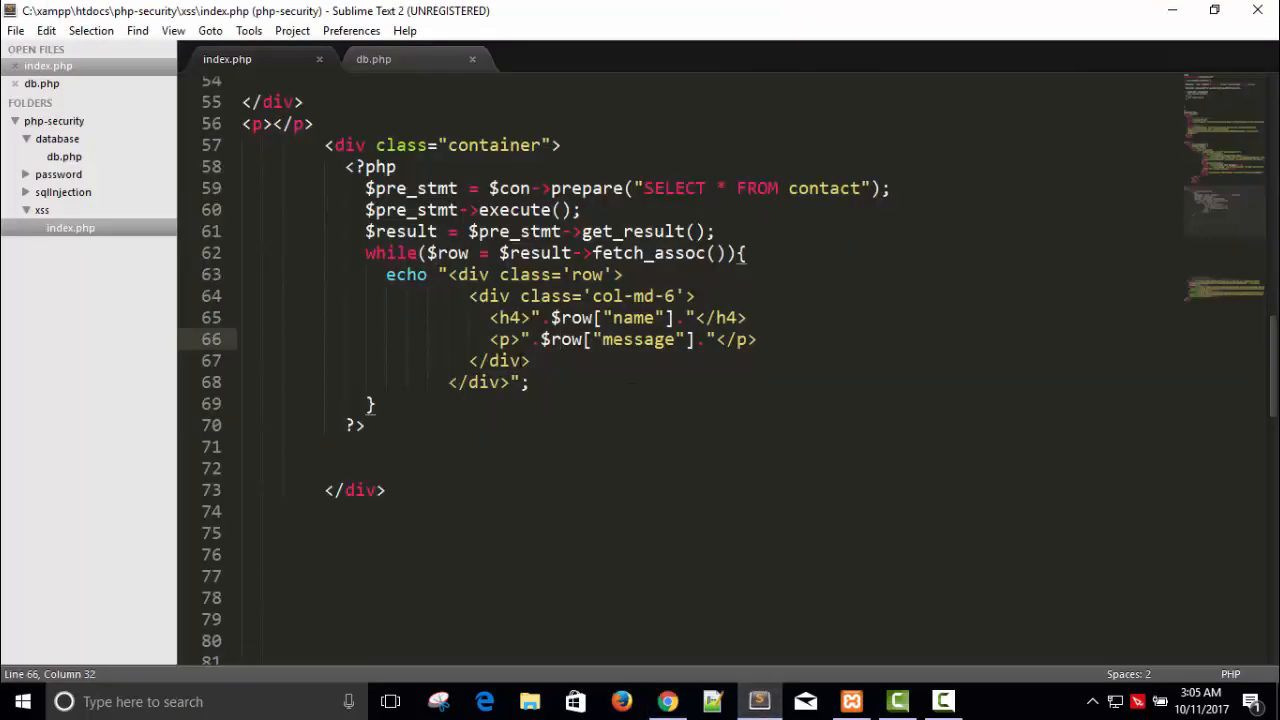
{"action": "left_click", "coordinate": [666, 701]}
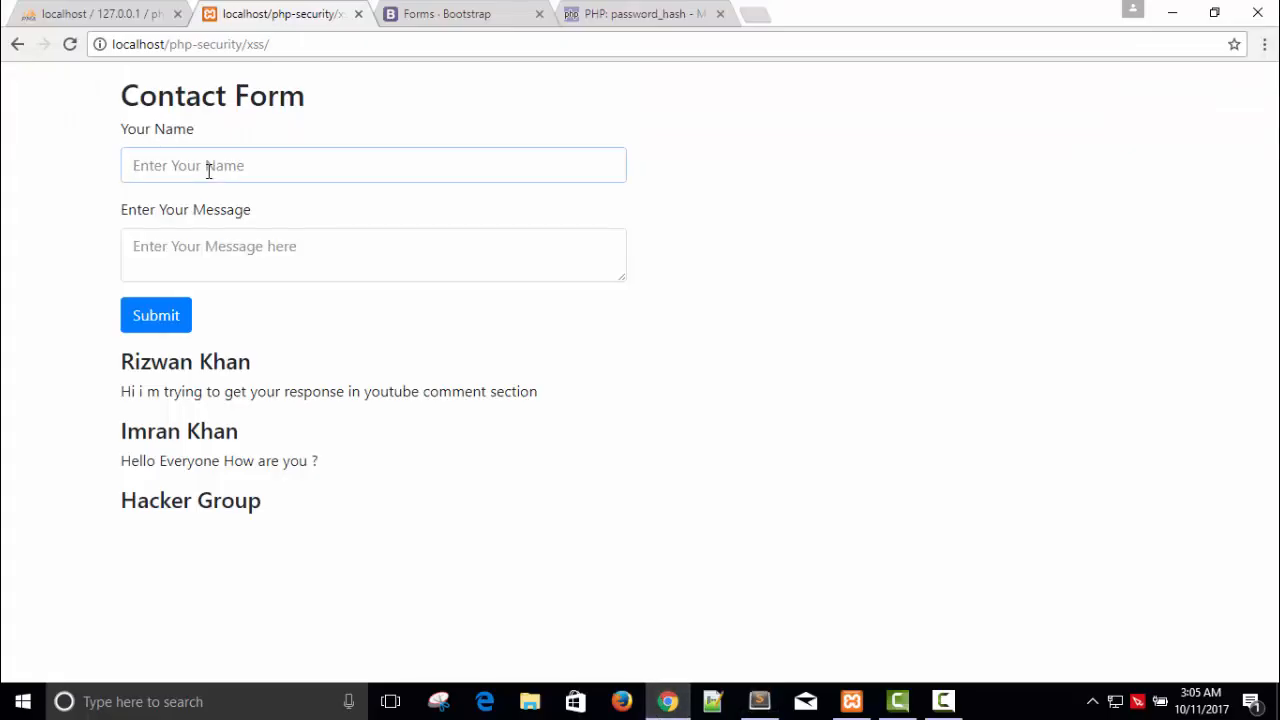
{"action": "type", "text": "Hac"}
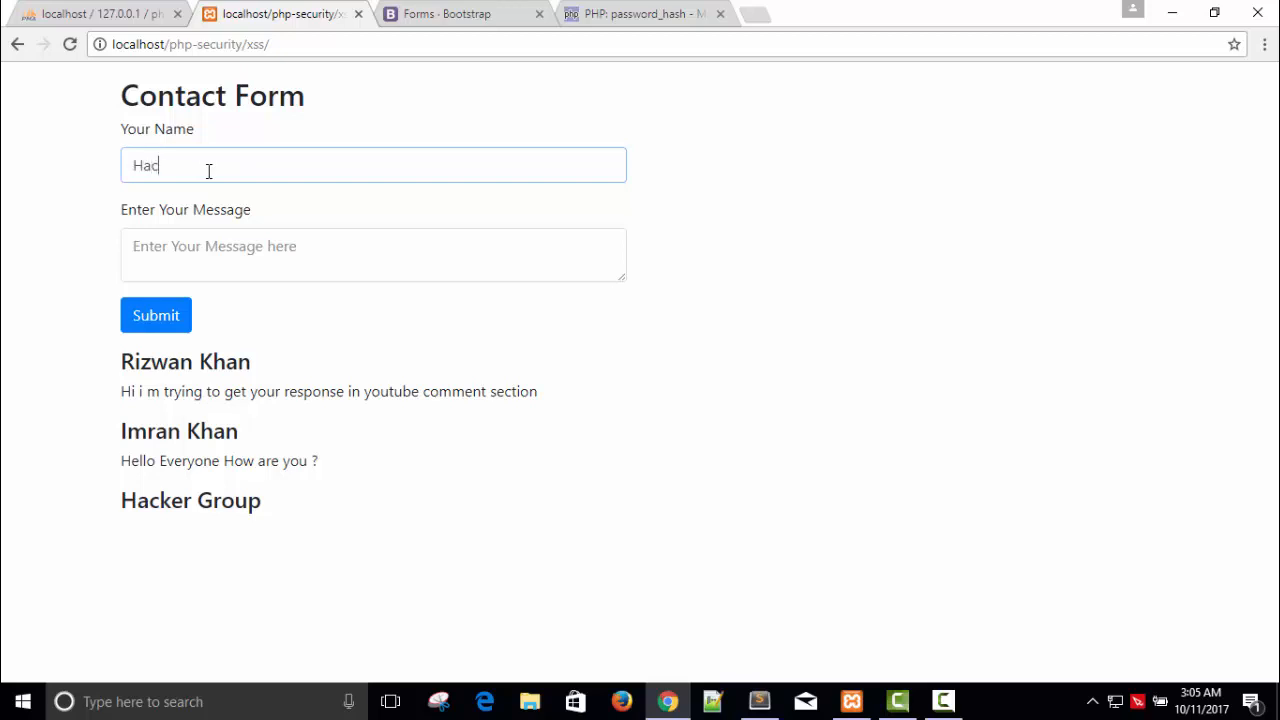
{"action": "type", "text": "her"}
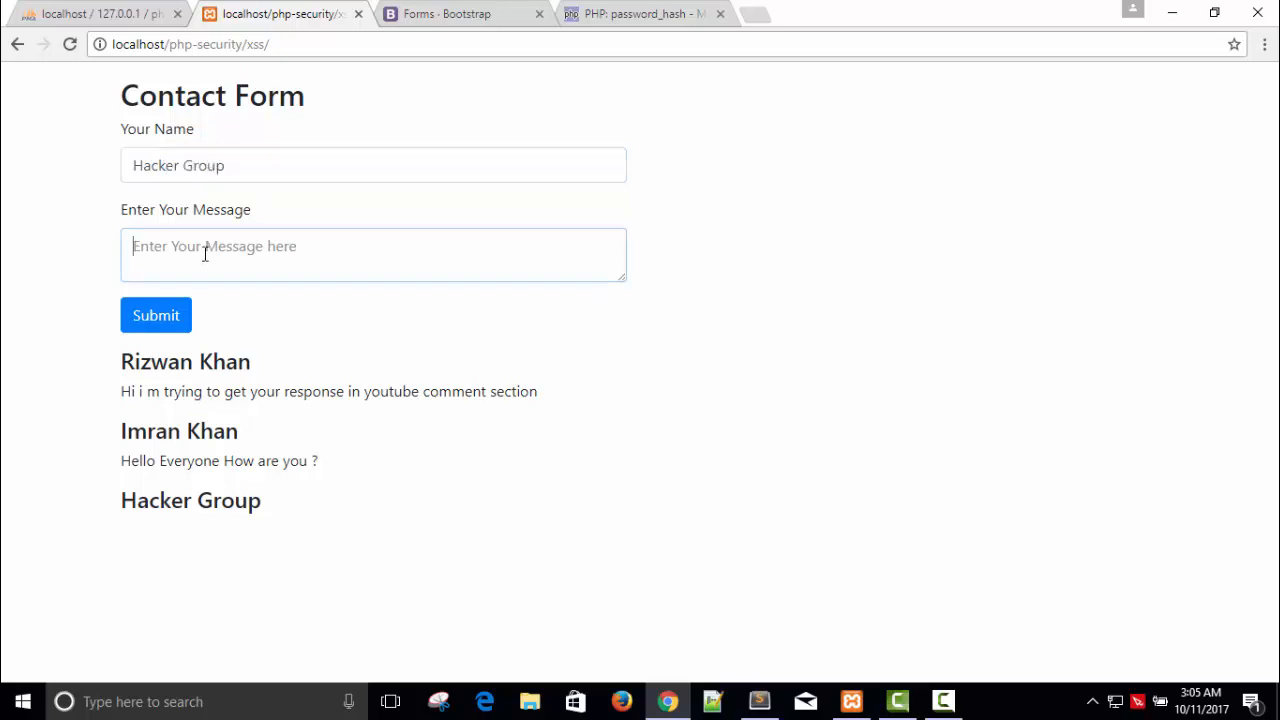
{"action": "type", "text": "<script> </script>"}
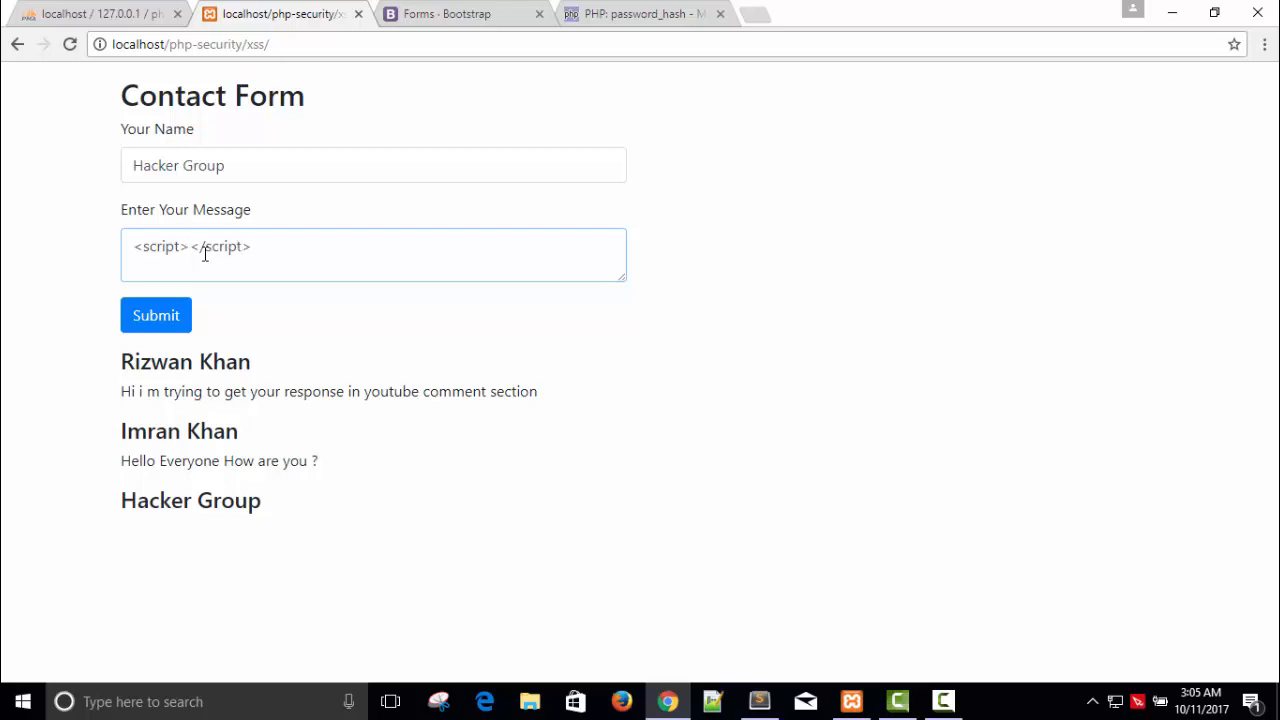
{"action": "type", "text": "window"}
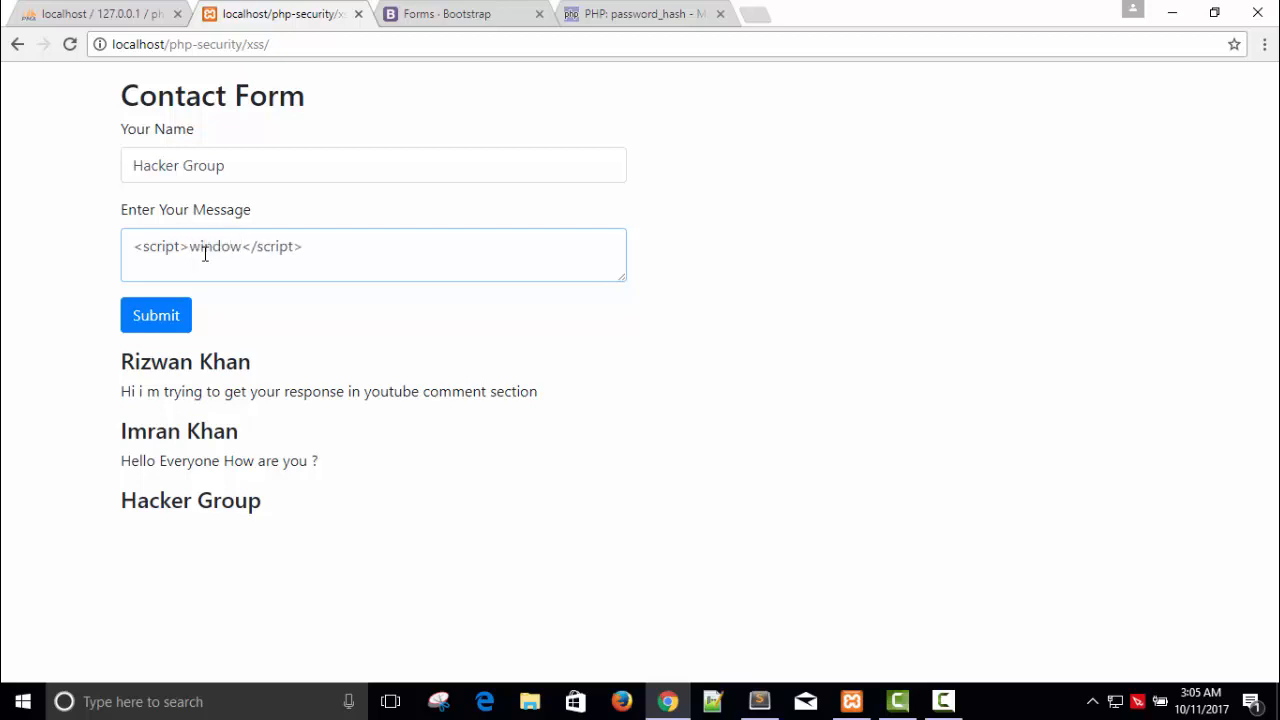
{"action": "type", "text": ".locatioin ="}
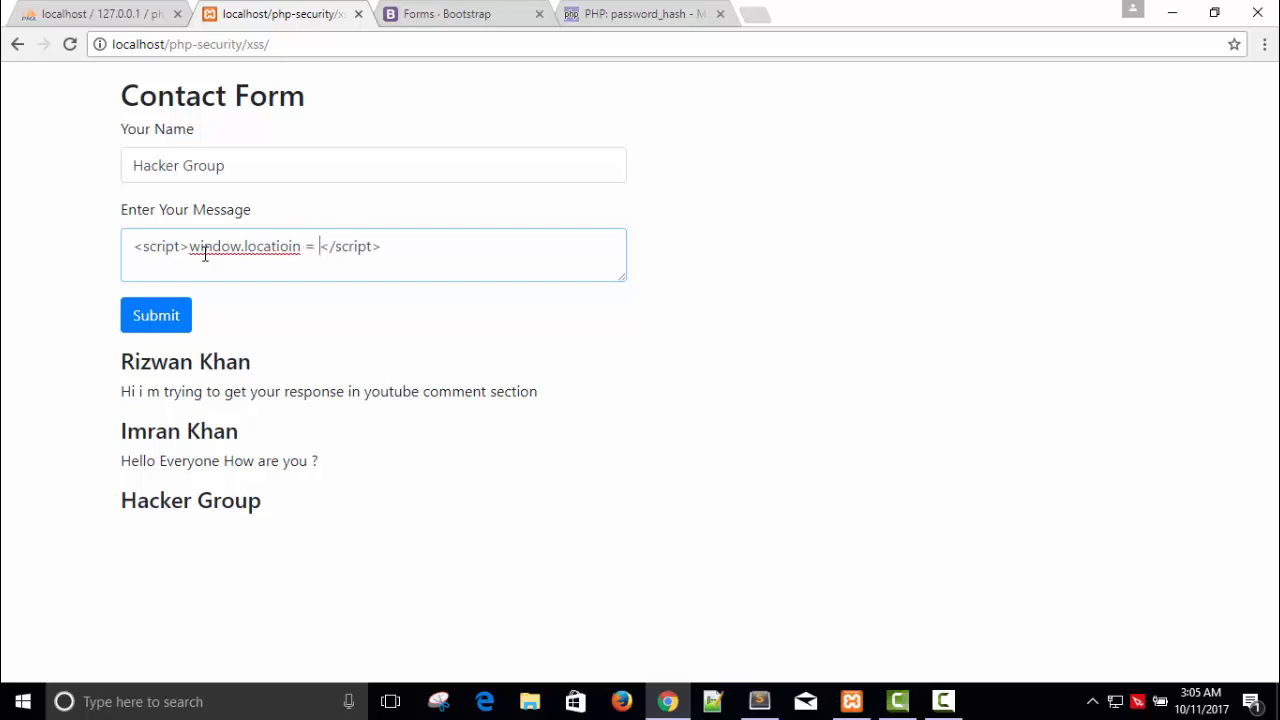
{"action": "type", "text": "'http:"}
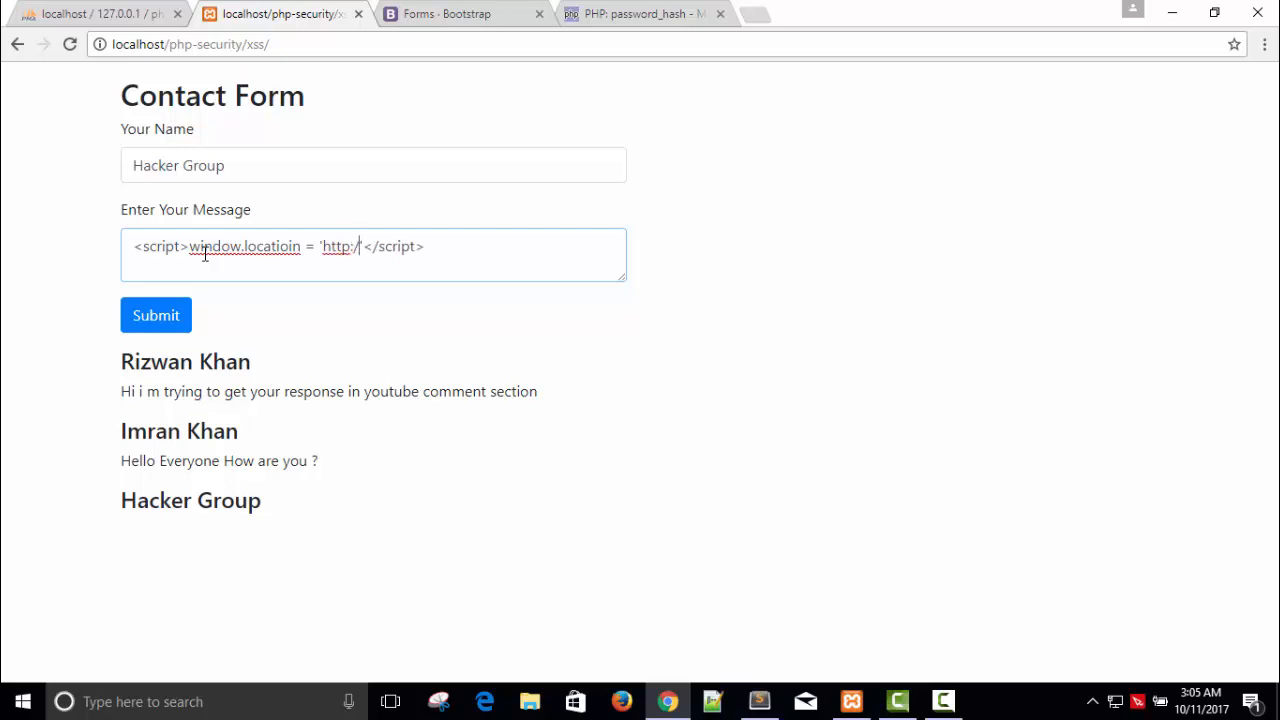
{"action": "type", "text": "/"}
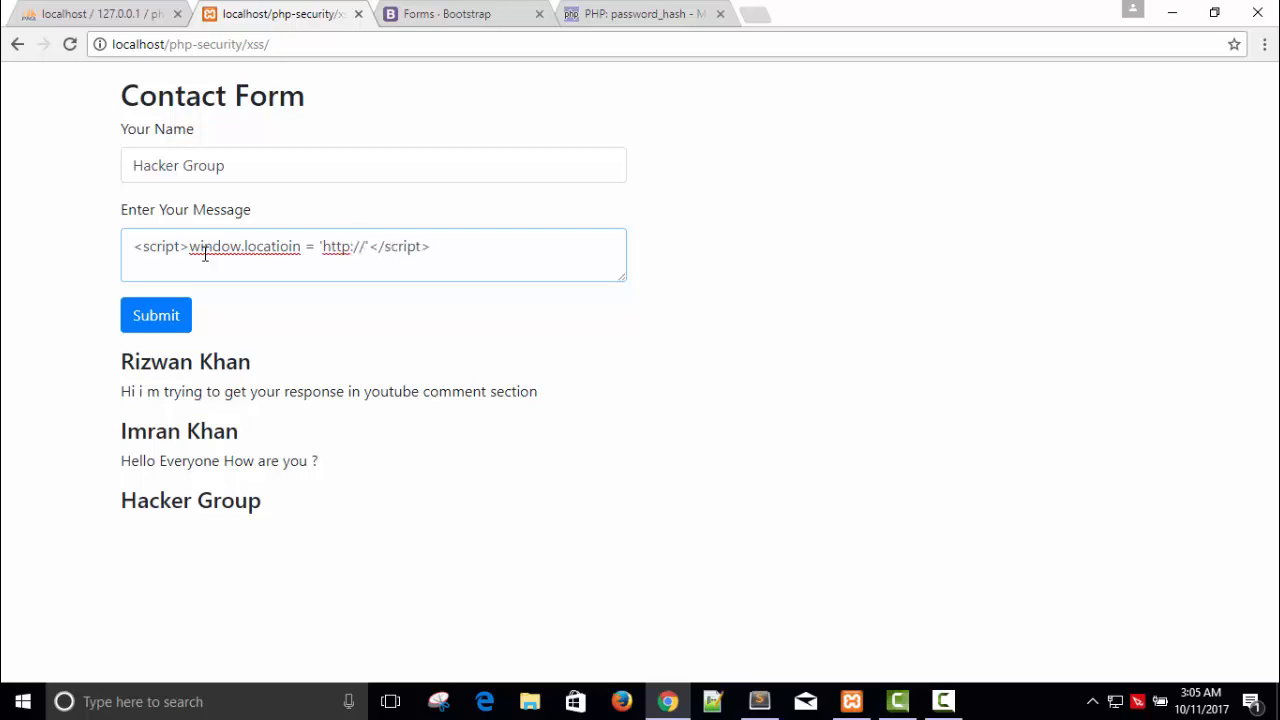
{"action": "type", "text": "www.web"}
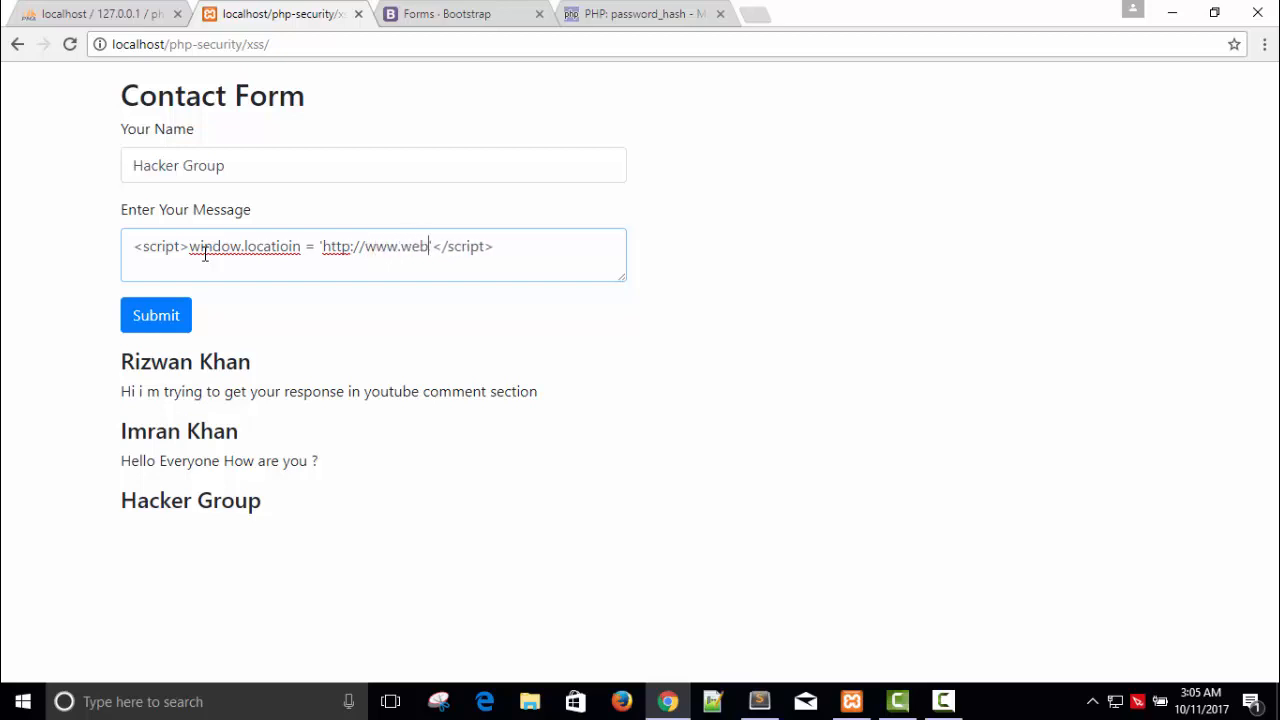
{"action": "type", "text": "script.i"}
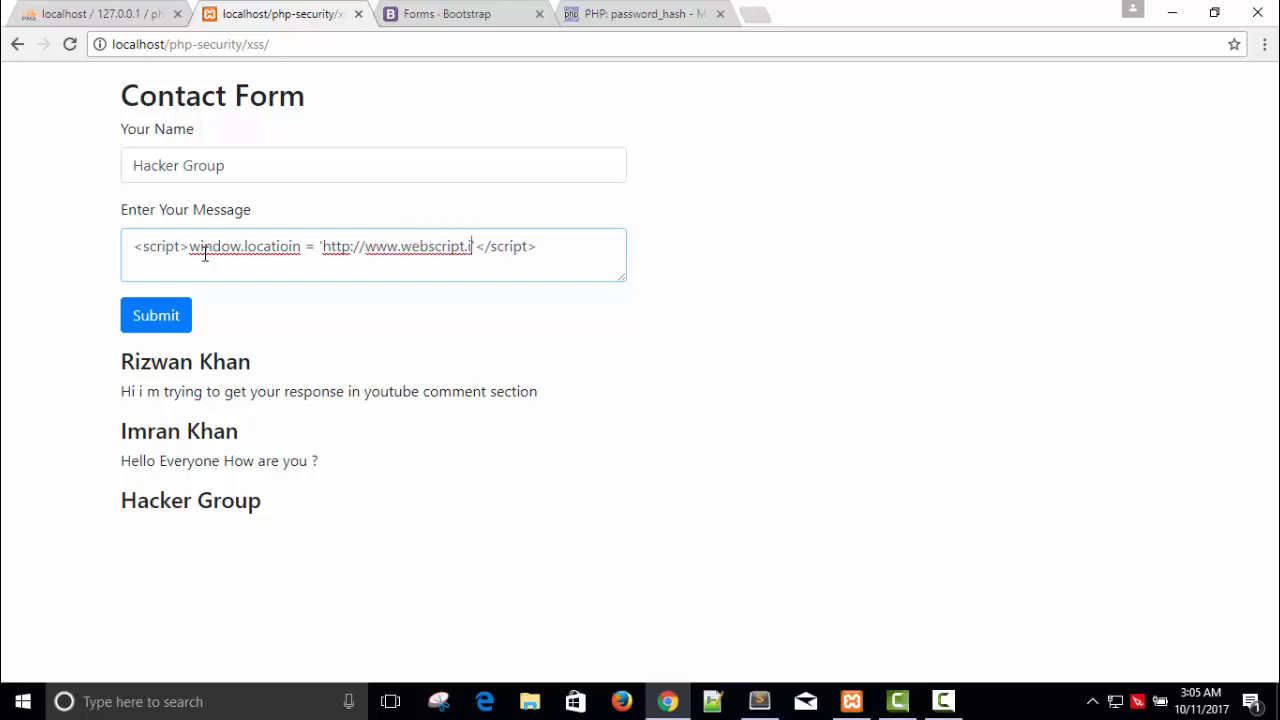
{"action": "type", "text": "nfo'"}
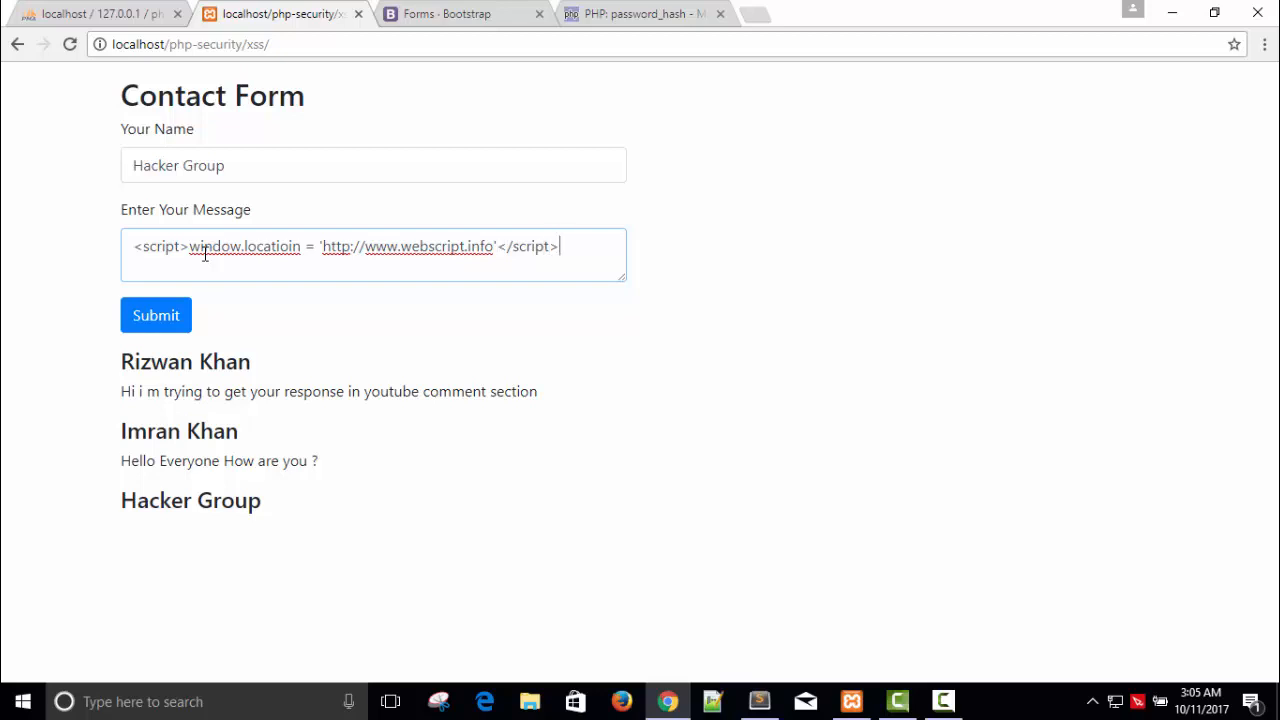
{"action": "mouse_move", "coordinate": [322, 317]}
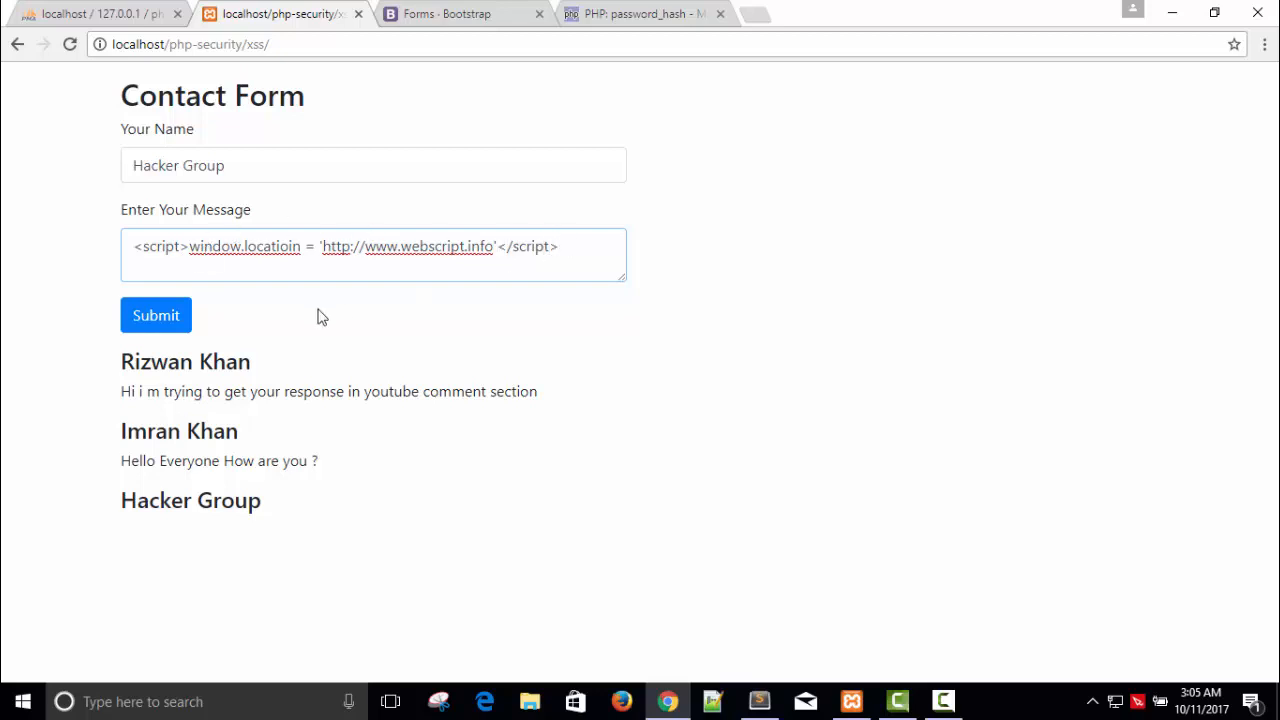
Submit the redirect script, dismiss its alert, then reload localhost/php-security/xss and dismiss again
{"action": "left_click", "coordinate": [156, 315]}
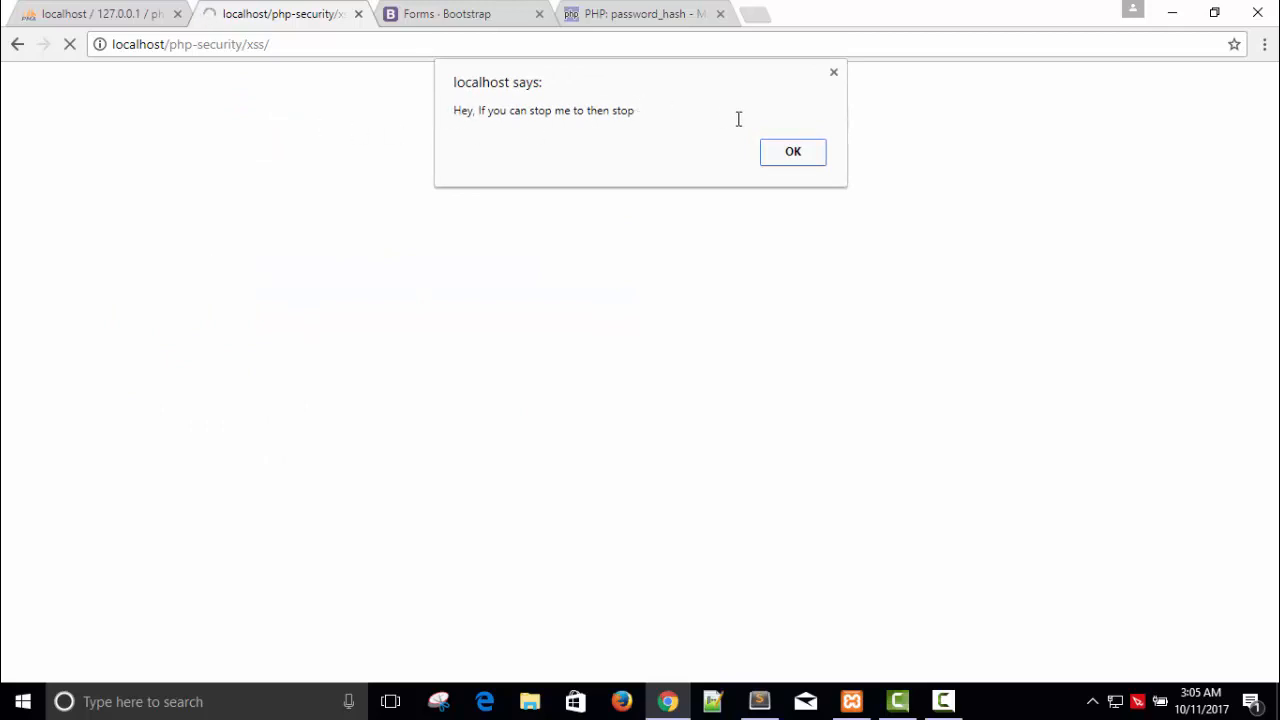
{"action": "left_click", "coordinate": [792, 151]}
{"action": "type", "text": "localhost"}
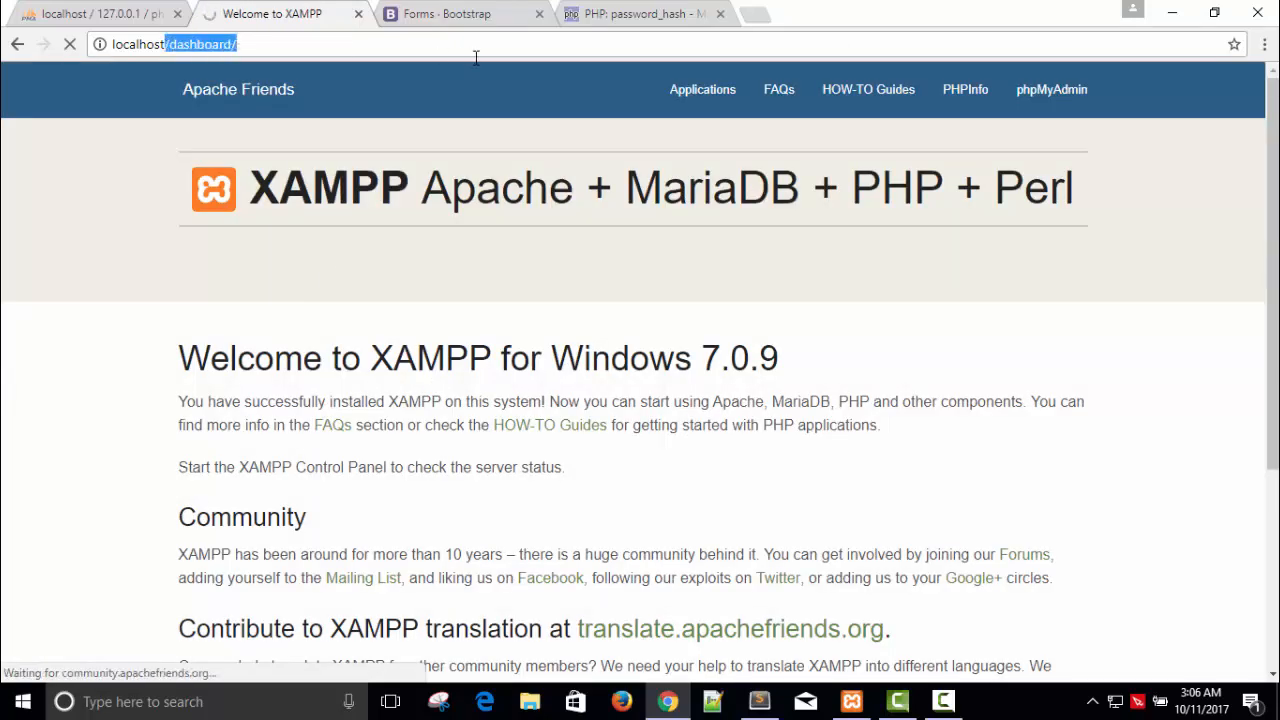
{"action": "type", "text": "phpmyadmin/"}
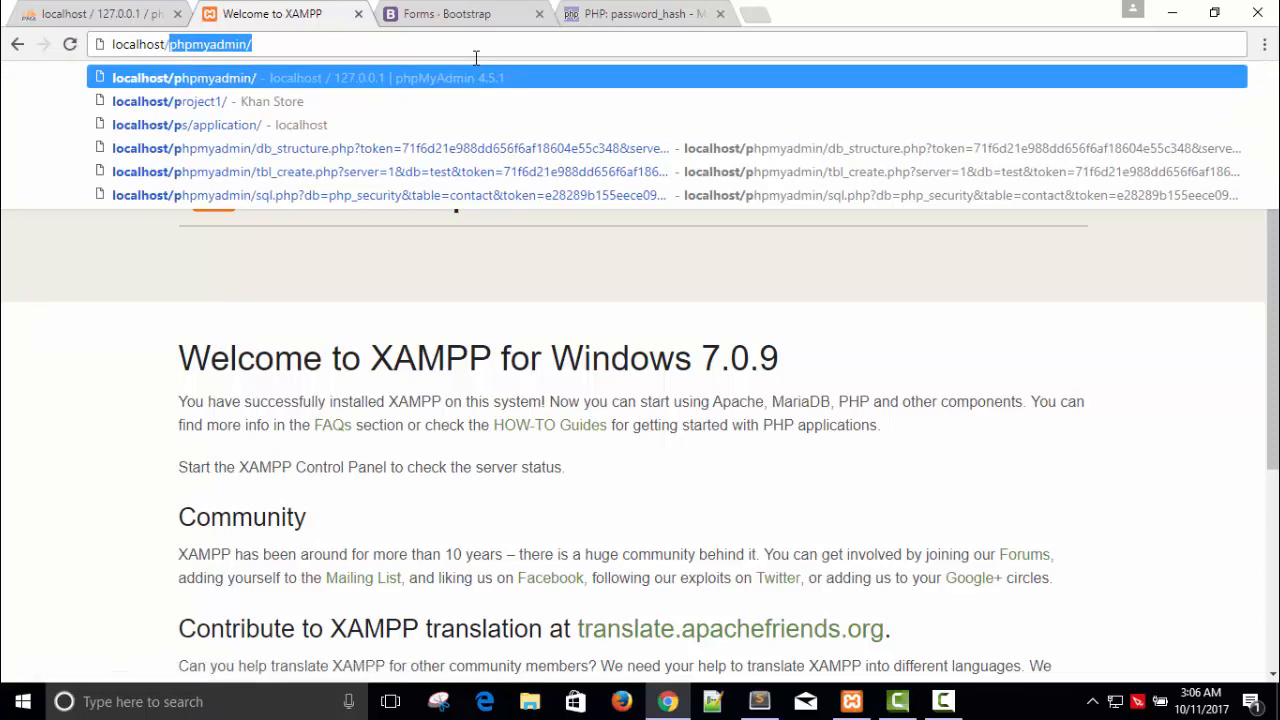
{"action": "type", "text": "php-security/sqlInjection/"}
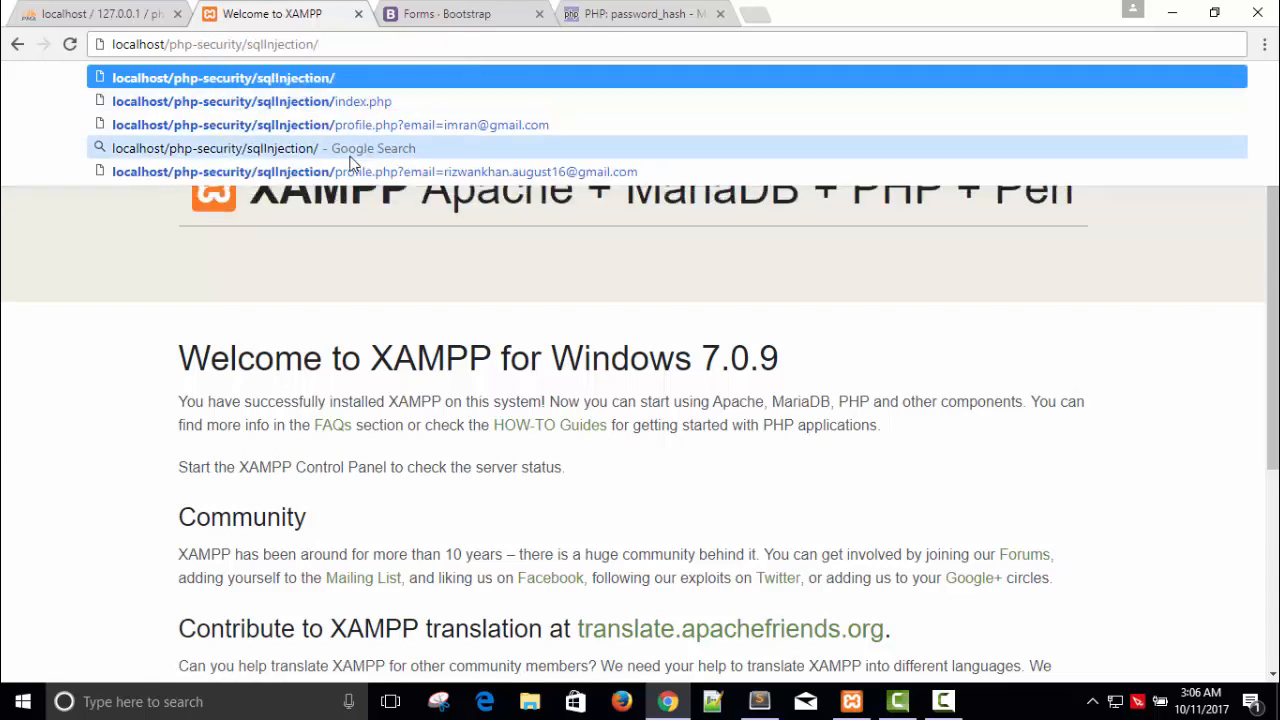
{"action": "type", "text": "xss"}
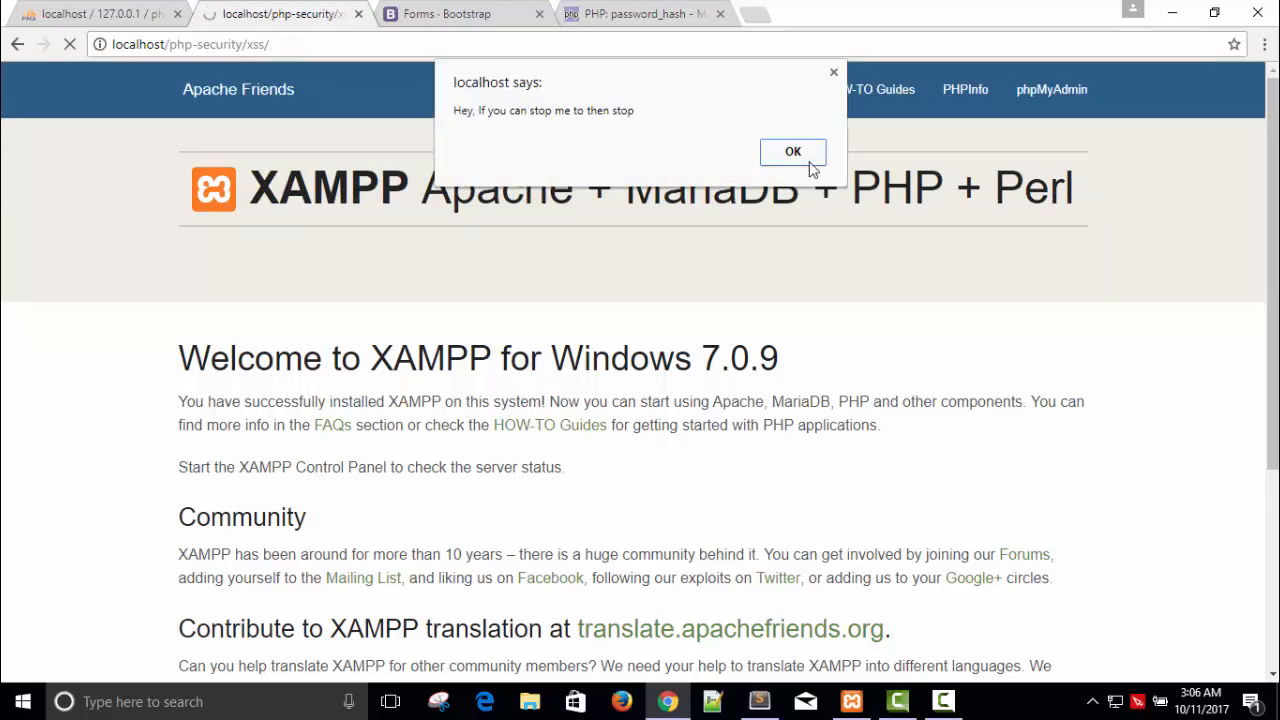
{"action": "left_click", "coordinate": [792, 151]}
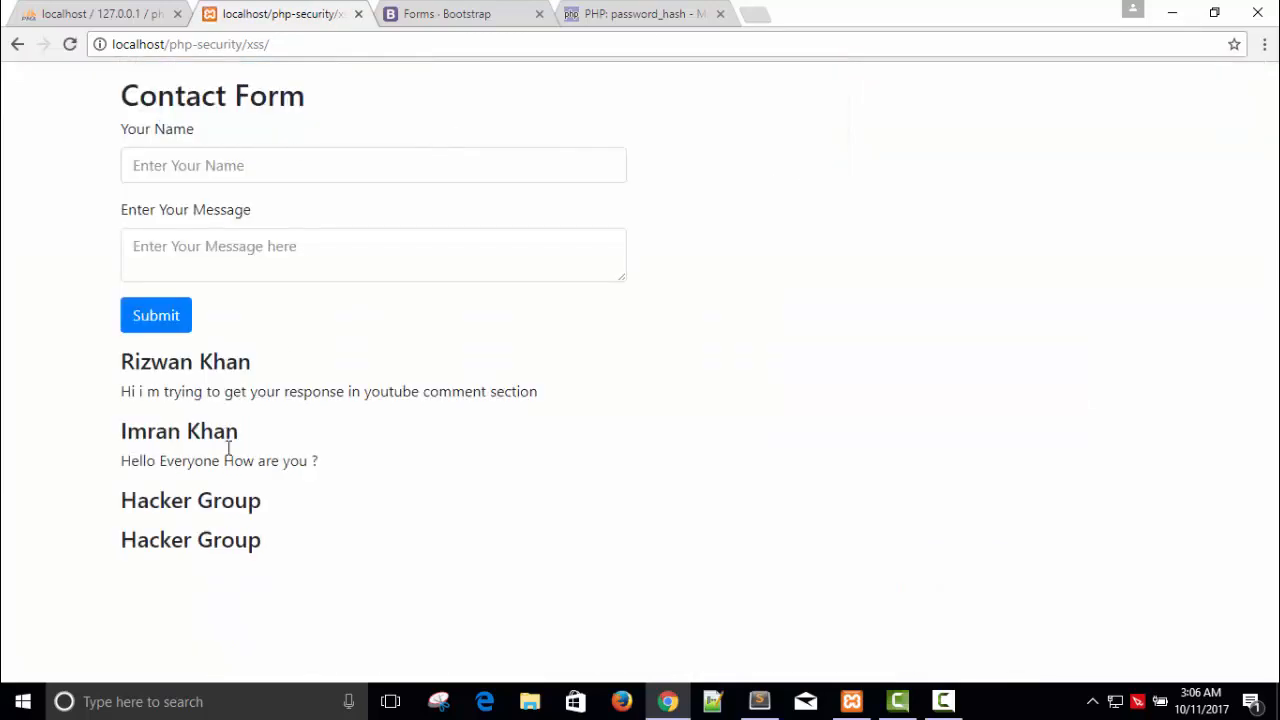
{"action": "mouse_move", "coordinate": [163, 640]}
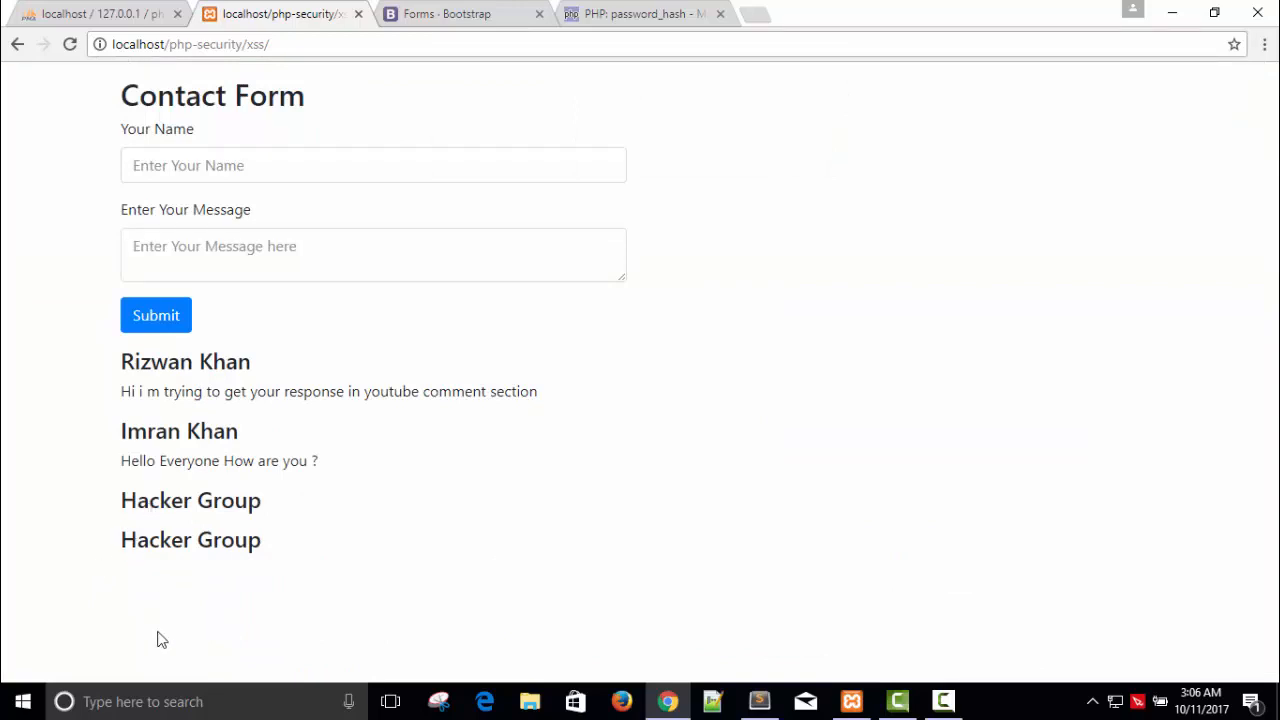
{"action": "mouse_move", "coordinate": [155, 583]}
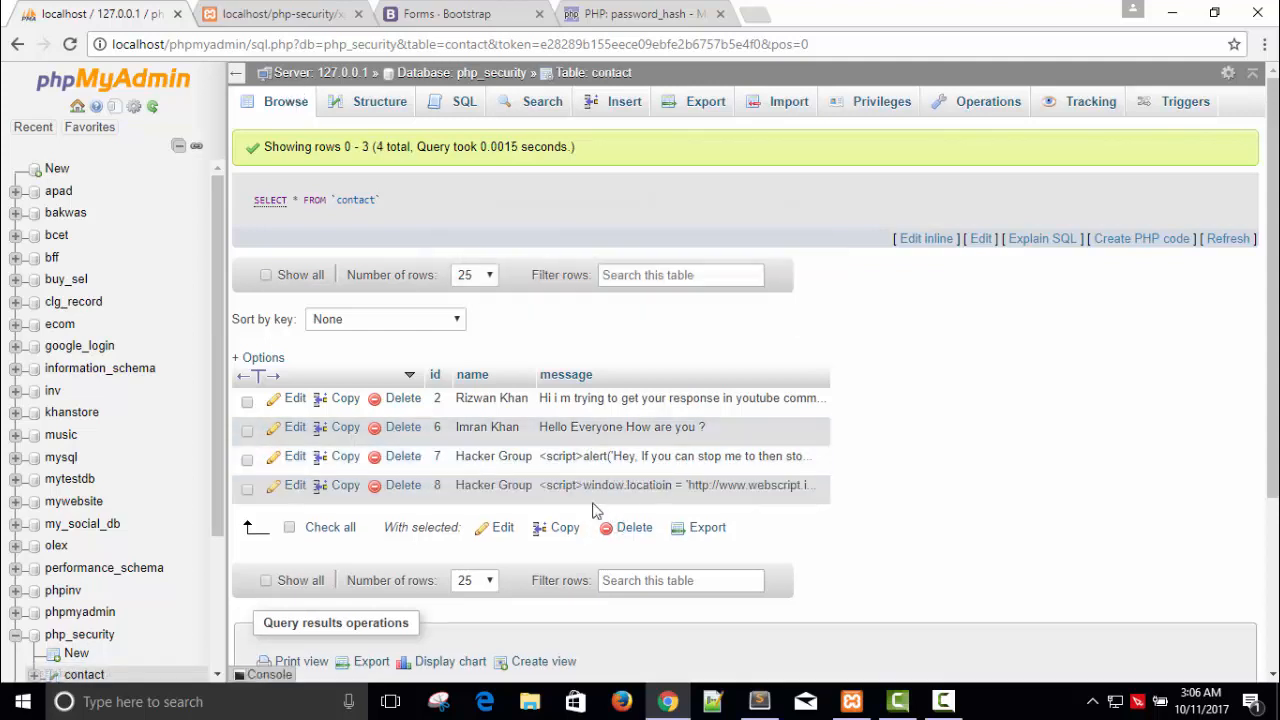
{"action": "mouse_move", "coordinate": [678, 681]}
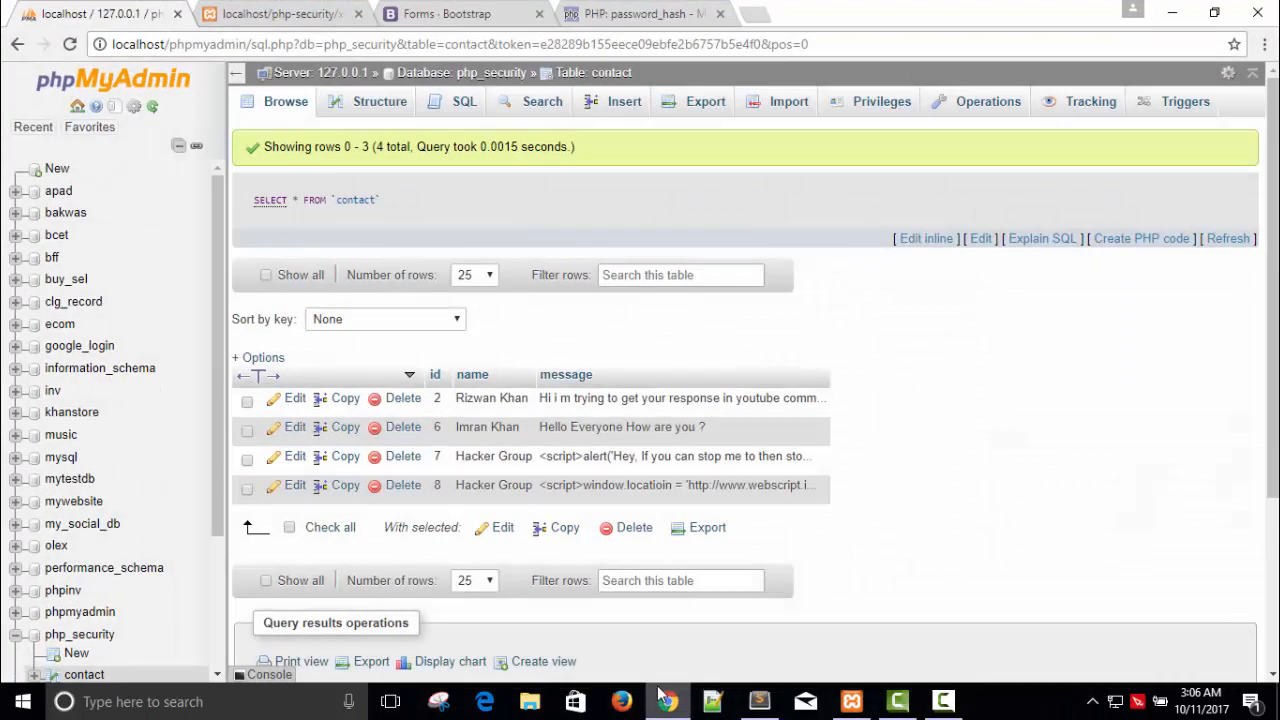
Dismiss the contact page alert and open row 8's stored message for inline editing
{"action": "left_click", "coordinate": [280, 13]}
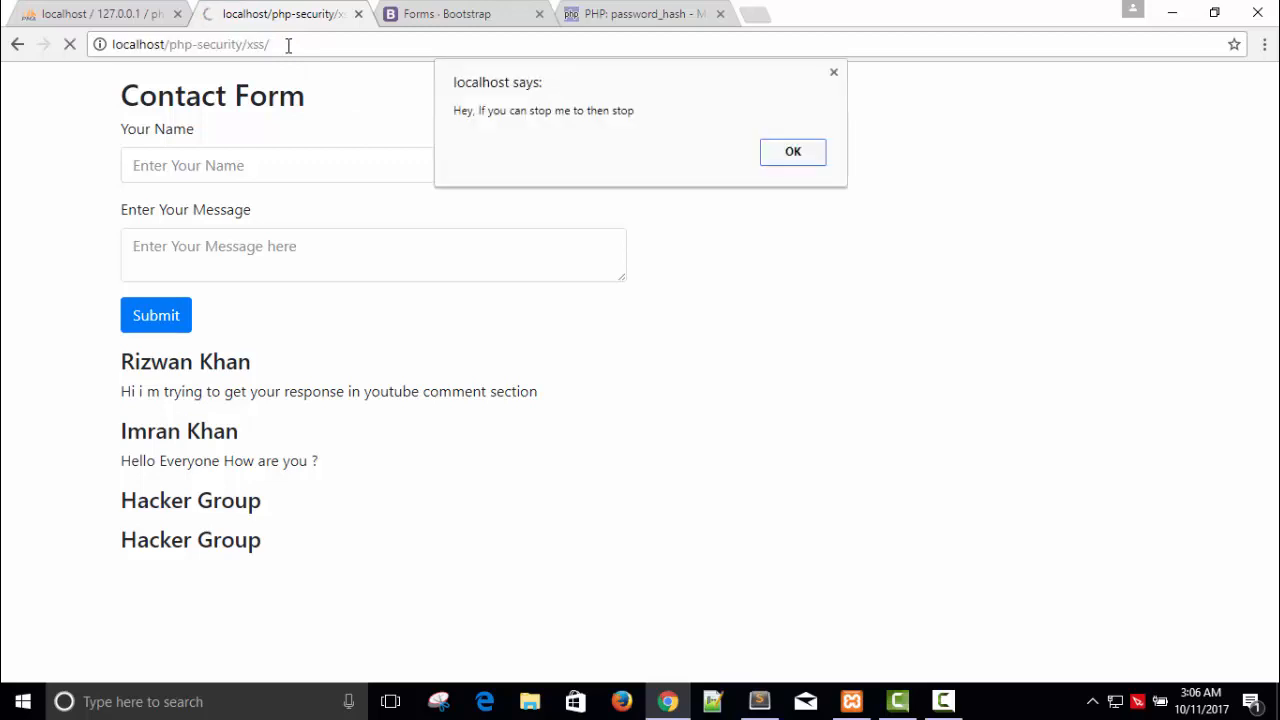
{"action": "left_click", "coordinate": [792, 151]}
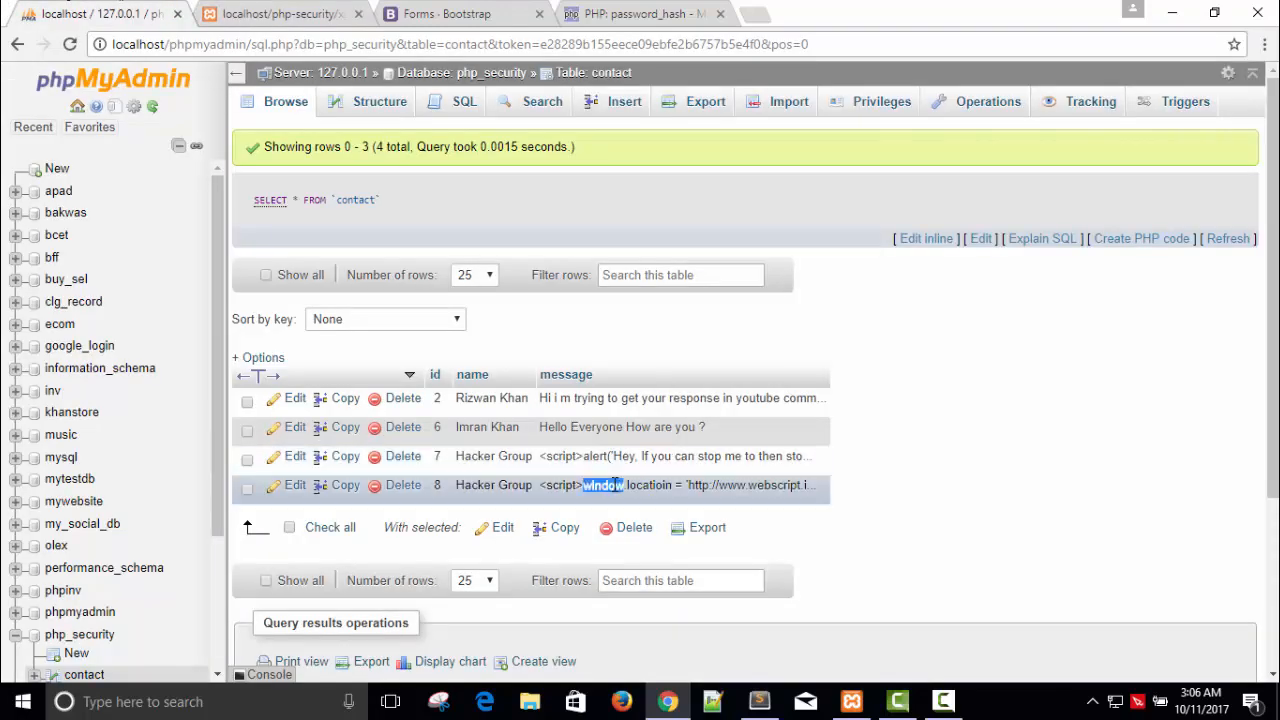
{"action": "double_click", "coordinate": [683, 485]}
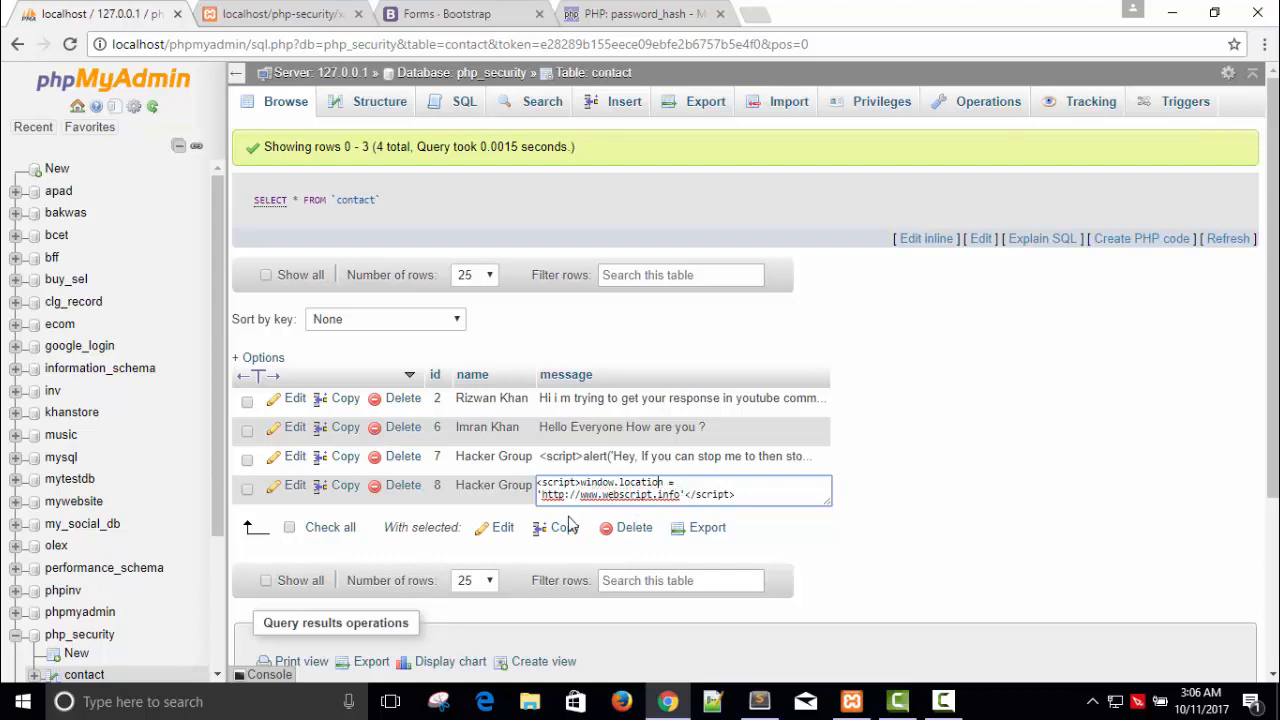
{"action": "mouse_move", "coordinate": [957, 497]}
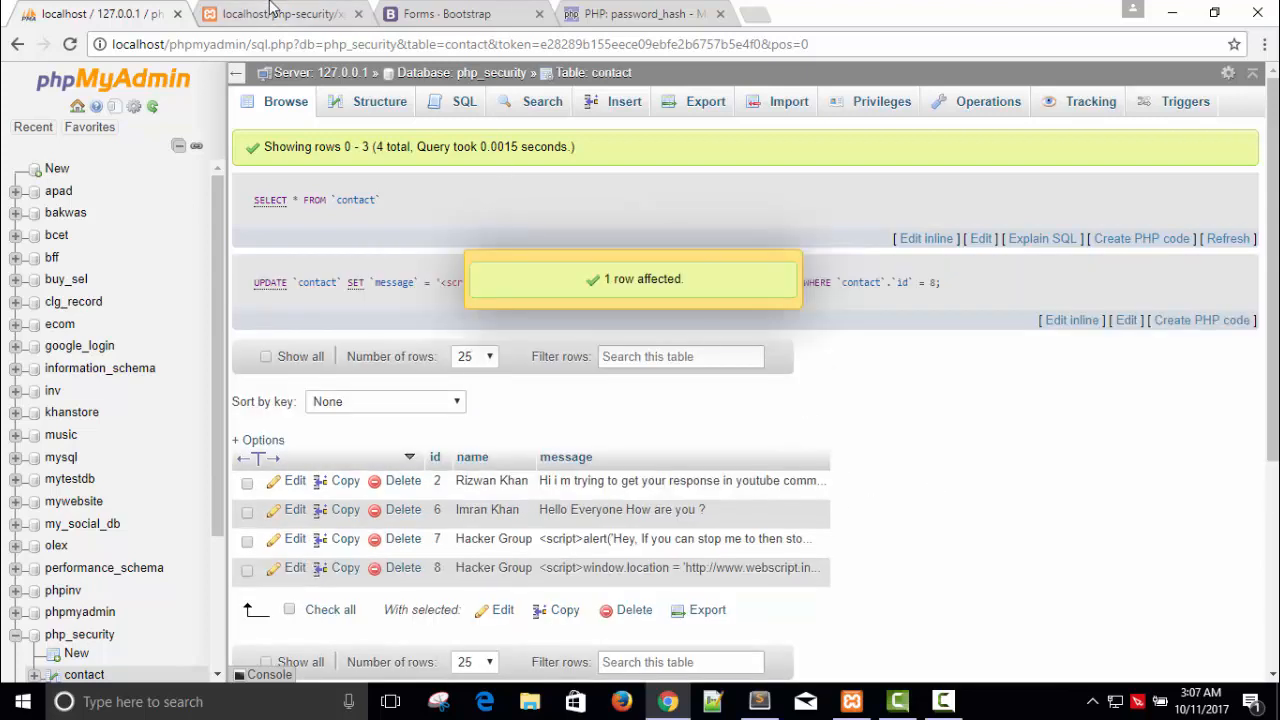
{"action": "left_click", "coordinate": [280, 13]}
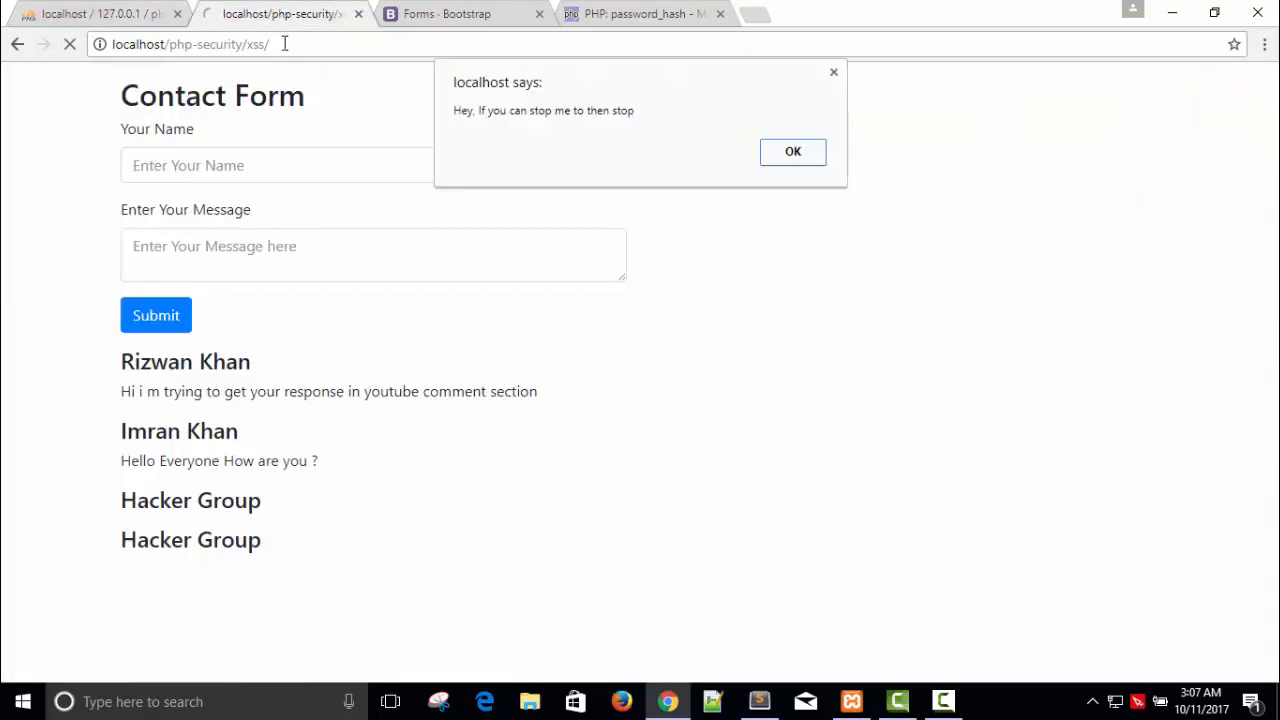
{"action": "left_click", "coordinate": [793, 151]}
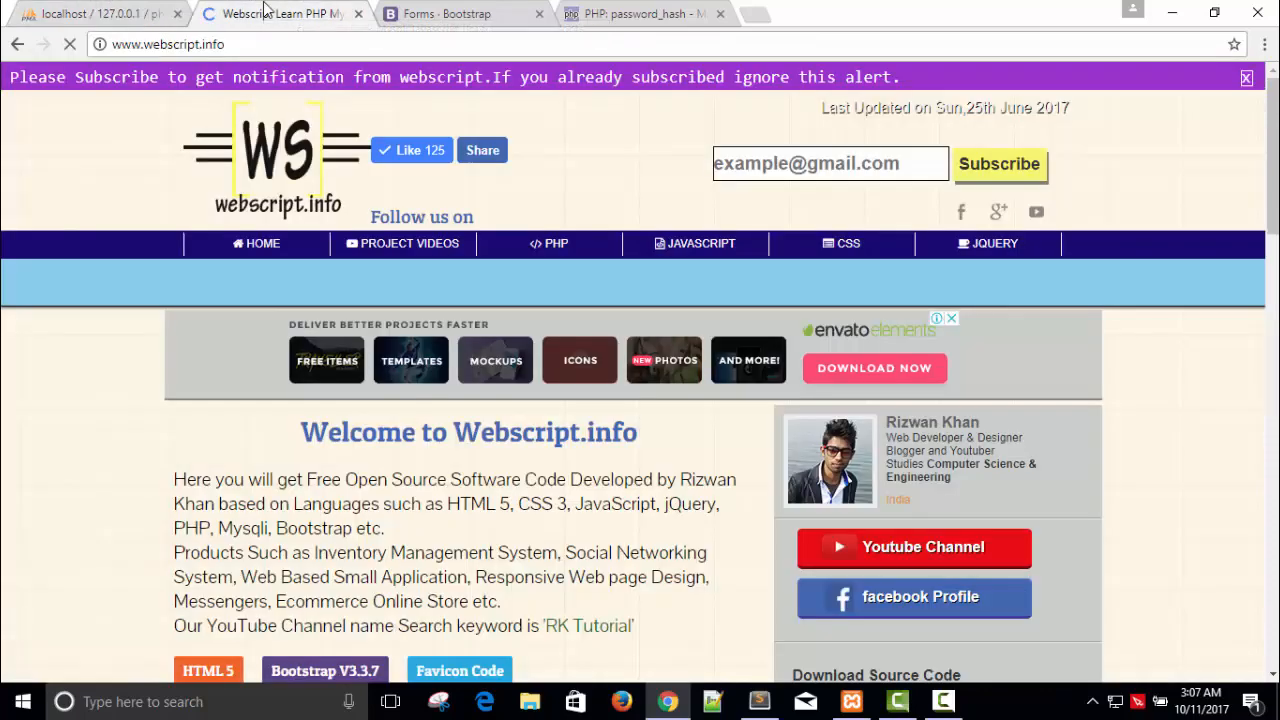
{"action": "left_click", "coordinate": [90, 13]}
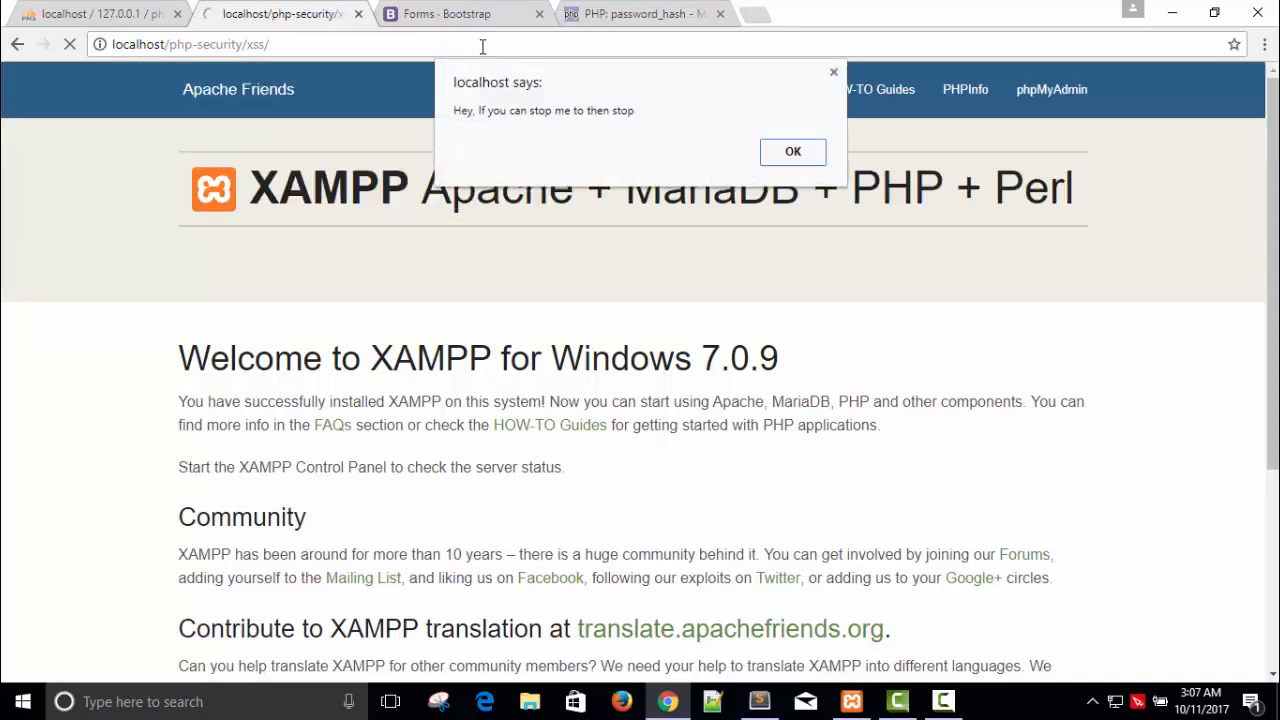
{"action": "left_click", "coordinate": [793, 151]}
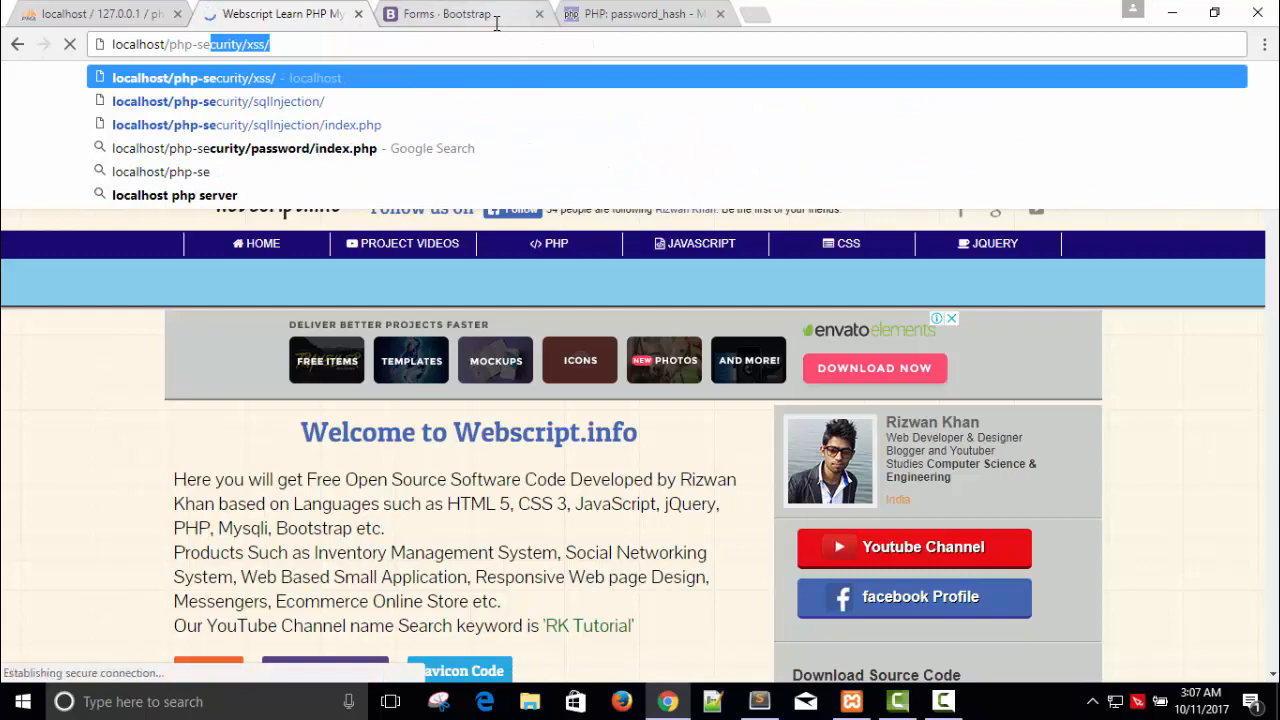
{"action": "key", "text": "Enter"}
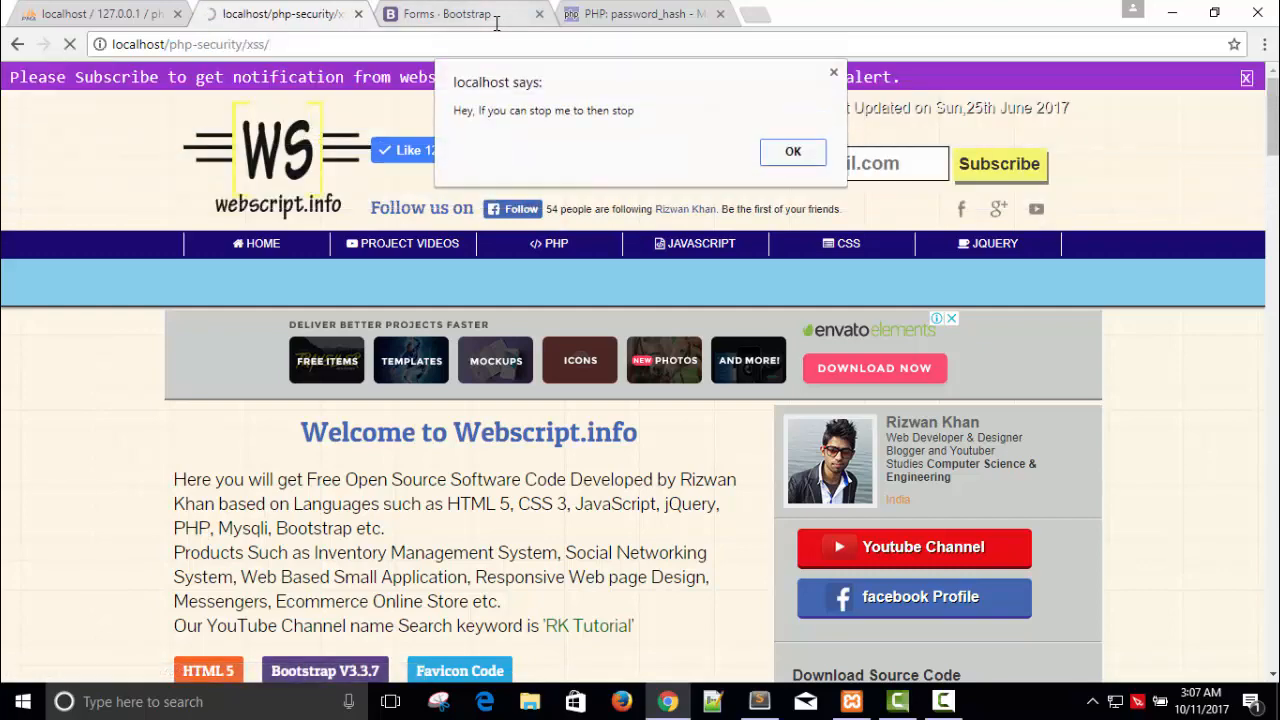
{"action": "left_click", "coordinate": [792, 151]}
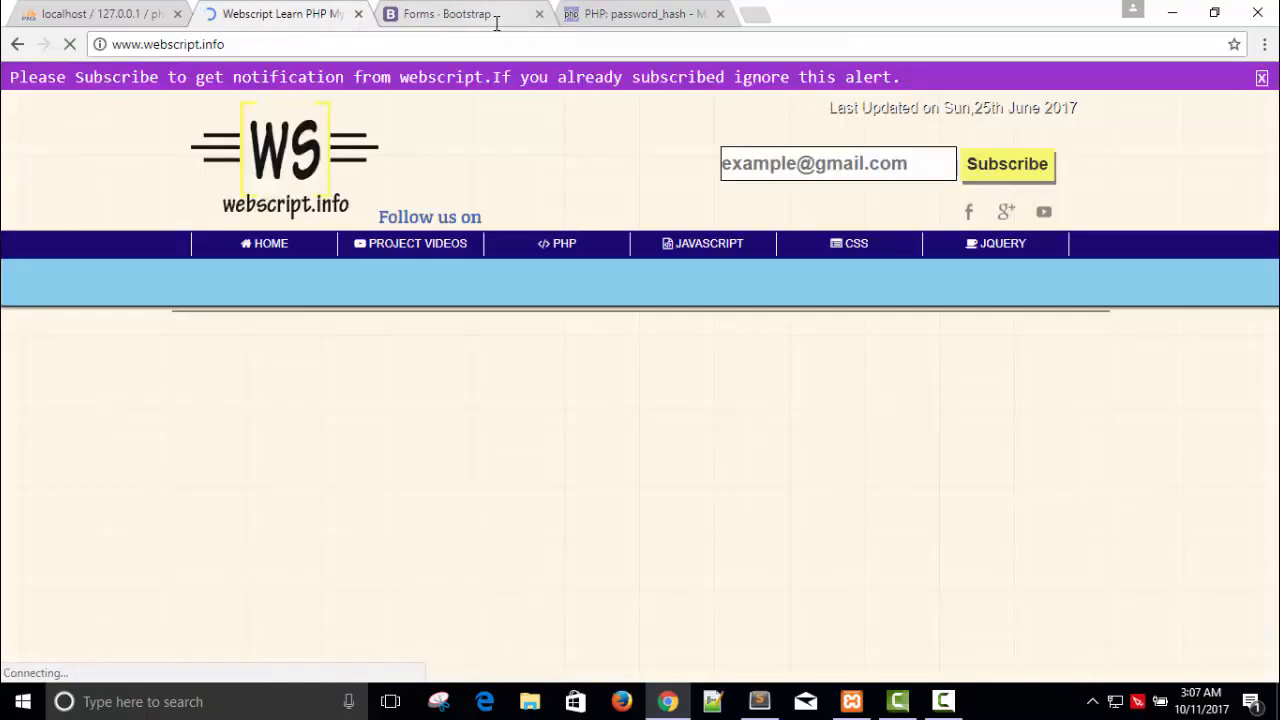